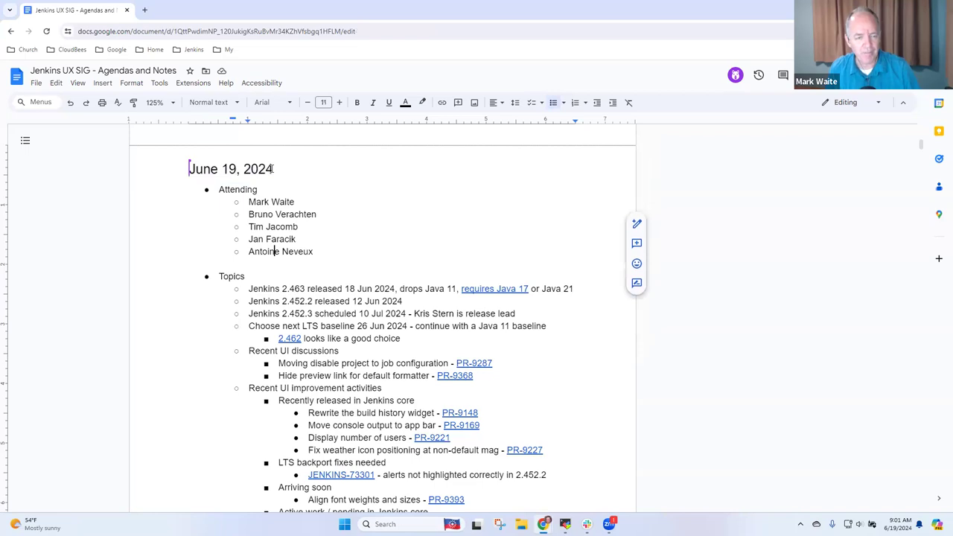
Move down from the release topics to the Recent UI discussions list
{"action": "triple_click", "coordinate": [365, 289]}
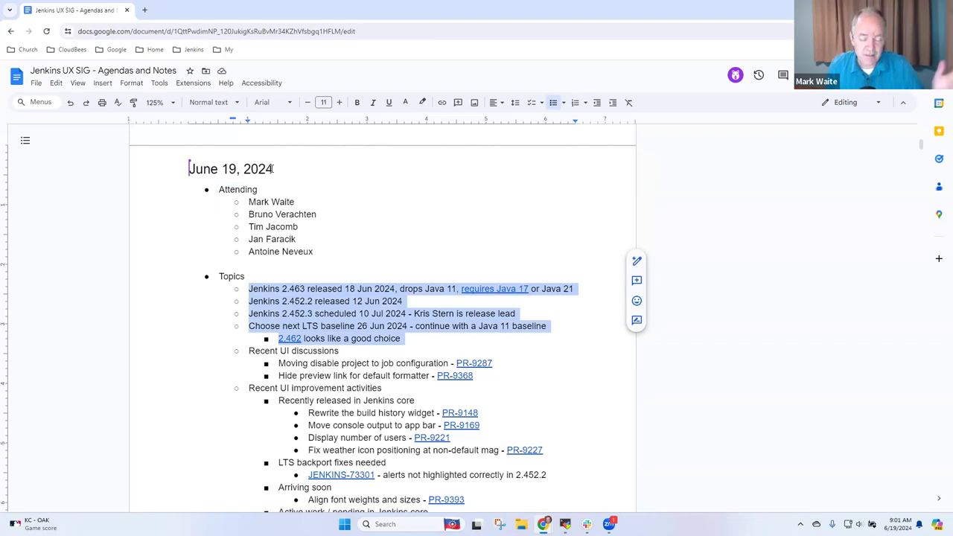
{"action": "left_click", "coordinate": [402, 375]}
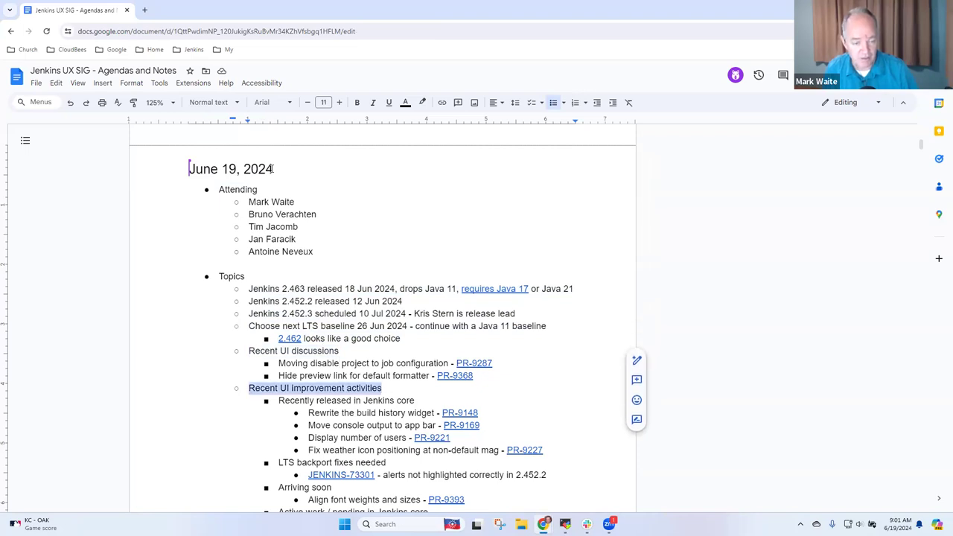
{"action": "scroll", "scroll_direction": "down", "scroll_amount": 3}
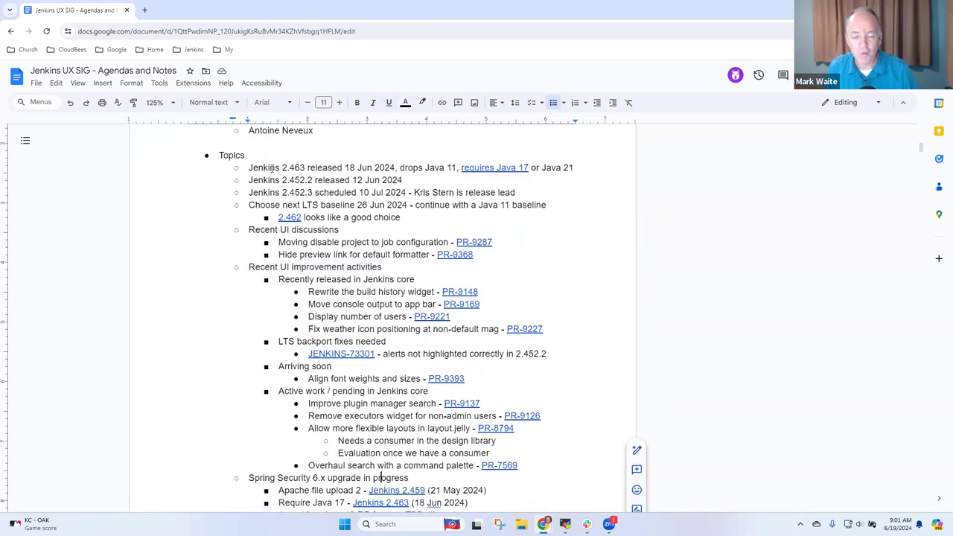
{"action": "scroll", "scroll_direction": "down", "scroll_amount": 3}
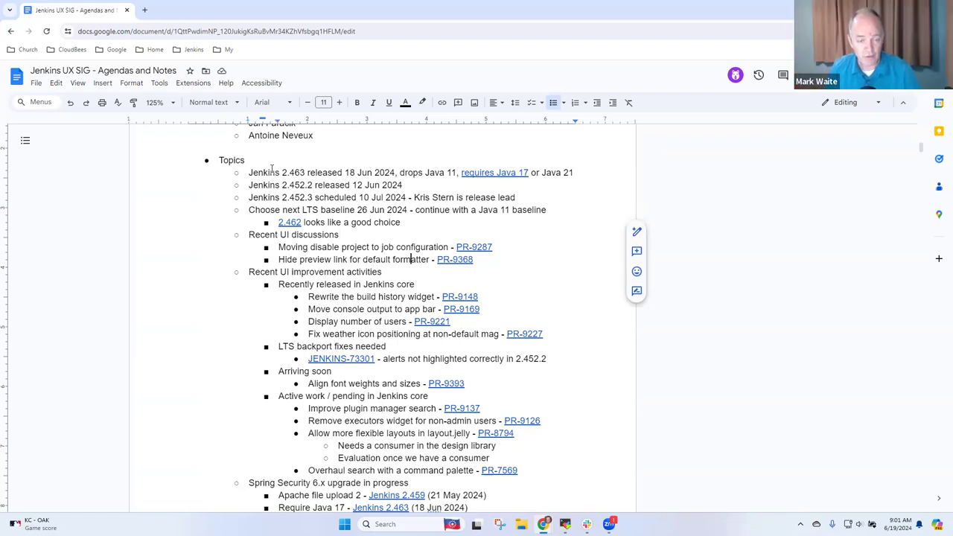
{"action": "type", "text": "Proposal doc from"}
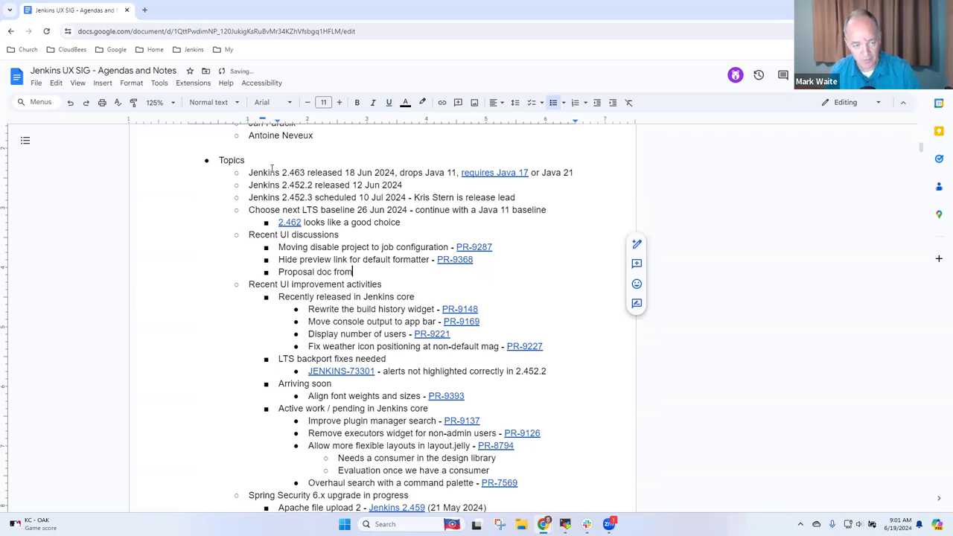
{"action": "type", "text": "Jan"}
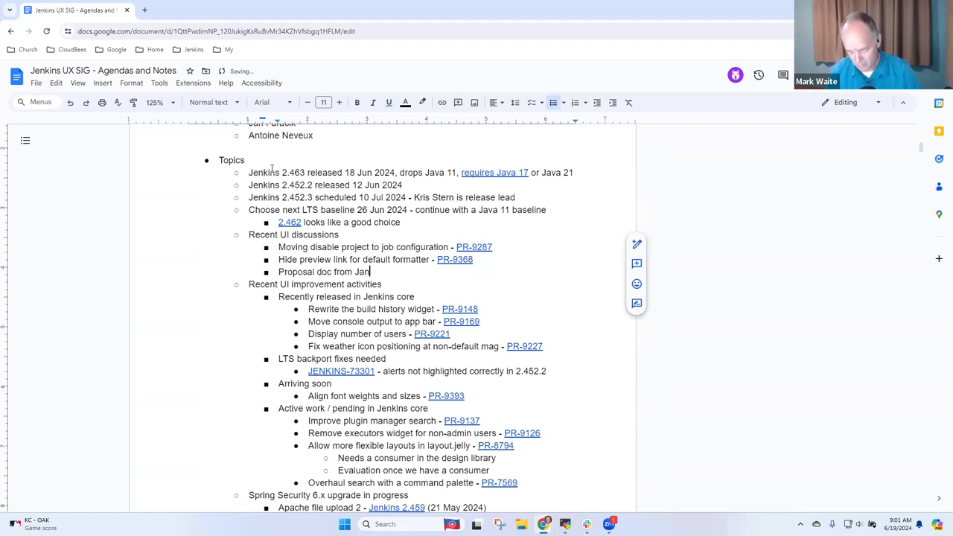
{"action": "type", "text": "Faracik -"}
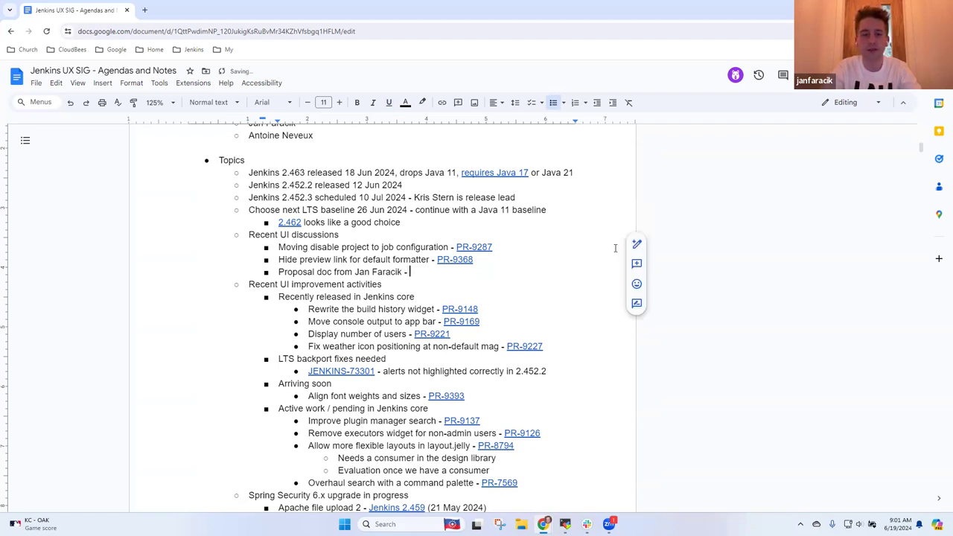
{"action": "type", "text": "GitHub i"}
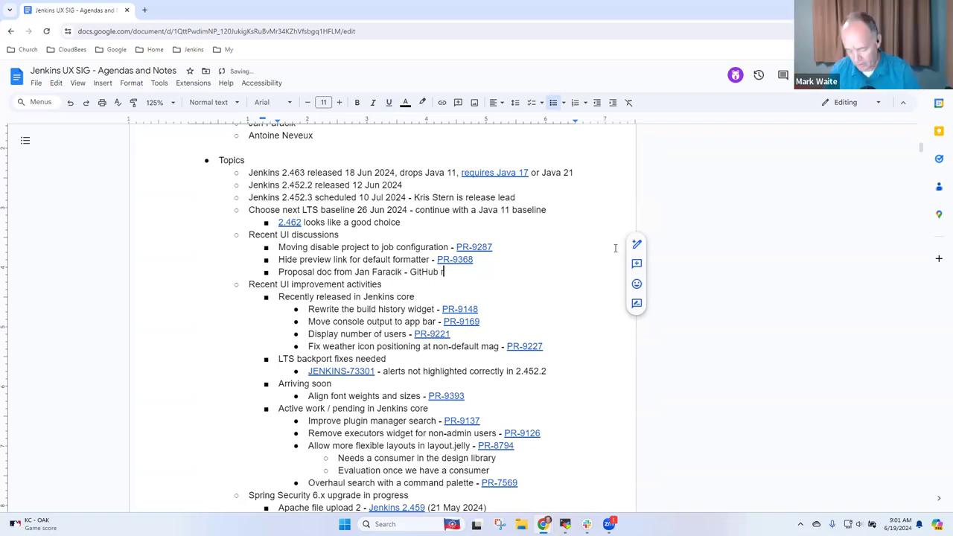
{"action": "type", "text": "reps"}
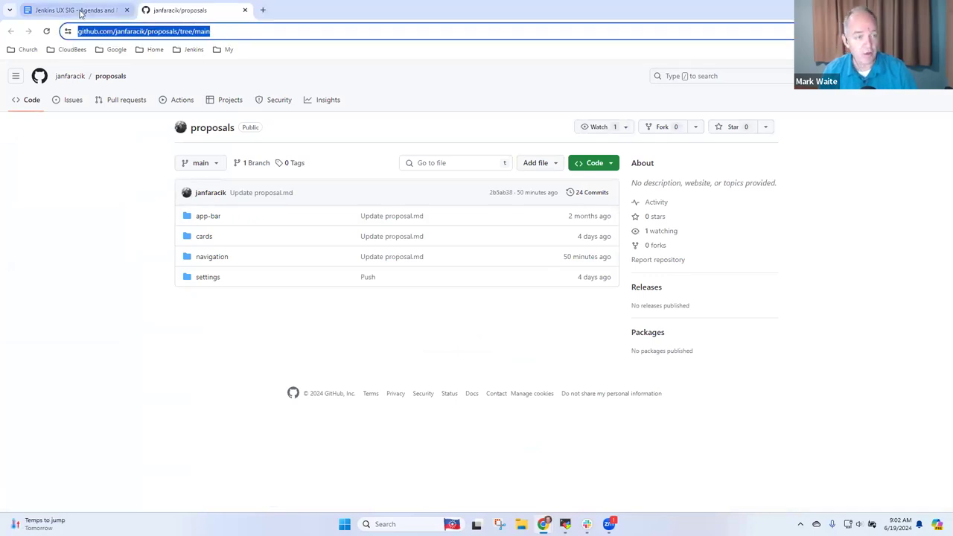
{"action": "left_click", "coordinate": [77, 11]}
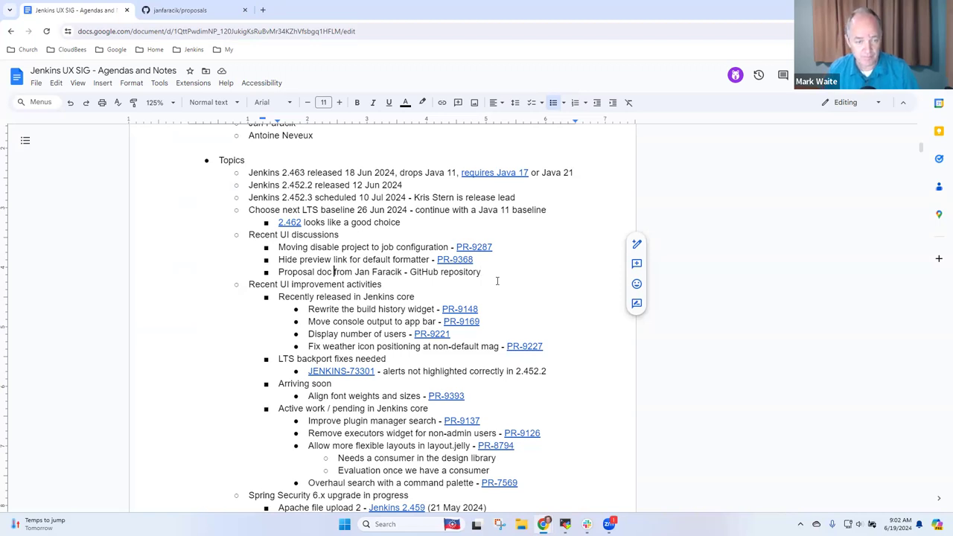
{"action": "double_click", "coordinate": [328, 271]}
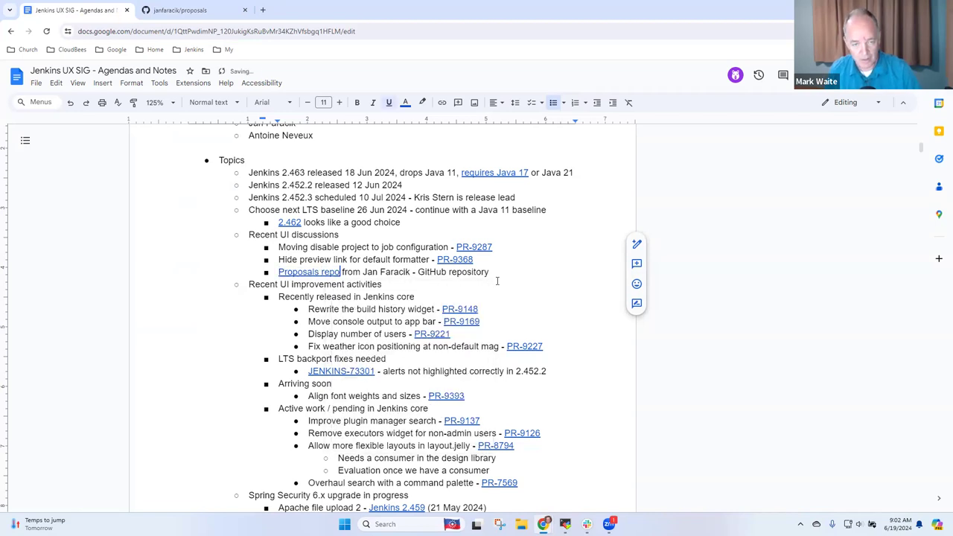
{"action": "double_click", "coordinate": [467, 271]}
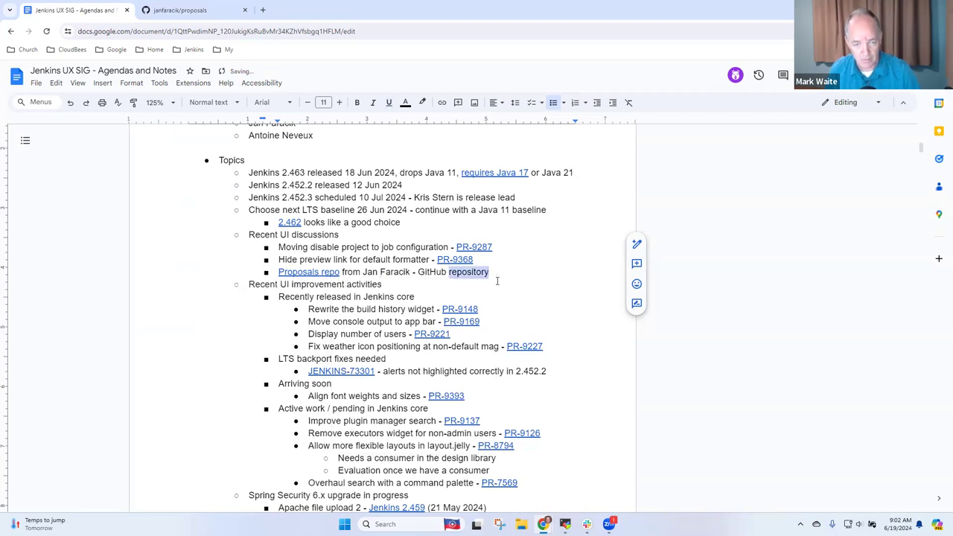
{"action": "left_click", "coordinate": [453, 271]}
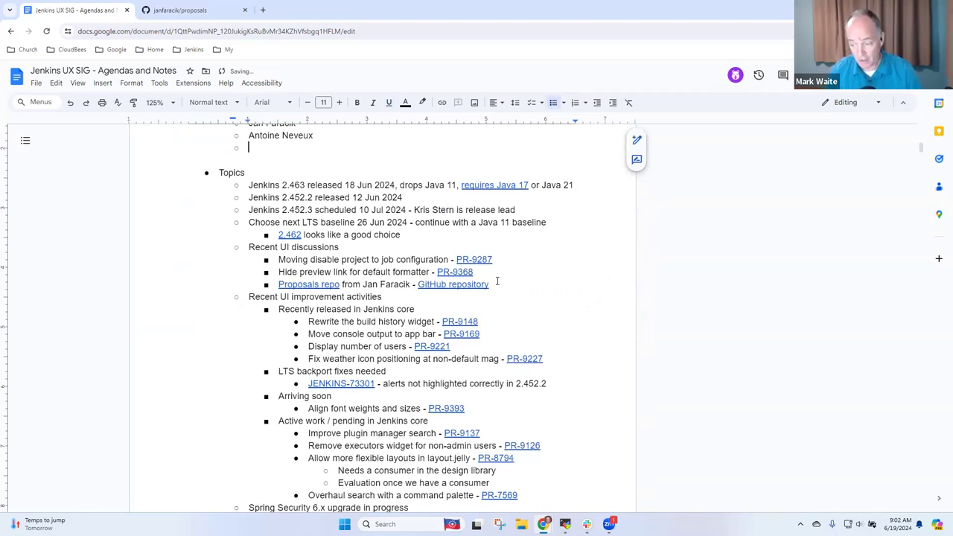
{"action": "type", "text": "Cristina Pizzagalli"}
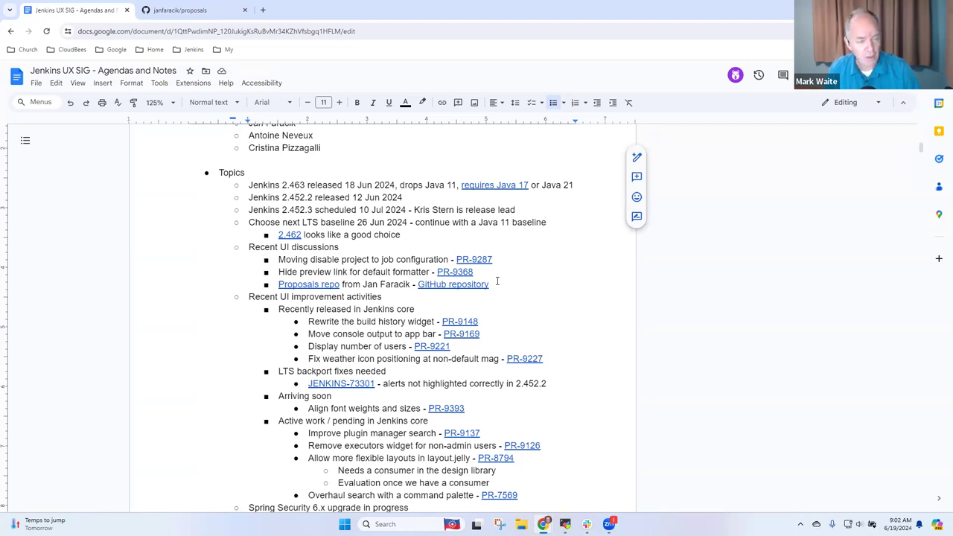
{"action": "left_click_drag", "start_coordinate": [248, 185], "coordinate": [394, 185]}
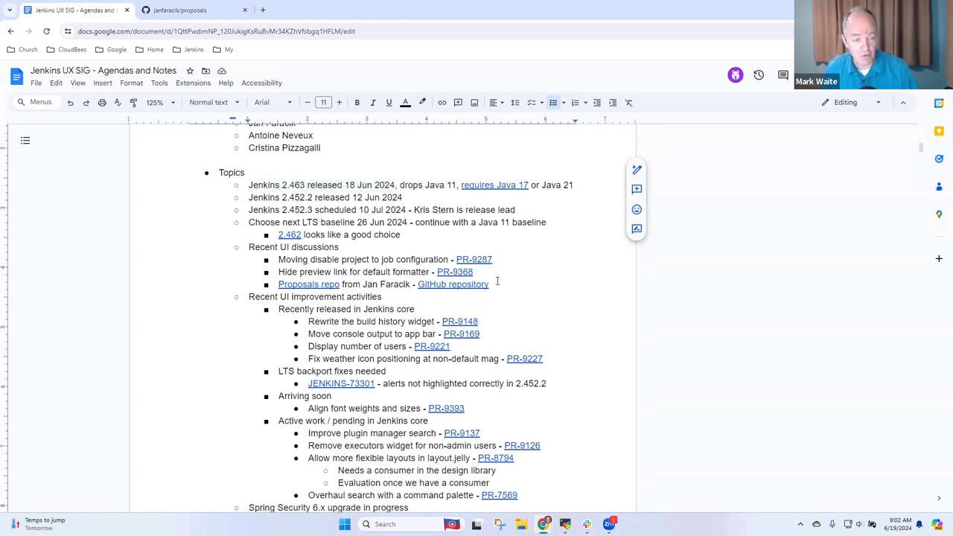
{"action": "triple_click", "coordinate": [321, 197]}
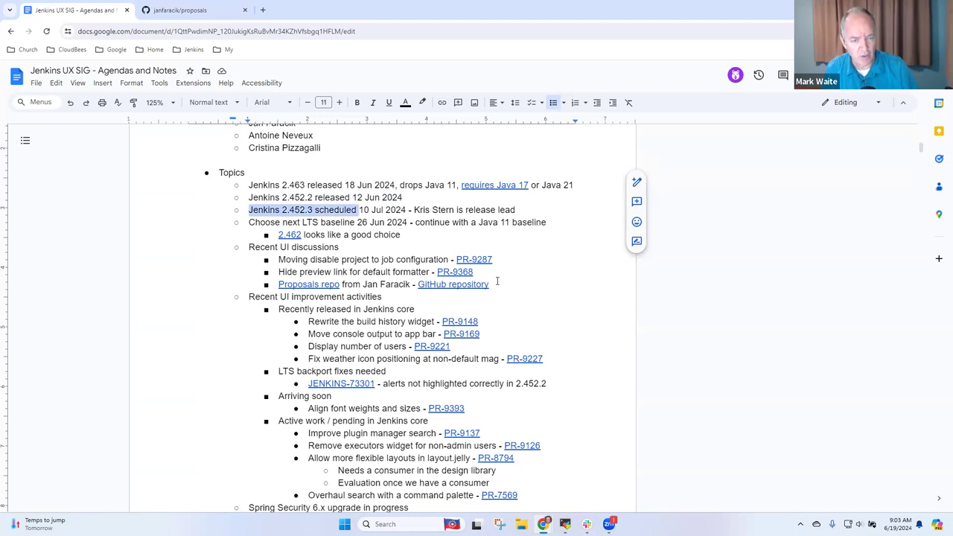
{"action": "left_click_drag", "start_coordinate": [357, 208], "coordinate": [405, 209]}
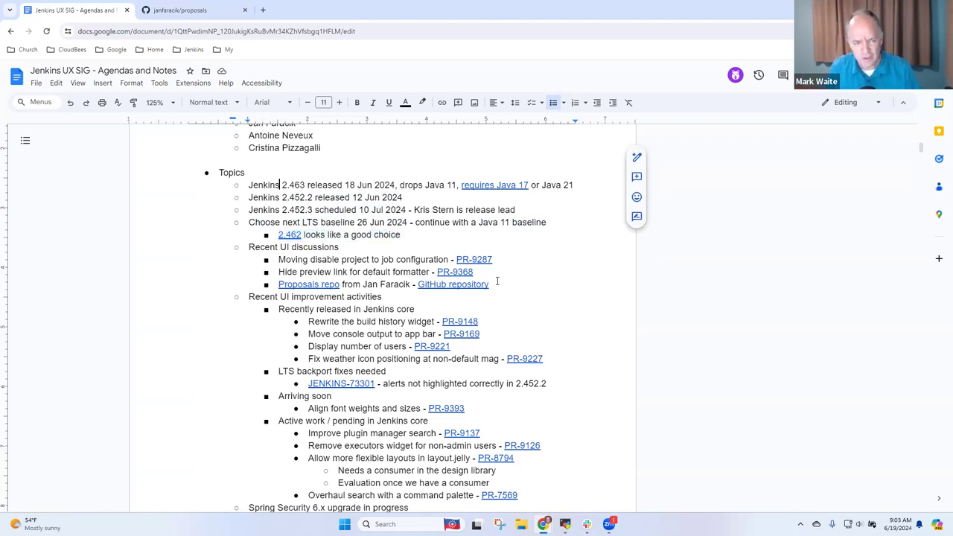
{"action": "left_click_drag", "start_coordinate": [248, 185], "coordinate": [405, 196]}
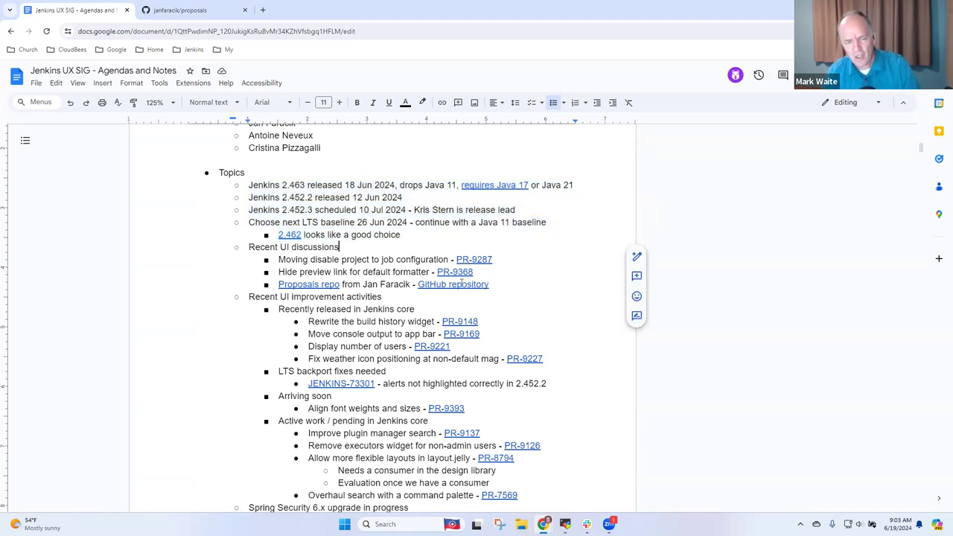
{"action": "mouse_move", "coordinate": [473, 259]}
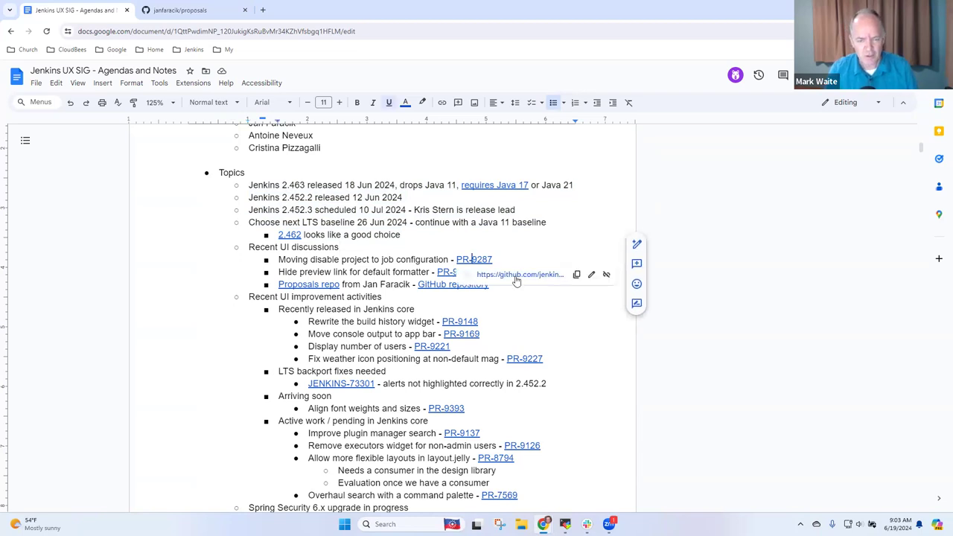
Follow the PR-9287 link to the merged pull request removing the 'Disable project' button
{"action": "left_click", "coordinate": [473, 259]}
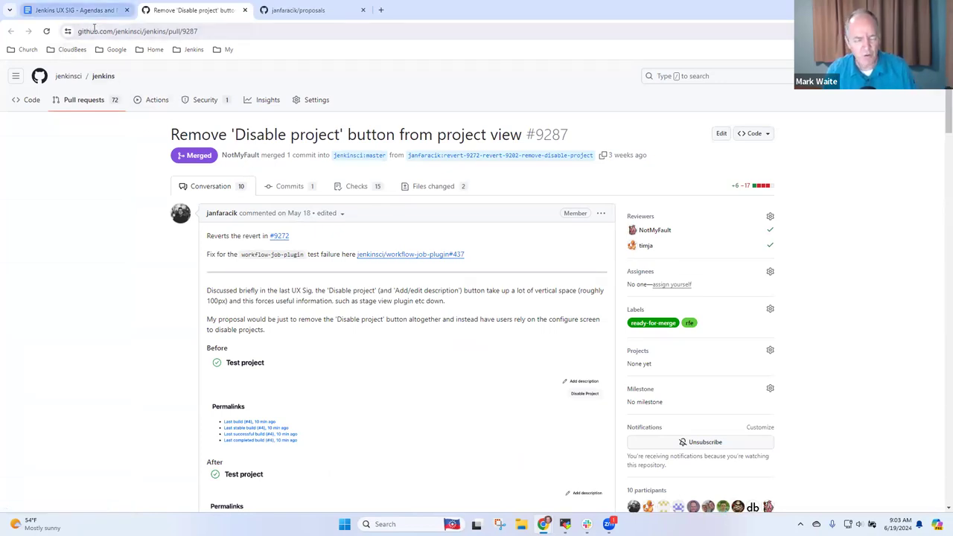
{"action": "mouse_move", "coordinate": [81, 12]}
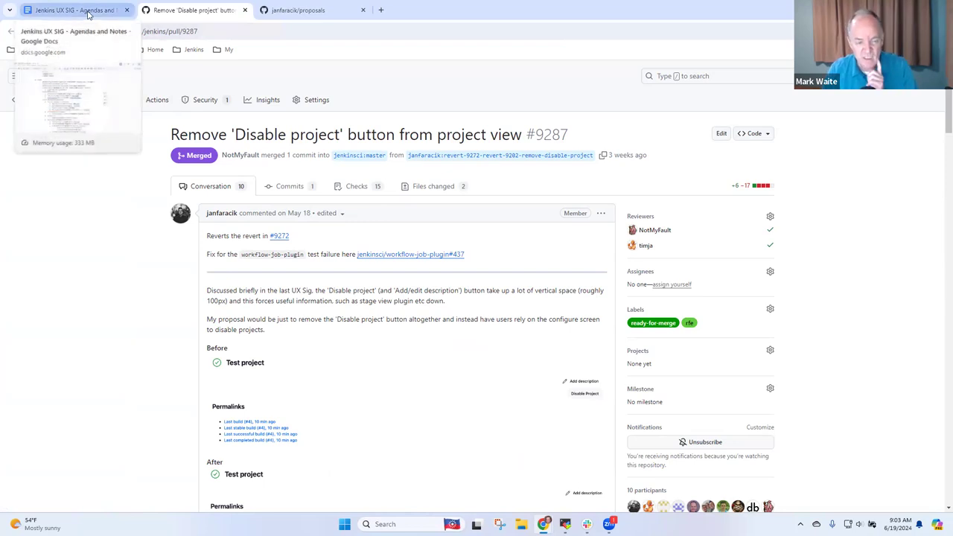
{"action": "mouse_move", "coordinate": [938, 122]}
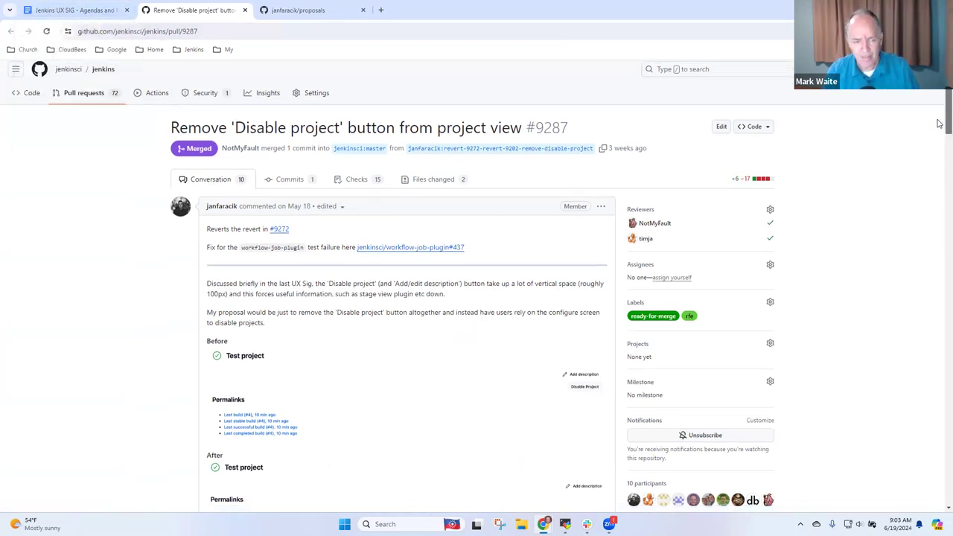
{"action": "scroll", "scroll_direction": "down", "scroll_amount": 3}
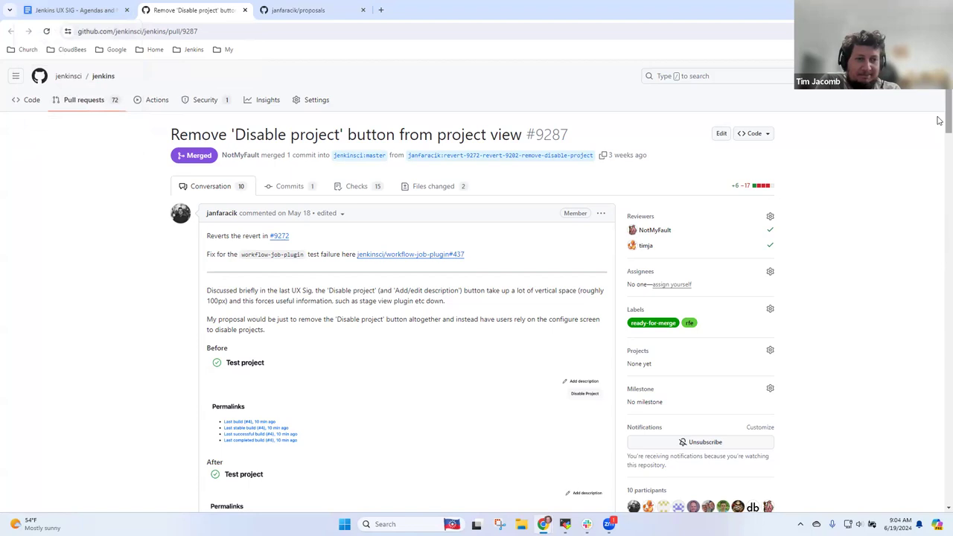
Read through the PR #9287 comment discussion to its end and return to the agenda
{"action": "scroll", "scroll_direction": "down", "scroll_amount": 3}
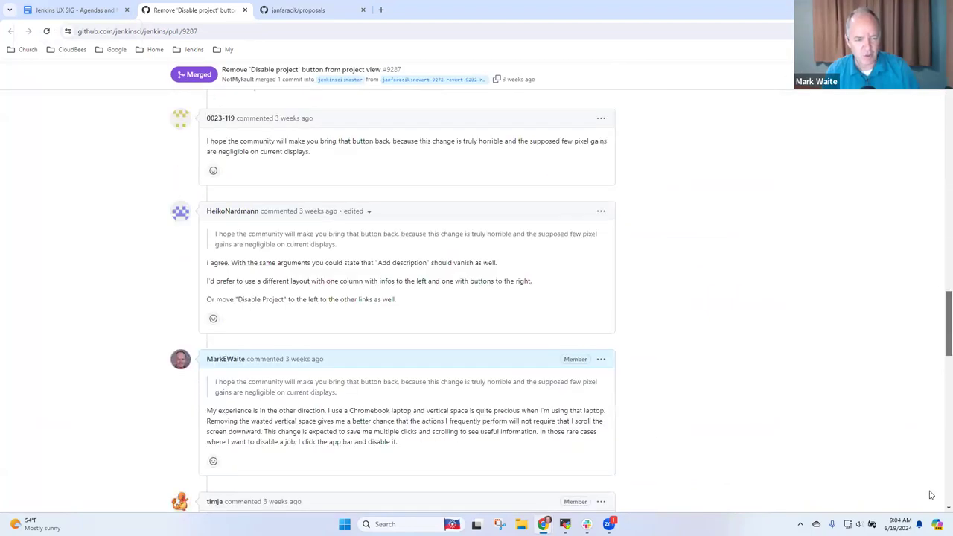
{"action": "scroll", "scroll_direction": "down", "scroll_amount": 3}
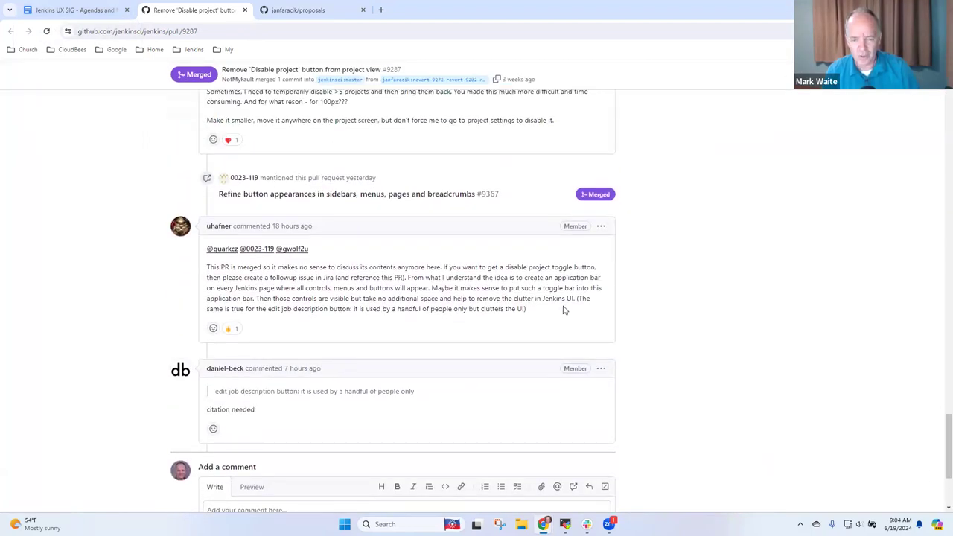
{"action": "mouse_move", "coordinate": [552, 297]}
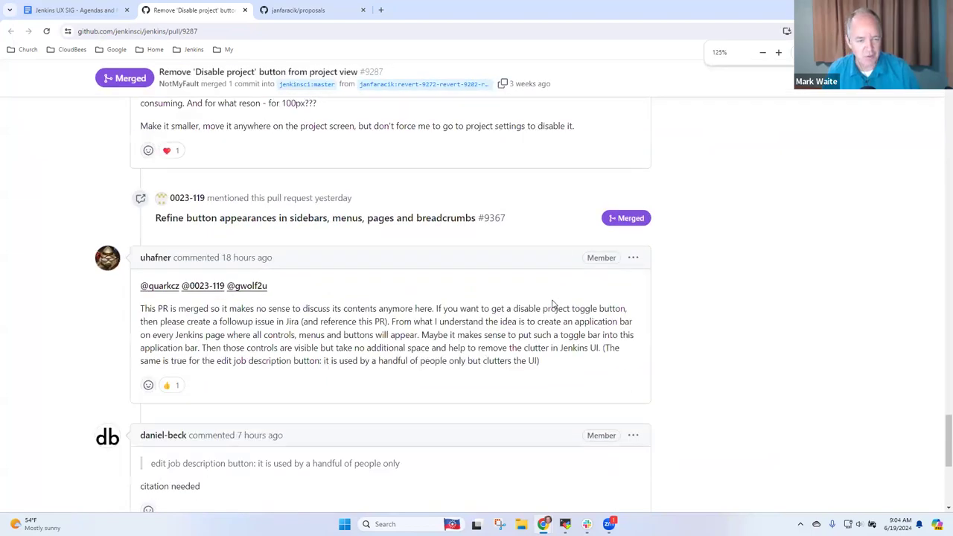
{"action": "mouse_move", "coordinate": [554, 359]}
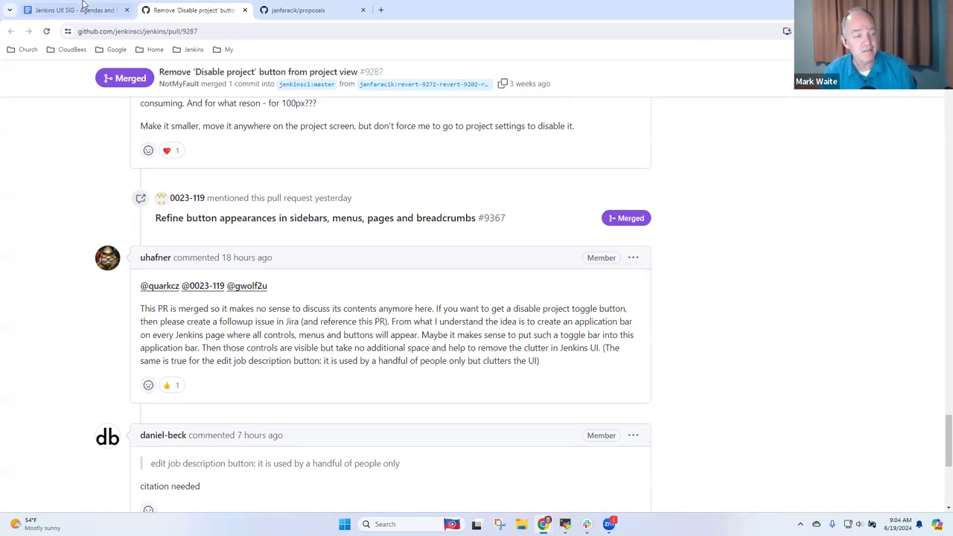
{"action": "mouse_move", "coordinate": [67, 9]}
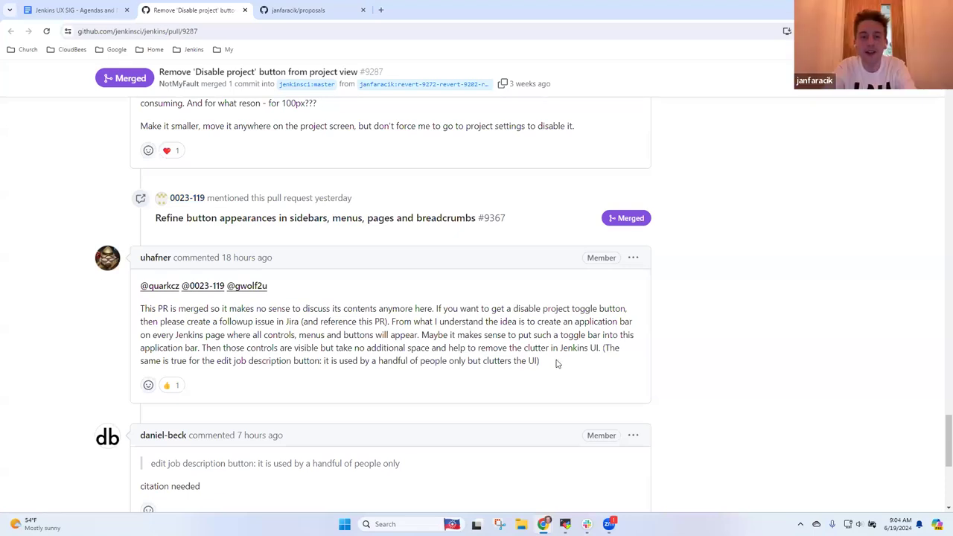
{"action": "mouse_move", "coordinate": [554, 366]}
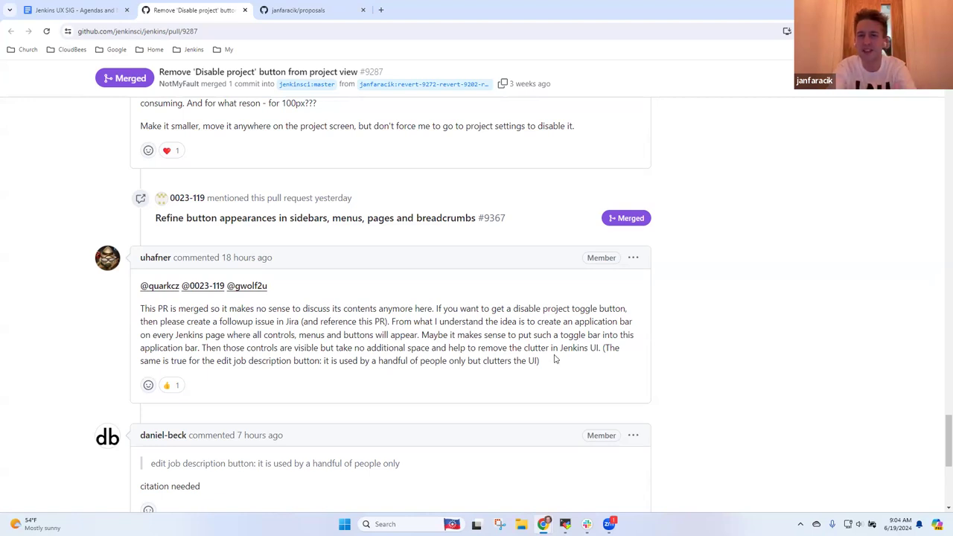
{"action": "mouse_move", "coordinate": [545, 353]}
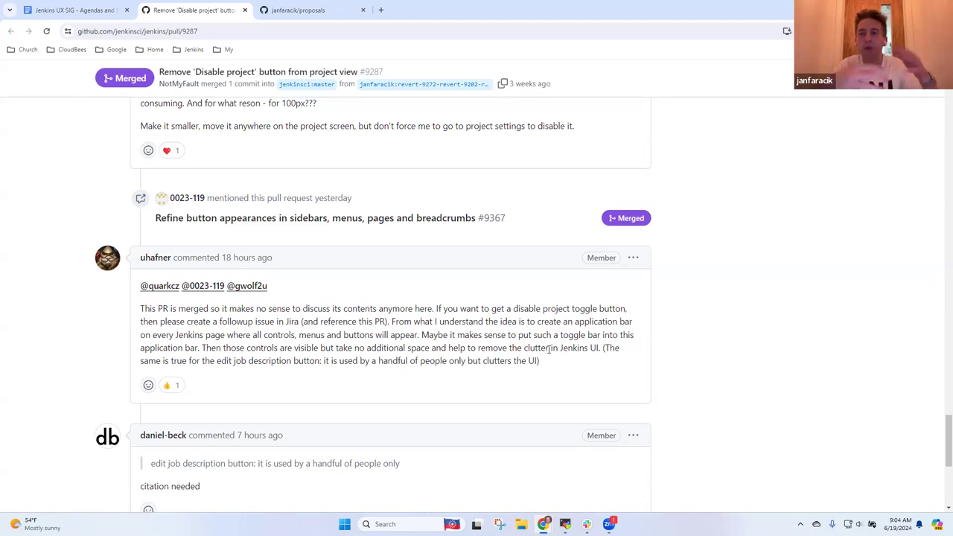
{"action": "mouse_move", "coordinate": [552, 361]}
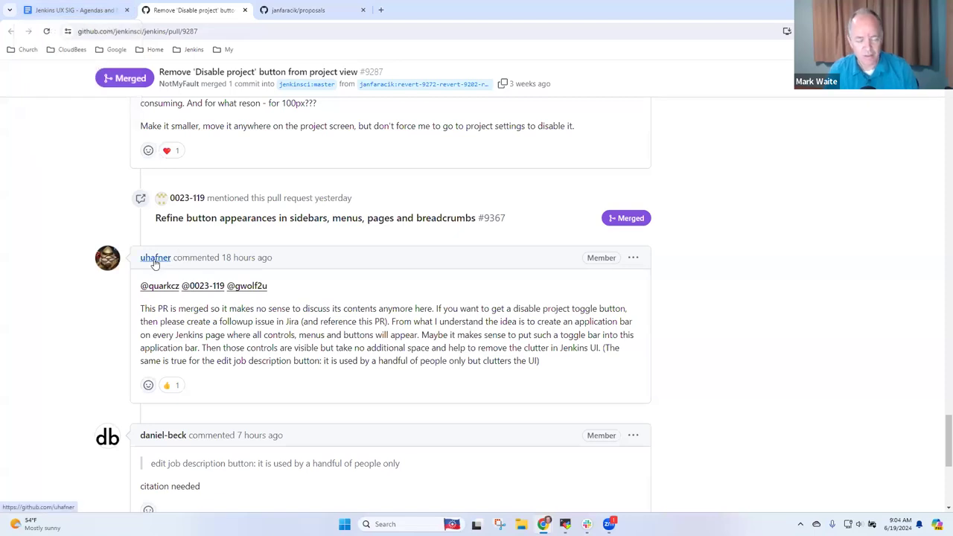
{"action": "mouse_move", "coordinate": [155, 258]}
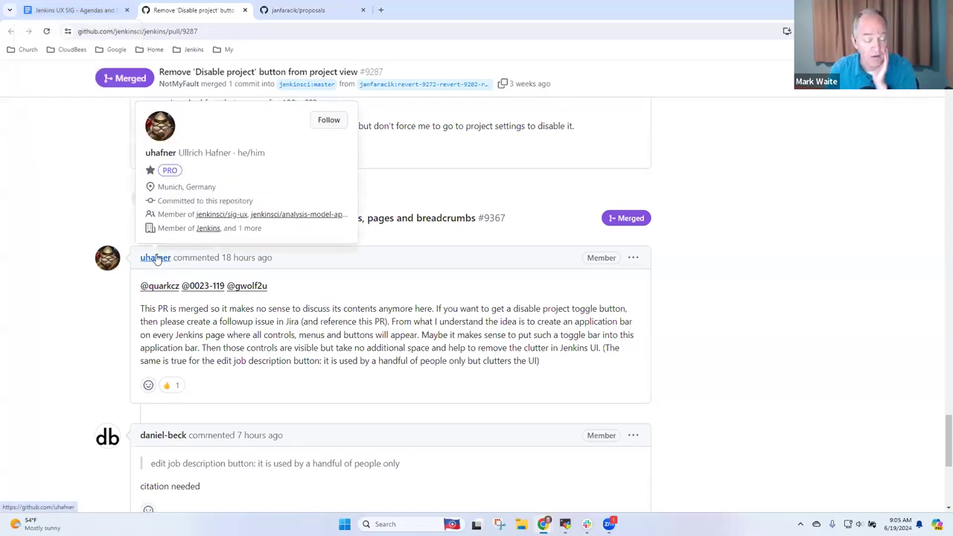
{"action": "mouse_move", "coordinate": [327, 322]}
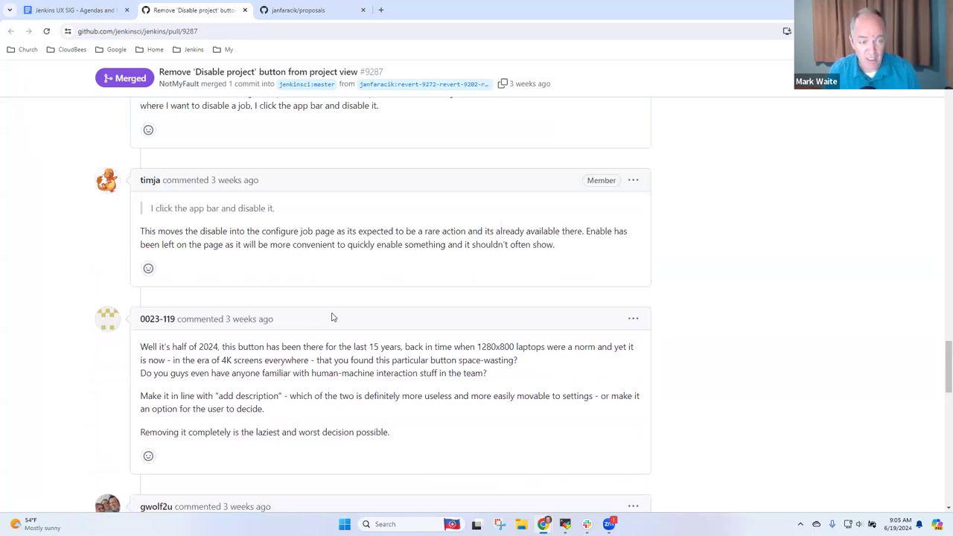
{"action": "scroll", "scroll_direction": "down", "scroll_amount": 3}
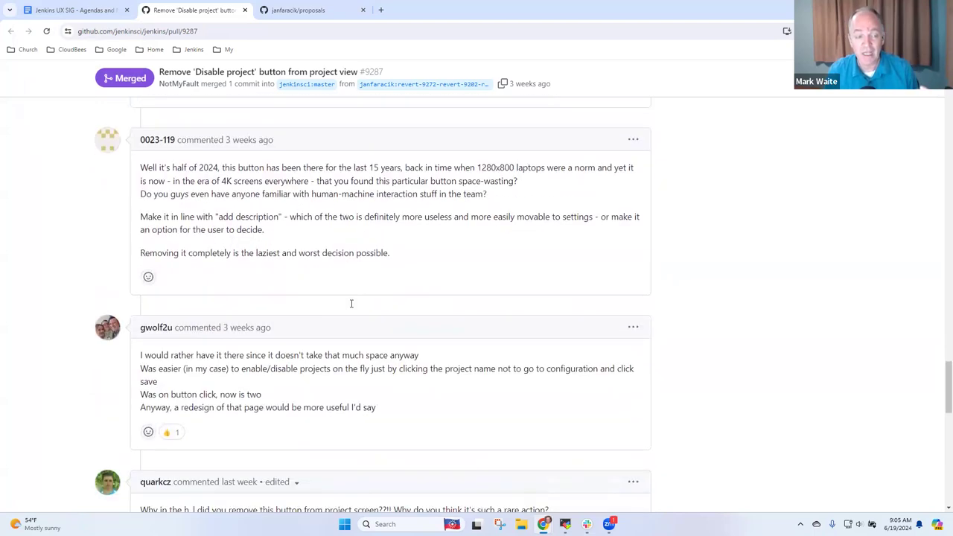
{"action": "scroll", "scroll_direction": "down", "scroll_amount": 3}
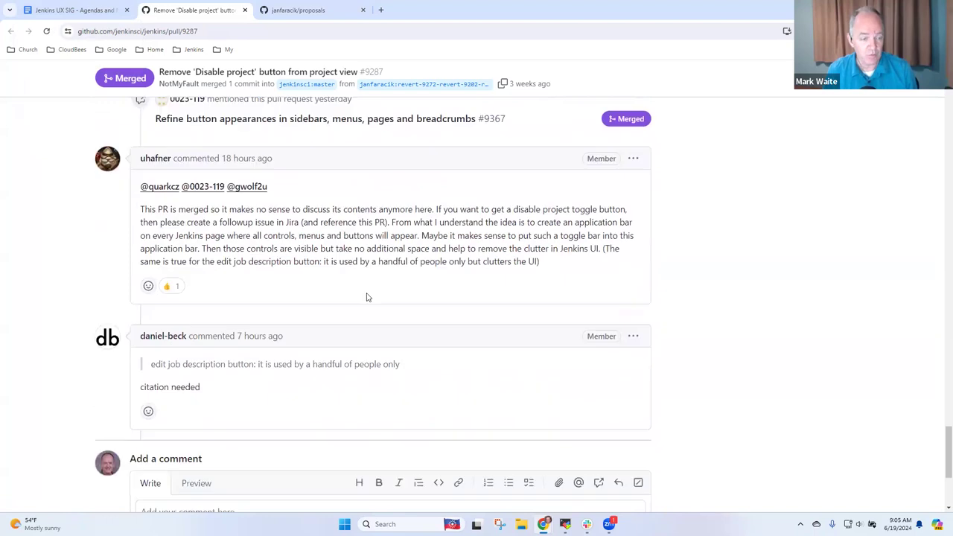
{"action": "left_click", "coordinate": [72, 12]}
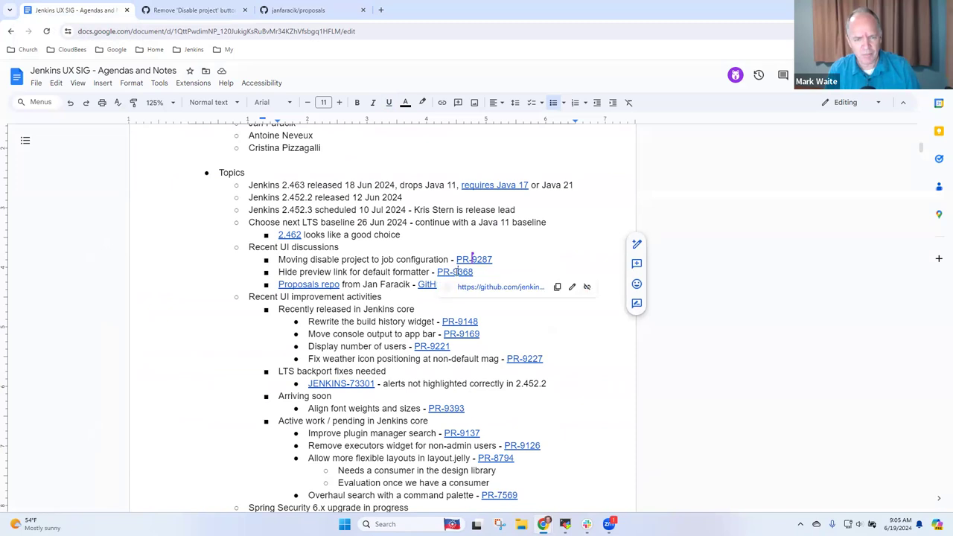
Review PR-9368 hiding the EscapedMarkupFormatter preview link, then return to the agenda
{"action": "left_click", "coordinate": [455, 271]}
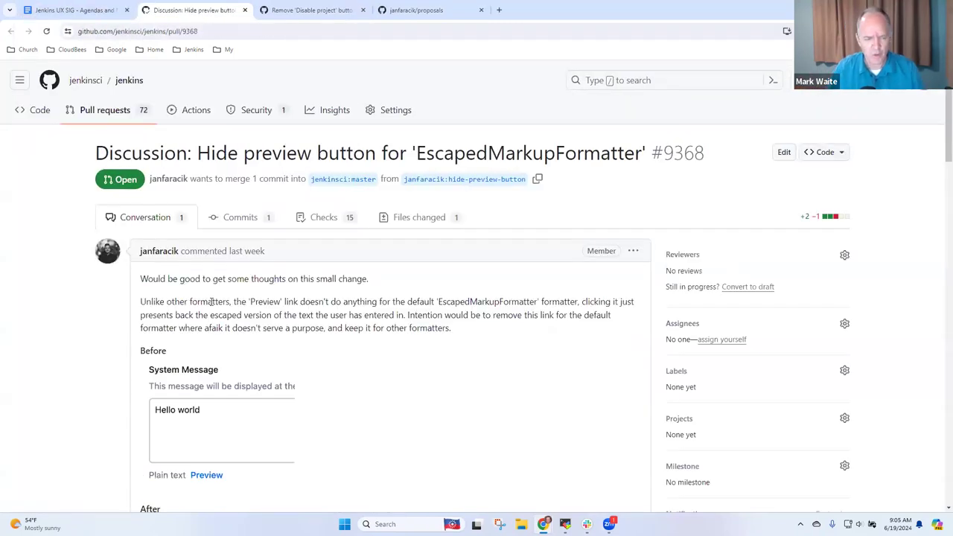
{"action": "scroll", "scroll_direction": "down", "scroll_amount": 3}
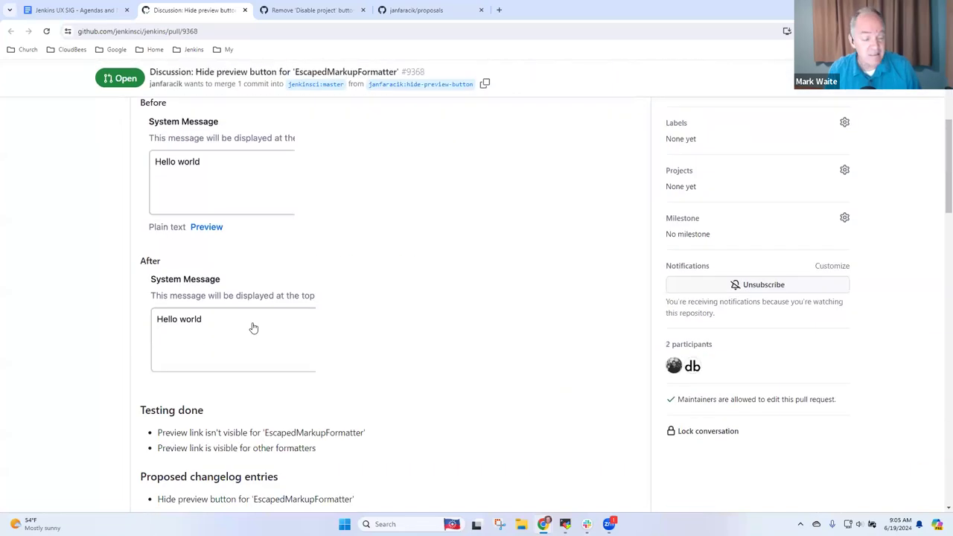
{"action": "scroll", "scroll_direction": "down", "scroll_amount": 3}
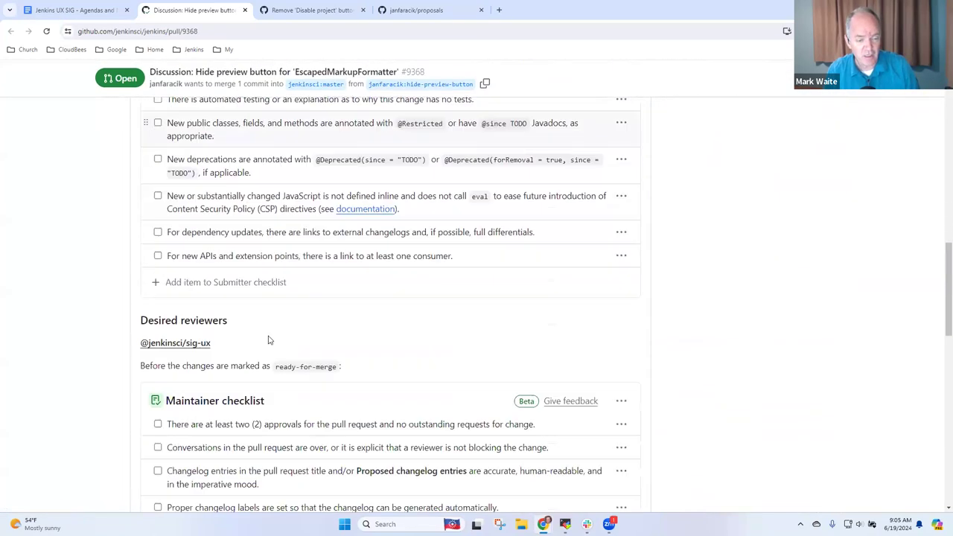
{"action": "scroll", "scroll_direction": "down", "scroll_amount": 3}
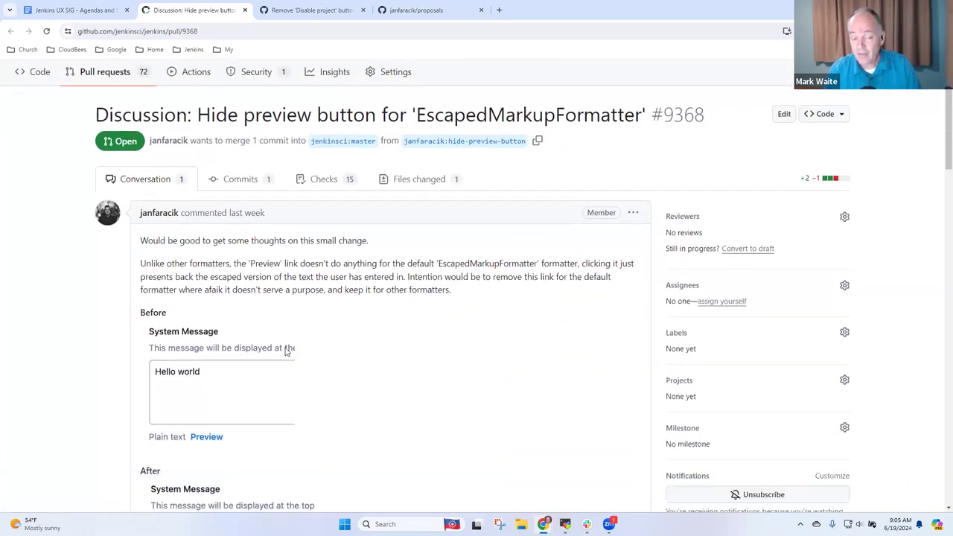
{"action": "scroll", "scroll_direction": "down", "scroll_amount": 3}
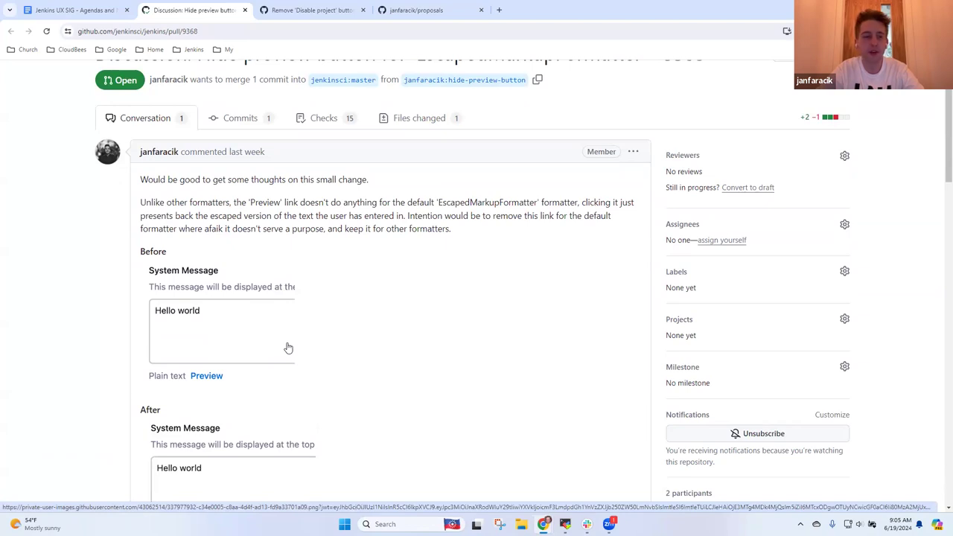
{"action": "scroll", "scroll_direction": "down", "scroll_amount": 3}
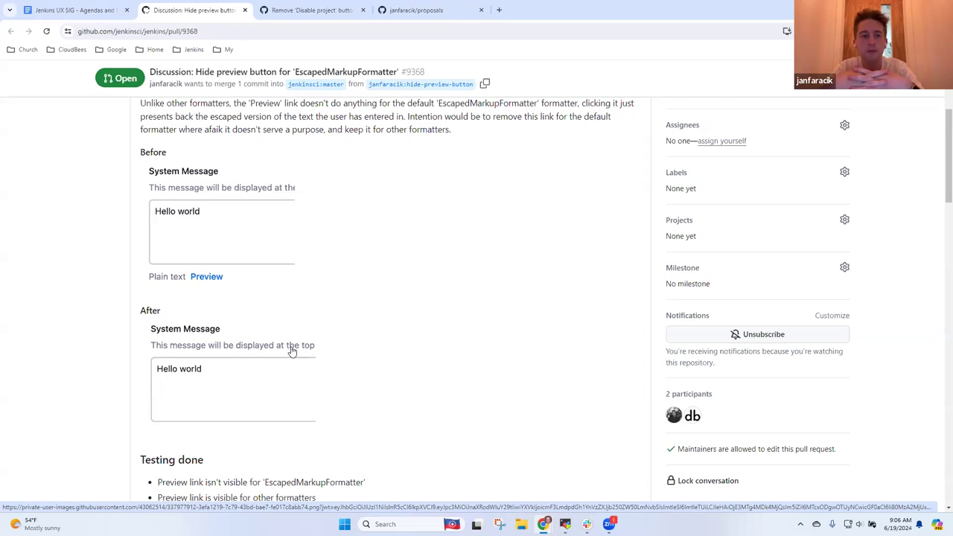
{"action": "mouse_move", "coordinate": [298, 351]}
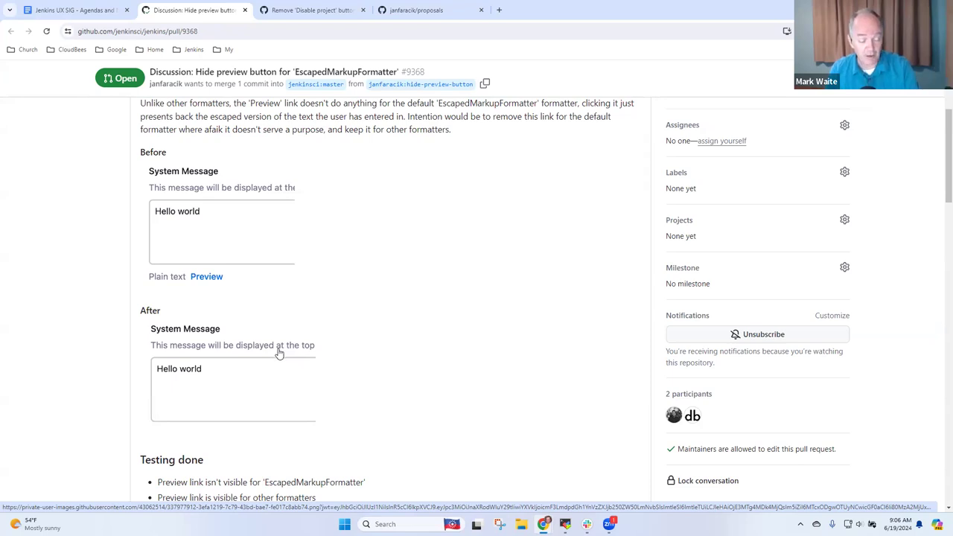
{"action": "mouse_move", "coordinate": [289, 351]}
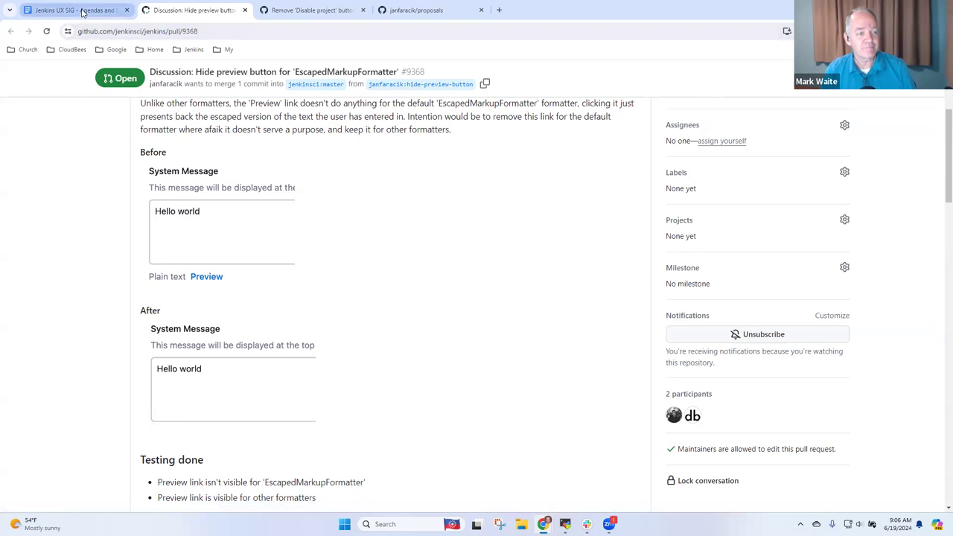
{"action": "left_click", "coordinate": [75, 12]}
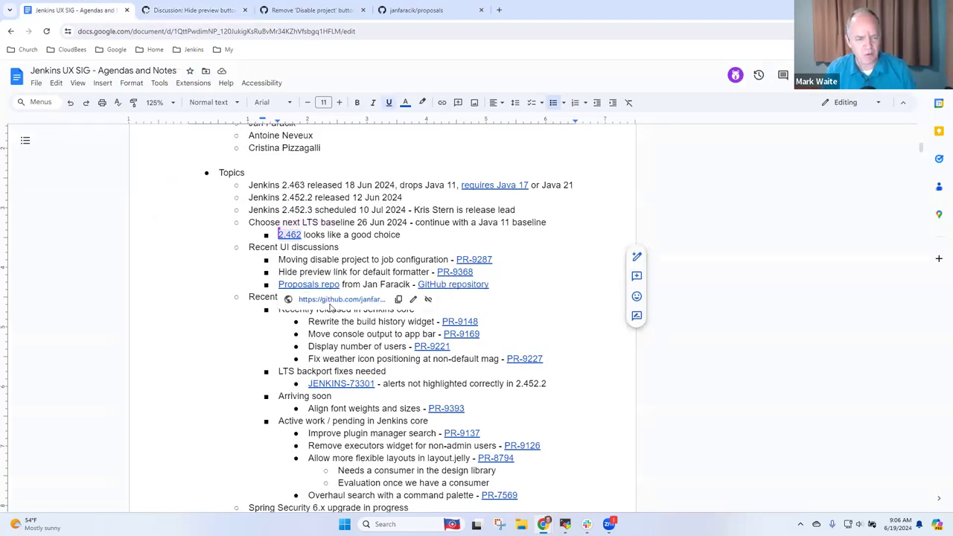
Follow the agenda link to Jan Faracik's proposals repository on GitHub
{"action": "left_click", "coordinate": [205, 12]}
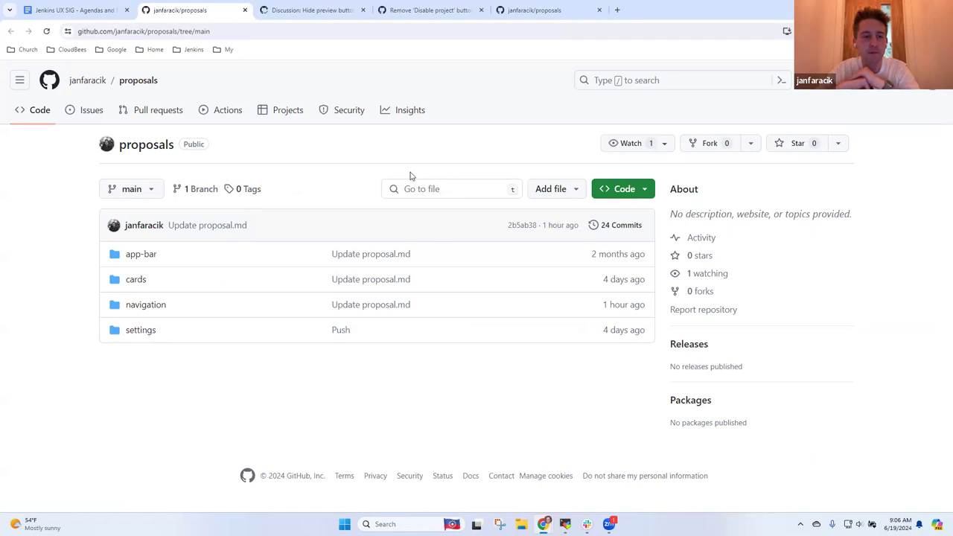
{"action": "mouse_move", "coordinate": [423, 177]}
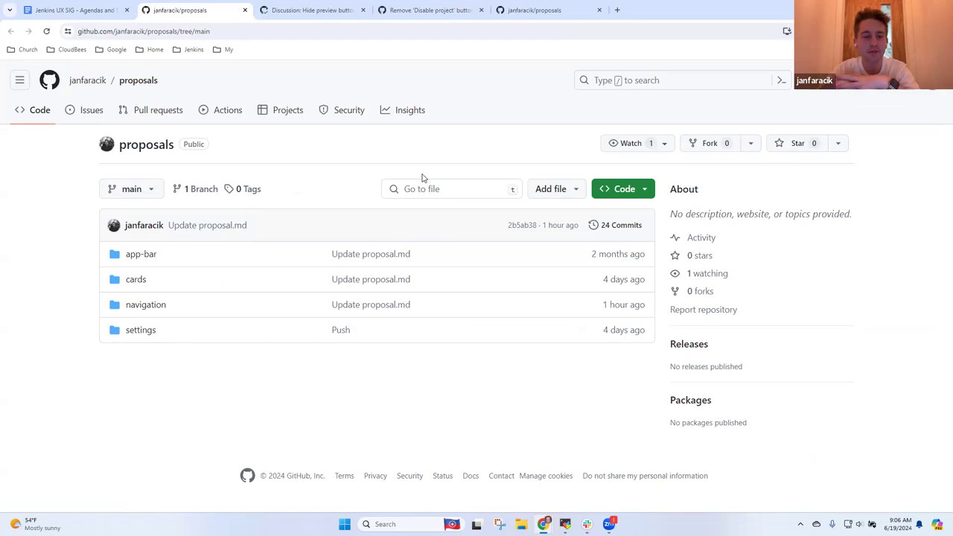
{"action": "mouse_move", "coordinate": [378, 180]}
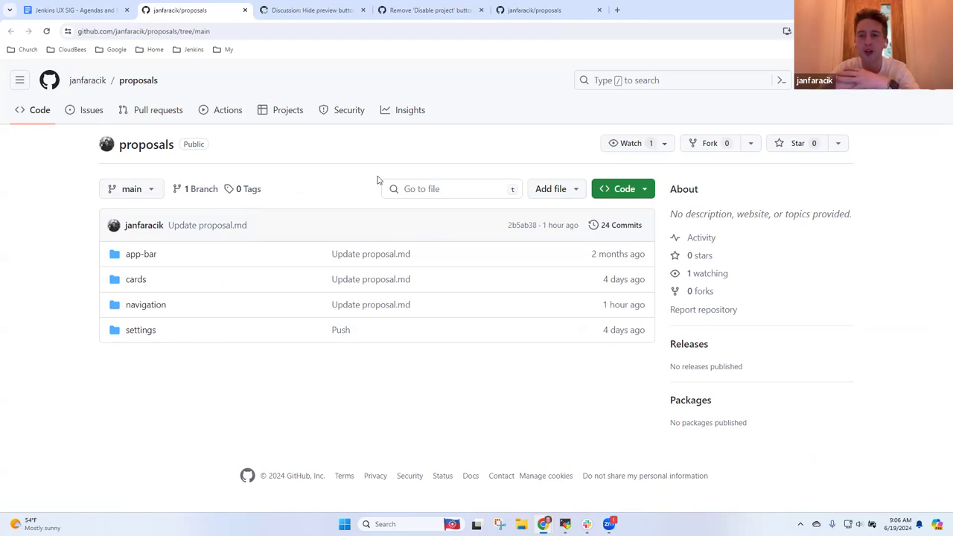
{"action": "mouse_move", "coordinate": [295, 253]}
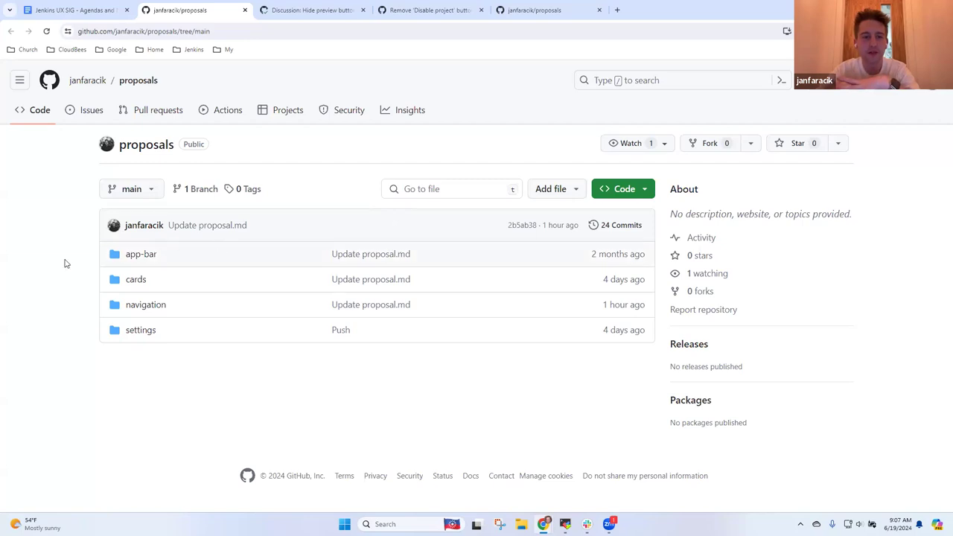
{"action": "mouse_move", "coordinate": [140, 253]}
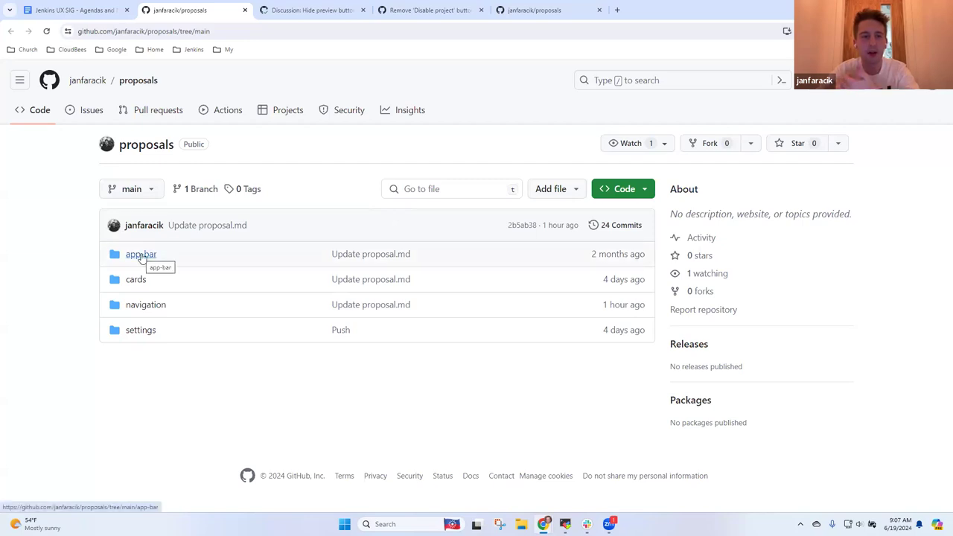
Read the proposal.md in the app-bar folder showing the WIP App bar design
{"action": "left_click", "coordinate": [140, 253]}
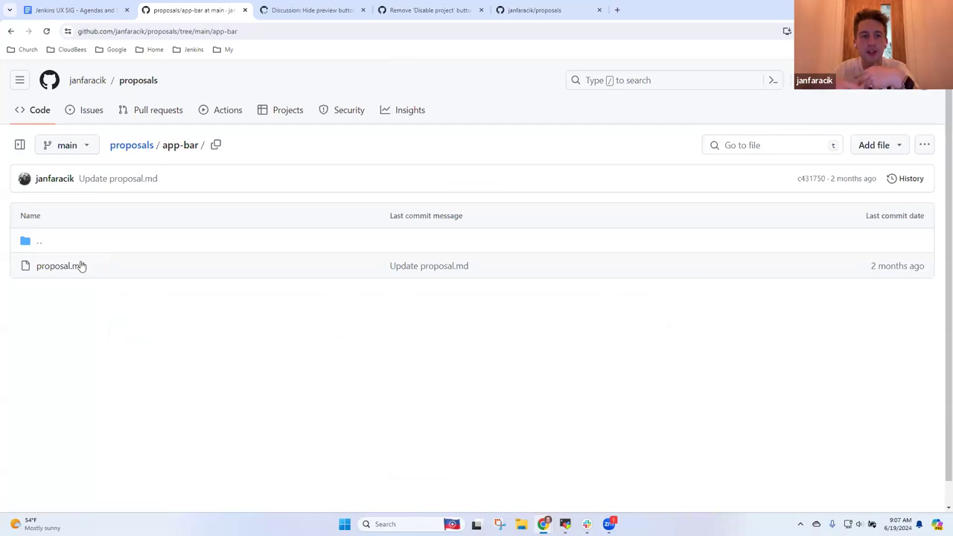
{"action": "left_click", "coordinate": [58, 265]}
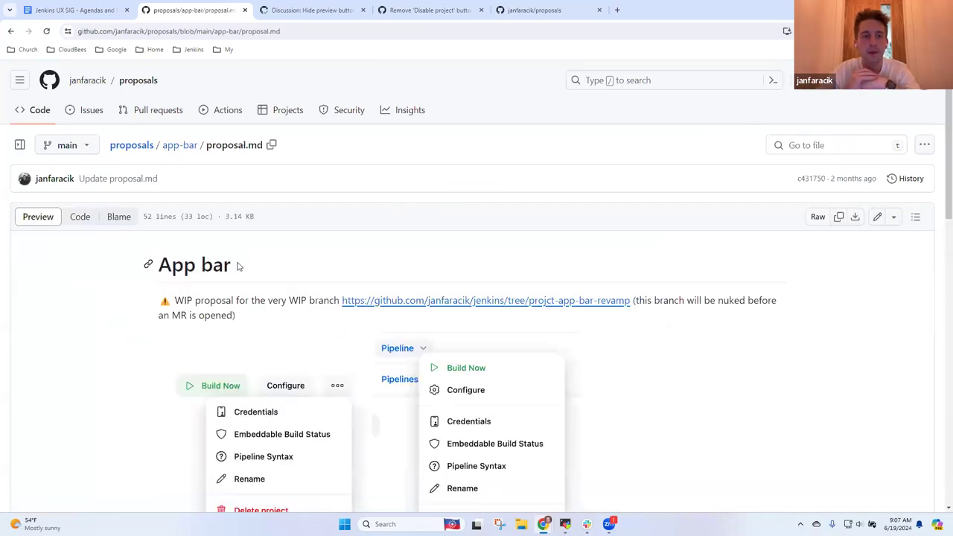
{"action": "scroll", "scroll_direction": "down", "scroll_amount": 3}
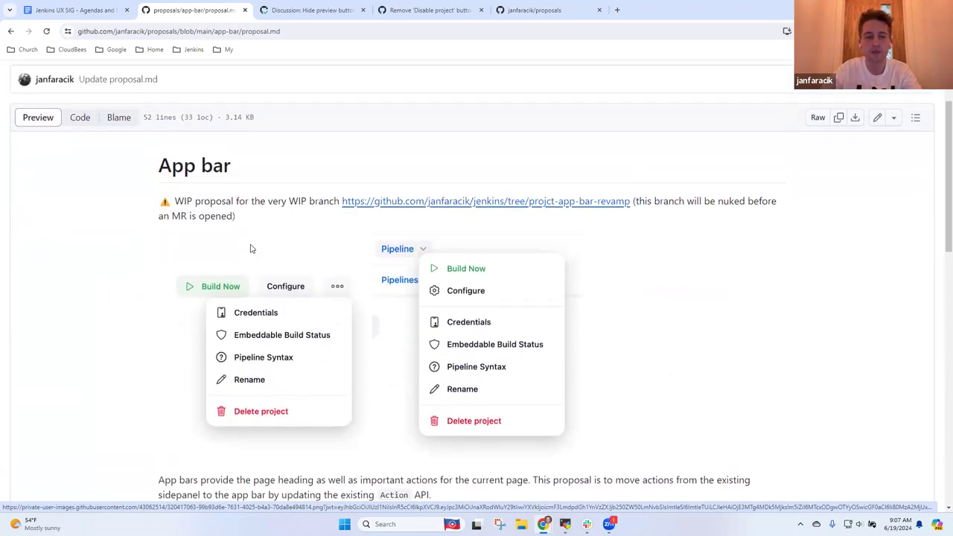
{"action": "scroll", "scroll_direction": "down", "scroll_amount": 3}
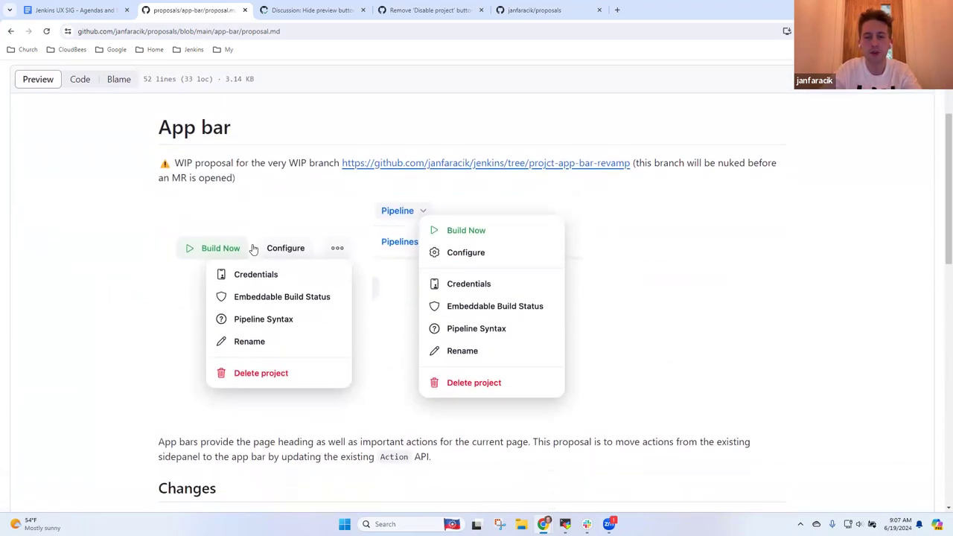
{"action": "scroll", "scroll_direction": "down", "scroll_amount": 3}
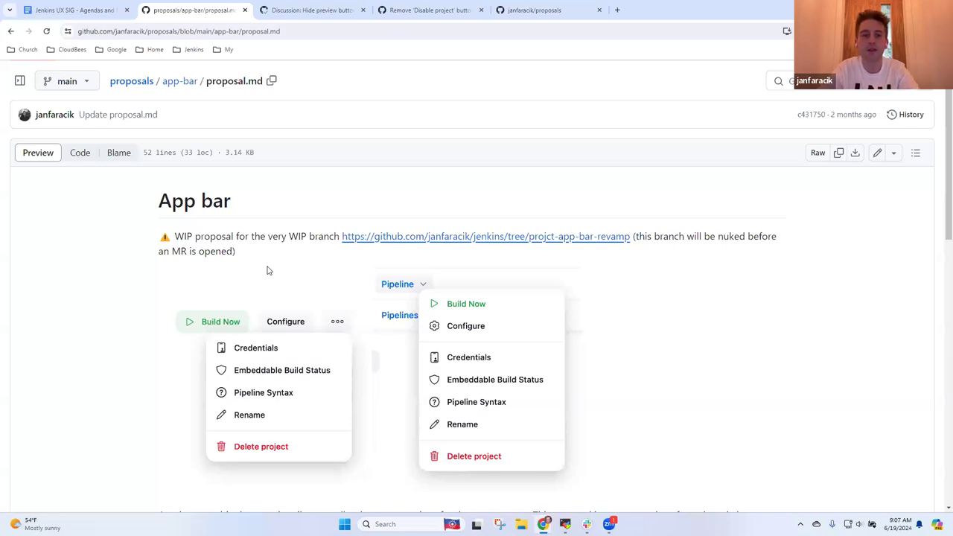
{"action": "scroll", "scroll_direction": "down", "scroll_amount": 3}
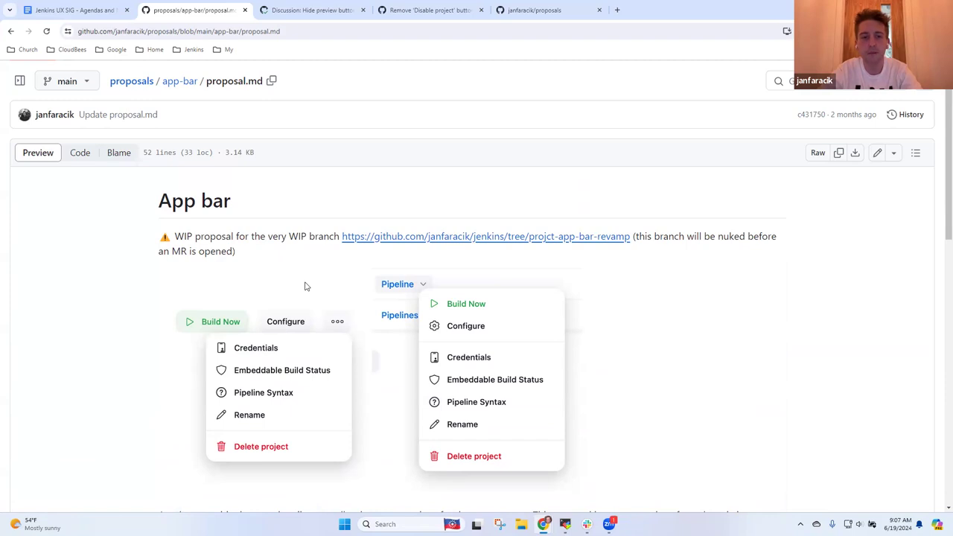
{"action": "scroll", "scroll_direction": "down", "scroll_amount": 3}
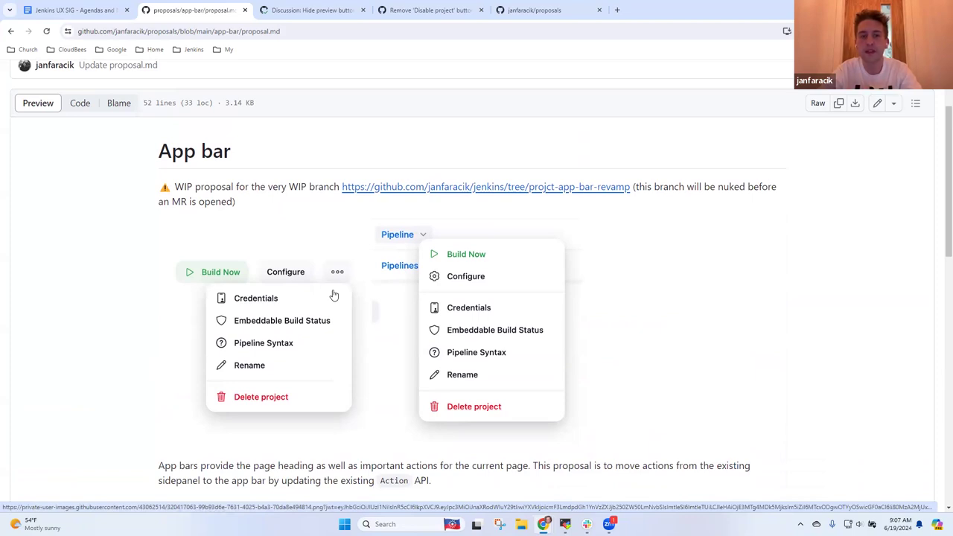
{"action": "mouse_move", "coordinate": [334, 292]}
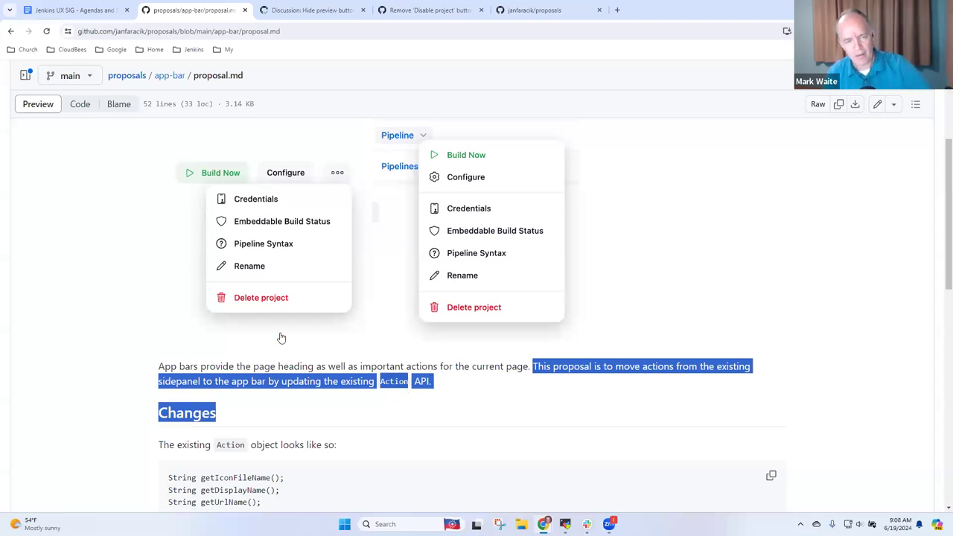
{"action": "left_click", "coordinate": [130, 249]}
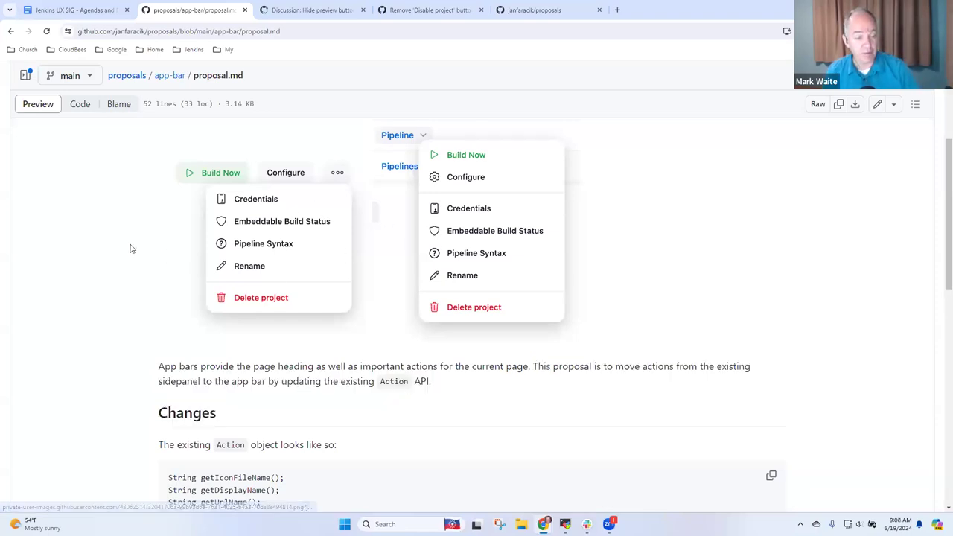
{"action": "mouse_move", "coordinate": [314, 226]}
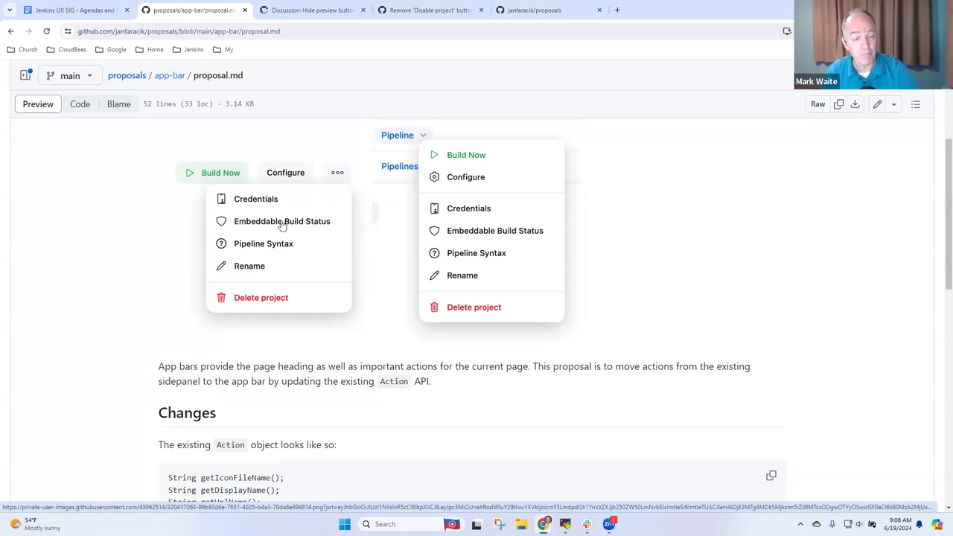
{"action": "mouse_move", "coordinate": [286, 226]}
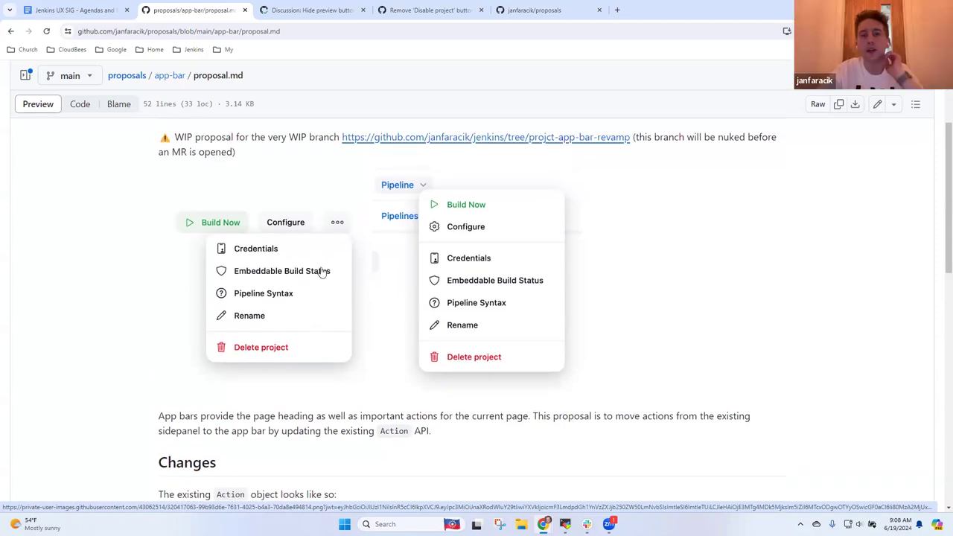
{"action": "mouse_move", "coordinate": [496, 140]}
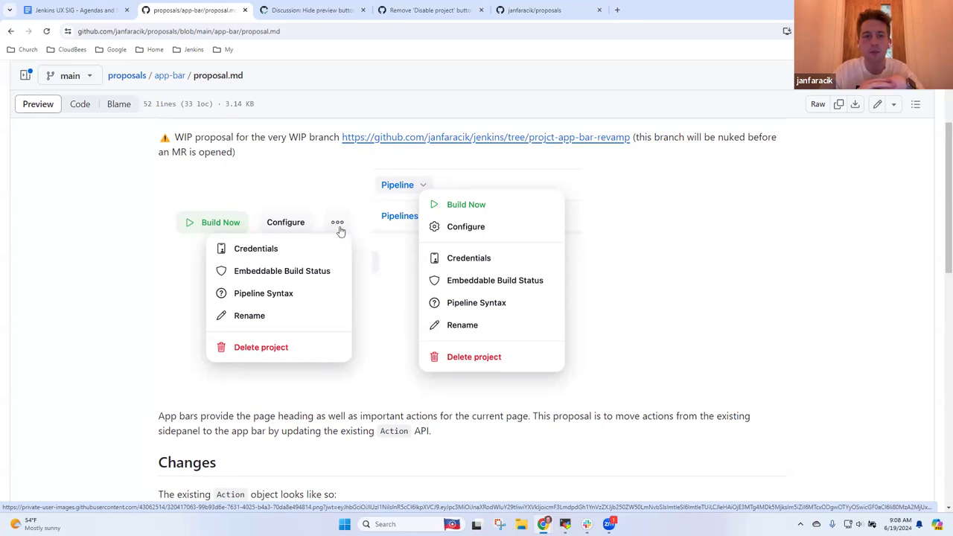
{"action": "scroll", "scroll_direction": "down", "scroll_amount": 3}
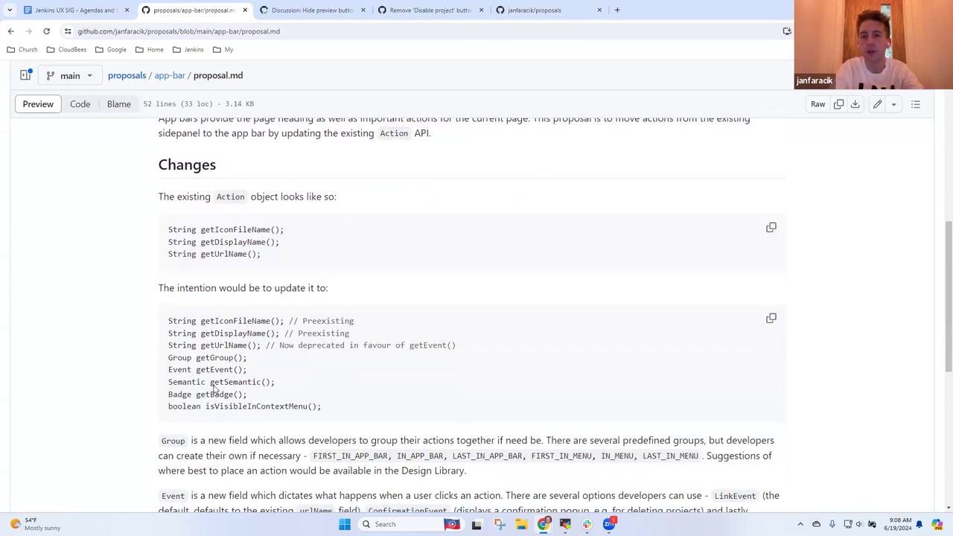
{"action": "double_click", "coordinate": [215, 357]}
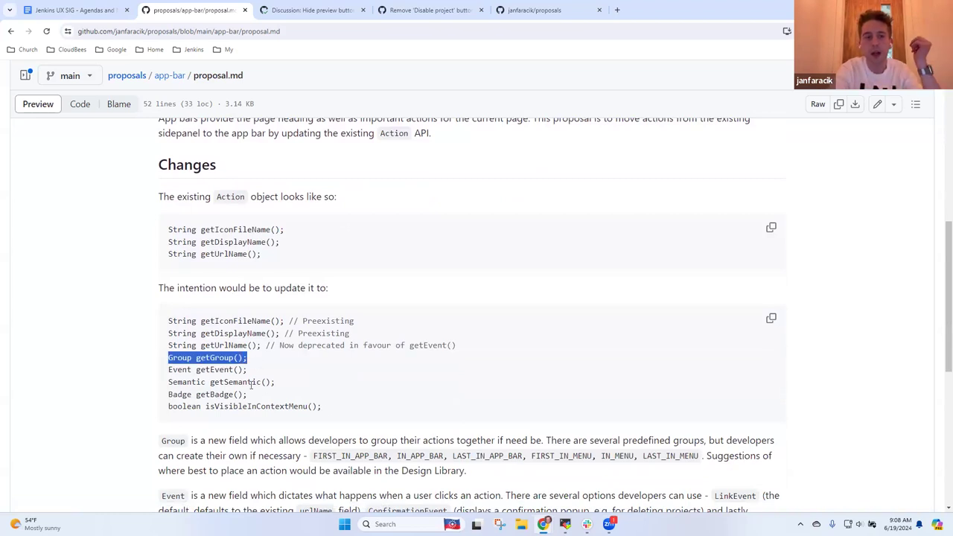
{"action": "left_click", "coordinate": [380, 381]}
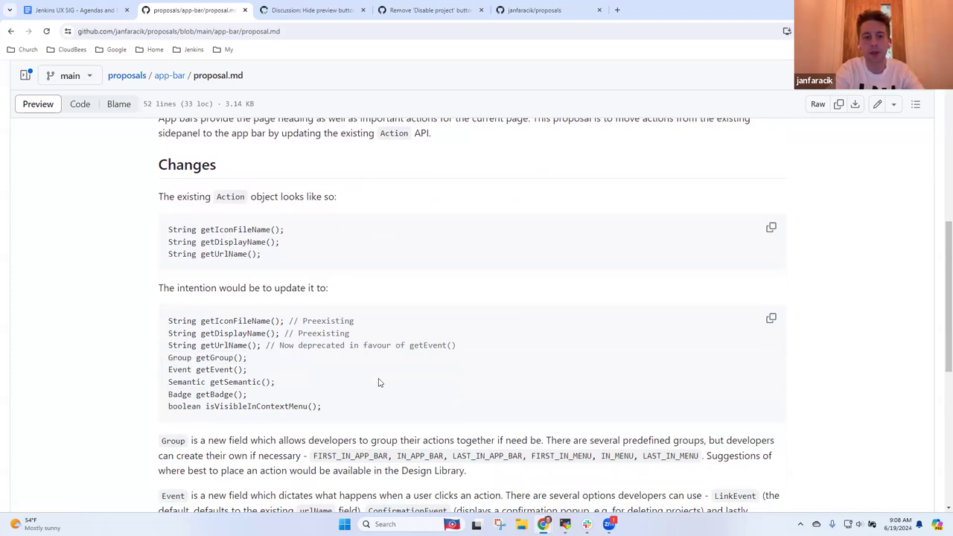
{"action": "mouse_move", "coordinate": [328, 381]}
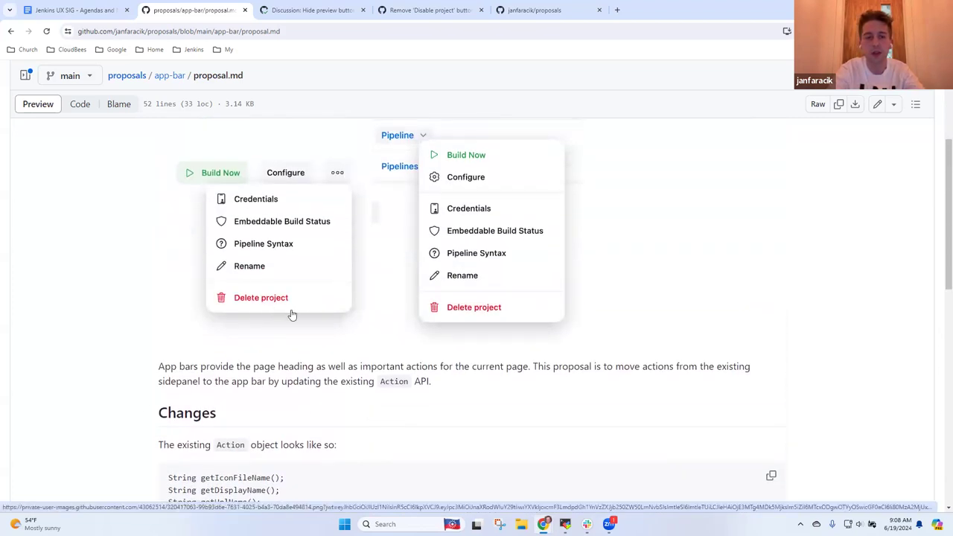
{"action": "mouse_move", "coordinate": [318, 329]}
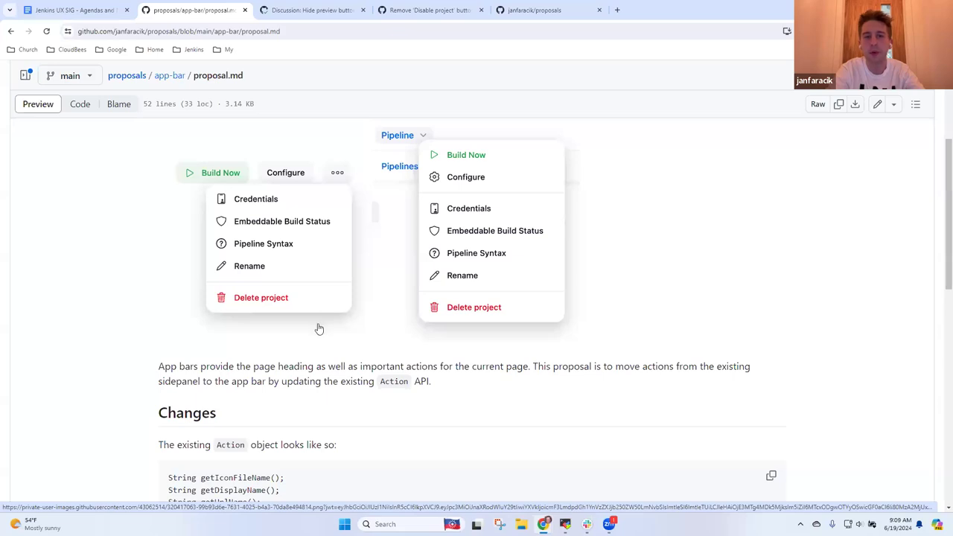
{"action": "scroll", "scroll_direction": "down", "scroll_amount": 3}
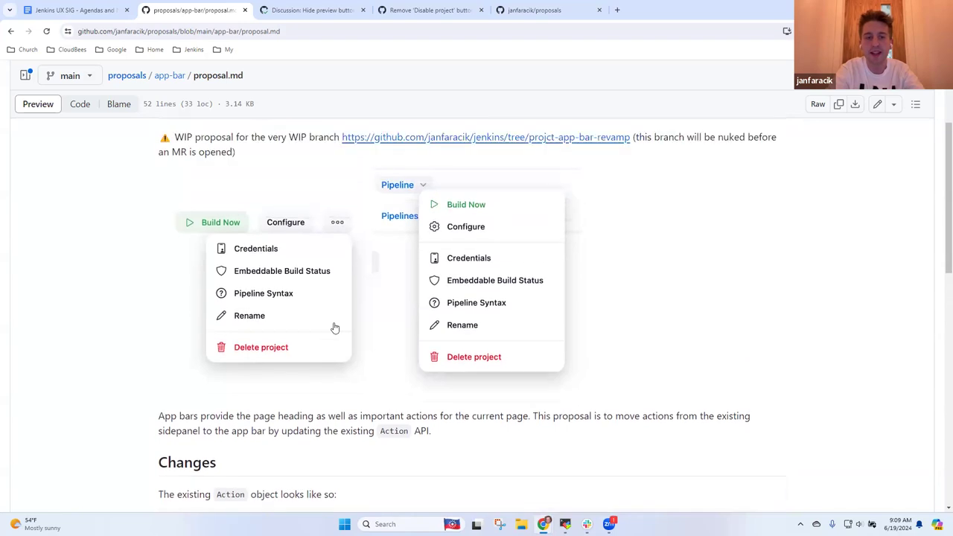
{"action": "mouse_move", "coordinate": [170, 84]}
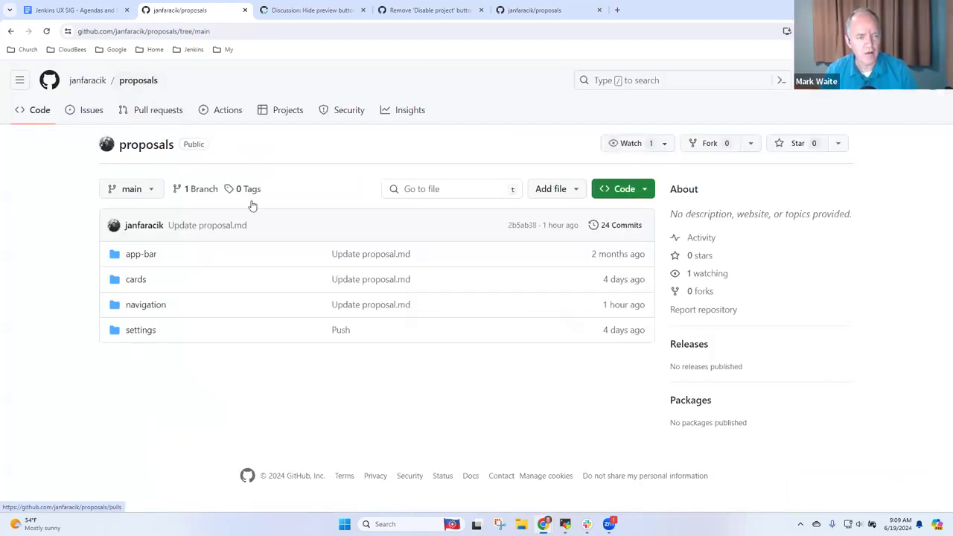
{"action": "mouse_move", "coordinate": [214, 304]}
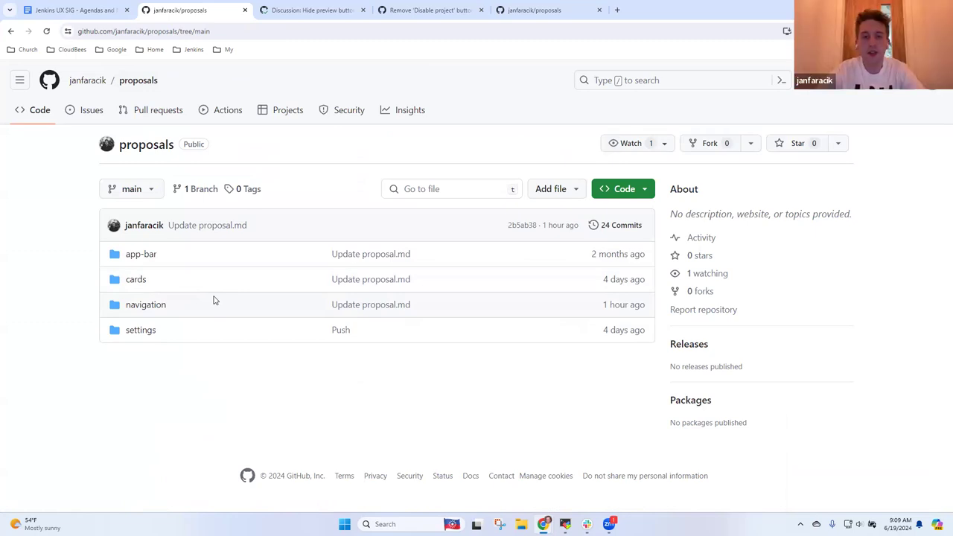
Go into the cards folder of the proposals repository
{"action": "left_click", "coordinate": [136, 280]}
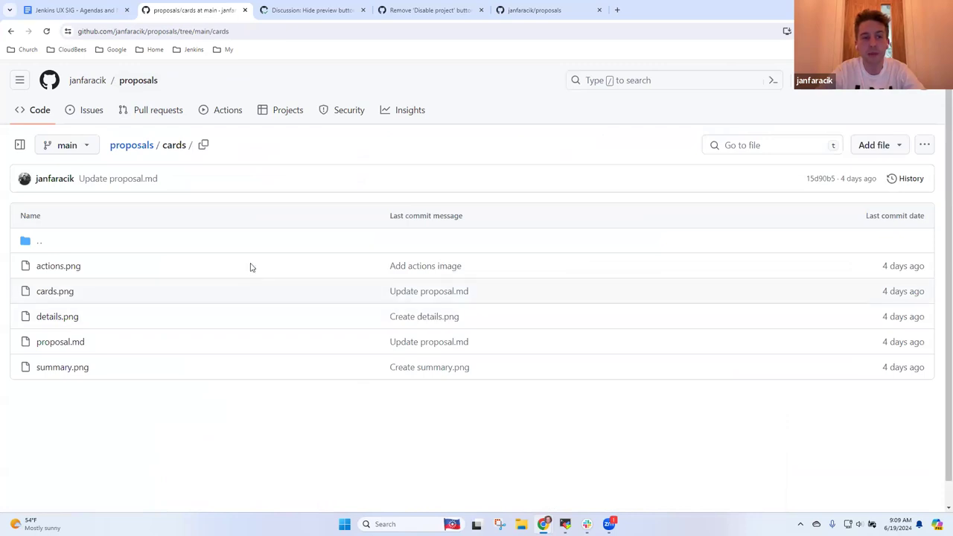
Read the Cards proposal.md with its card mockups, enlarged to full screen
{"action": "left_click", "coordinate": [59, 341]}
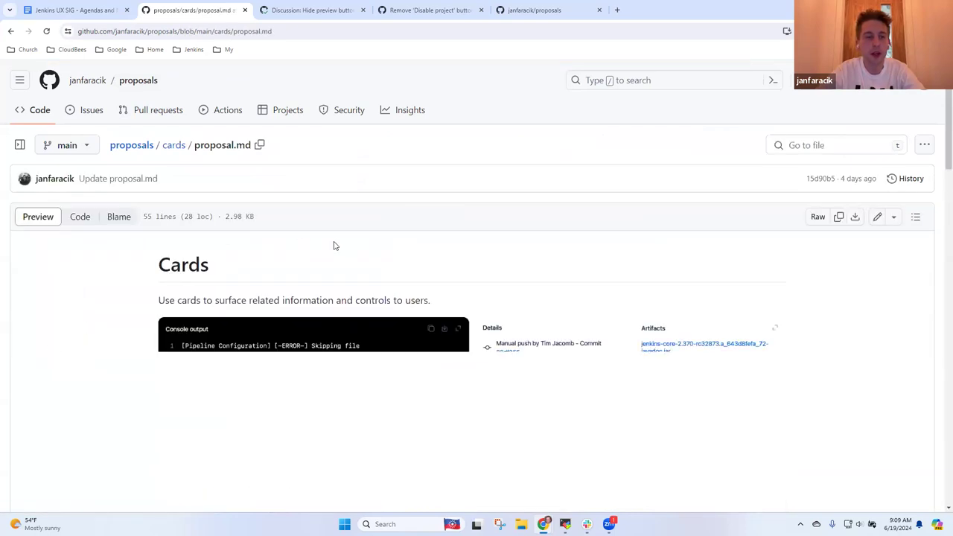
{"action": "scroll", "scroll_direction": "down", "scroll_amount": 3}
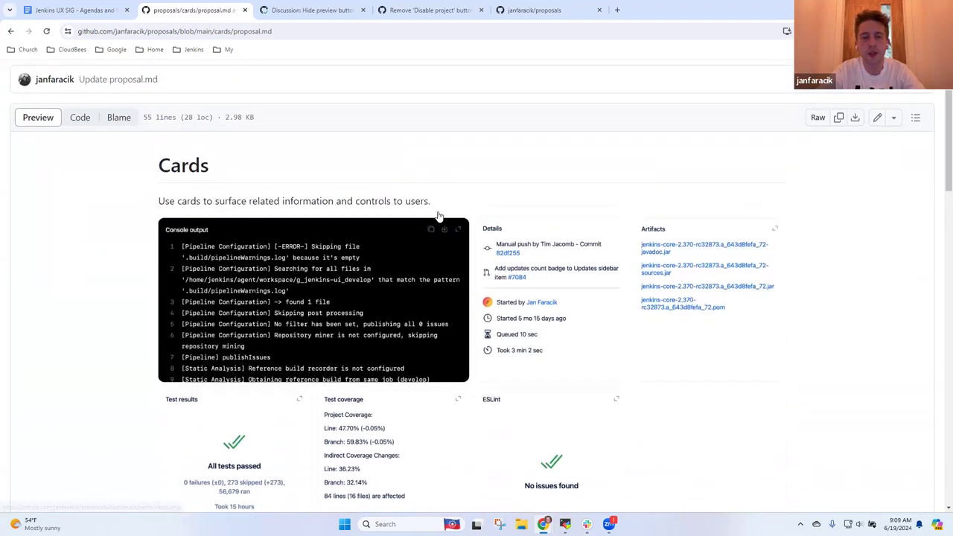
{"action": "key", "text": "F11"}
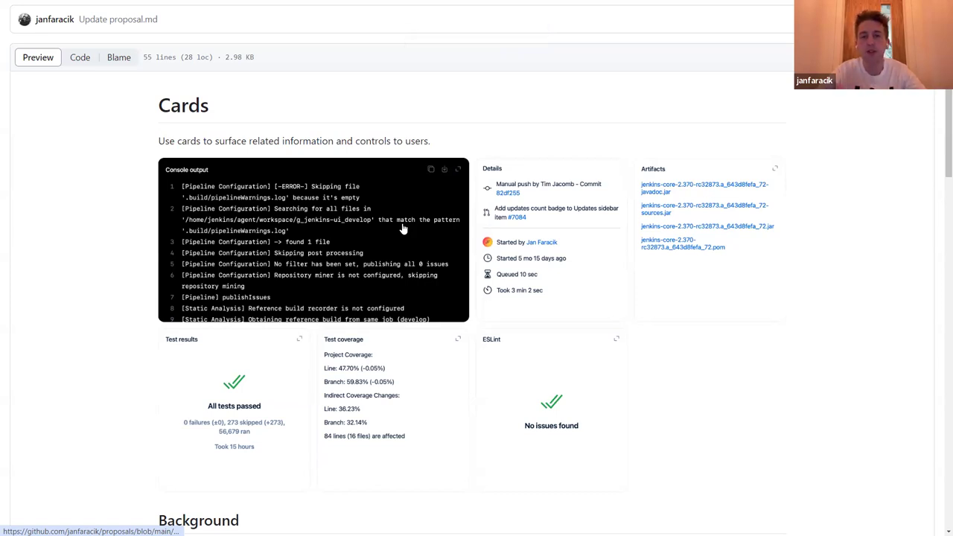
{"action": "mouse_move", "coordinate": [714, 193]}
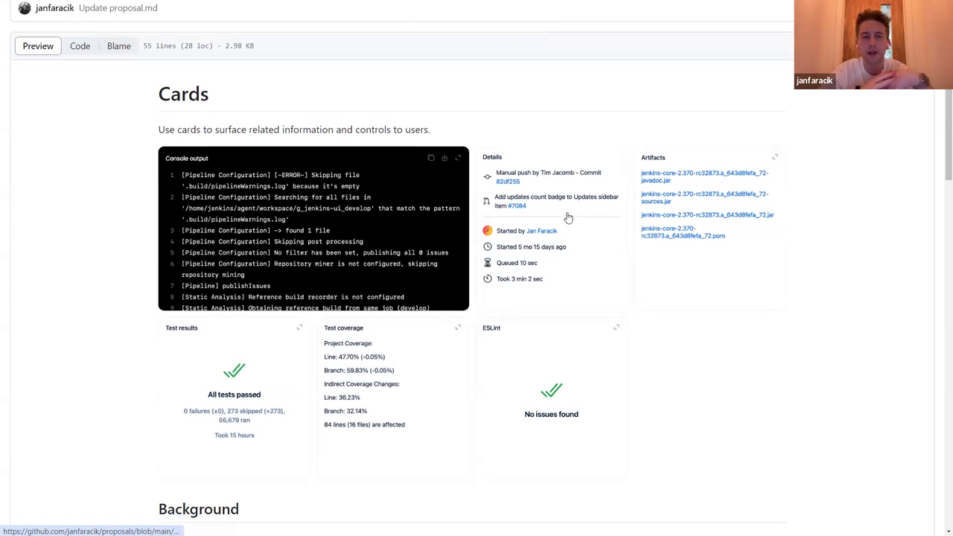
{"action": "scroll", "scroll_direction": "down", "scroll_amount": 3}
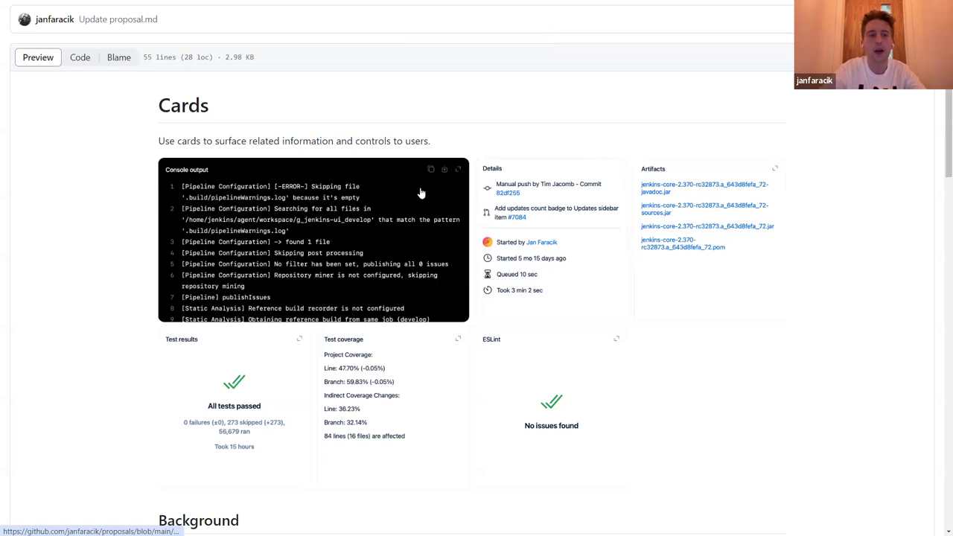
{"action": "mouse_move", "coordinate": [223, 280]}
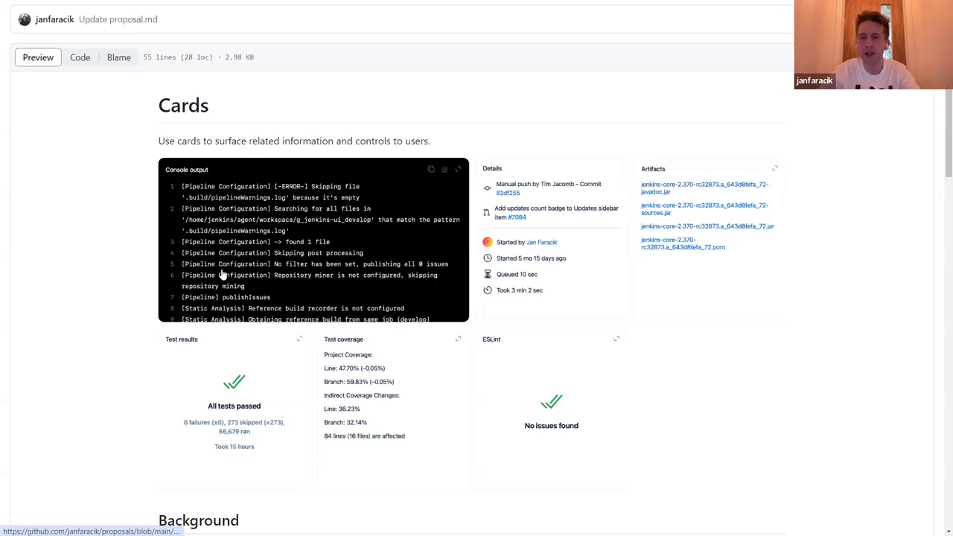
{"action": "mouse_move", "coordinate": [441, 365]}
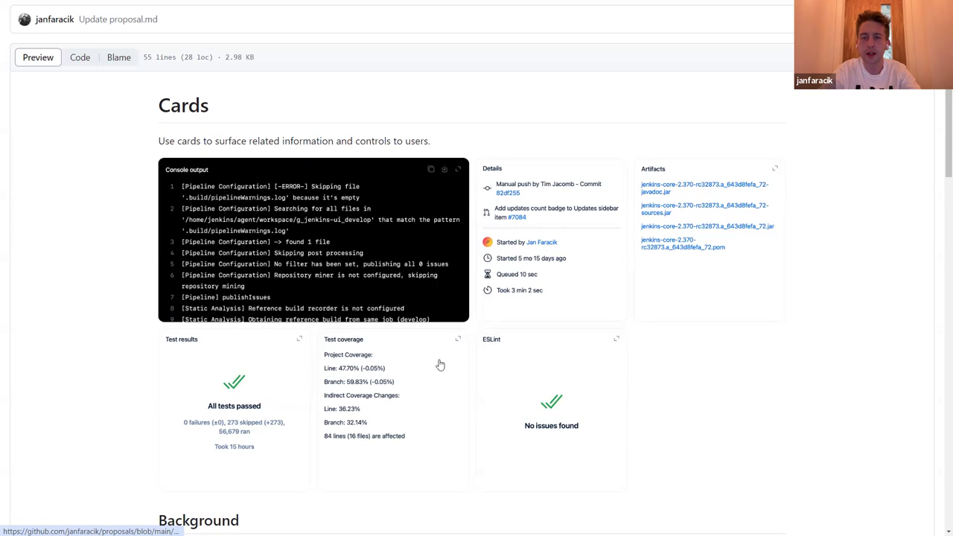
{"action": "mouse_move", "coordinate": [208, 353]}
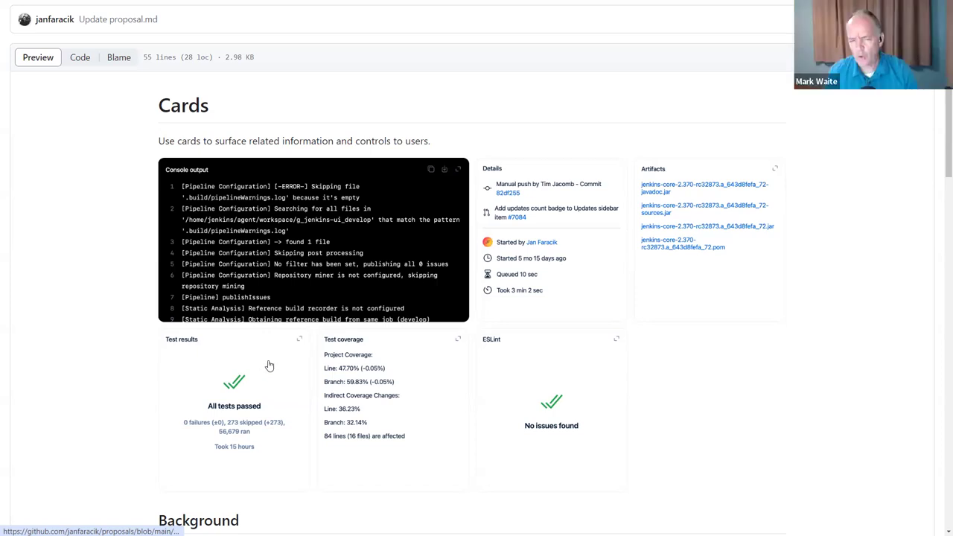
{"action": "mouse_move", "coordinate": [259, 325]}
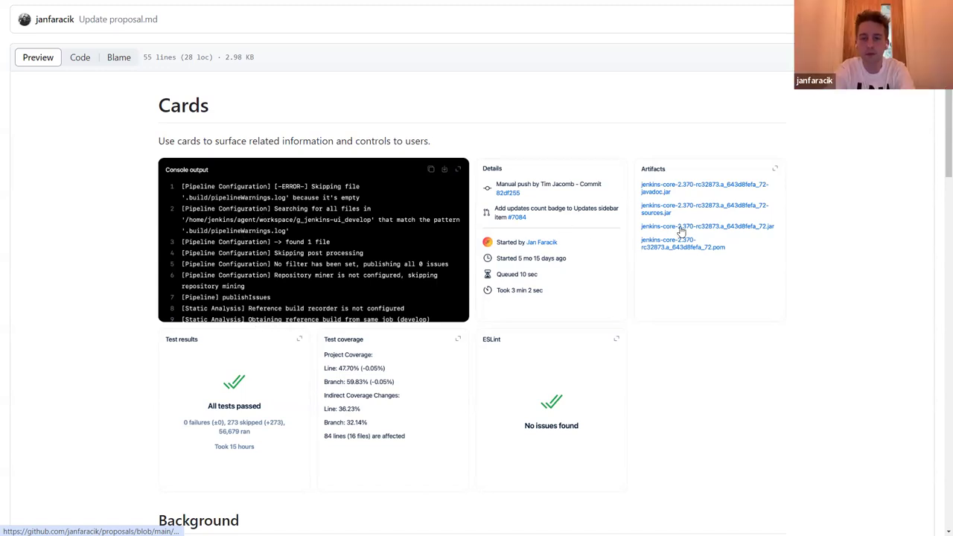
{"action": "mouse_move", "coordinate": [419, 416]}
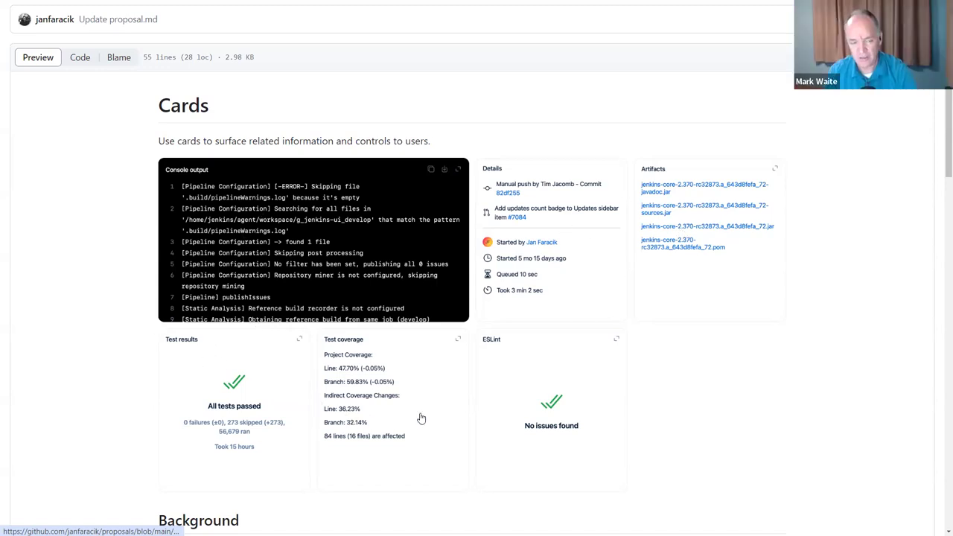
{"action": "mouse_move", "coordinate": [768, 200]}
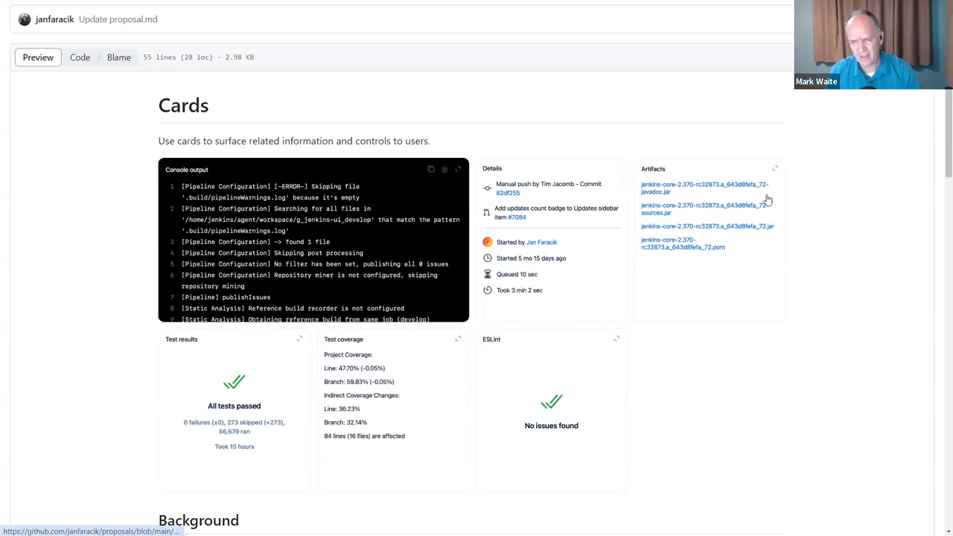
{"action": "mouse_move", "coordinate": [765, 169]}
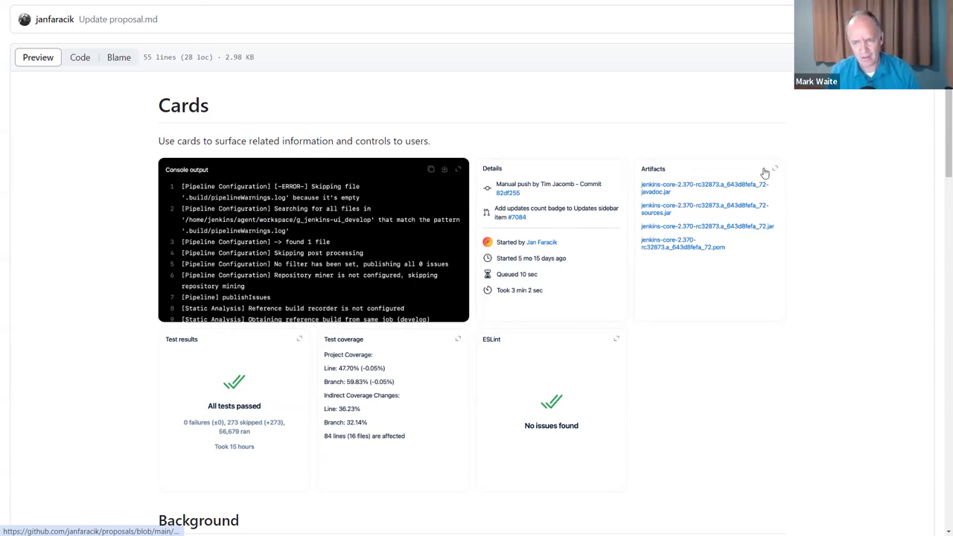
{"action": "mouse_move", "coordinate": [774, 176]}
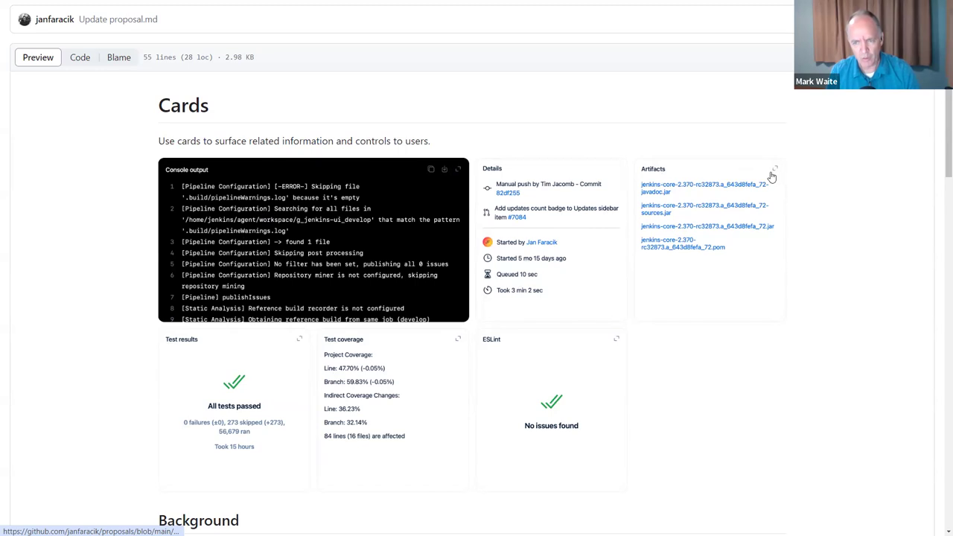
{"action": "mouse_move", "coordinate": [713, 153]}
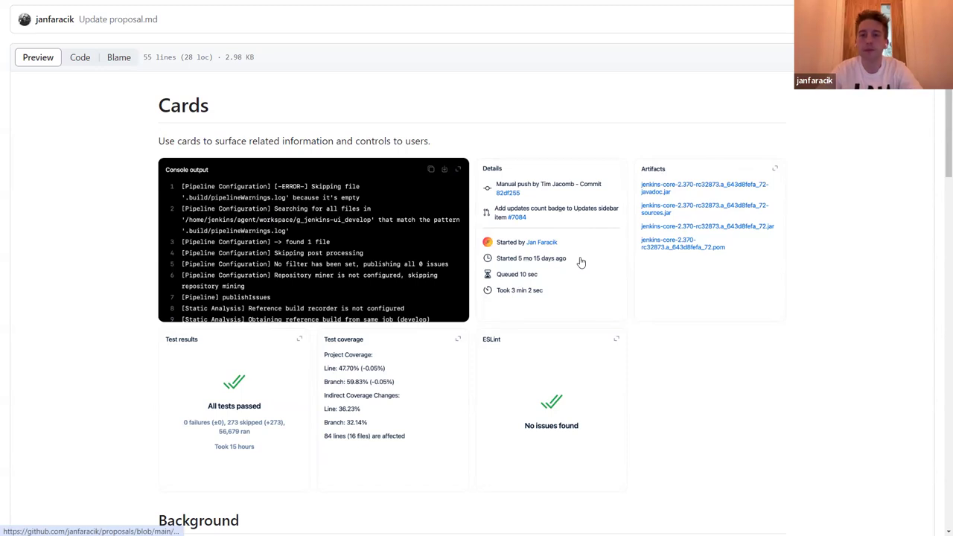
{"action": "mouse_move", "coordinate": [347, 265]}
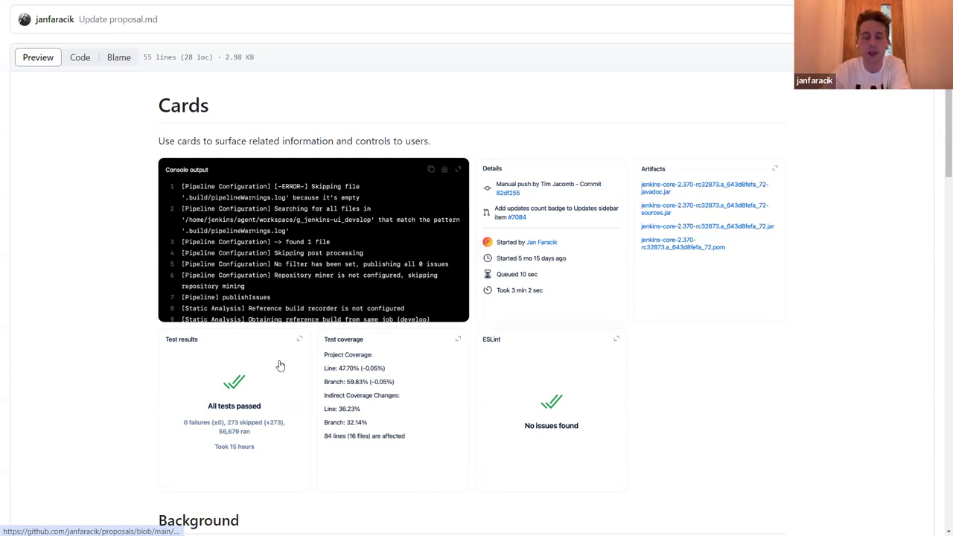
{"action": "scroll", "scroll_direction": "down", "scroll_amount": 3}
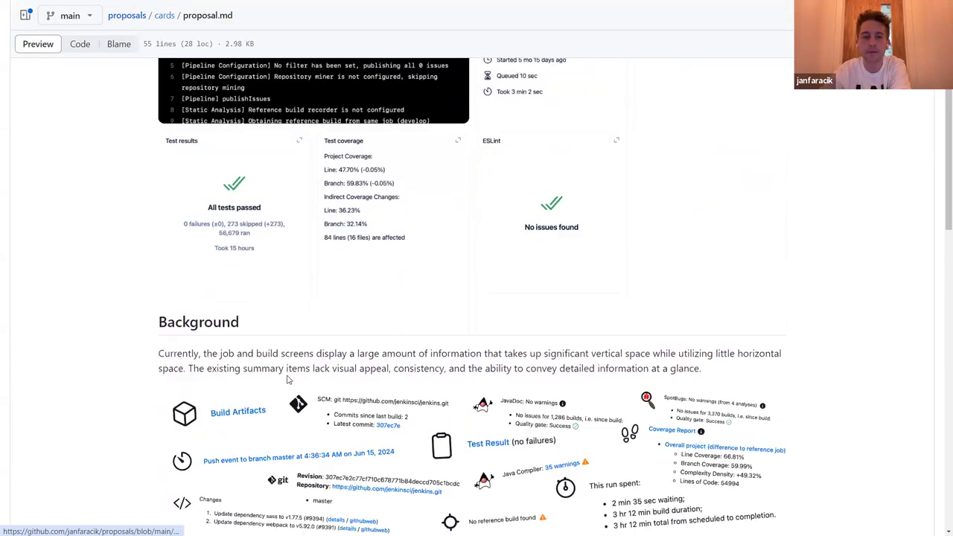
{"action": "scroll", "scroll_direction": "down", "scroll_amount": 3}
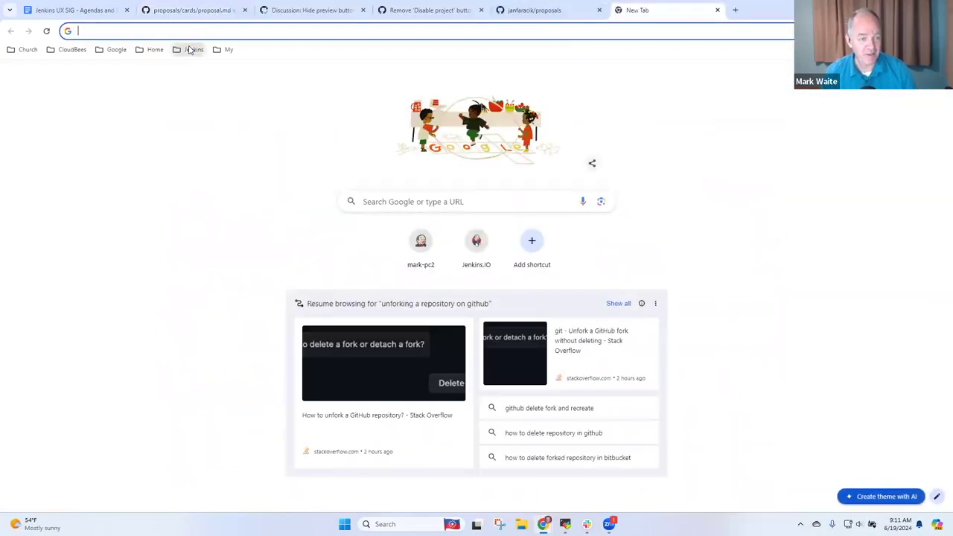
From the Jenkins bookmarks, reach the embeddable-build-status-plugin master branch job on ci.jenkins.io
{"action": "left_click", "coordinate": [192, 49]}
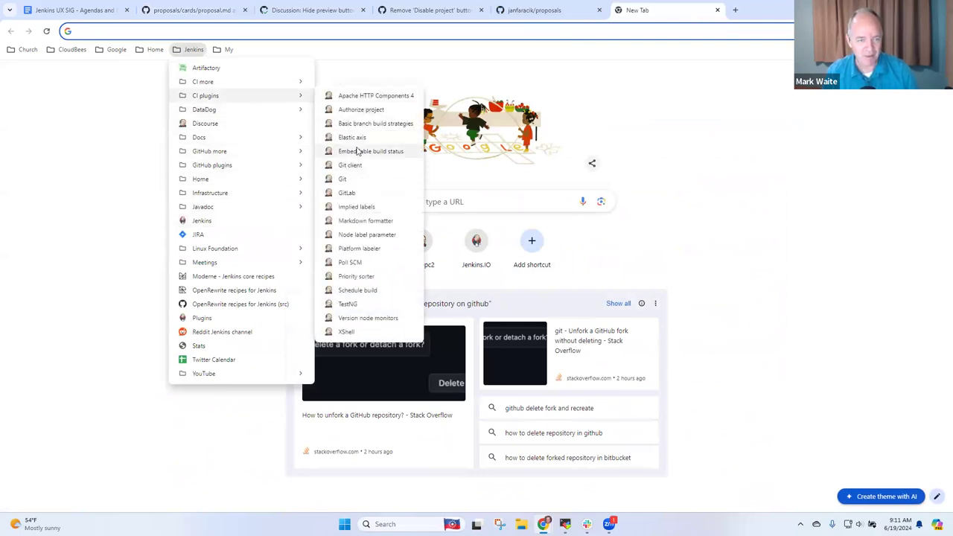
{"action": "left_click", "coordinate": [369, 152]}
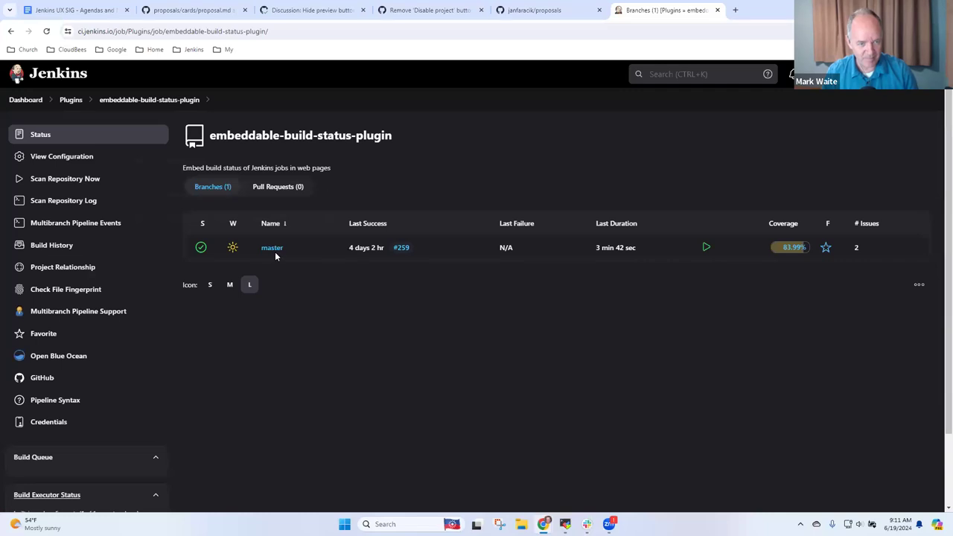
{"action": "mouse_move", "coordinate": [199, 247]}
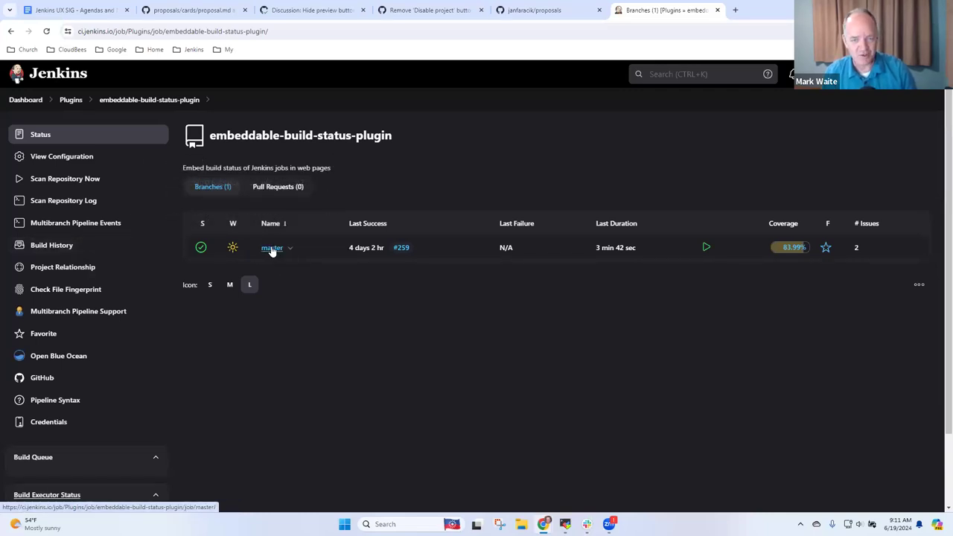
{"action": "left_click", "coordinate": [271, 247]}
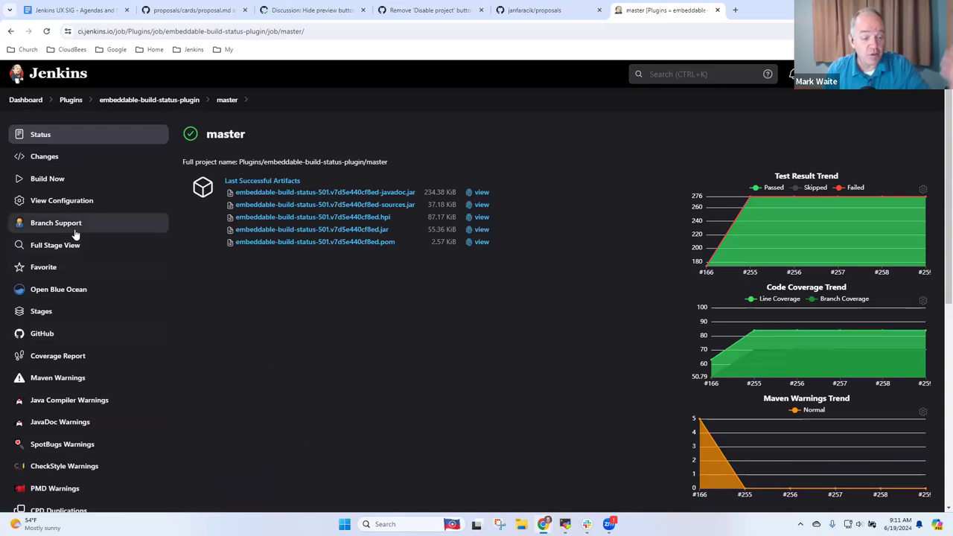
{"action": "mouse_move", "coordinate": [71, 414]}
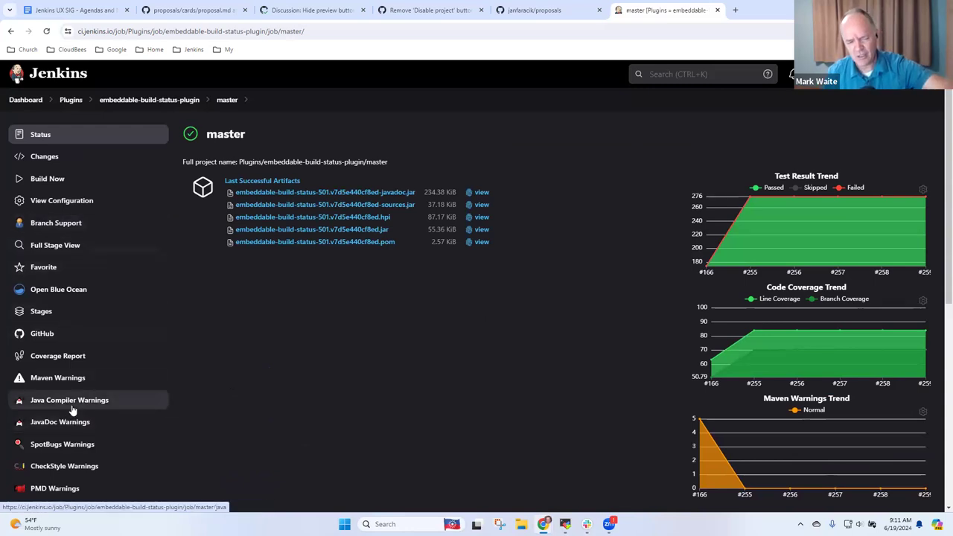
{"action": "mouse_move", "coordinate": [66, 438]}
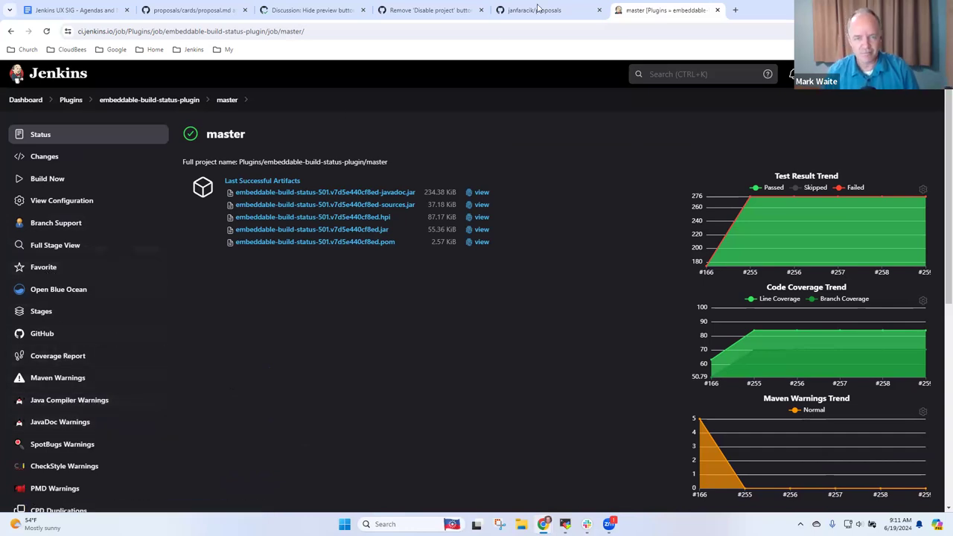
Return to the cards proposal.md on GitHub and read down from Background through the Details card
{"action": "left_click", "coordinate": [550, 9]}
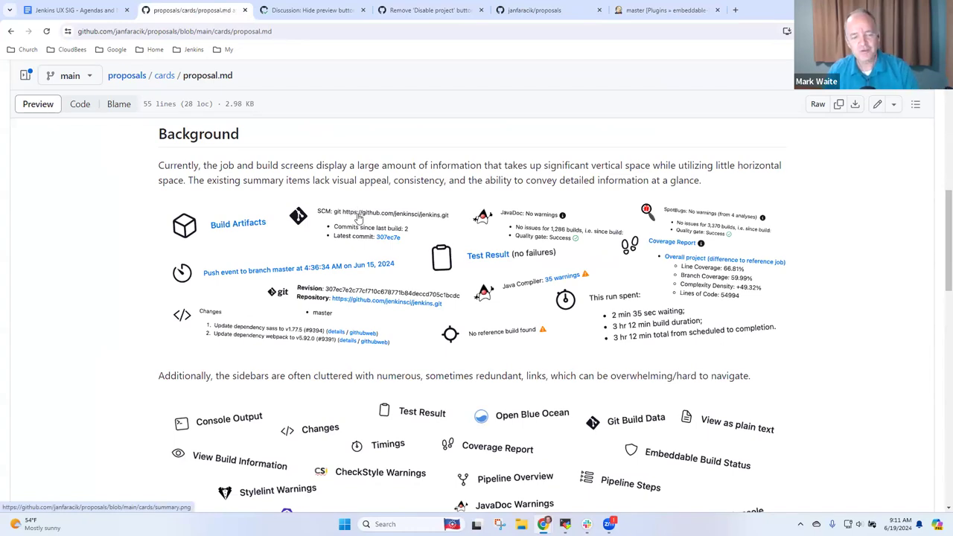
{"action": "mouse_move", "coordinate": [369, 237]}
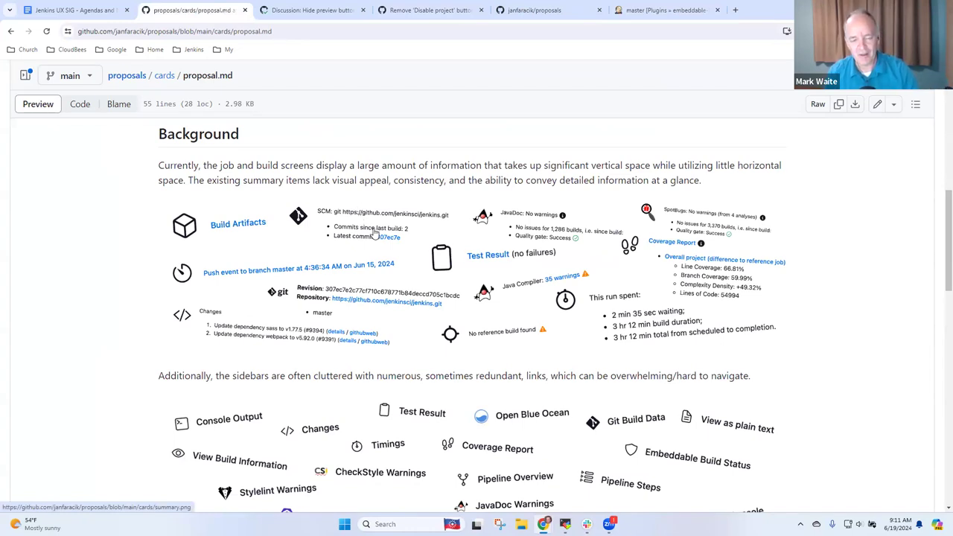
{"action": "mouse_move", "coordinate": [373, 225]}
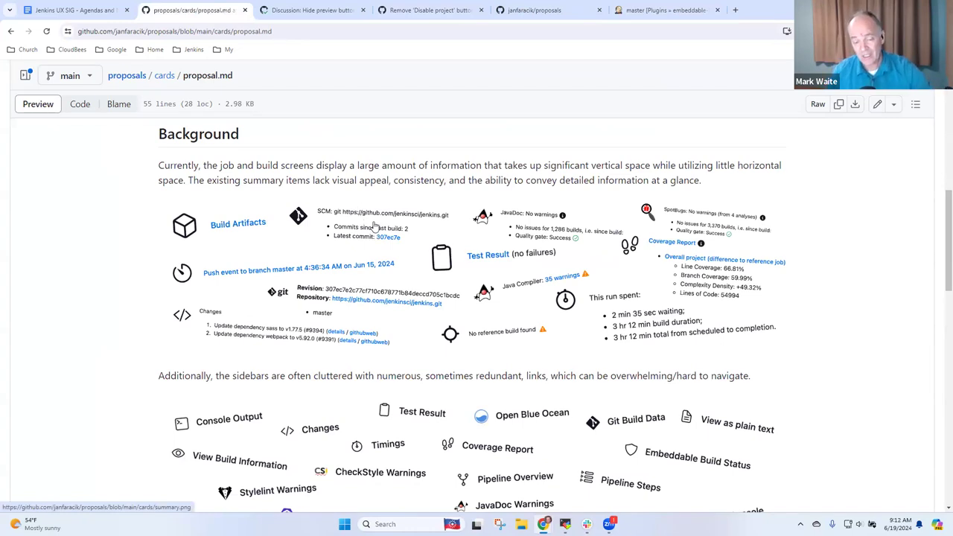
{"action": "mouse_move", "coordinate": [366, 236]}
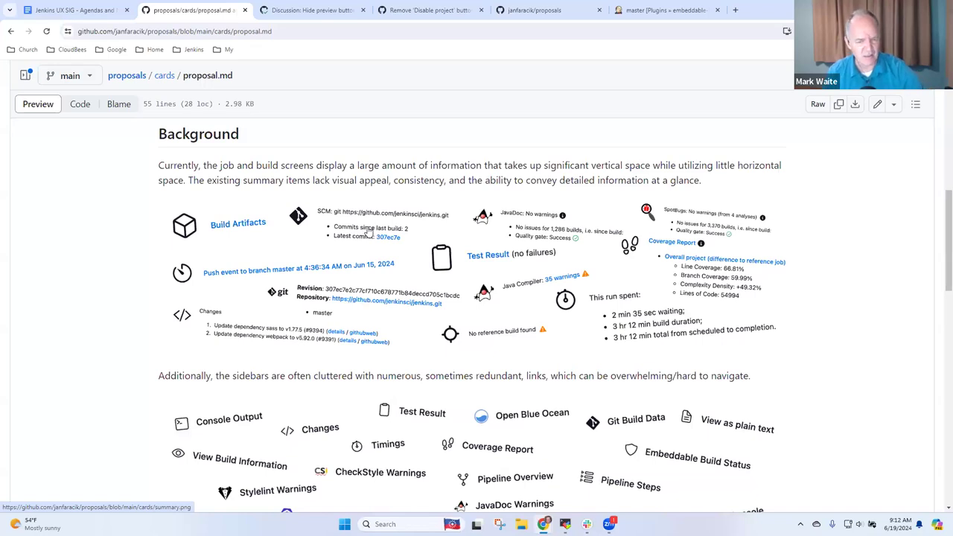
{"action": "scroll", "scroll_direction": "down", "scroll_amount": 3}
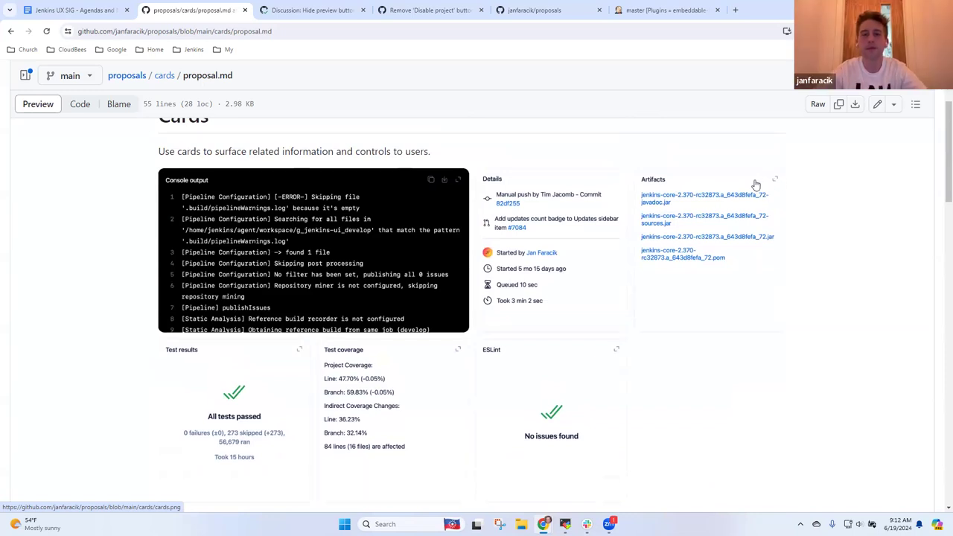
{"action": "scroll", "scroll_direction": "down", "scroll_amount": 3}
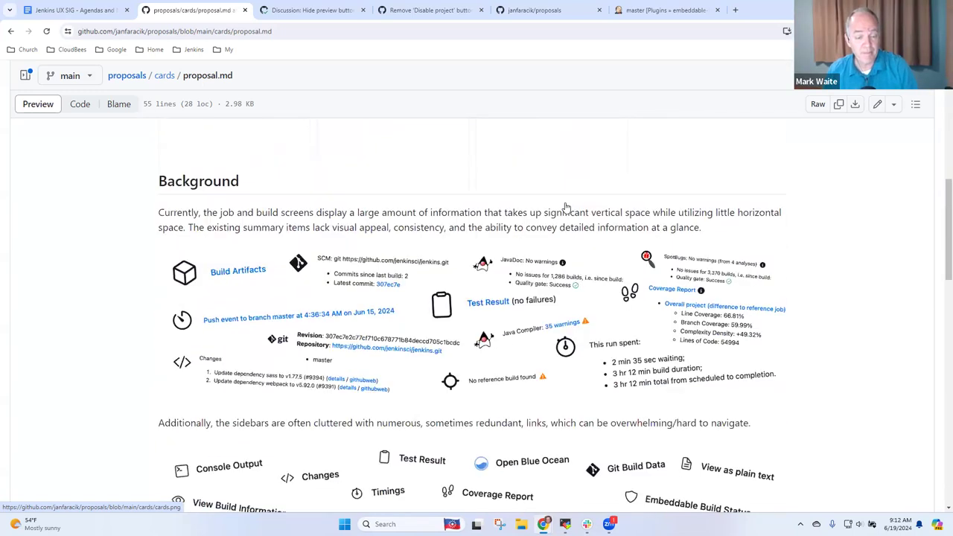
{"action": "scroll", "scroll_direction": "down", "scroll_amount": 3}
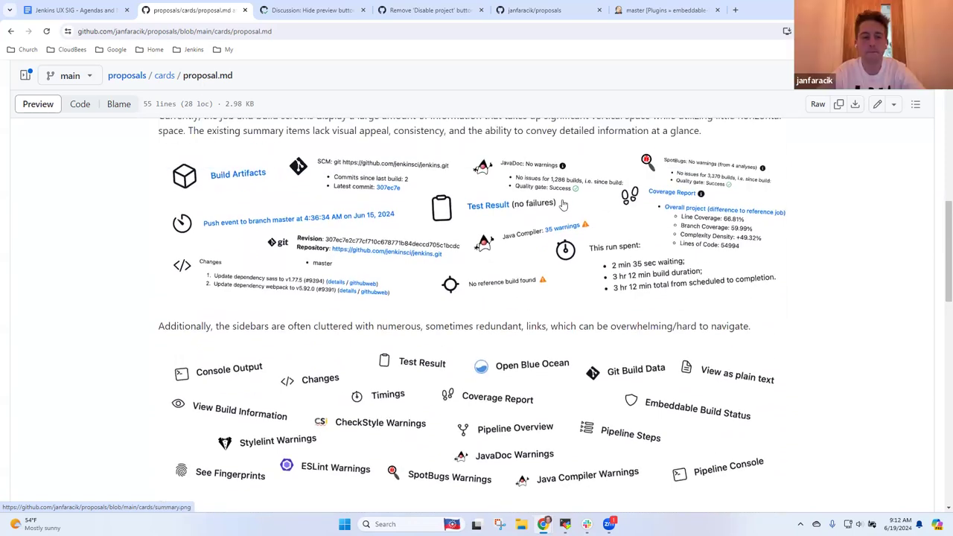
{"action": "scroll", "scroll_direction": "down", "scroll_amount": 3}
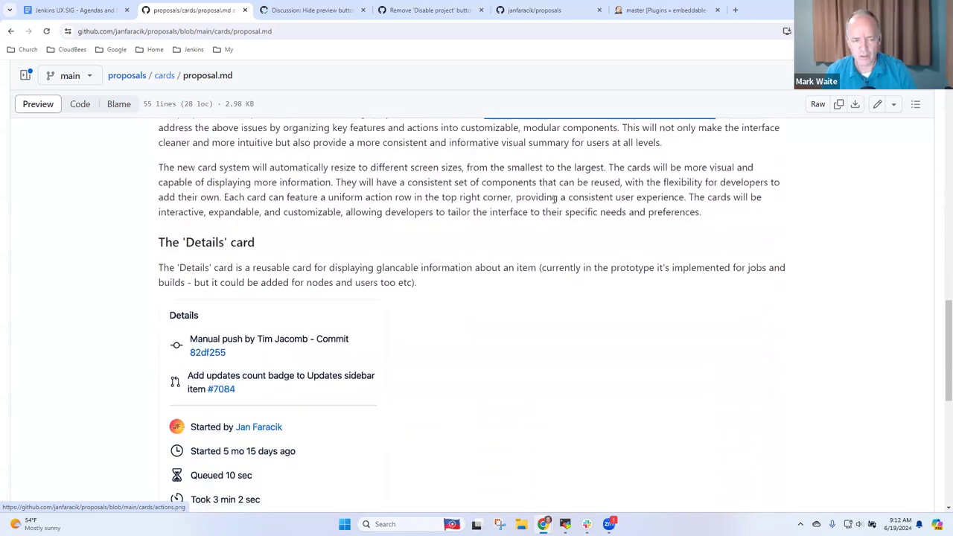
{"action": "scroll", "scroll_direction": "down", "scroll_amount": 3}
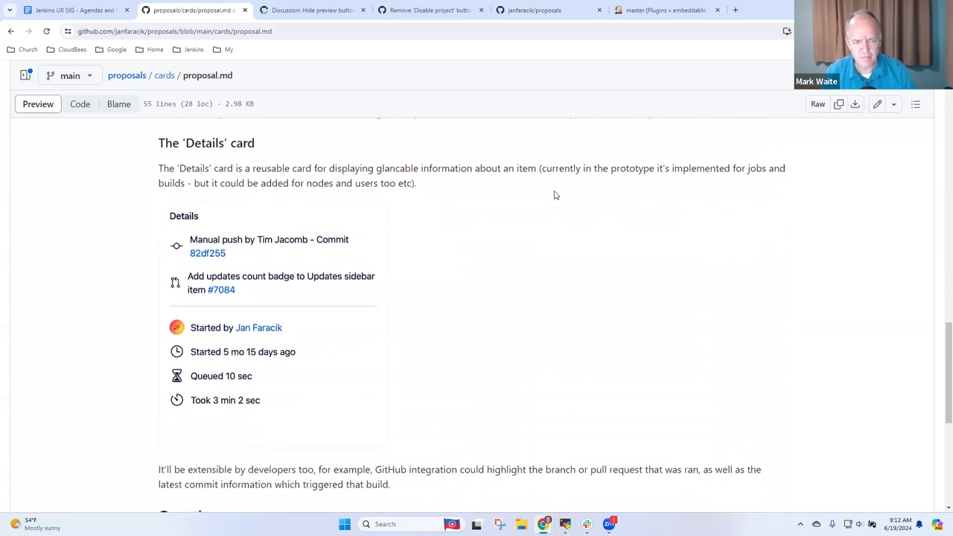
Continue down to the Questions section, then return toward the top of the proposal
{"action": "scroll", "scroll_direction": "down", "scroll_amount": 3}
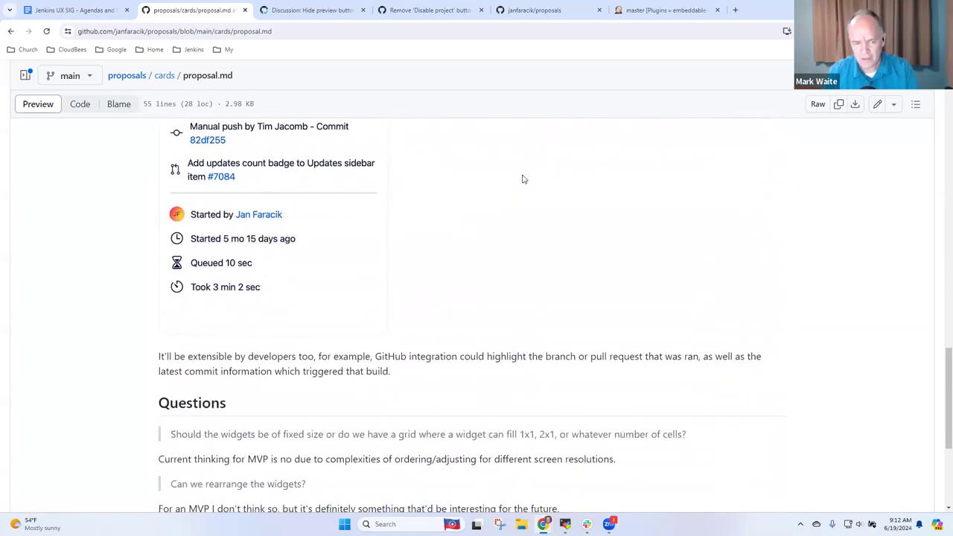
{"action": "scroll", "scroll_direction": "down", "scroll_amount": 3}
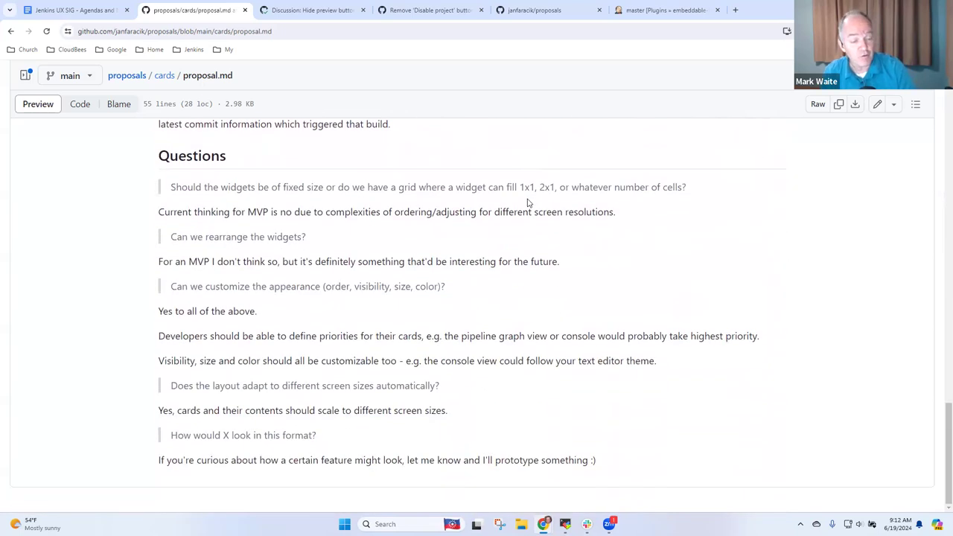
{"action": "scroll", "scroll_direction": "up", "scroll_amount": 3}
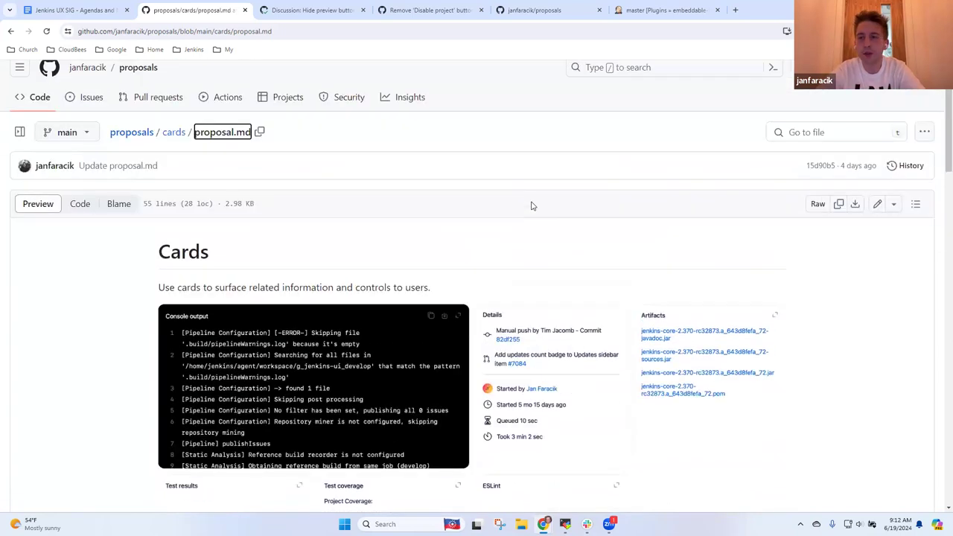
{"action": "mouse_move", "coordinate": [484, 186]}
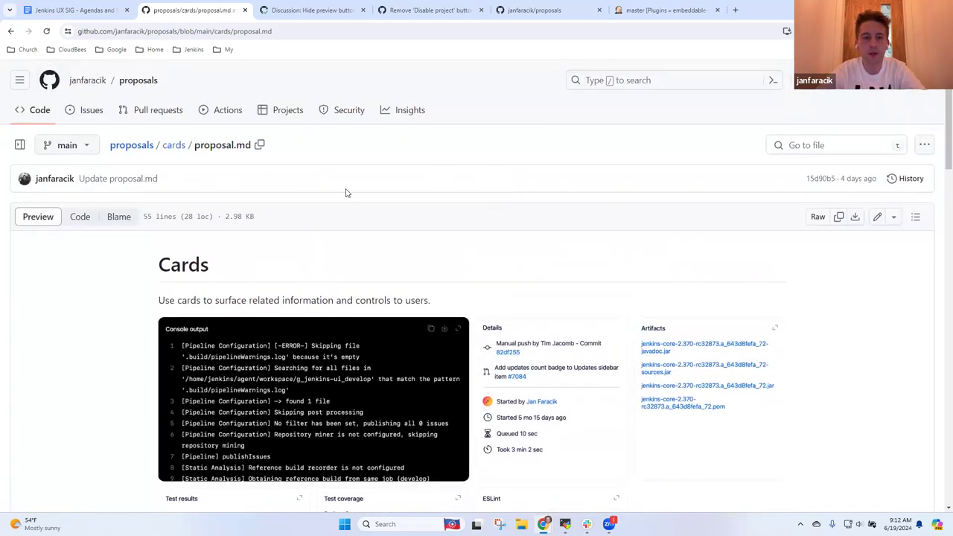
{"action": "scroll", "scroll_direction": "down", "scroll_amount": 3}
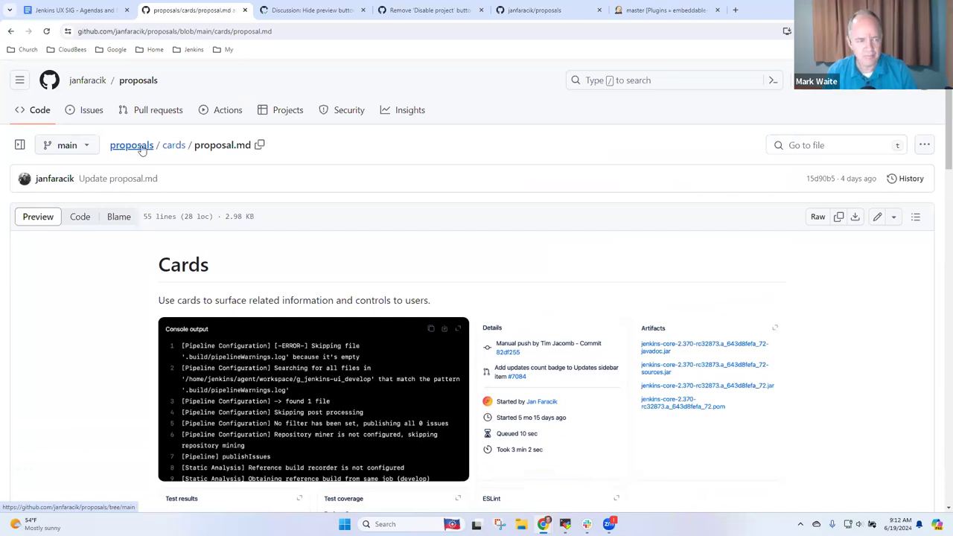
Go up to the proposals repository root listing the app-bar, cards, navigation and settings folders, then back to the agenda tab
{"action": "left_click", "coordinate": [131, 145]}
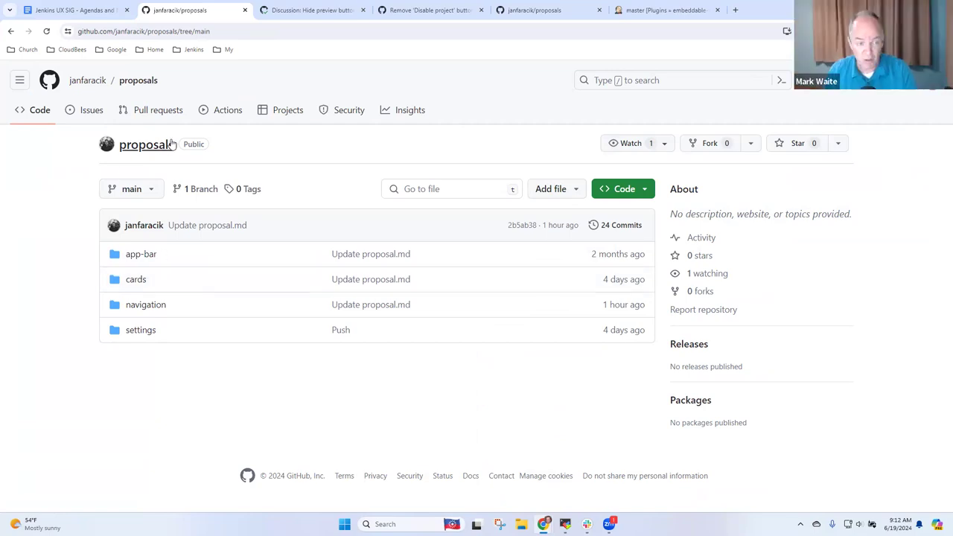
{"action": "mouse_move", "coordinate": [207, 225]}
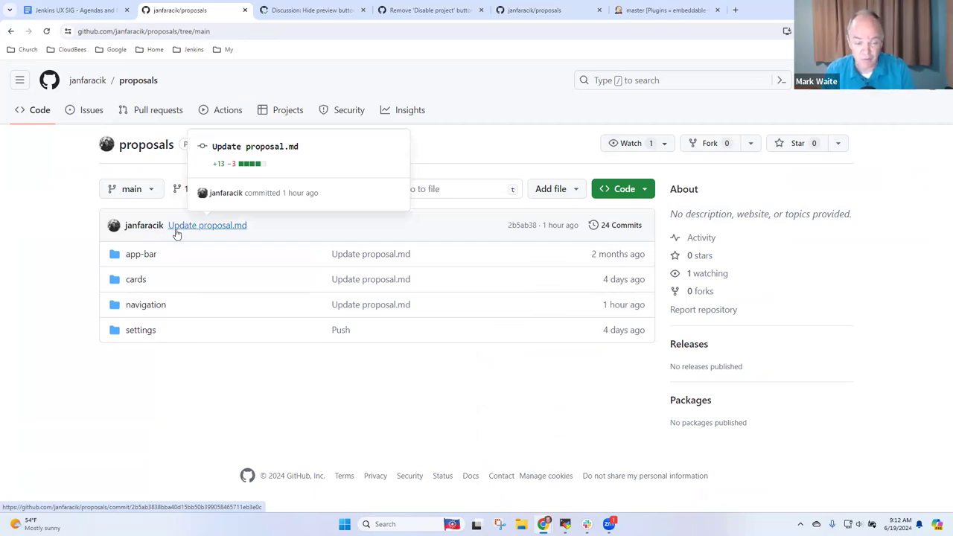
{"action": "mouse_move", "coordinate": [188, 236]}
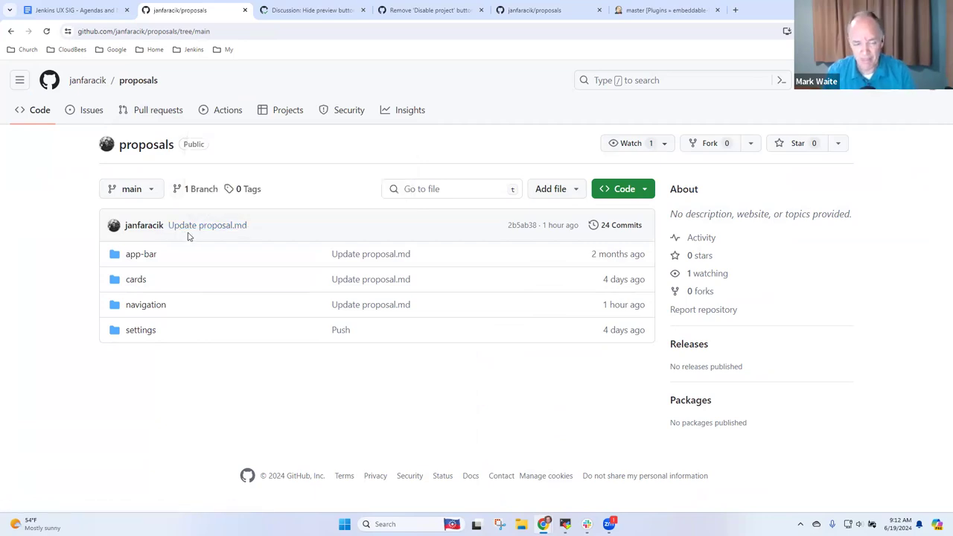
{"action": "mouse_move", "coordinate": [214, 244]}
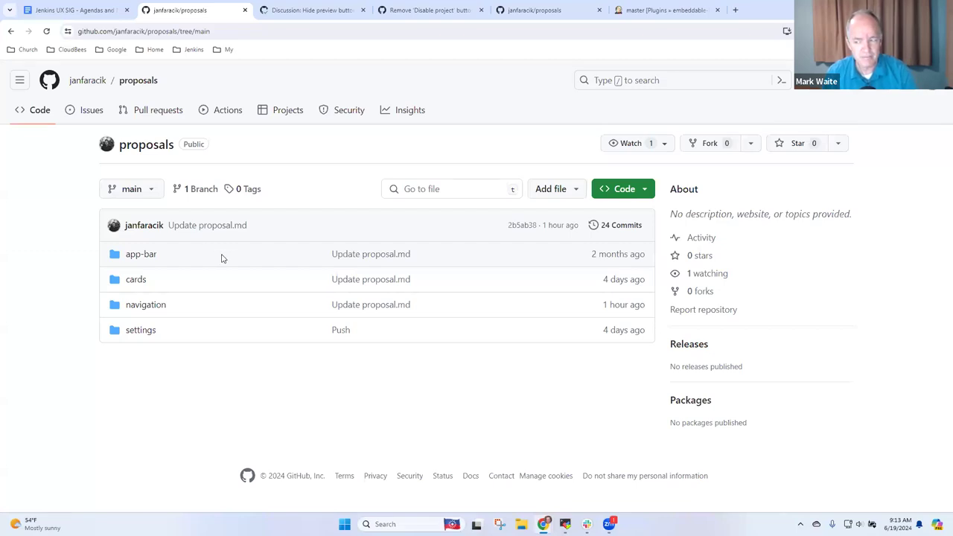
{"action": "left_click", "coordinate": [74, 12]}
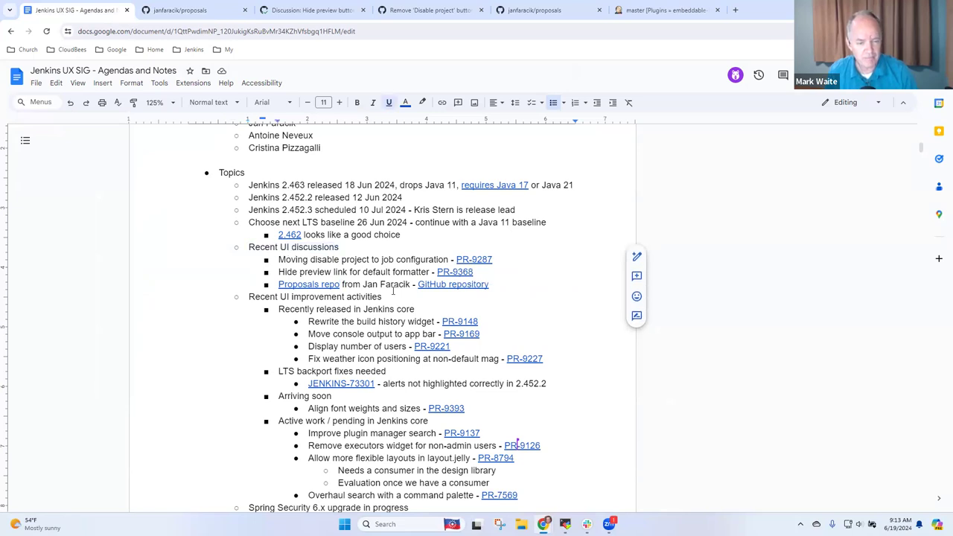
Scroll the UX SIG agenda to the UI improvement activities and Spring Security 6.x items and select a line there
{"action": "scroll", "scroll_direction": "down", "scroll_amount": 3}
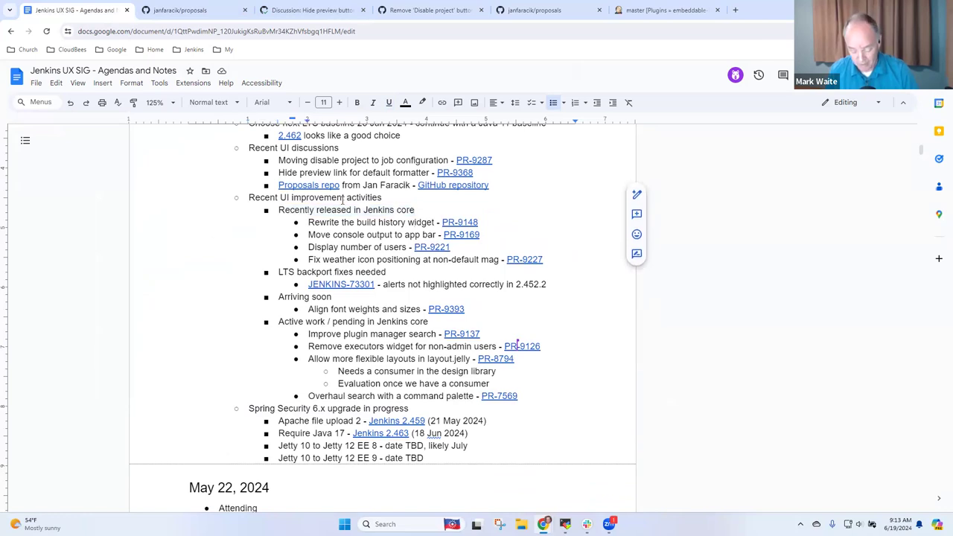
{"action": "triple_click", "coordinate": [373, 222]}
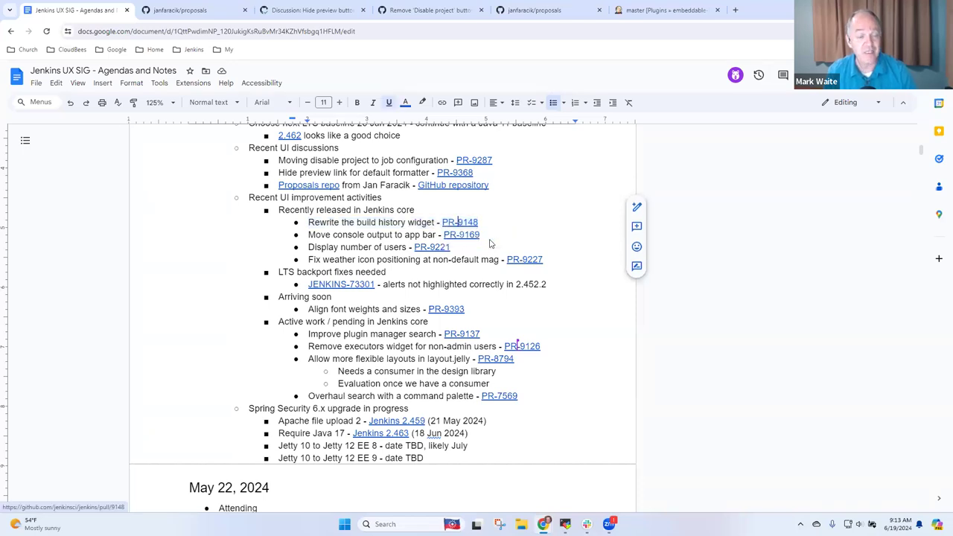
Open pull request #9148 rewriting the build history widget and read down its description
{"action": "left_click", "coordinate": [458, 222]}
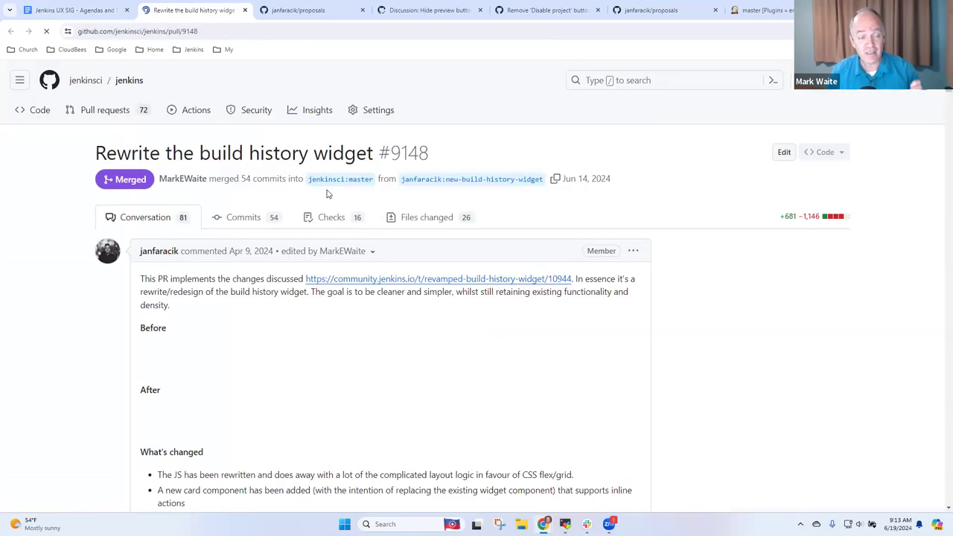
{"action": "scroll", "scroll_direction": "down", "scroll_amount": 3}
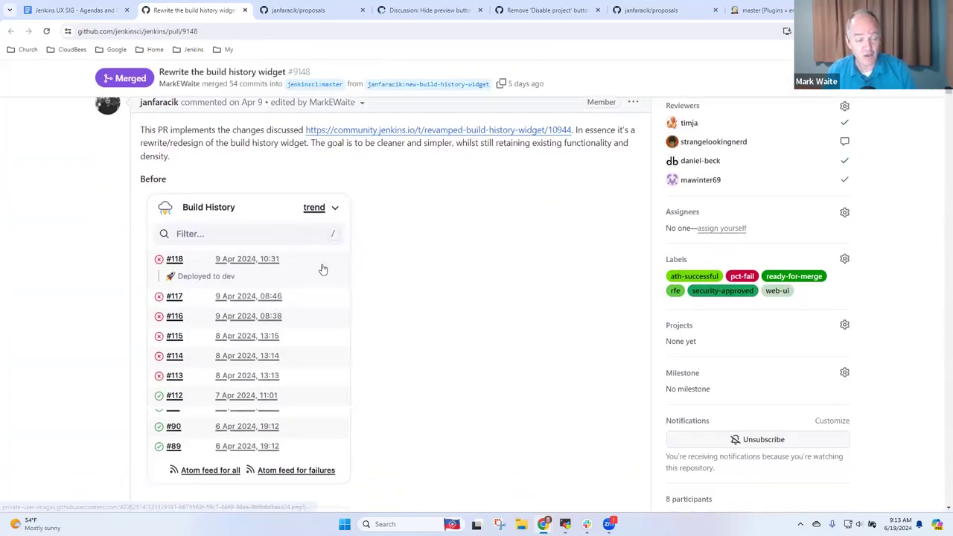
{"action": "scroll", "scroll_direction": "down", "scroll_amount": 3}
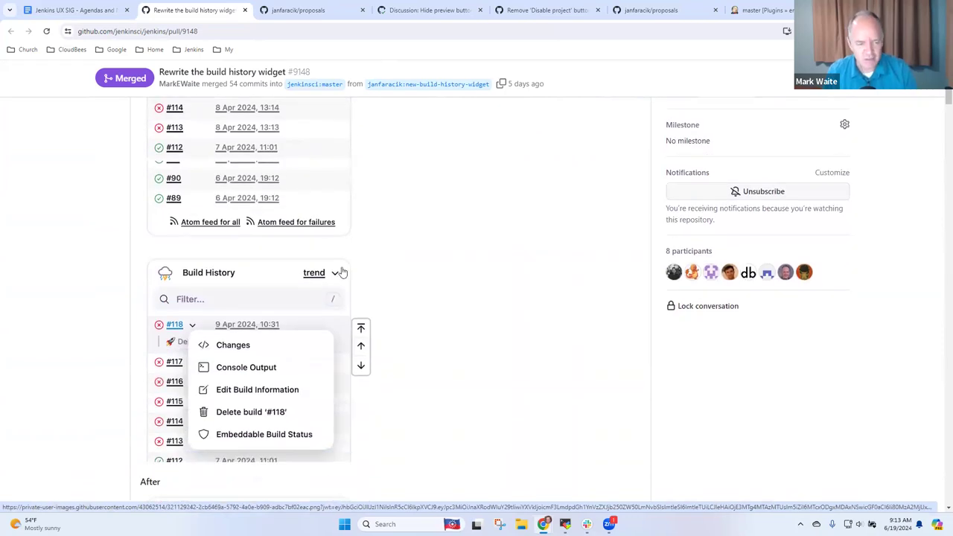
{"action": "scroll", "scroll_direction": "down", "scroll_amount": 3}
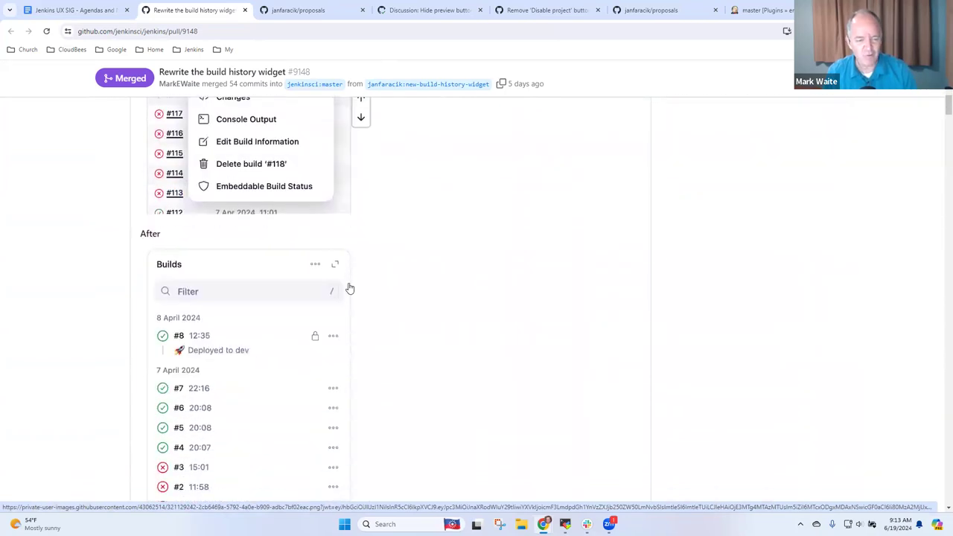
{"action": "scroll", "scroll_direction": "down", "scroll_amount": 3}
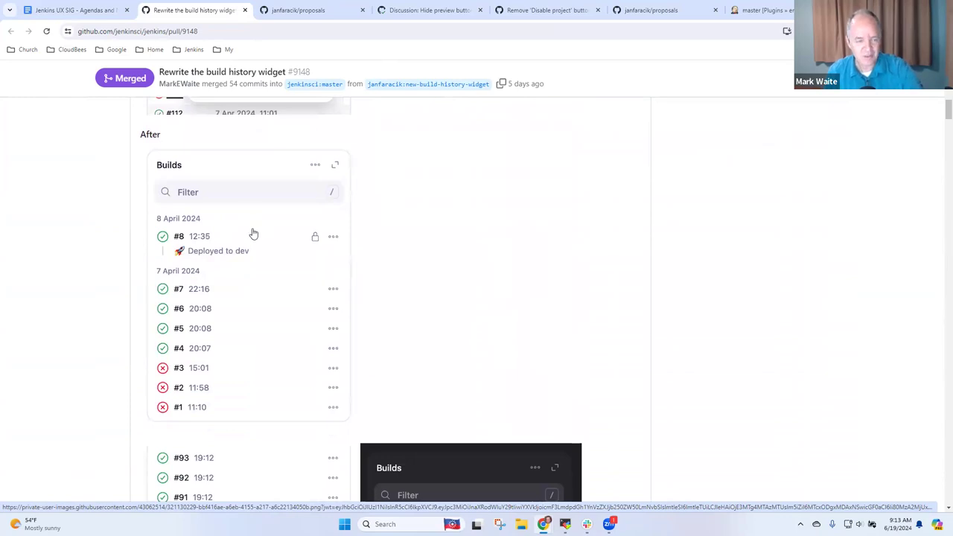
{"action": "mouse_move", "coordinate": [172, 301]}
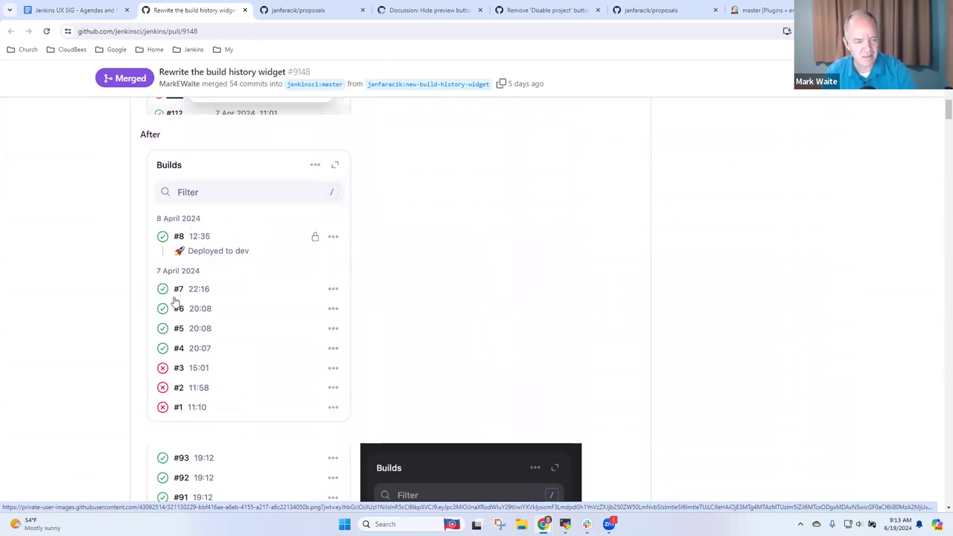
{"action": "scroll", "scroll_direction": "down", "scroll_amount": 3}
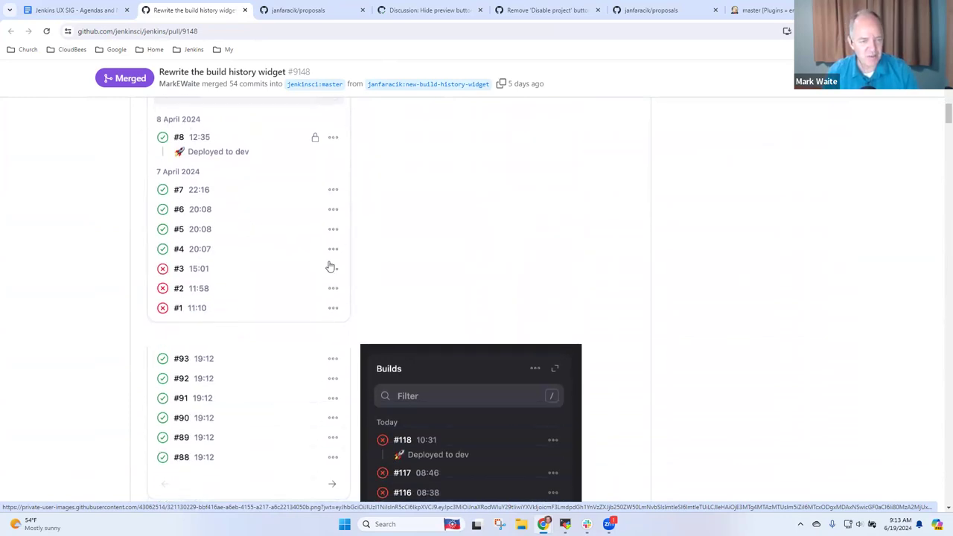
{"action": "scroll", "scroll_direction": "down", "scroll_amount": 3}
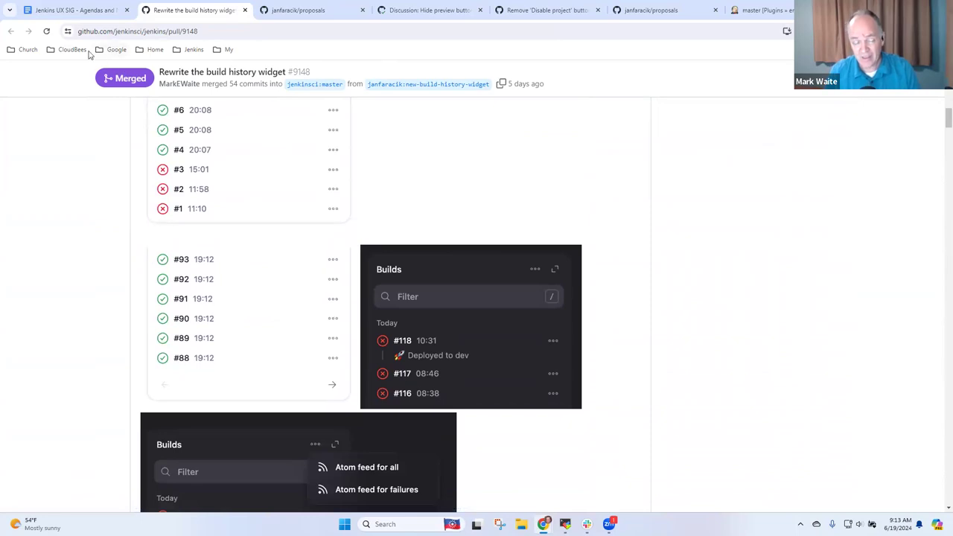
{"action": "mouse_move", "coordinate": [274, 192]}
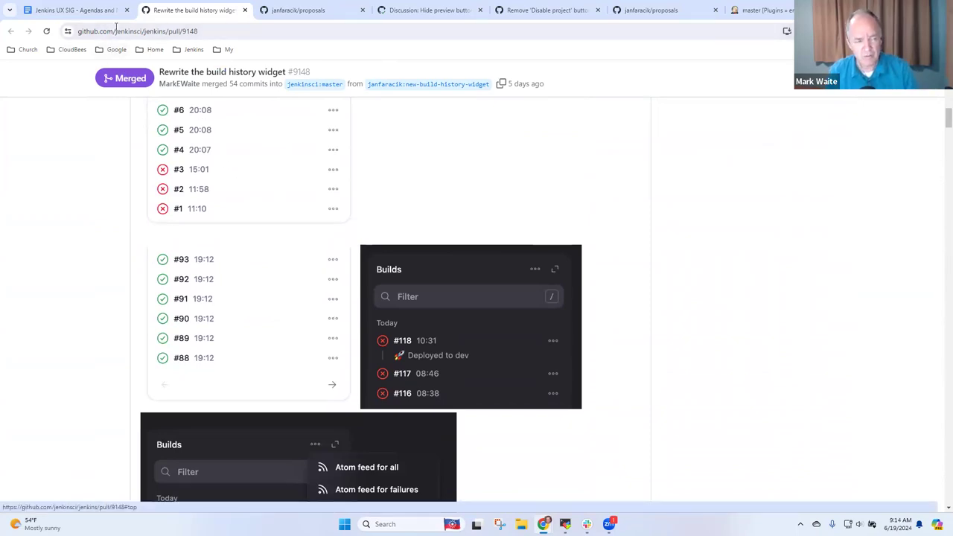
Glance at the agenda, return to PR #9148 and reach the before/after Builds widget screenshots
{"action": "left_click", "coordinate": [190, 9]}
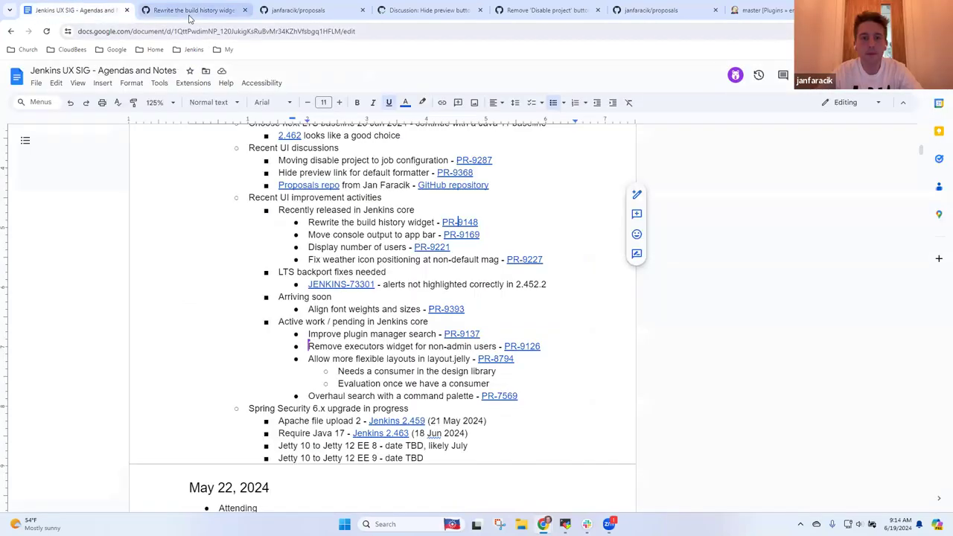
{"action": "left_click", "coordinate": [191, 11]}
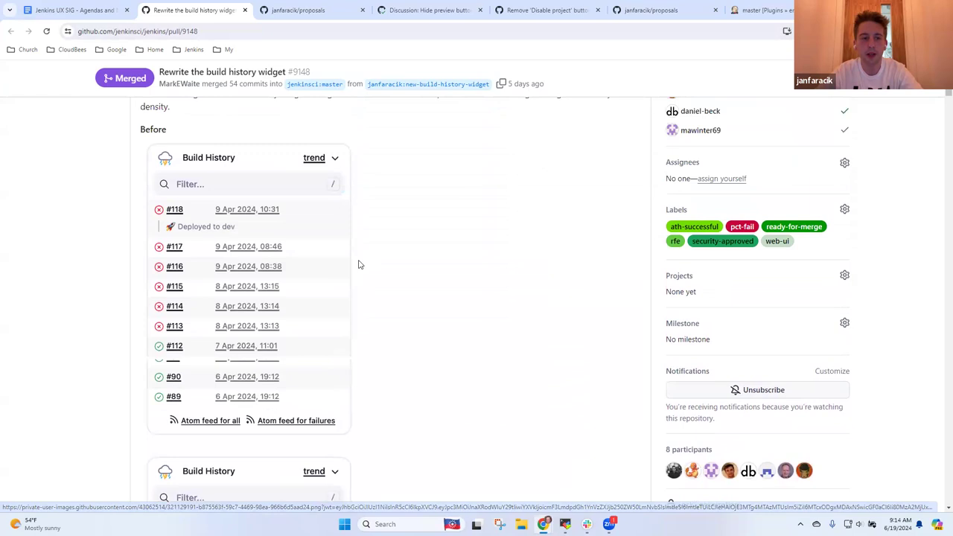
{"action": "scroll", "scroll_direction": "down", "scroll_amount": 3}
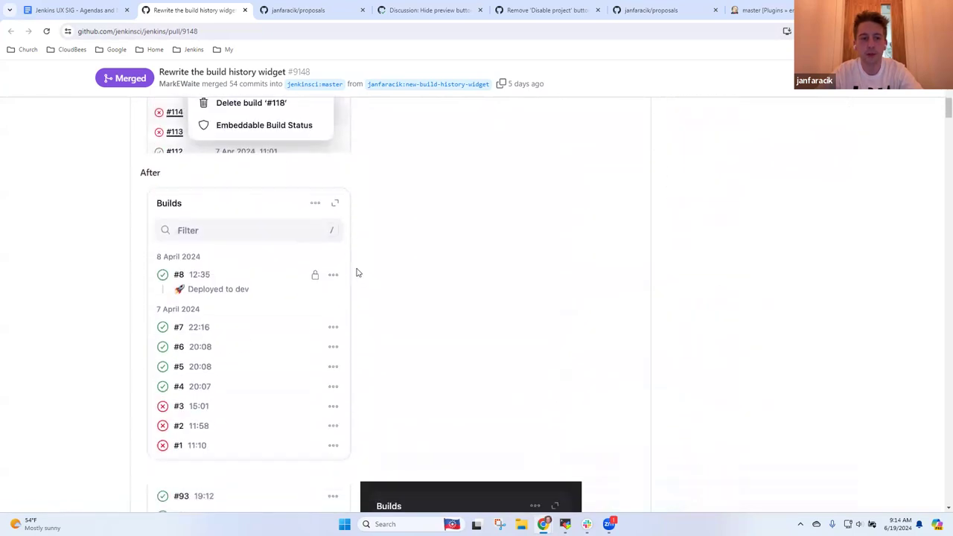
{"action": "scroll", "scroll_direction": "down", "scroll_amount": 3}
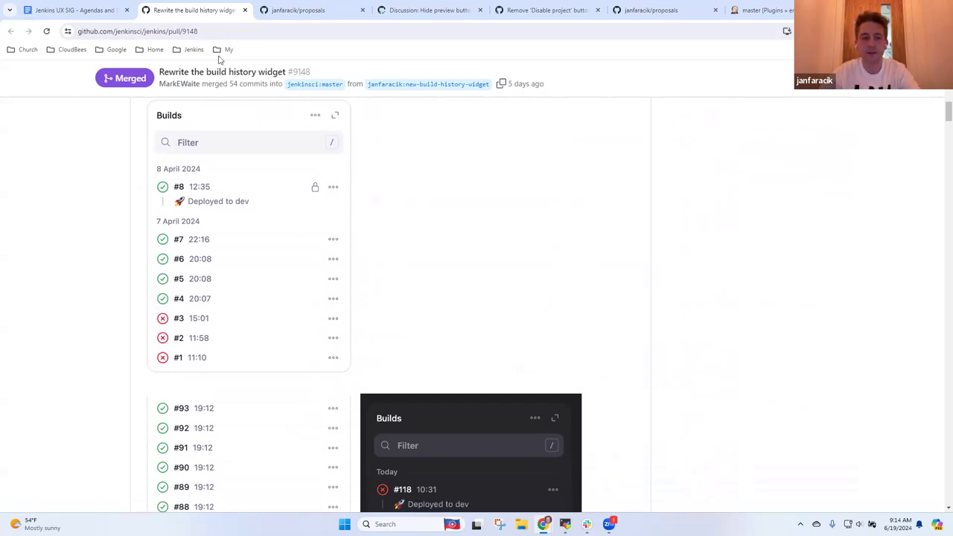
{"action": "mouse_move", "coordinate": [74, 12]}
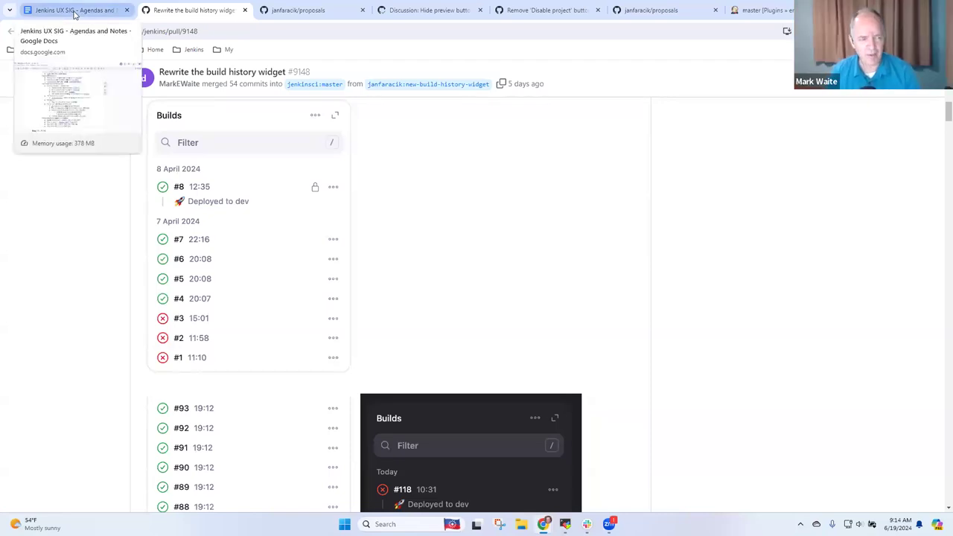
View the PR's 'Before' build history screenshot and scroll toward the 'After' heading
{"action": "left_click", "coordinate": [72, 12]}
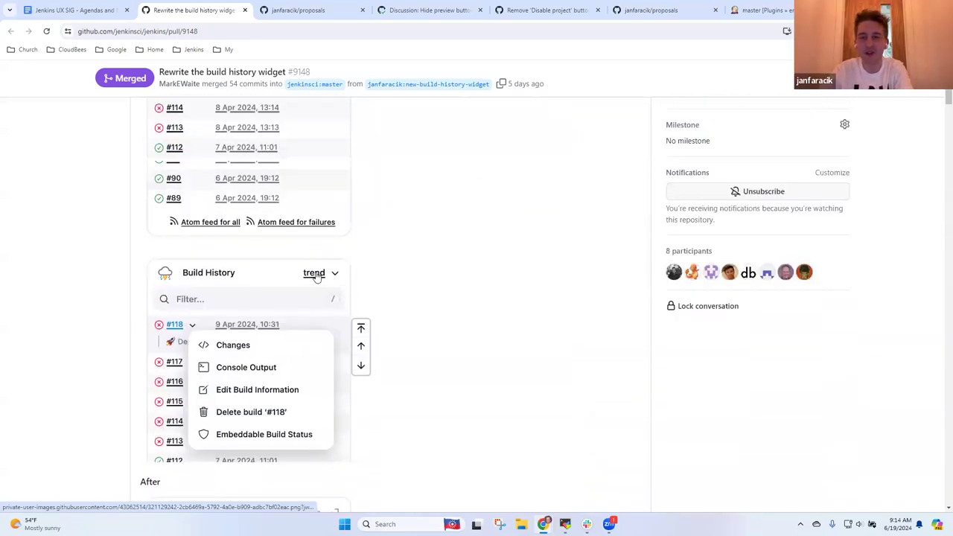
{"action": "scroll", "scroll_direction": "down", "scroll_amount": 3}
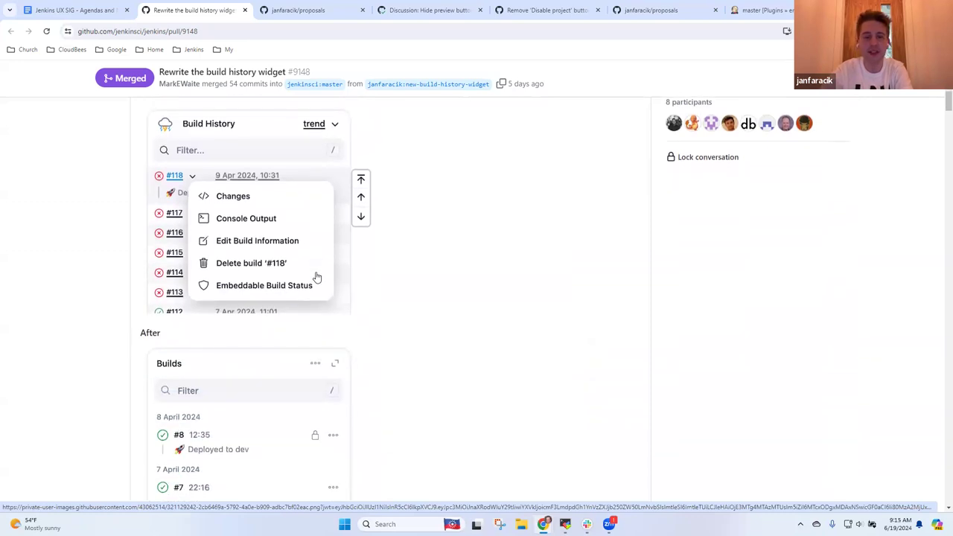
Open a new tab to the right and load the mark-pc2 Jenkins dashboard from the Jenkins bookmarks
{"action": "scroll", "scroll_direction": "down", "scroll_amount": 3}
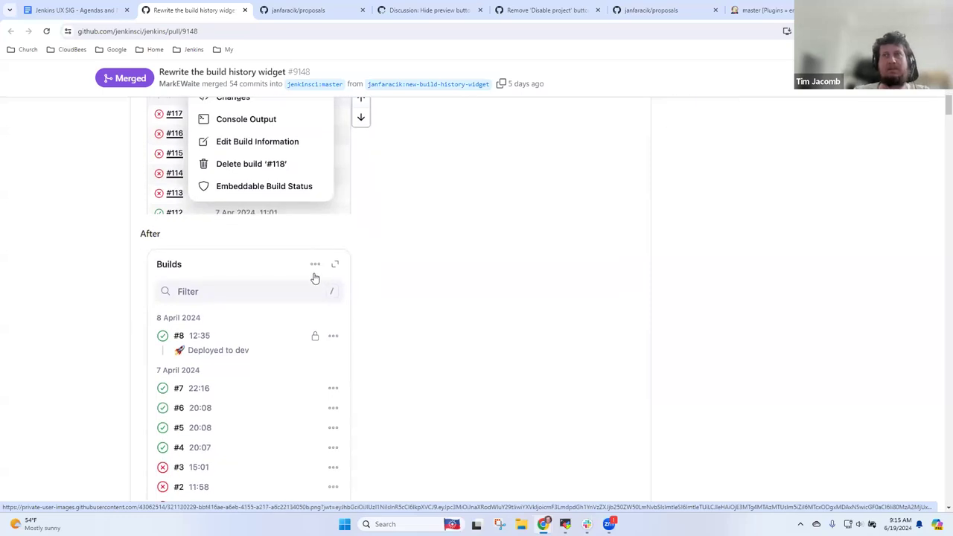
{"action": "right_click", "coordinate": [190, 12]}
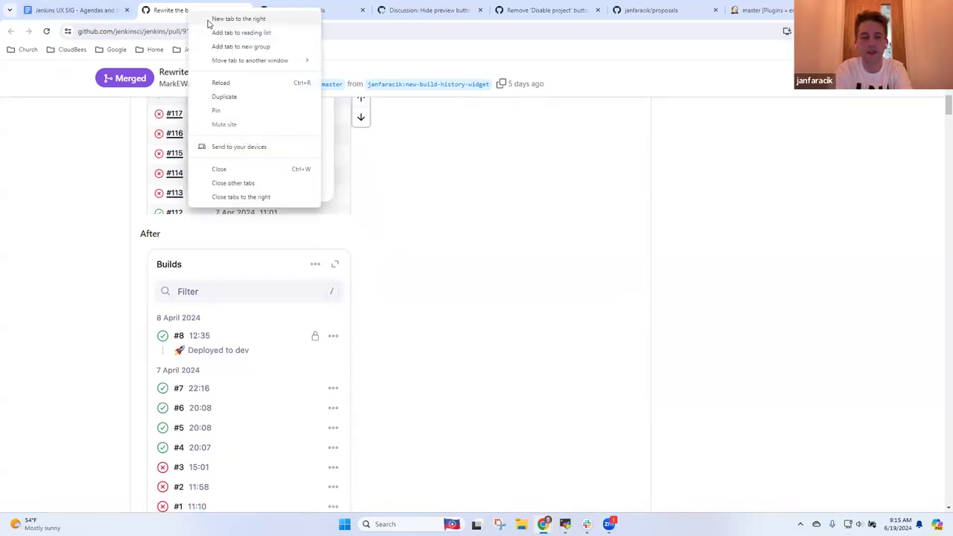
{"action": "left_click", "coordinate": [238, 18]}
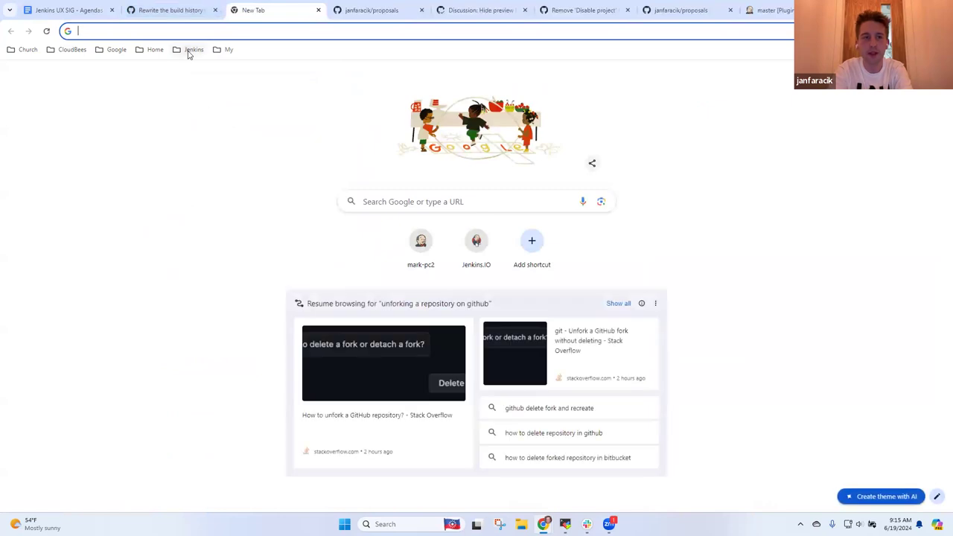
{"action": "left_click", "coordinate": [193, 49]}
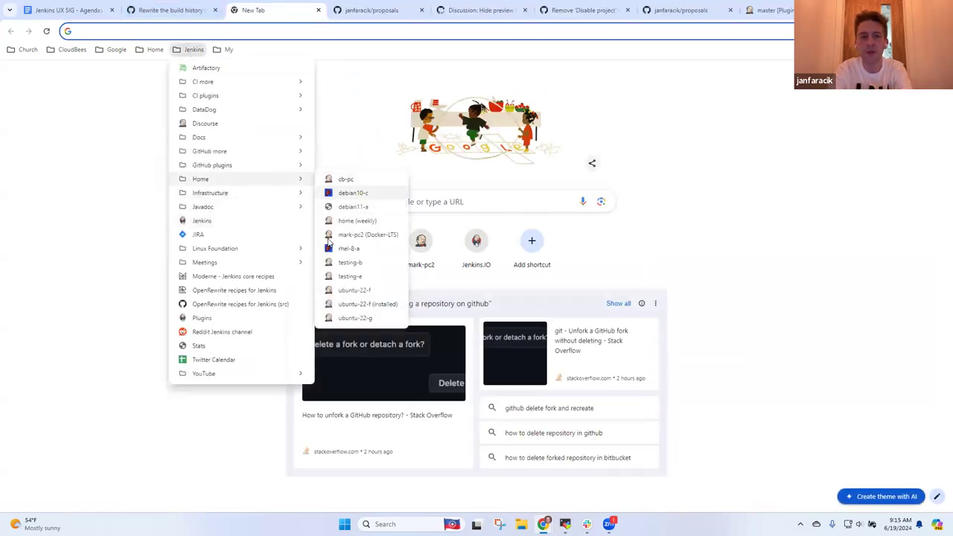
{"action": "left_click", "coordinate": [368, 236]}
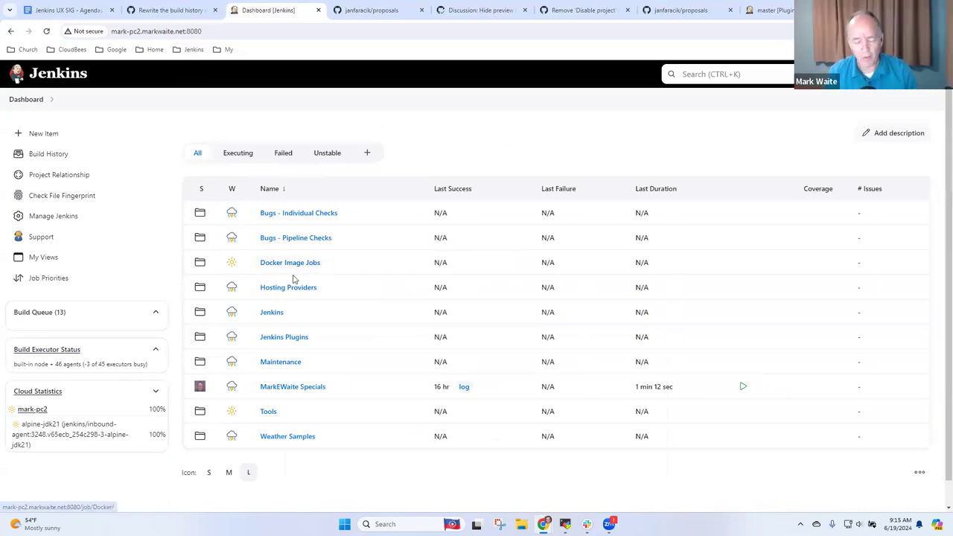
{"action": "mouse_move", "coordinate": [134, 253]}
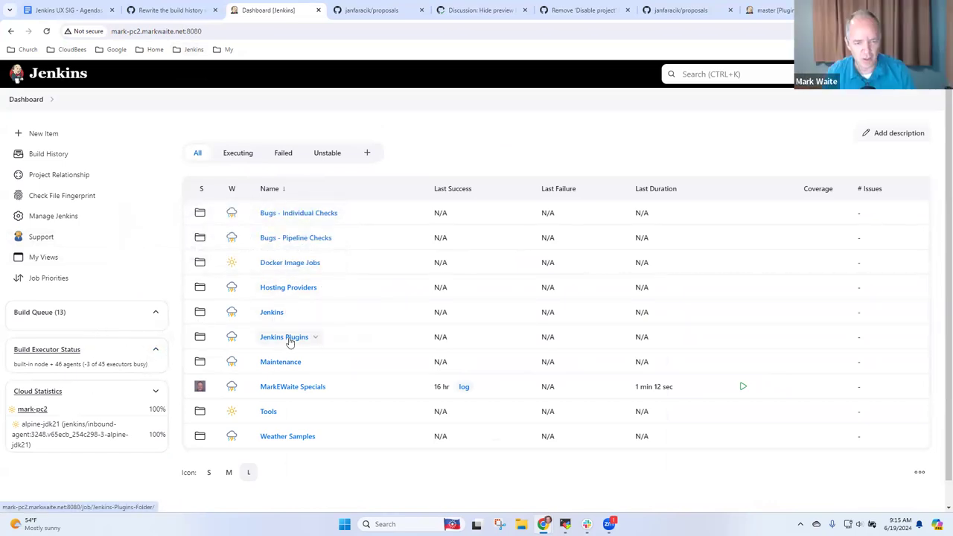
Navigate Jenkins Plugins > Embeddable Build Status (GitHub) > master branch page
{"action": "left_click", "coordinate": [284, 336]}
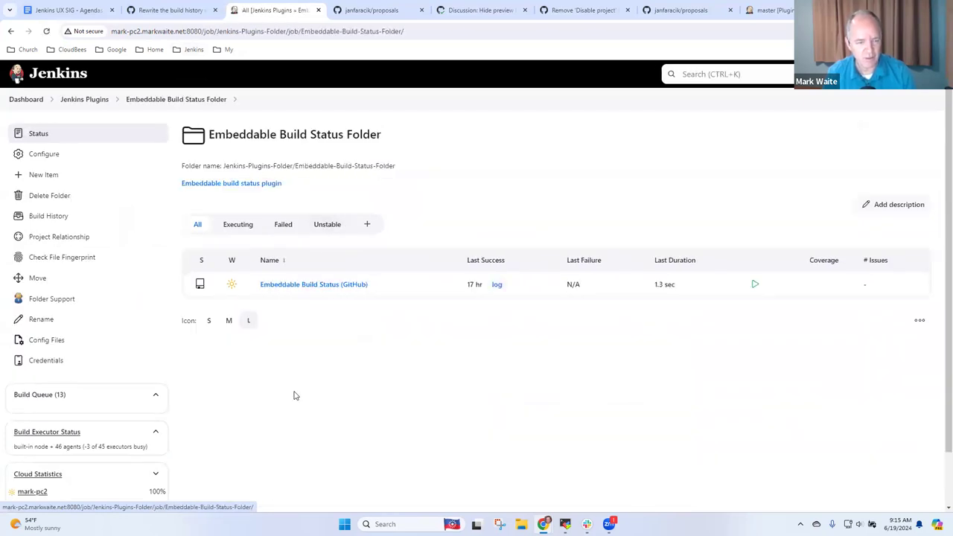
{"action": "left_click", "coordinate": [313, 284]}
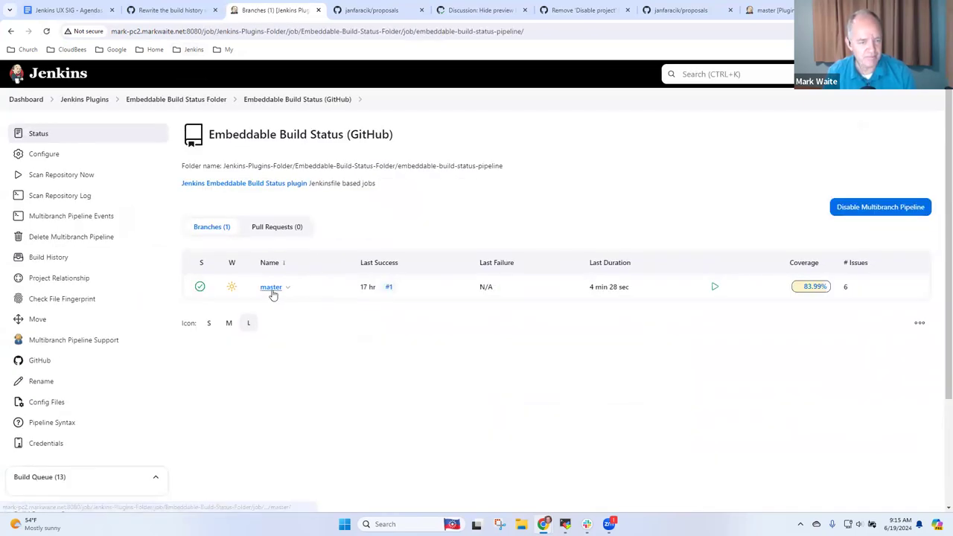
{"action": "left_click", "coordinate": [271, 286]}
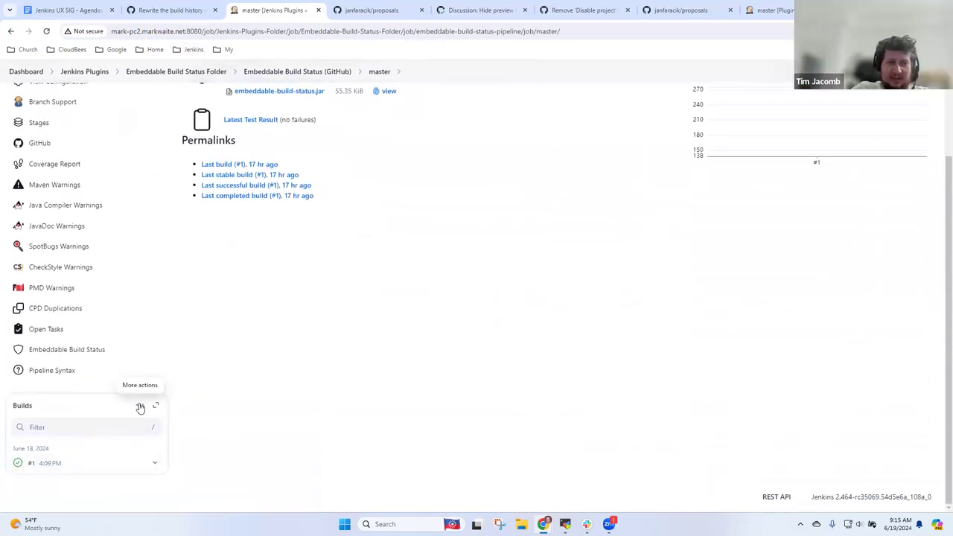
{"action": "mouse_move", "coordinate": [154, 408]}
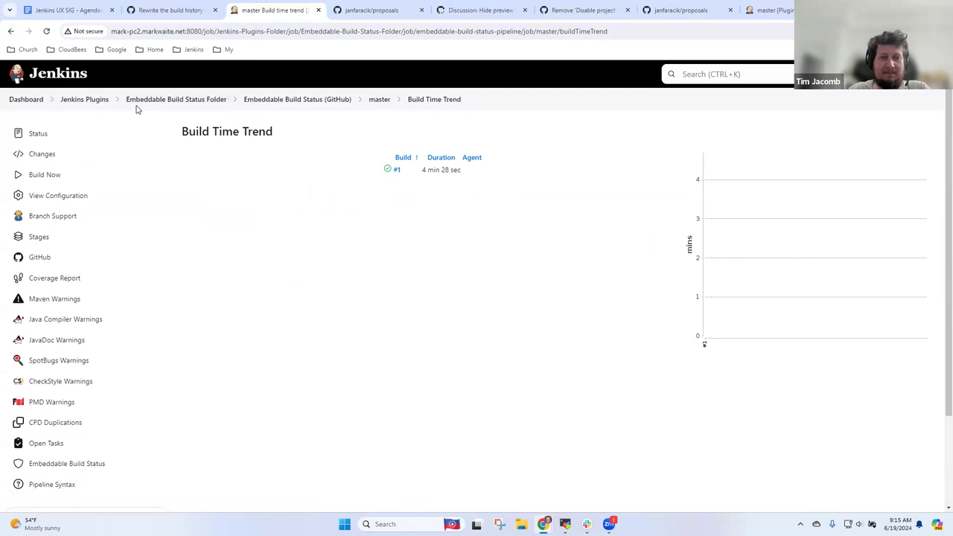
Go back to Jenkins Plugins and open Git Client Plugin Folder > Git Client Branches (GitHub) > master
{"action": "left_click", "coordinate": [83, 98]}
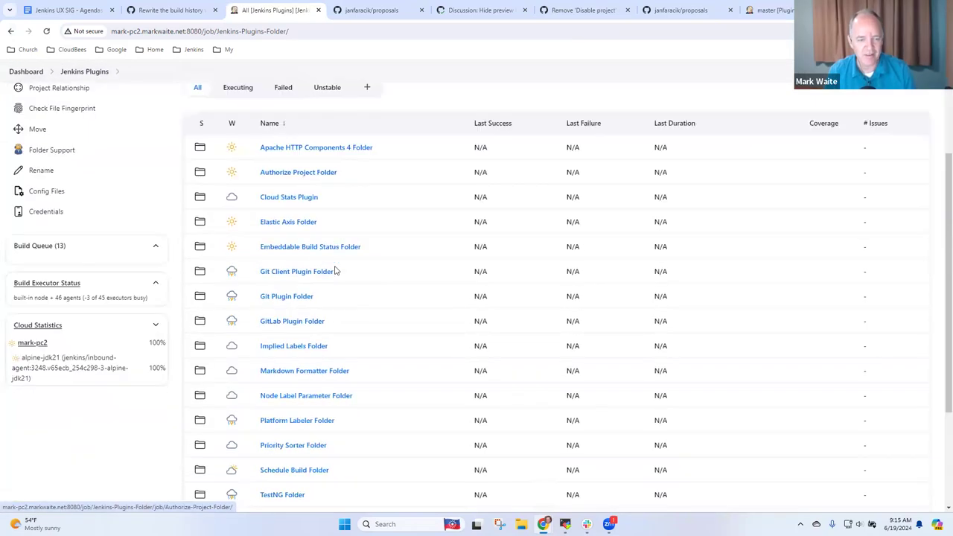
{"action": "left_click", "coordinate": [298, 271]}
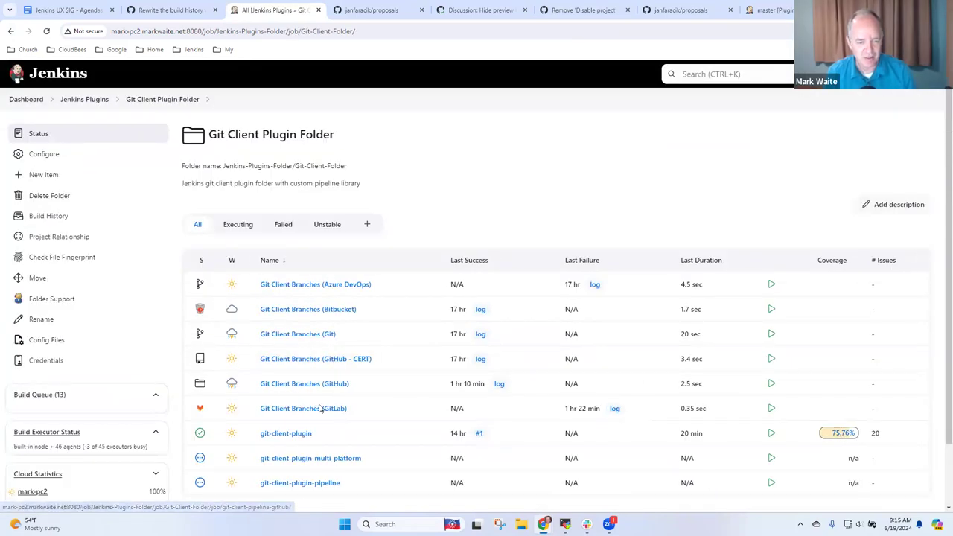
{"action": "left_click", "coordinate": [303, 384]}
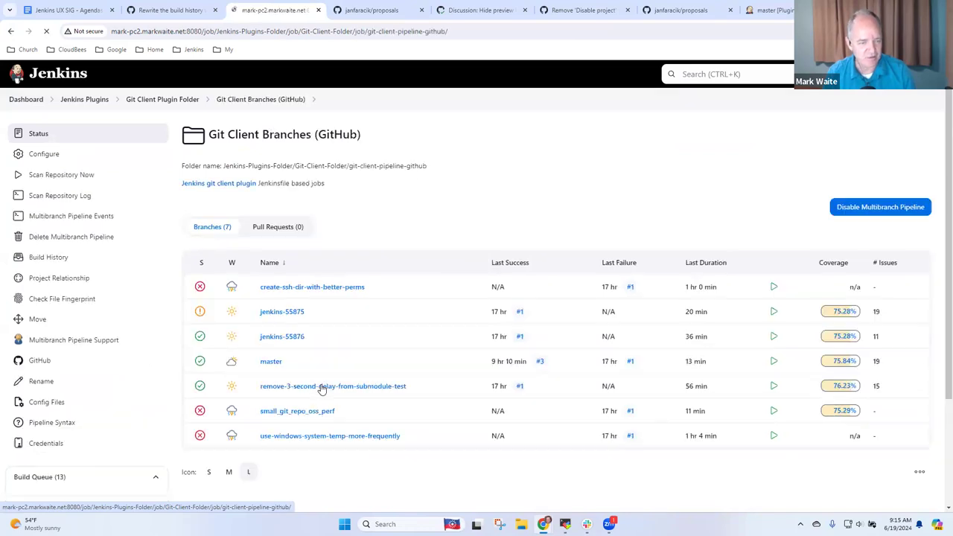
{"action": "left_click", "coordinate": [271, 362]}
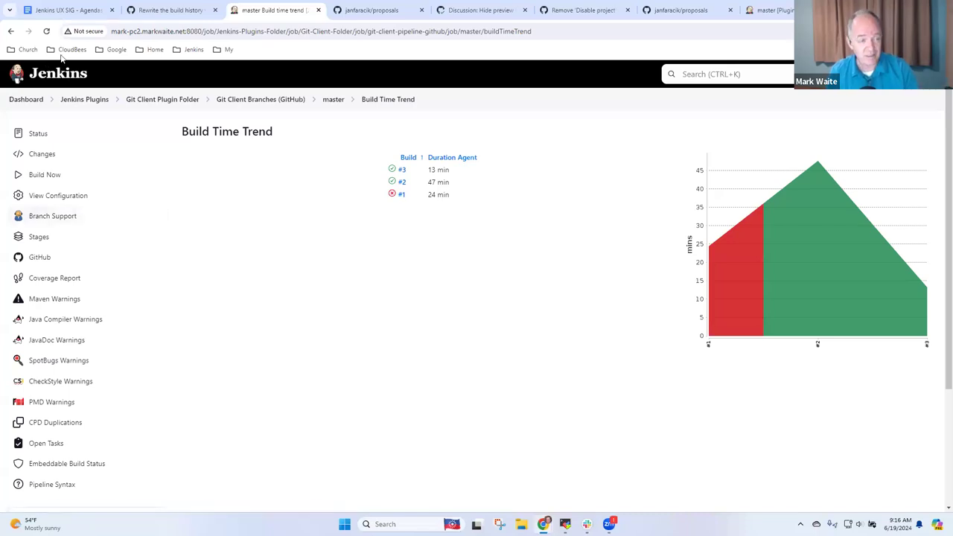
Return to the master branch page and toggle the Builds widget options menu open and closed
{"action": "left_click", "coordinate": [332, 98]}
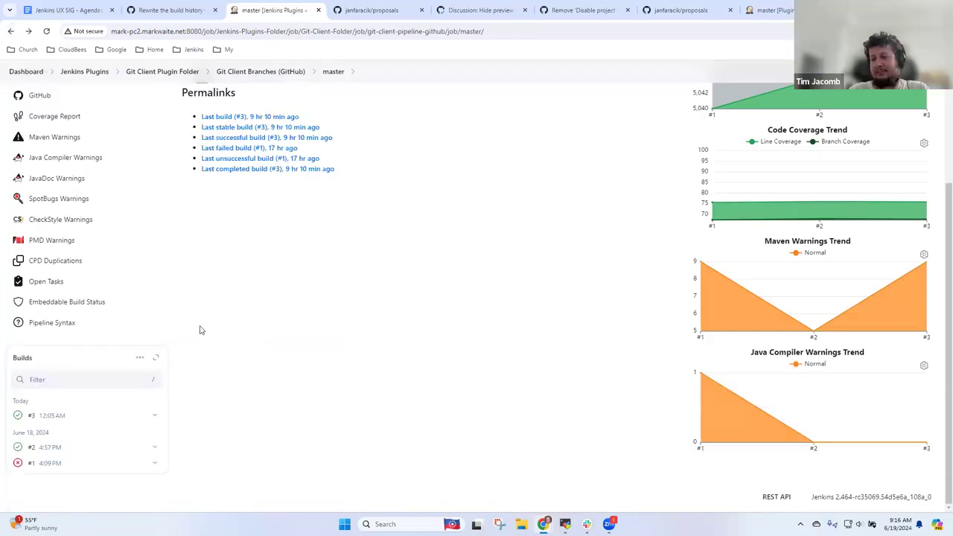
{"action": "left_click", "coordinate": [140, 357]}
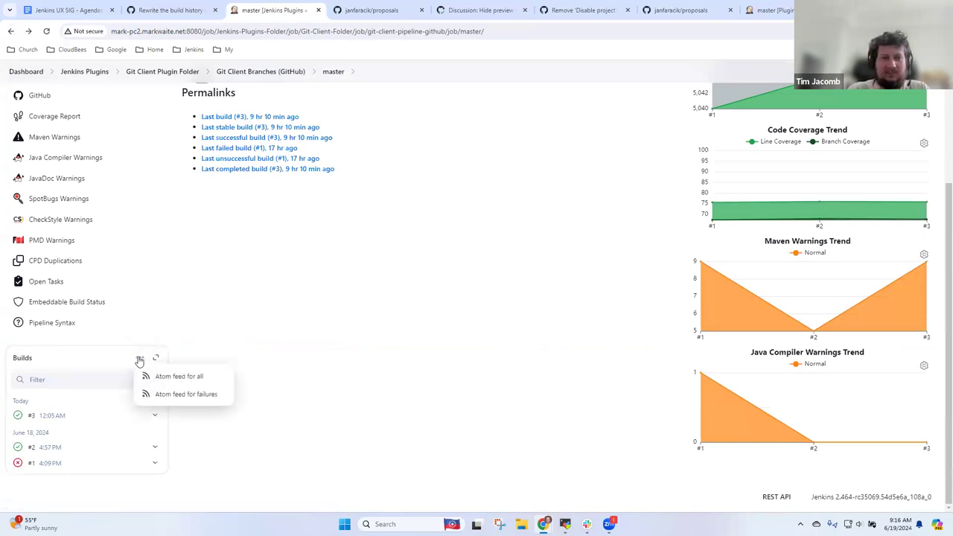
{"action": "left_click", "coordinate": [140, 357]}
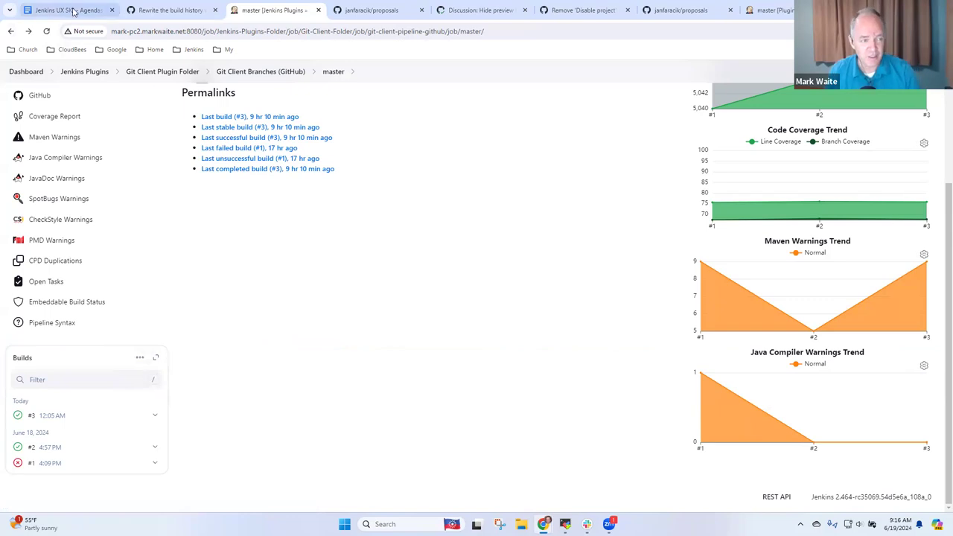
In the agenda, add the note '"Expand" provides the trend report (old trend link)' under the build history widget rewrite item
{"action": "left_click", "coordinate": [67, 12]}
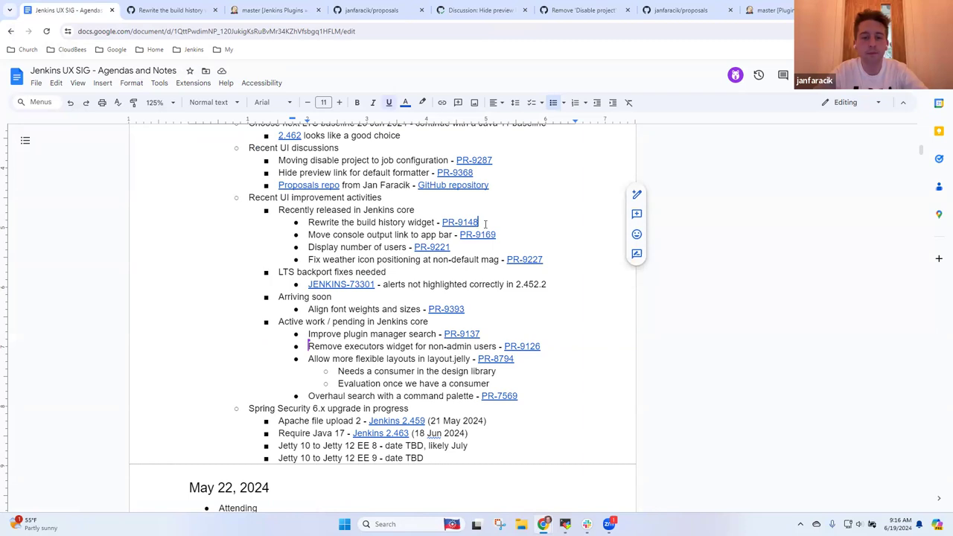
{"action": "type", "text": "Th"}
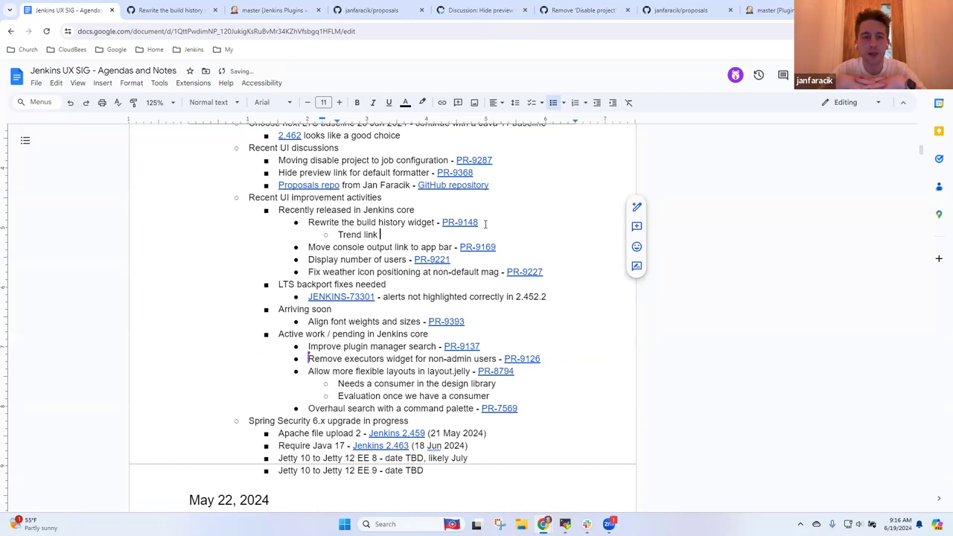
{"action": "type", "text": "Ex"}
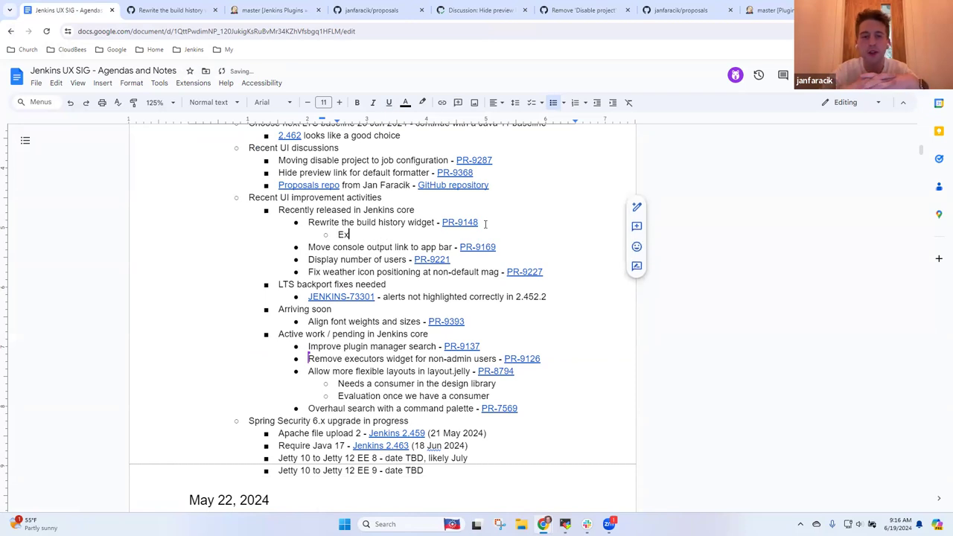
{"action": "type", "text": "xpand"}
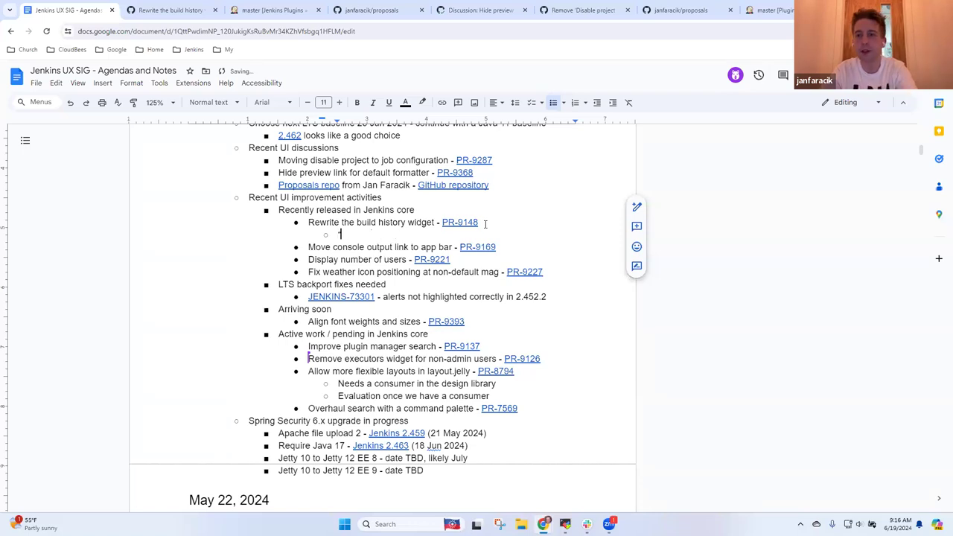
{"action": "type", "text": "\"Expand\""}
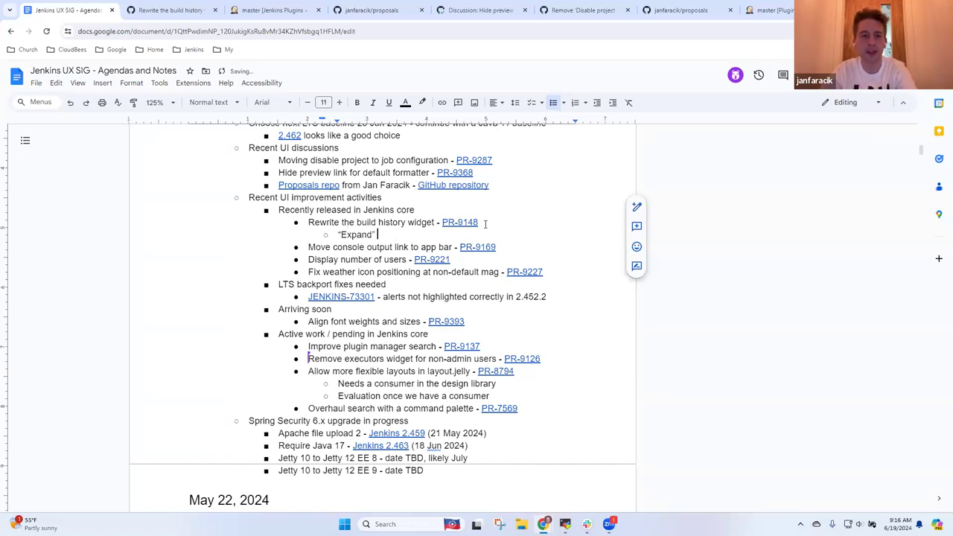
{"action": "type", "text": "provides the b"}
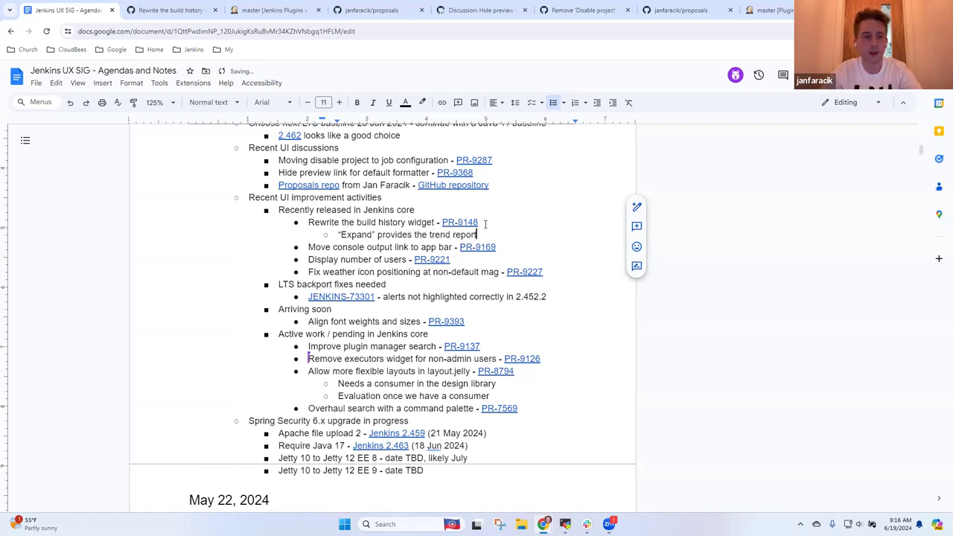
{"action": "type", "text": "(old trend"}
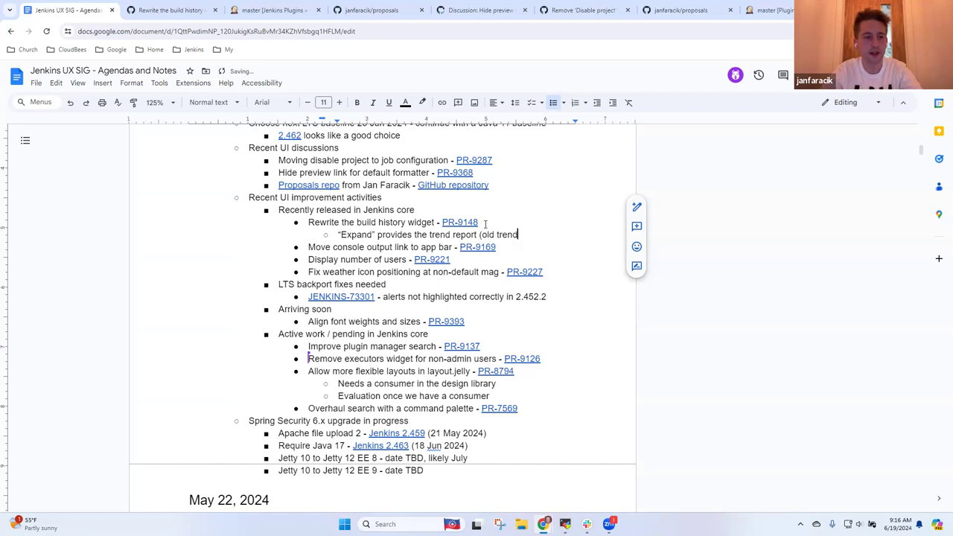
{"action": "type", "text": "link)"}
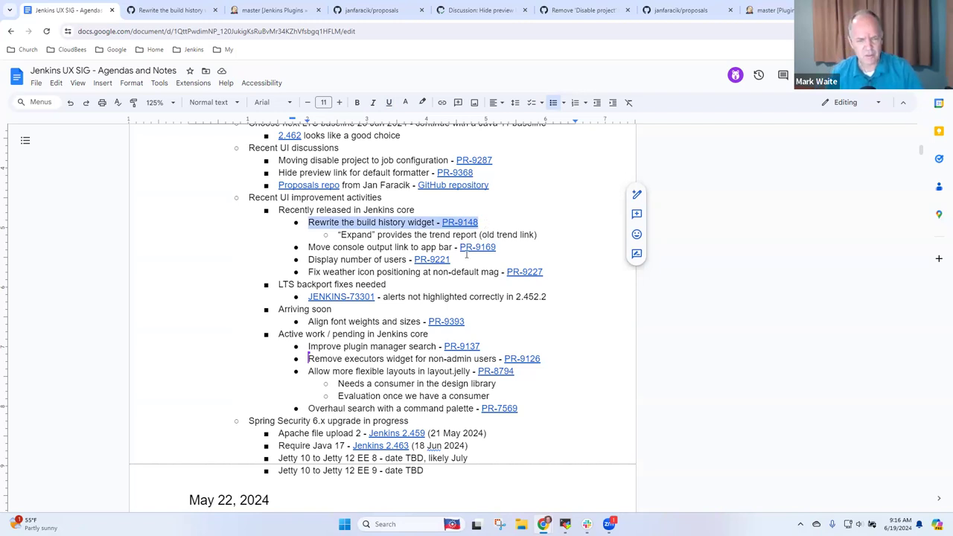
{"action": "mouse_move", "coordinate": [478, 247]}
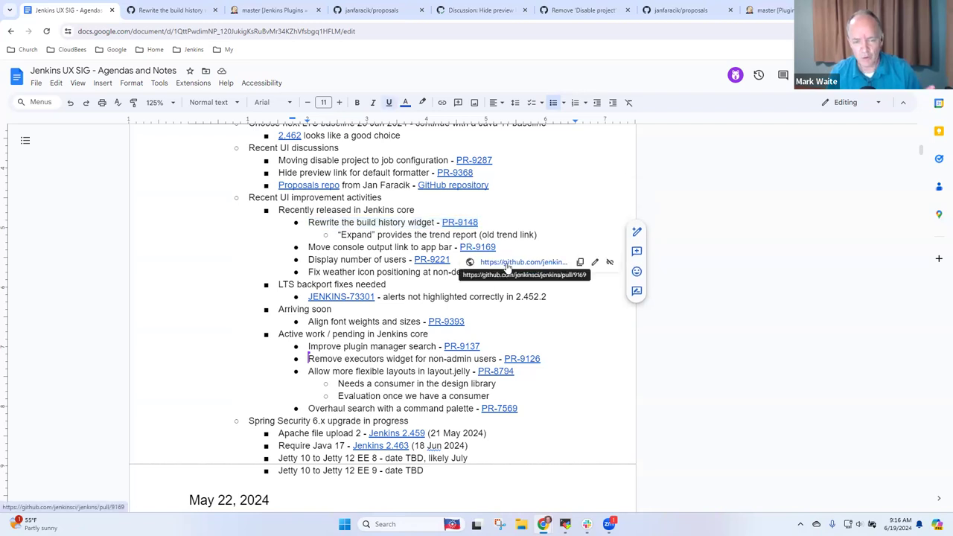
Open PR #9169 about the console output download link and scroll to its Before/After screenshots
{"action": "left_click", "coordinate": [476, 247]}
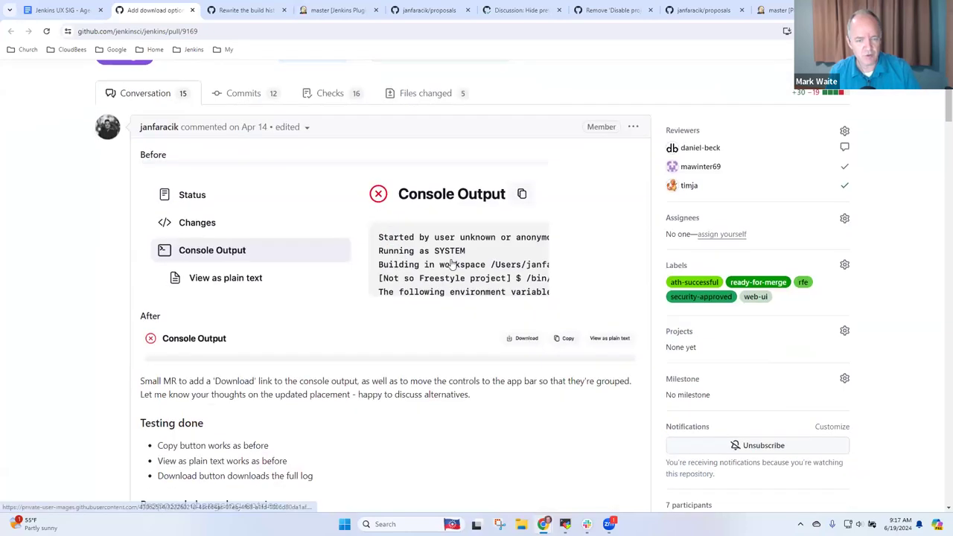
{"action": "mouse_move", "coordinate": [400, 265]}
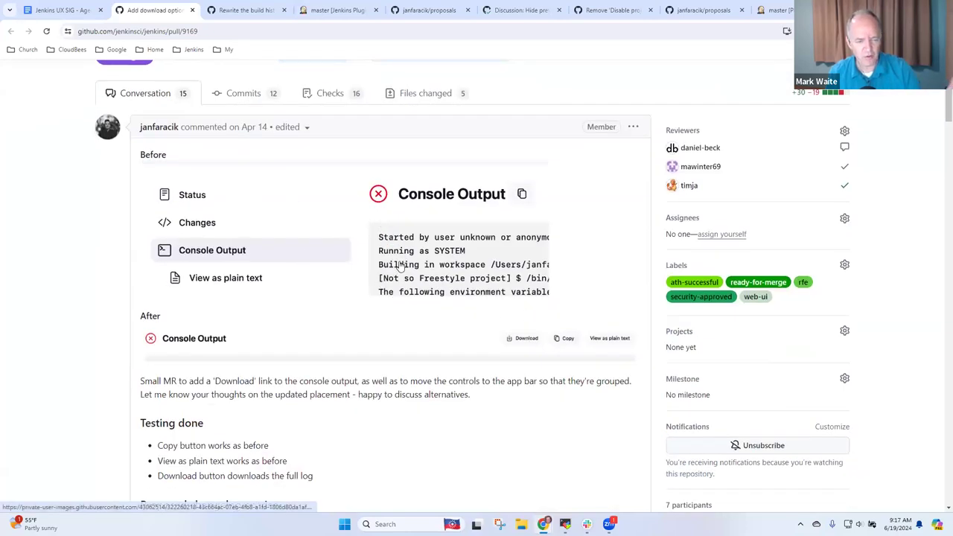
{"action": "scroll", "scroll_direction": "down", "scroll_amount": 3}
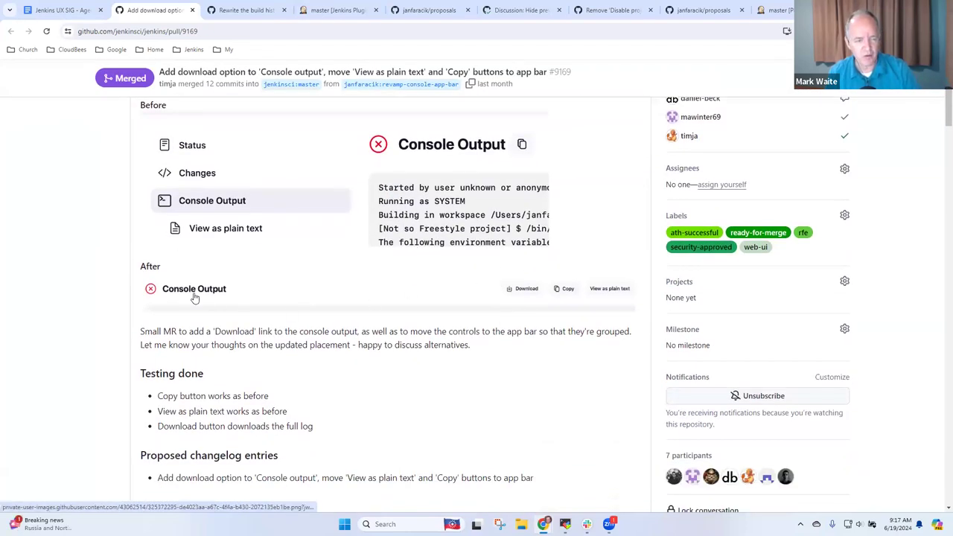
{"action": "mouse_move", "coordinate": [324, 276]}
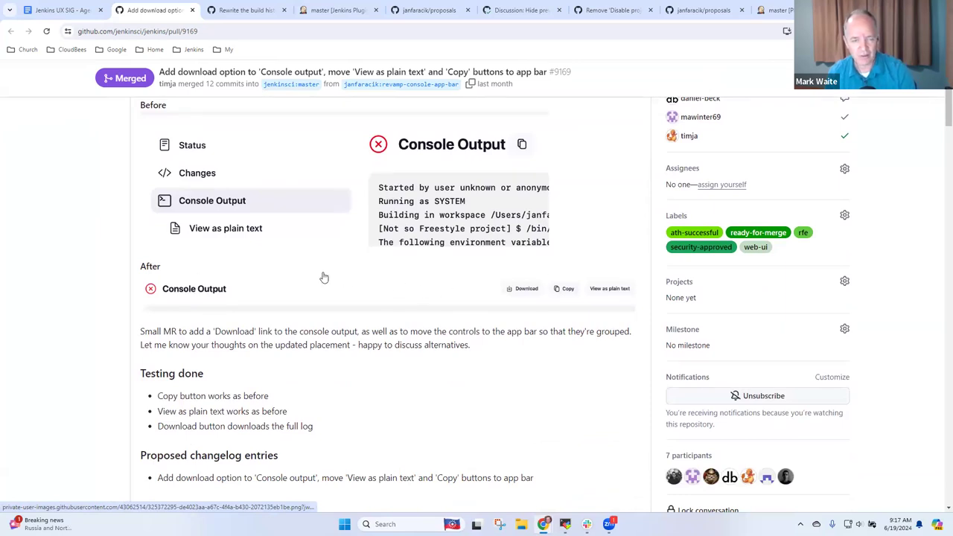
{"action": "double_click", "coordinate": [194, 289]}
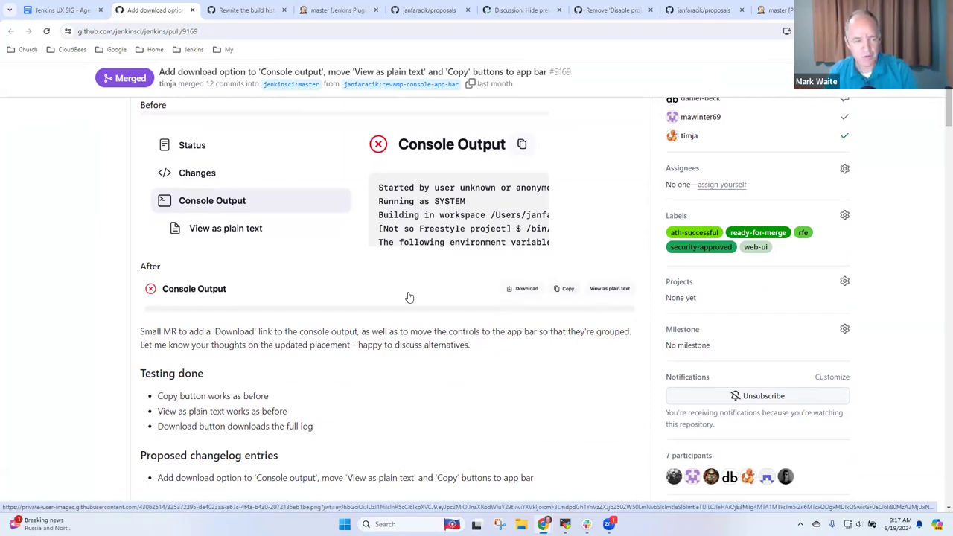
{"action": "mouse_move", "coordinate": [355, 193]}
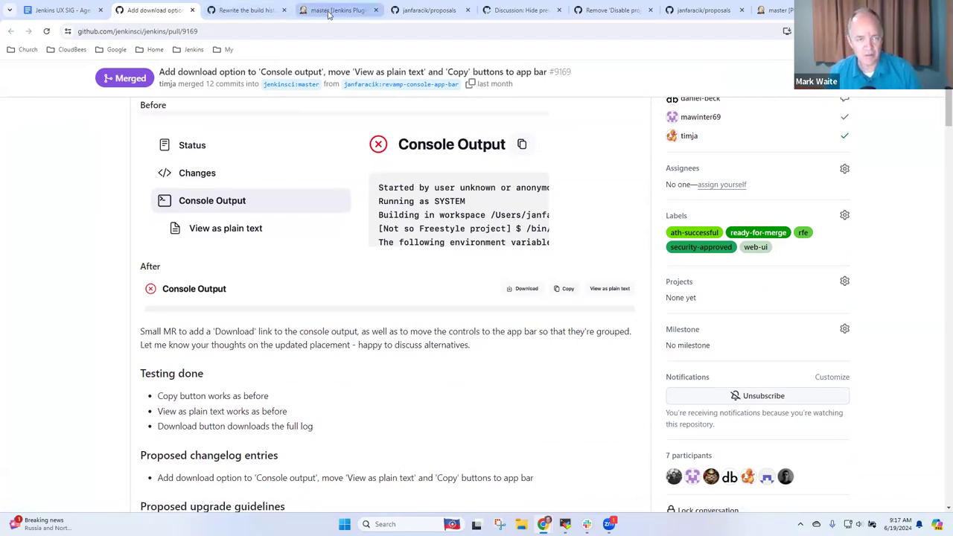
View build #3's console output on the master branch job, then return to the Git Client Plugin Folder
{"action": "left_click", "coordinate": [337, 9]}
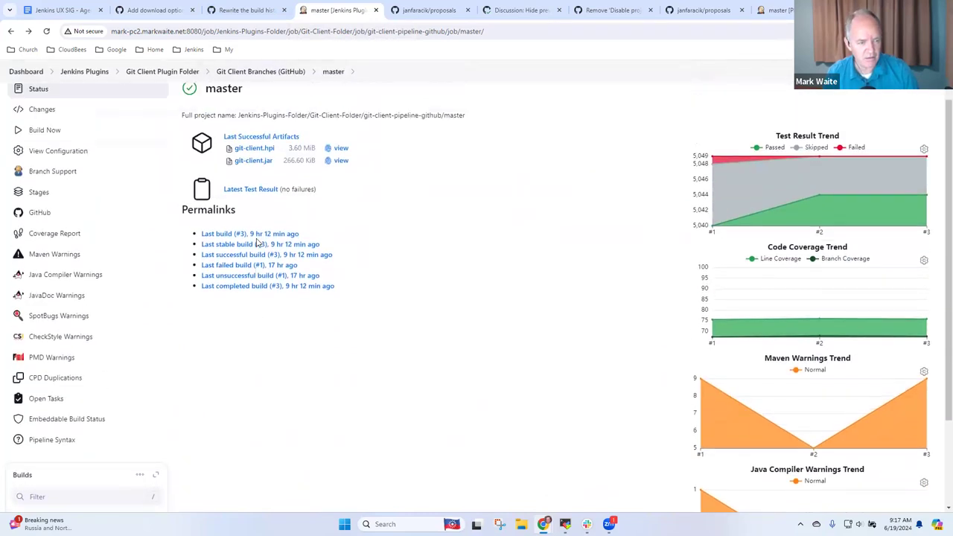
{"action": "scroll", "scroll_direction": "down", "scroll_amount": 3}
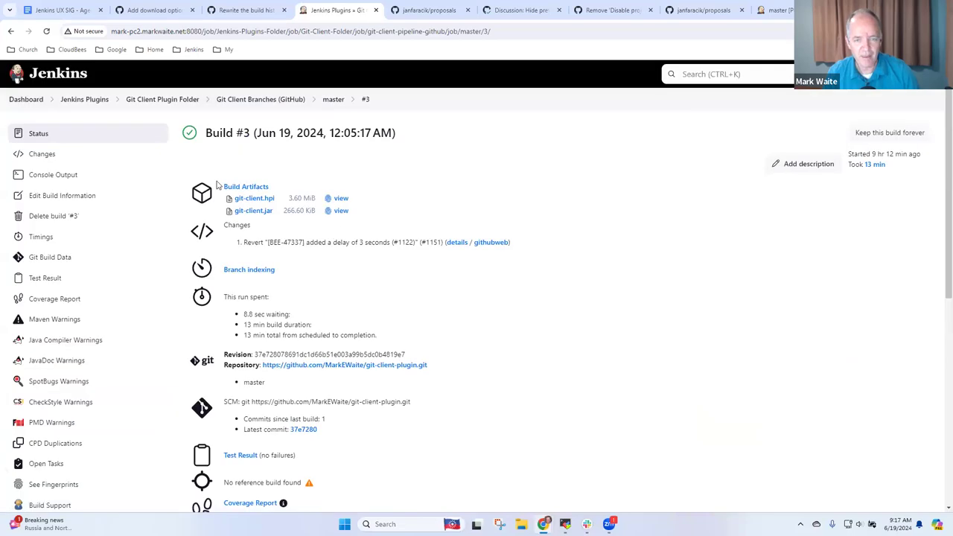
{"action": "mouse_move", "coordinate": [83, 179]}
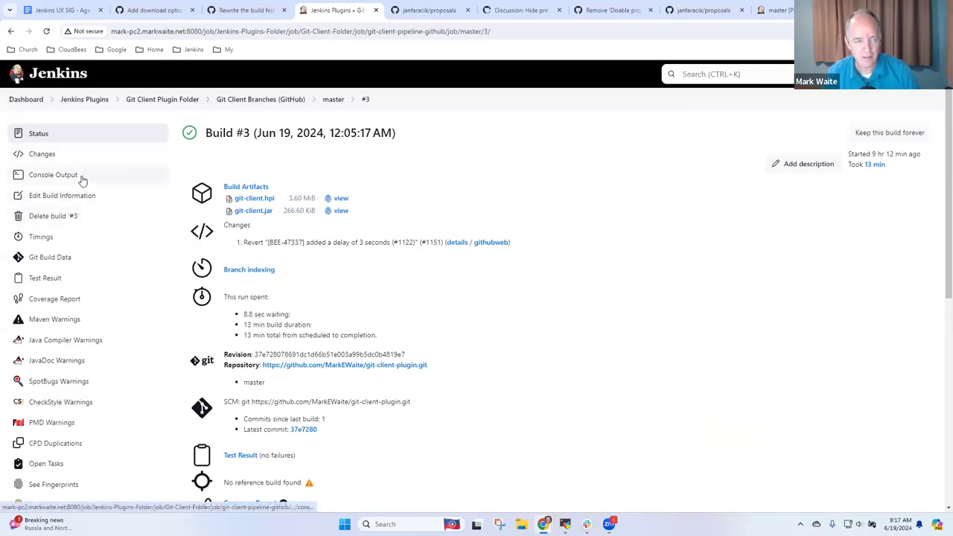
{"action": "mouse_move", "coordinate": [69, 176]}
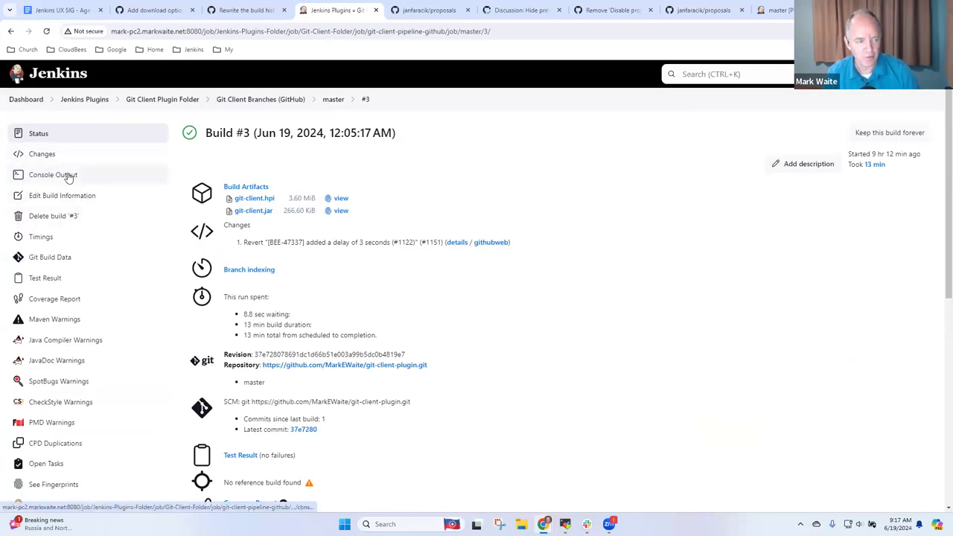
{"action": "left_click", "coordinate": [54, 174]}
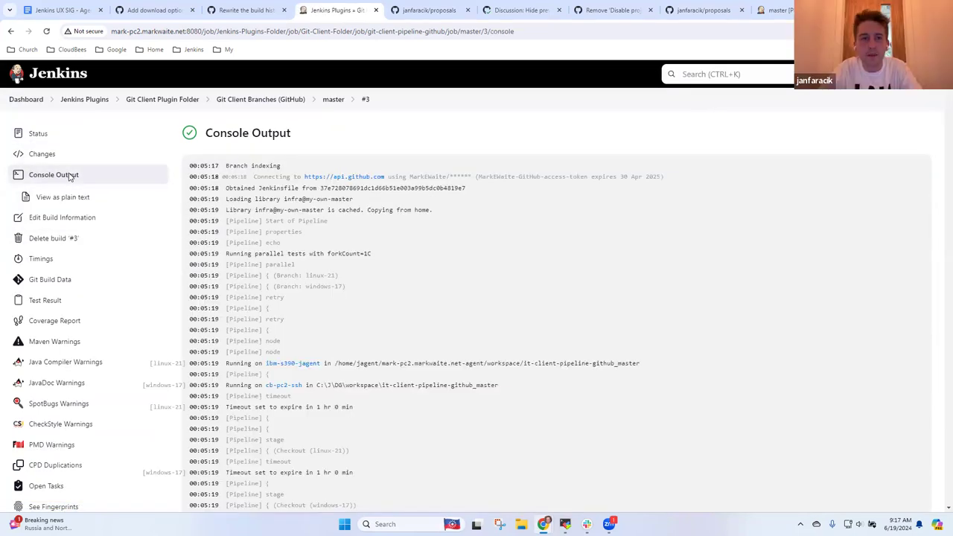
{"action": "mouse_move", "coordinate": [304, 122]}
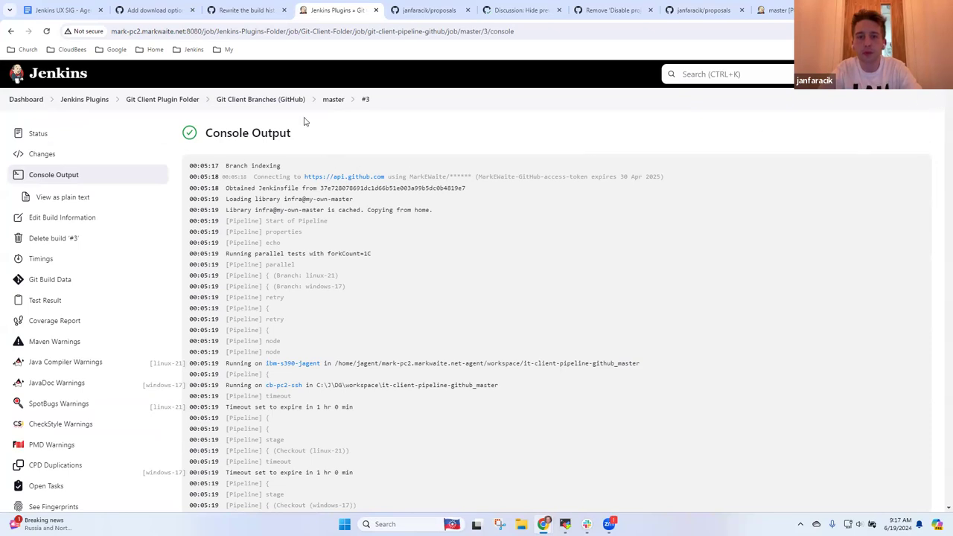
{"action": "left_click", "coordinate": [260, 98]}
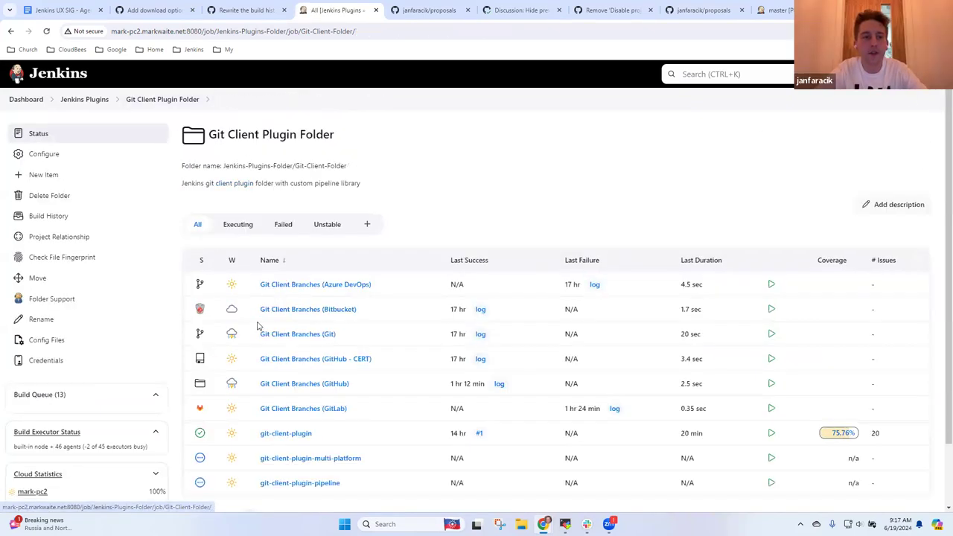
{"action": "left_click", "coordinate": [286, 434]}
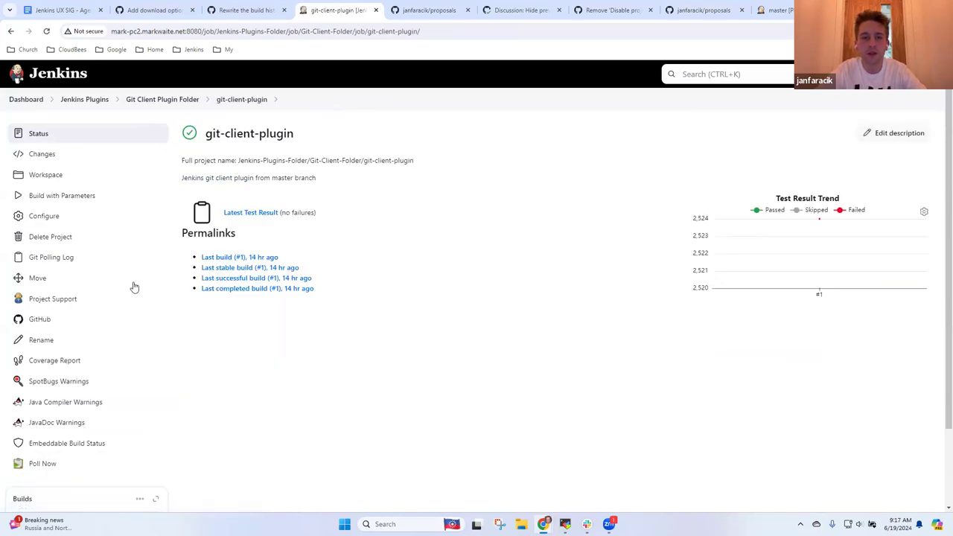
{"action": "mouse_move", "coordinate": [143, 387]}
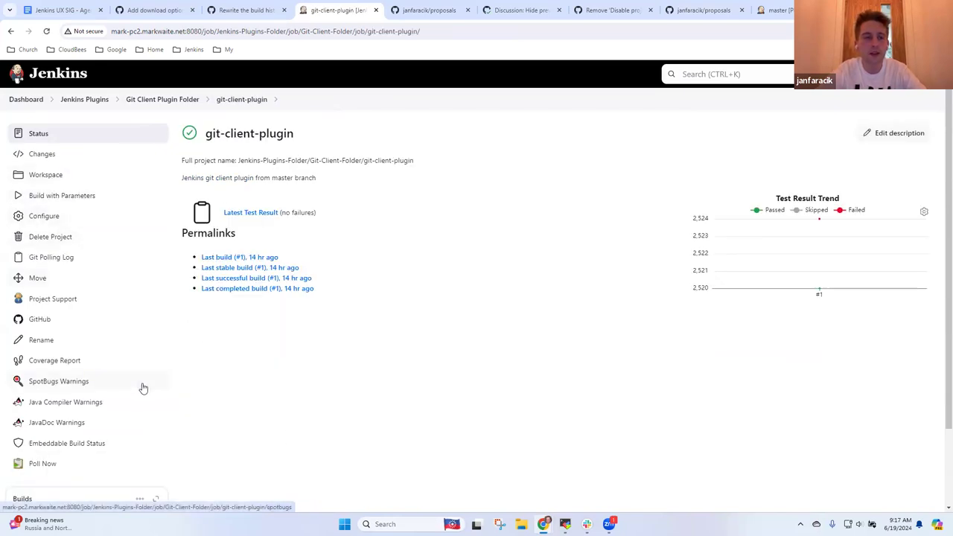
{"action": "left_click", "coordinate": [215, 256]}
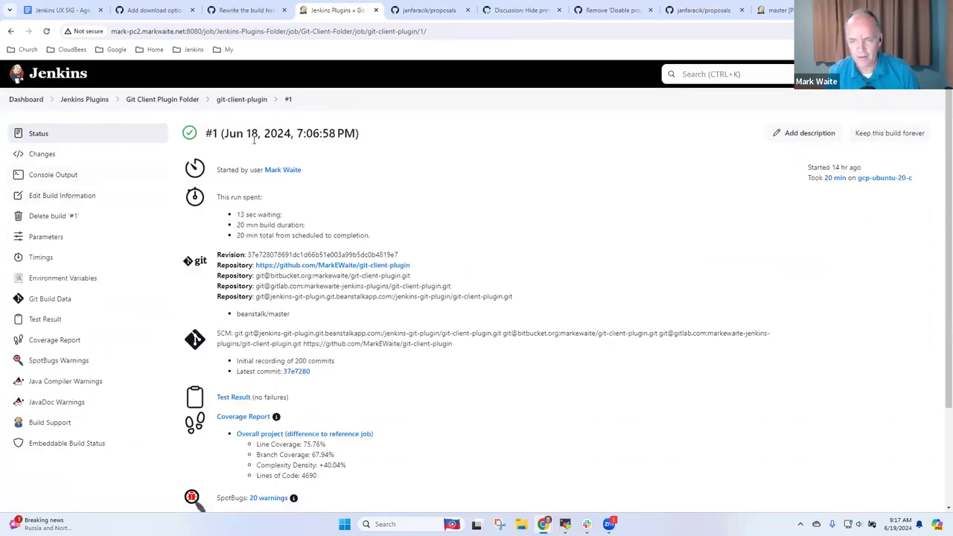
{"action": "mouse_move", "coordinate": [156, 89]}
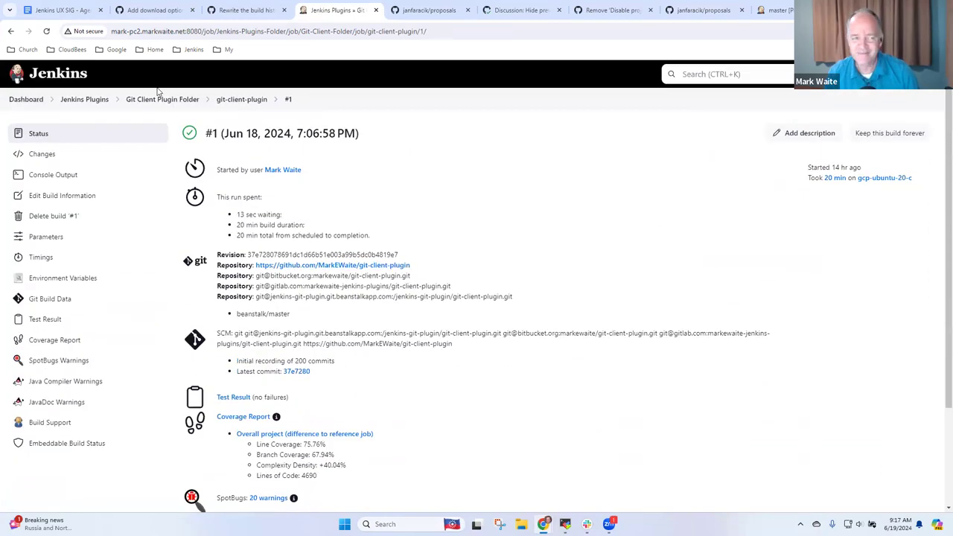
{"action": "left_click", "coordinate": [160, 99]}
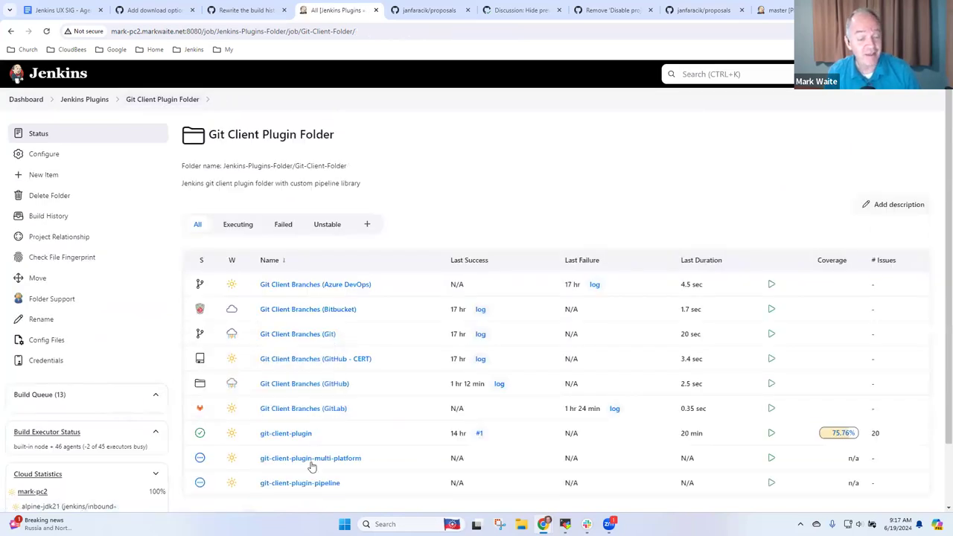
{"action": "mouse_move", "coordinate": [300, 467]}
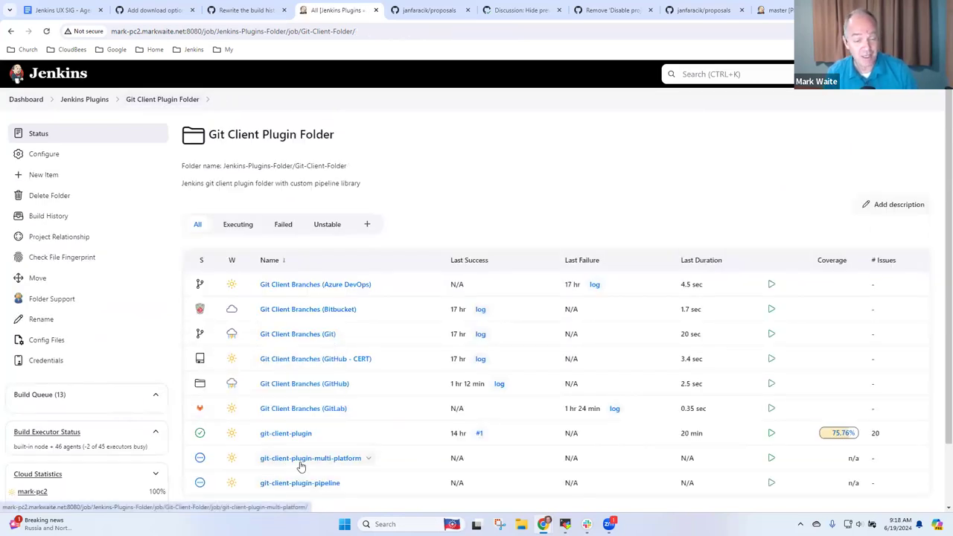
View the git-client-plugin-multi-platform configuration matrix, then go back to the mark-pc2 Dashboard
{"action": "left_click", "coordinate": [303, 458]}
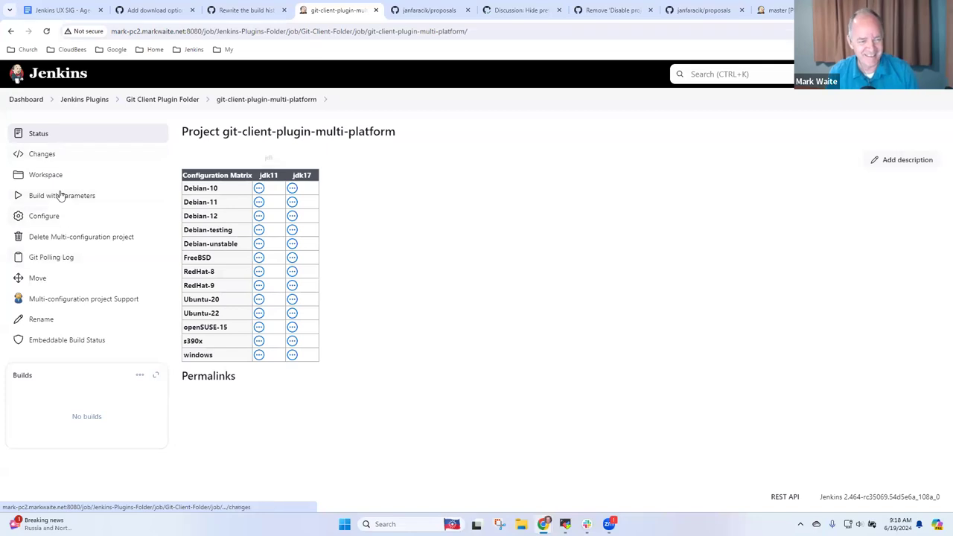
{"action": "left_click", "coordinate": [62, 195]}
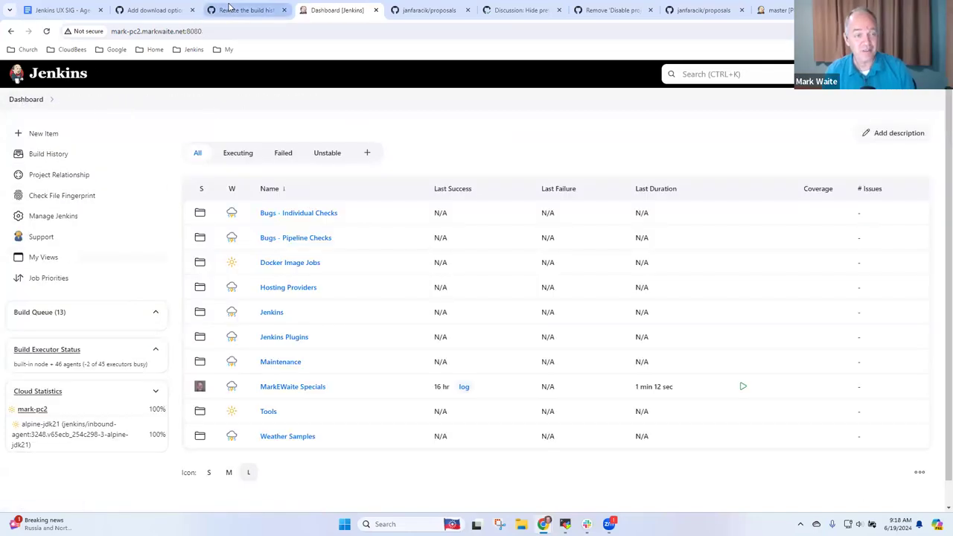
Bring PR #9169 'Add download option to Console output' back into view with its before/after screenshots
{"action": "left_click", "coordinate": [60, 11]}
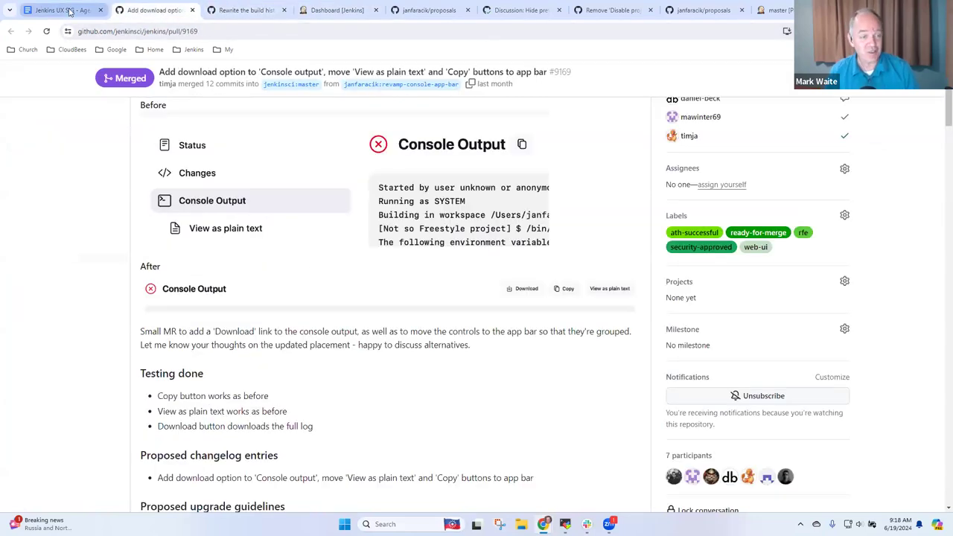
{"action": "left_click", "coordinate": [63, 12]}
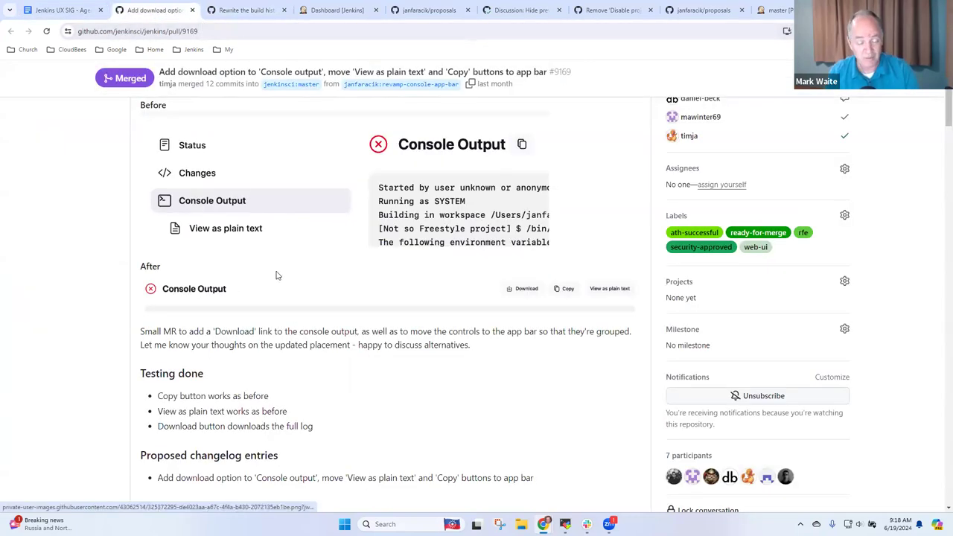
Add the sub-bullet 'Pipeline console output in pull request to workflow-job' under the console output item
{"action": "left_click", "coordinate": [62, 12]}
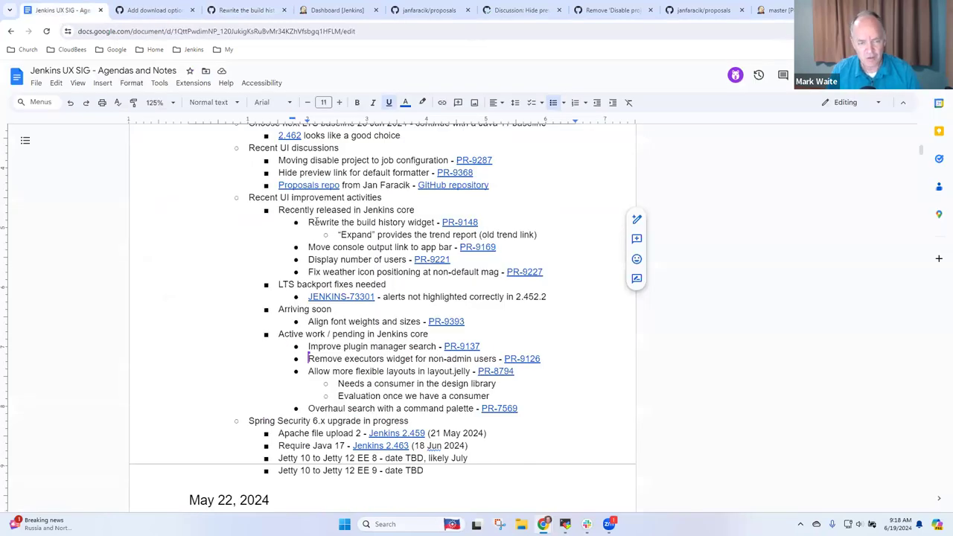
{"action": "type", "text": "Pipeline console output coming in pull request to a Pipe"}
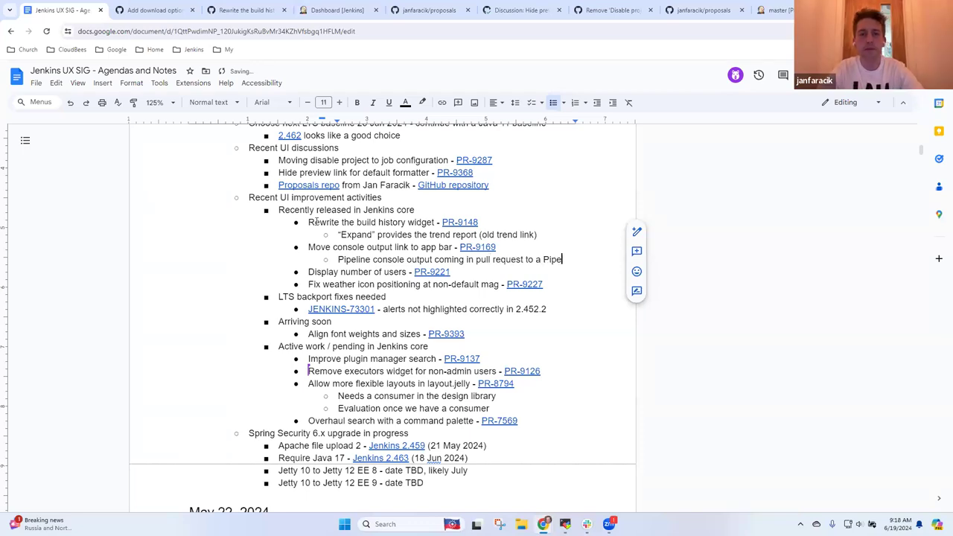
{"action": "key", "text": "Backspace"}
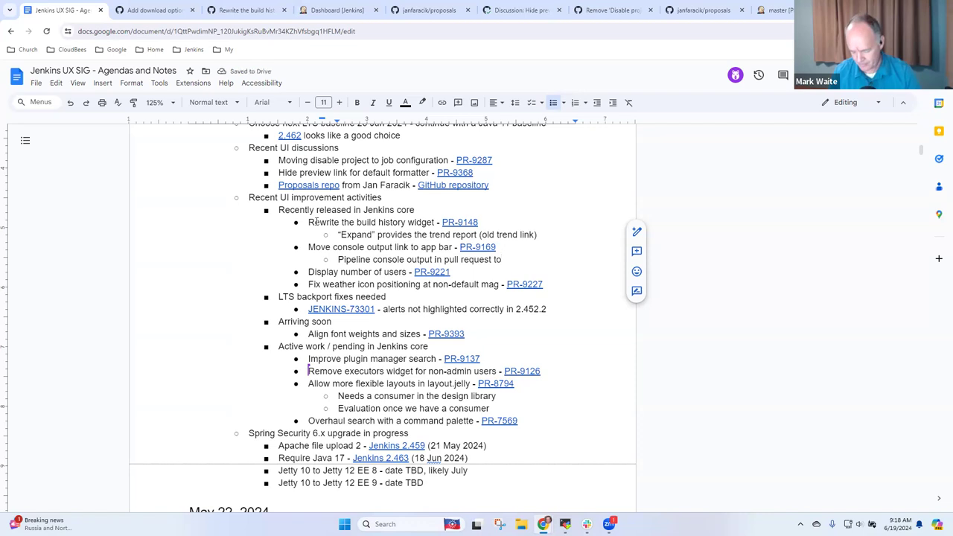
{"action": "type", "text": "Workflo"}
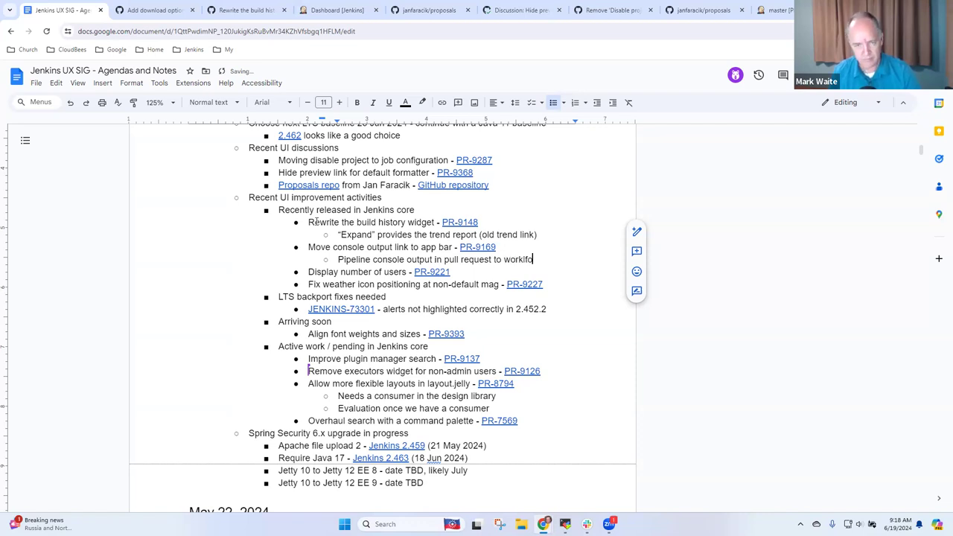
{"action": "type", "text": "w"}
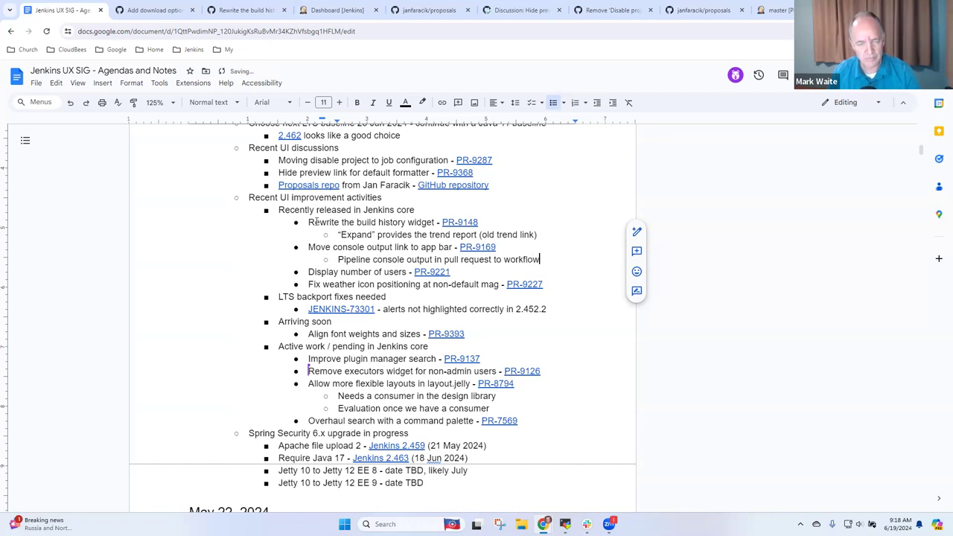
{"action": "type", "text": "-job"}
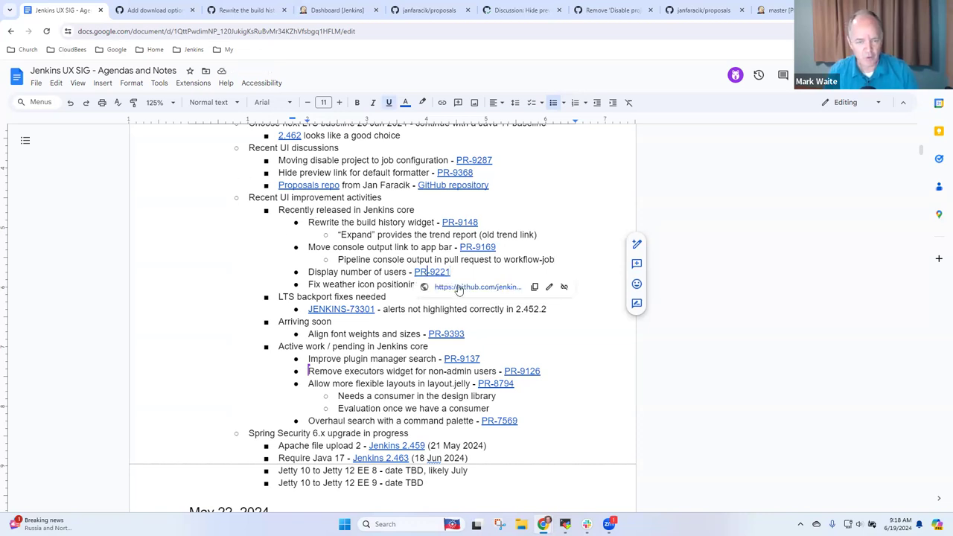
Follow the agenda's PR-9221 link to the merged Users page count pull request and look through it
{"action": "left_click", "coordinate": [432, 271]}
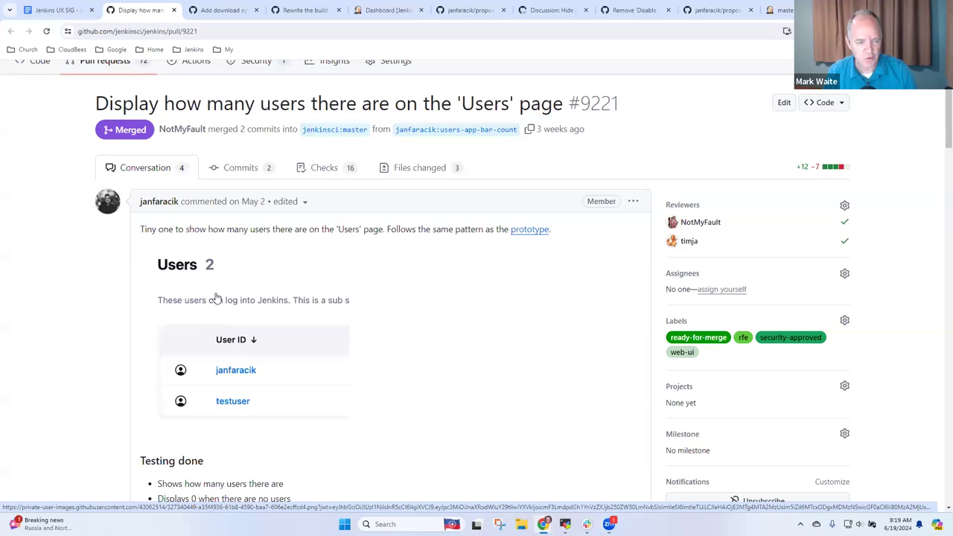
{"action": "mouse_move", "coordinate": [211, 93]}
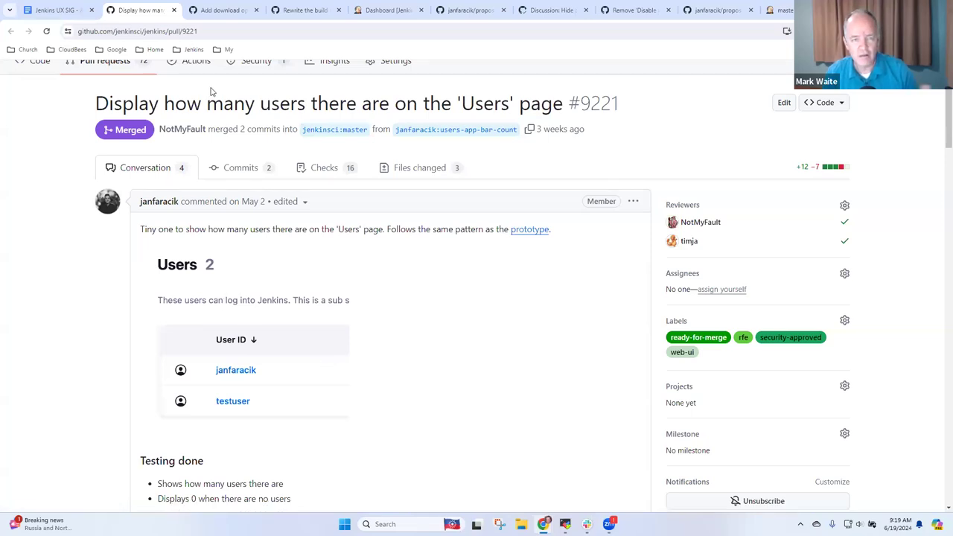
{"action": "mouse_move", "coordinate": [381, 196]}
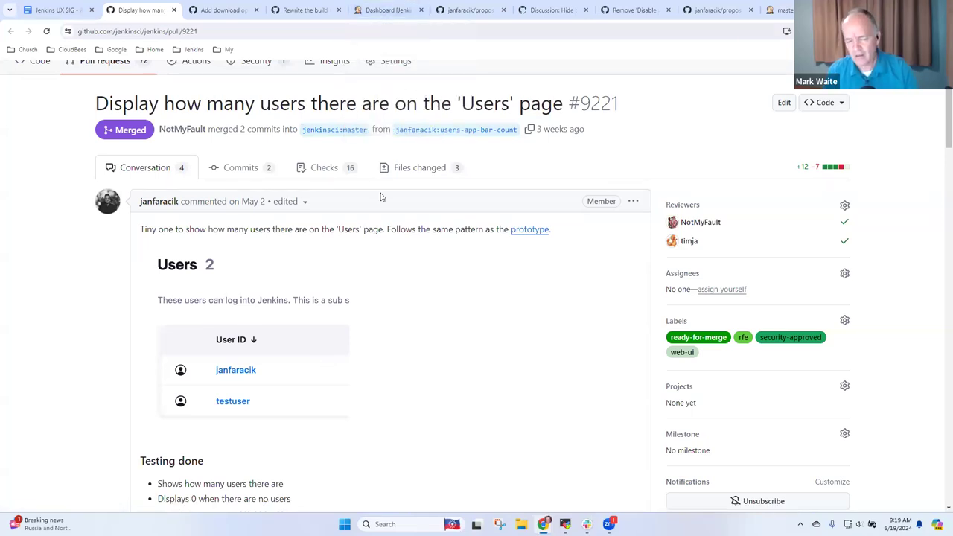
{"action": "scroll", "scroll_direction": "down", "scroll_amount": 3}
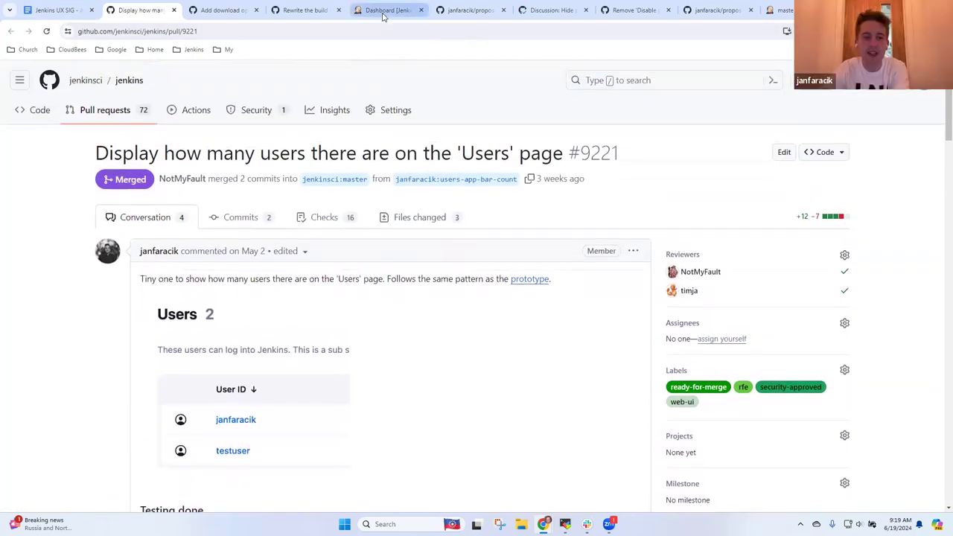
{"action": "mouse_move", "coordinate": [386, 9]}
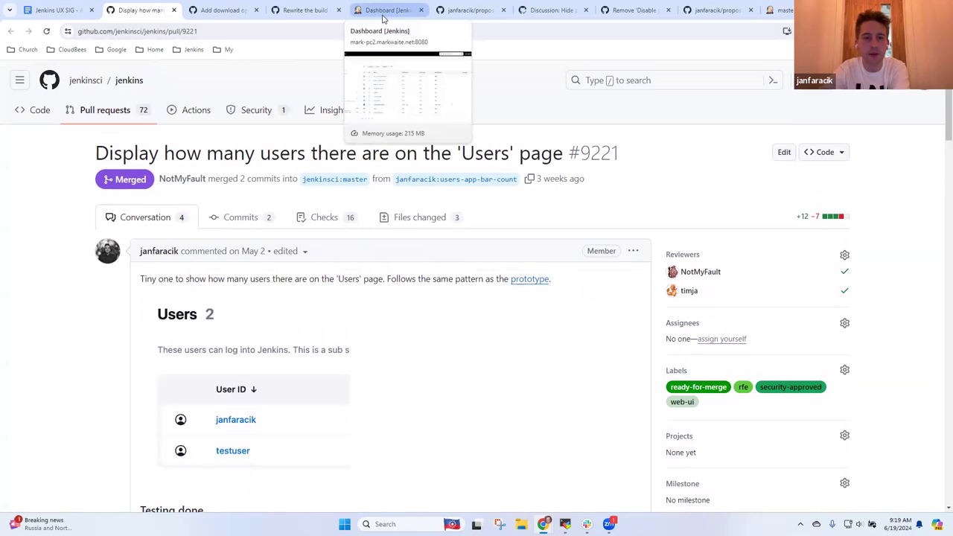
{"action": "mouse_move", "coordinate": [411, 53]}
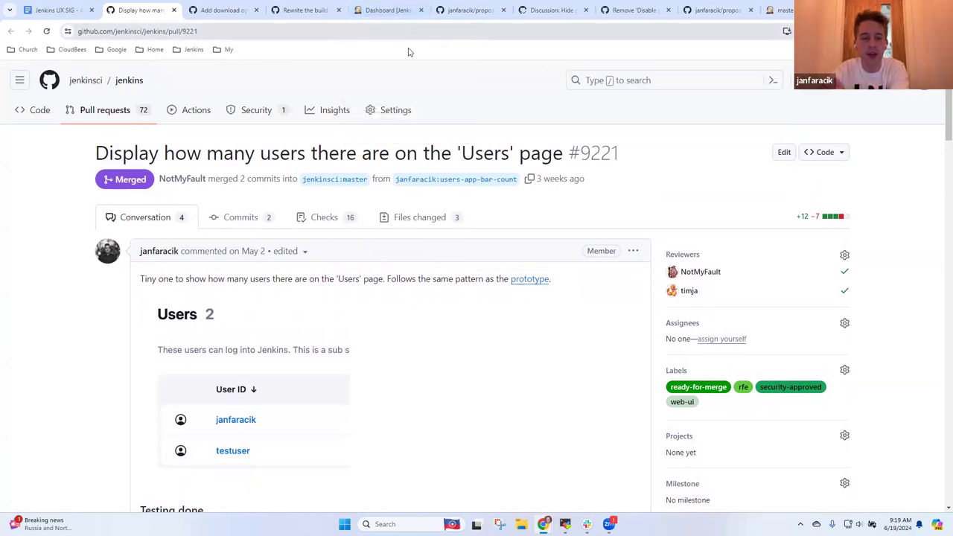
{"action": "mouse_move", "coordinate": [443, 93]}
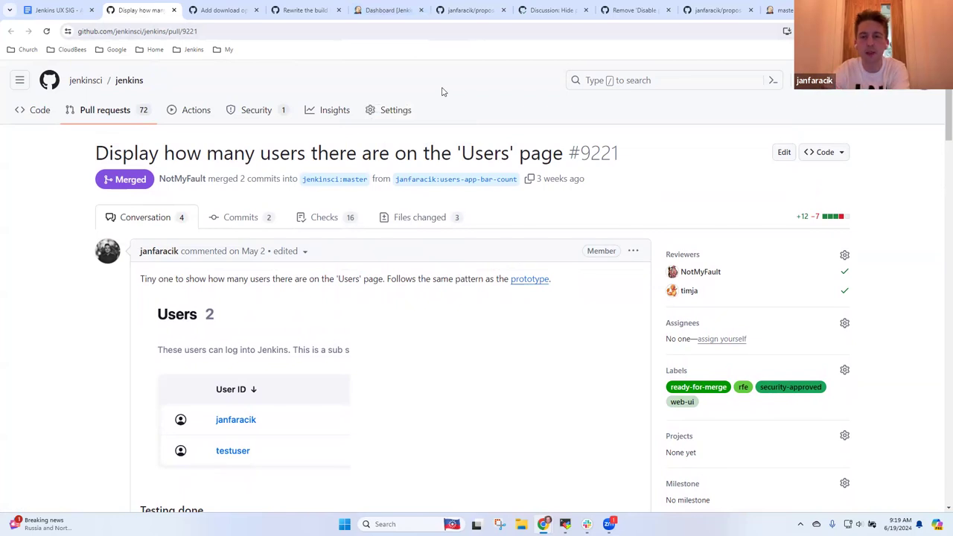
{"action": "mouse_move", "coordinate": [465, 101]}
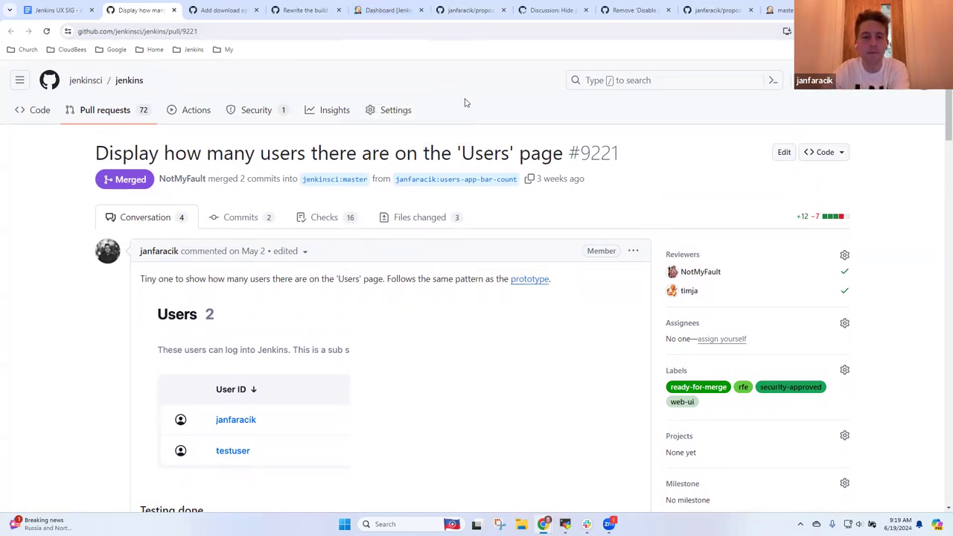
{"action": "mouse_move", "coordinate": [405, 110]}
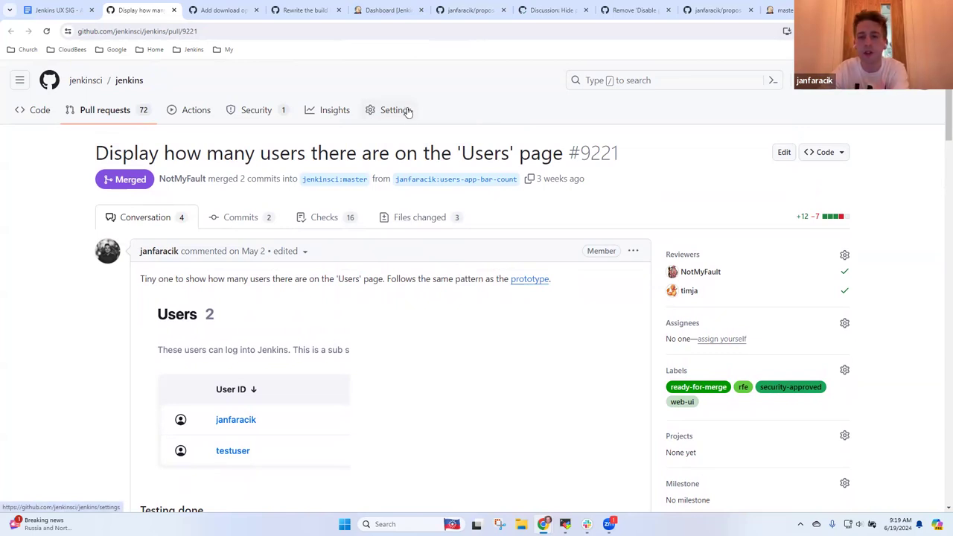
{"action": "mouse_move", "coordinate": [378, 193]}
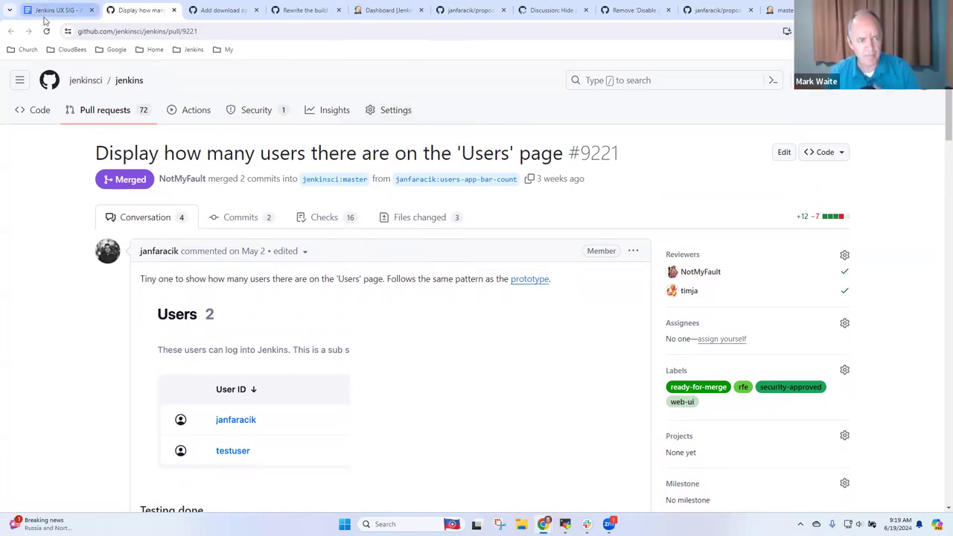
Review merged PR #9227 'Fix weather icons' down to its icon legend and project health screenshot
{"action": "left_click", "coordinate": [57, 9]}
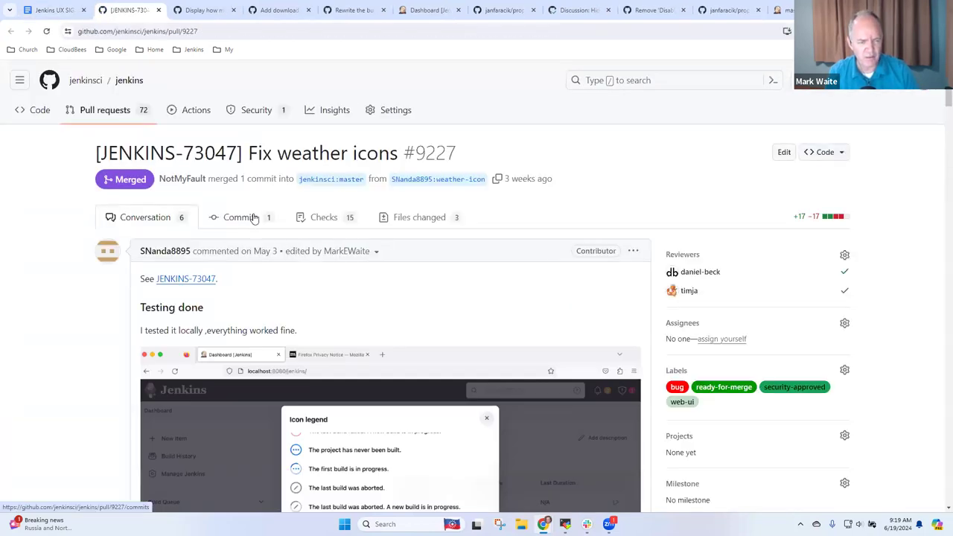
{"action": "scroll", "scroll_direction": "down", "scroll_amount": 3}
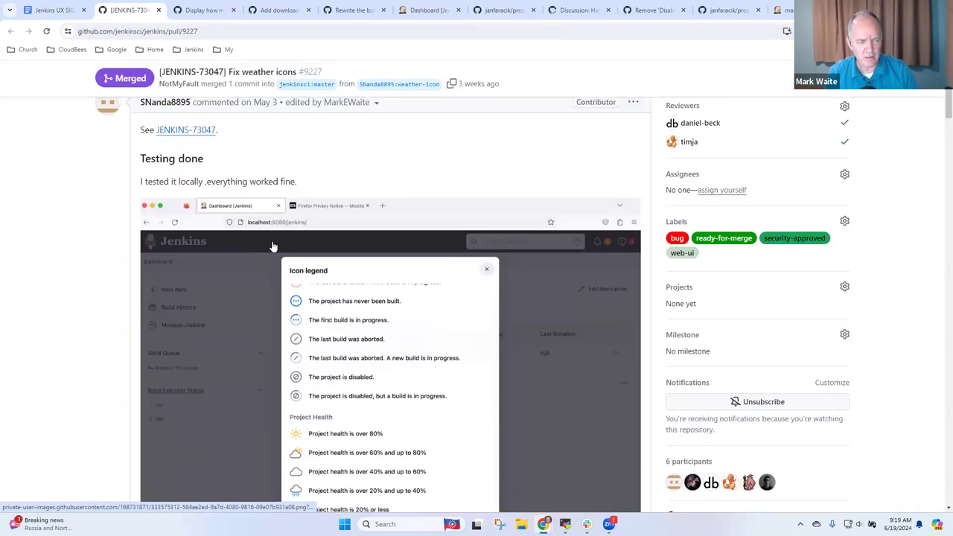
{"action": "scroll", "scroll_direction": "down", "scroll_amount": 3}
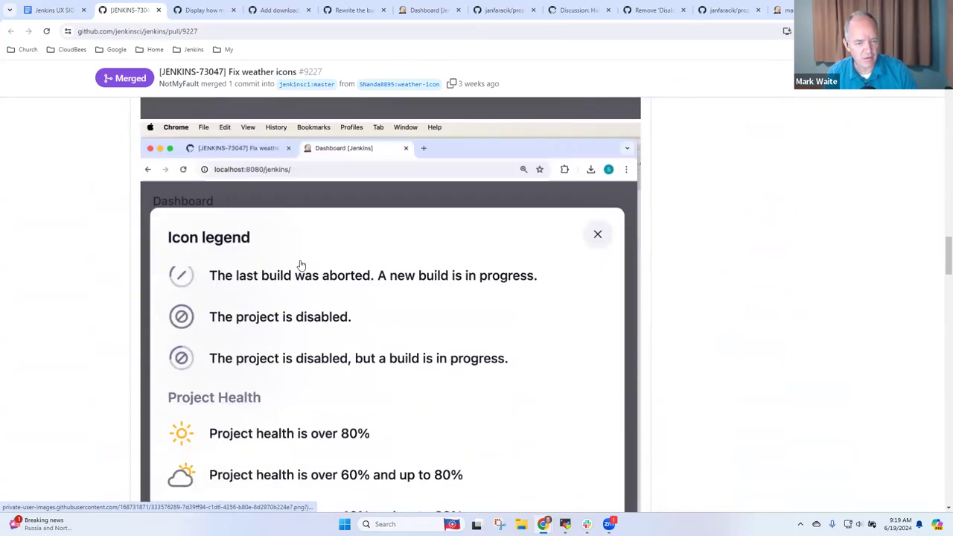
{"action": "scroll", "scroll_direction": "down", "scroll_amount": 3}
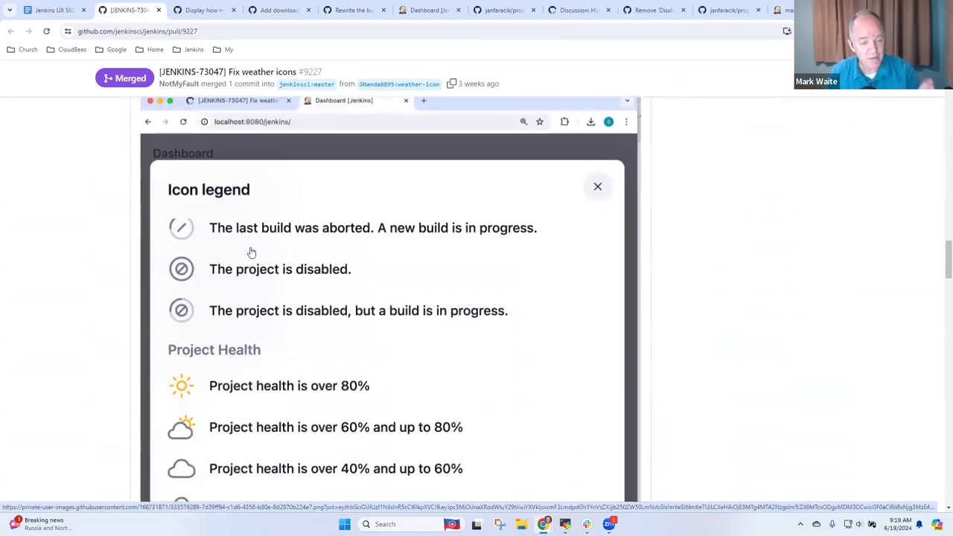
{"action": "left_click", "coordinate": [597, 186]}
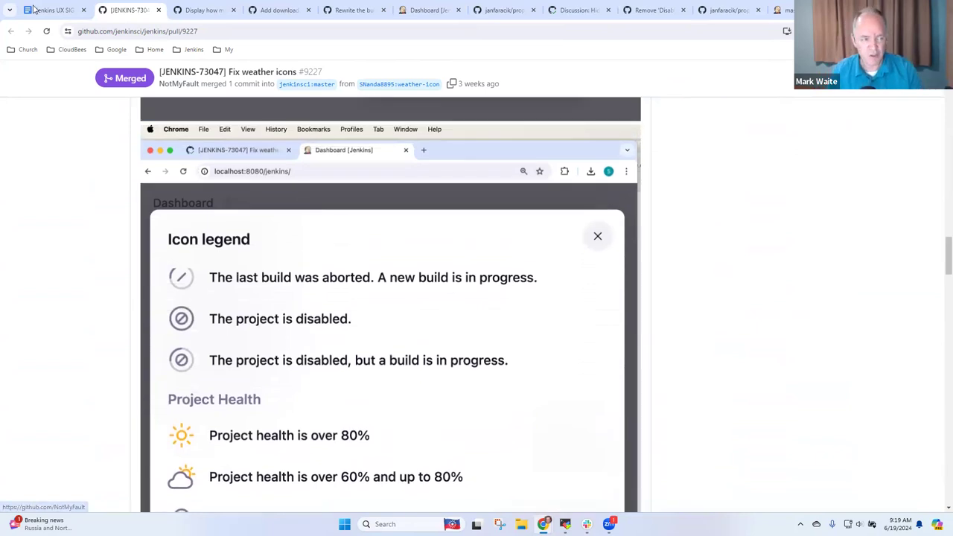
{"action": "mouse_move", "coordinate": [57, 11]}
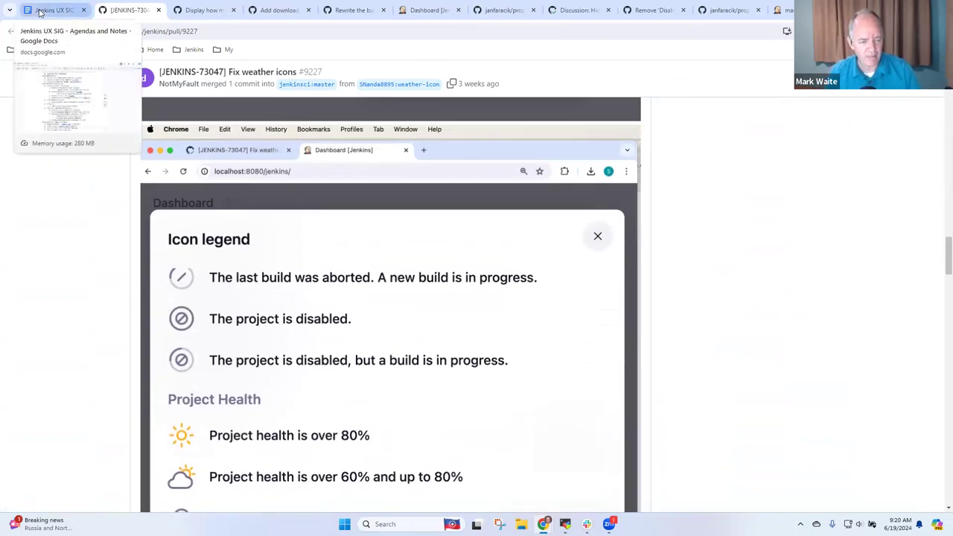
Return to the agenda and select the alerts-not-highlighted note beside JENKINS-73301
{"action": "left_click", "coordinate": [56, 10]}
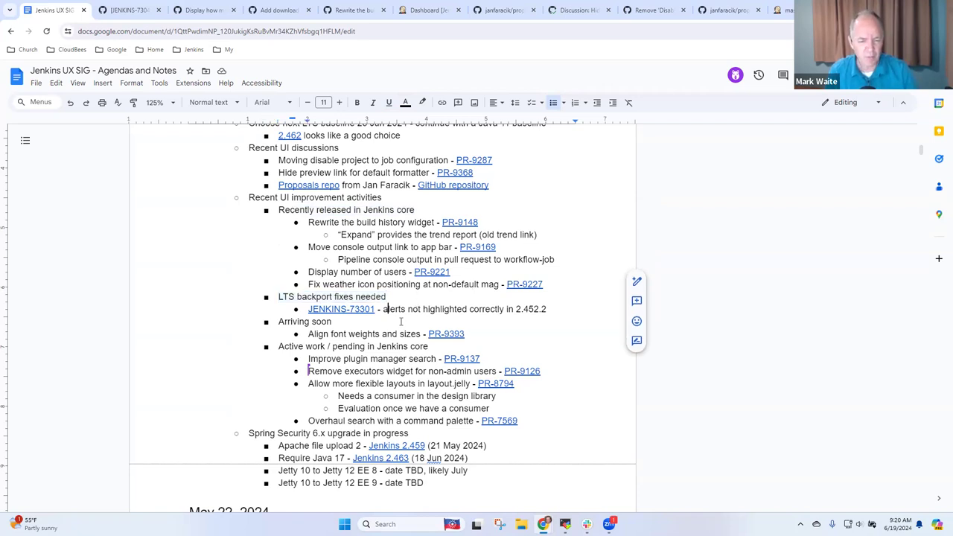
{"action": "left_click_drag", "start_coordinate": [381, 308], "coordinate": [545, 308]}
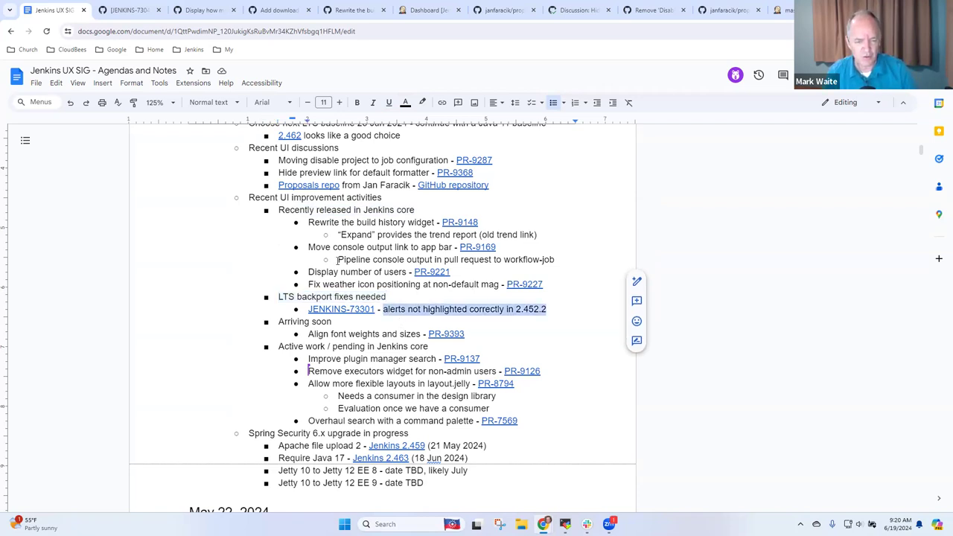
{"action": "mouse_move", "coordinate": [341, 309]}
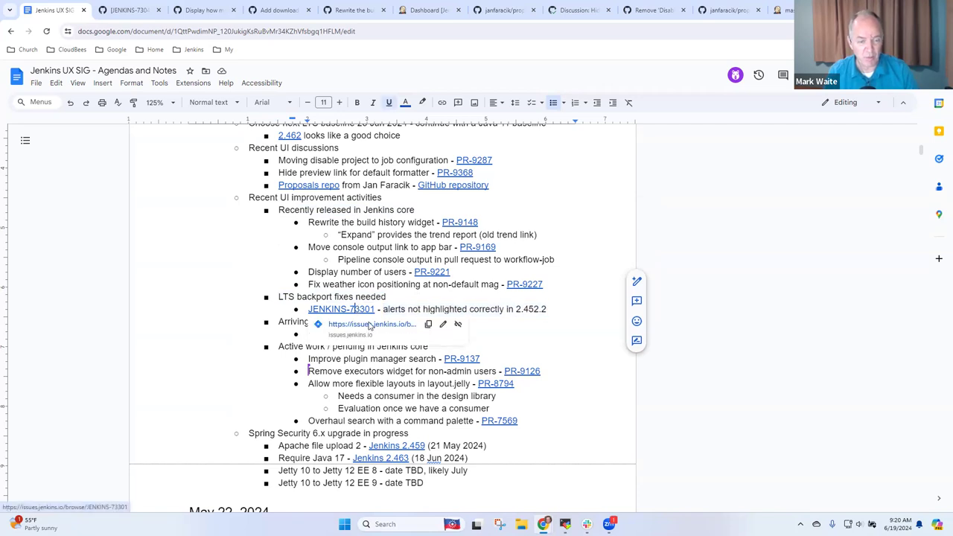
Follow the JENKINS-73301 link, scan the issue's activity and view its 2.452.1.png attachment
{"action": "left_click", "coordinate": [339, 308]}
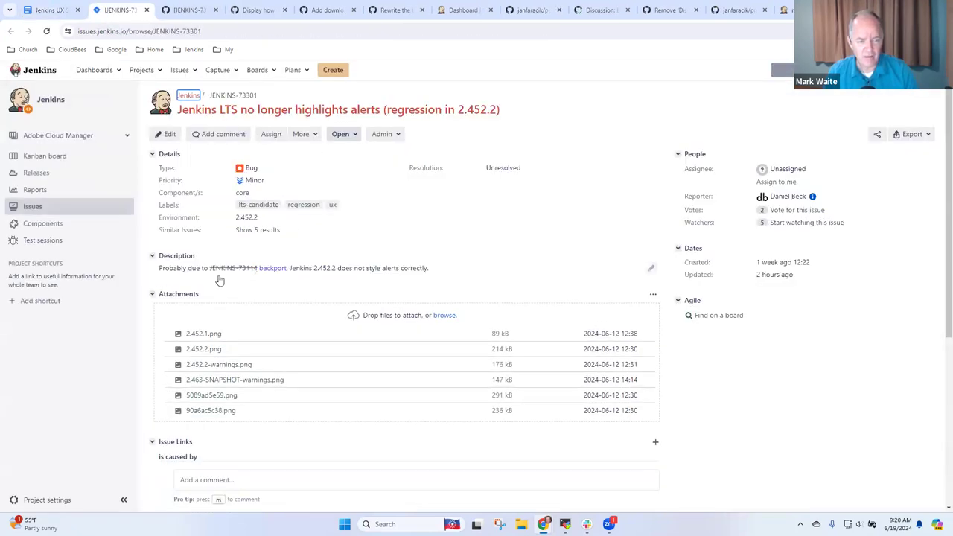
{"action": "scroll", "scroll_direction": "down", "scroll_amount": 3}
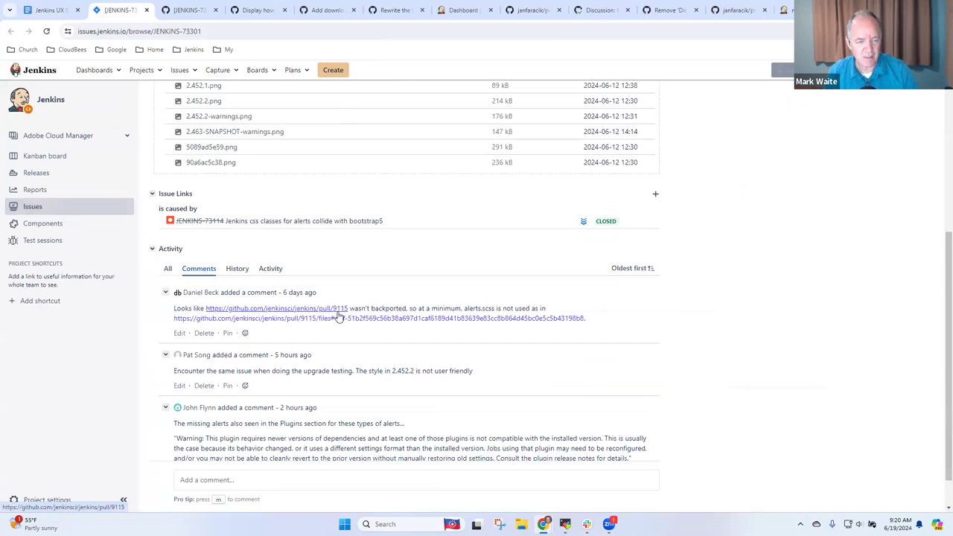
{"action": "scroll", "scroll_direction": "up", "scroll_amount": 3}
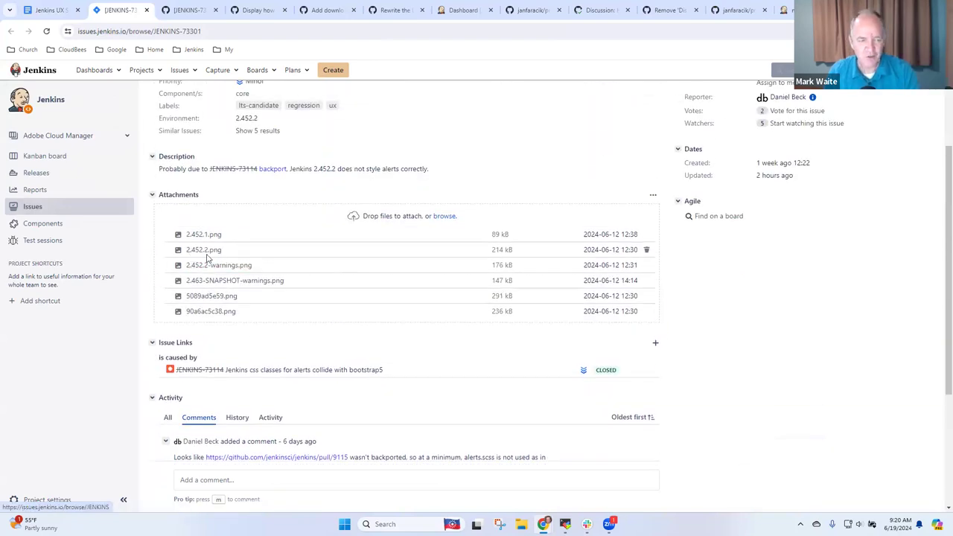
{"action": "left_click", "coordinate": [202, 250]}
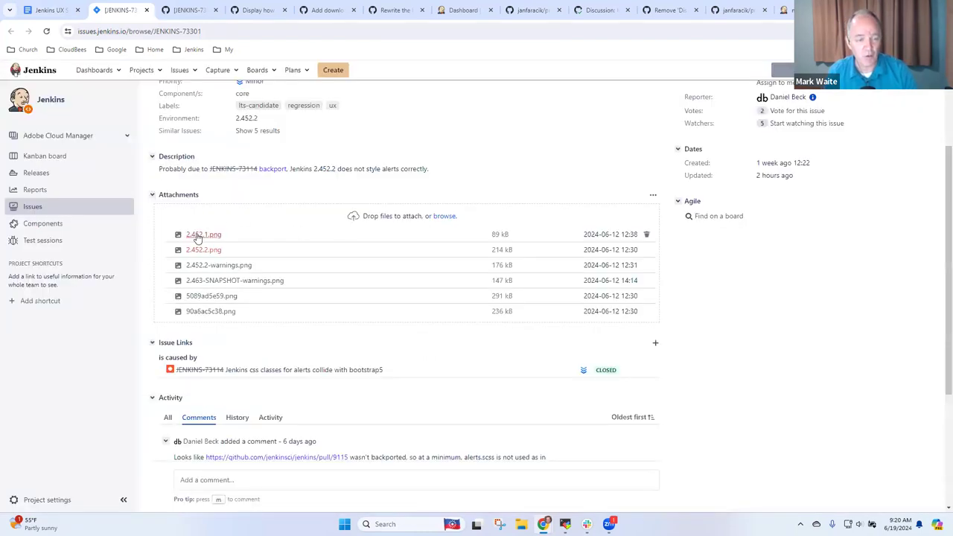
{"action": "left_click", "coordinate": [203, 236]}
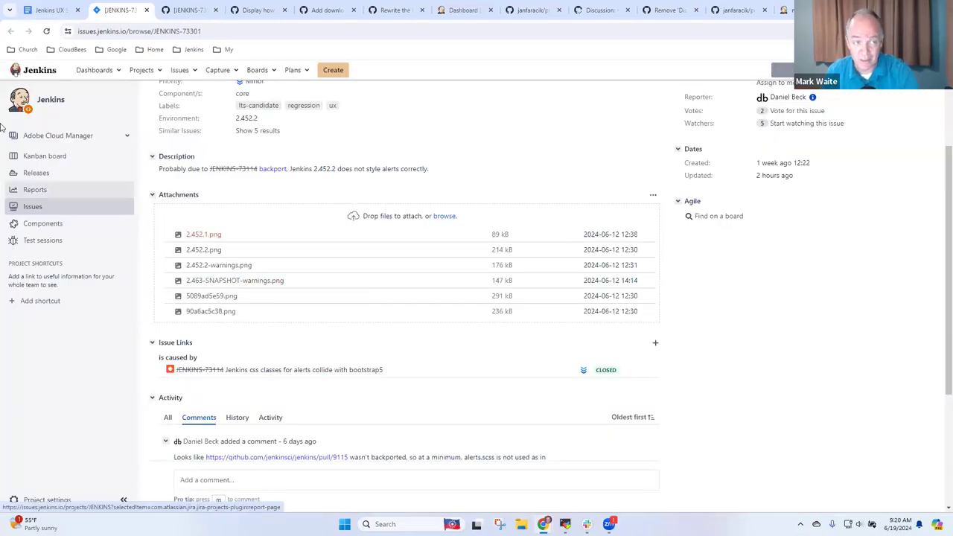
{"action": "mouse_move", "coordinate": [45, 12]}
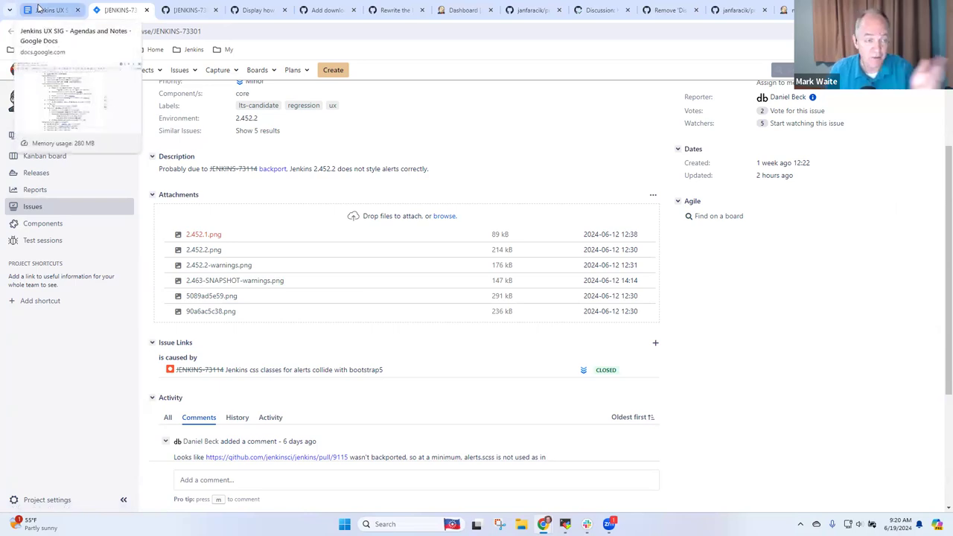
Move 'Overhaul search with a command palette - PR-7569' from Active work into Arriving soon
{"action": "left_click", "coordinate": [51, 12]}
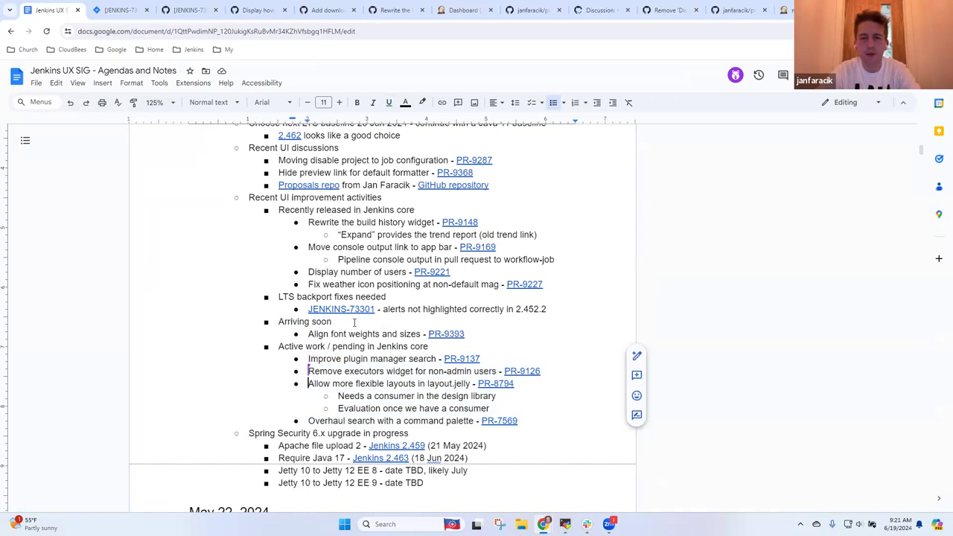
{"action": "triple_click", "coordinate": [391, 420]}
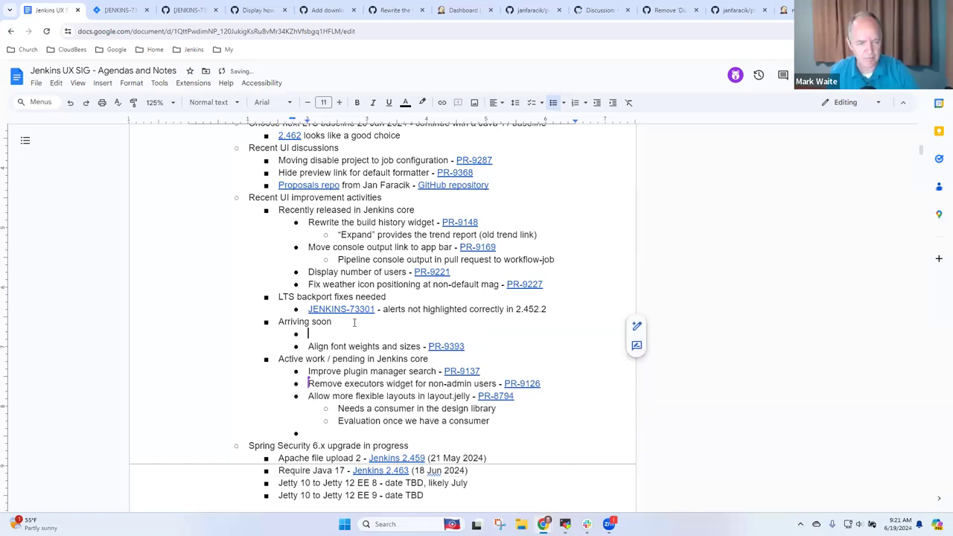
{"action": "type", "text": "Overhaul search with a command palette - PR-9569"}
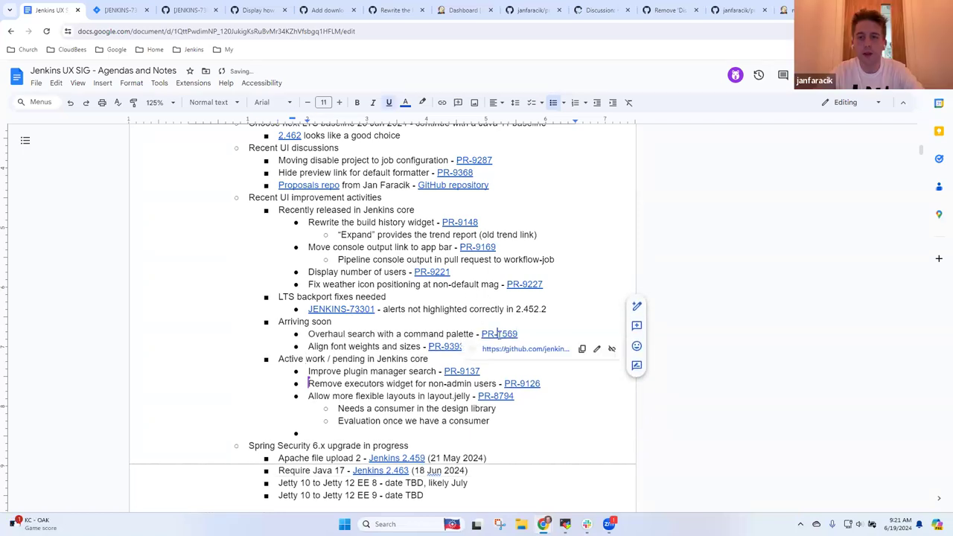
{"action": "left_click", "coordinate": [499, 334]}
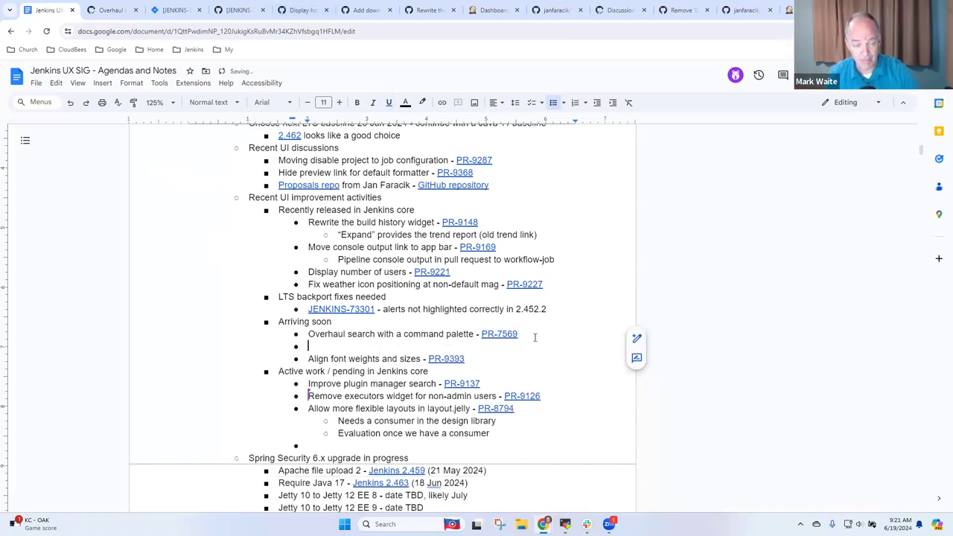
Add Arriving soon item 'Categorize user properties - PR-7268' with a 'Needs reviewers' sub-bullet
{"action": "type", "text": "Ca"}
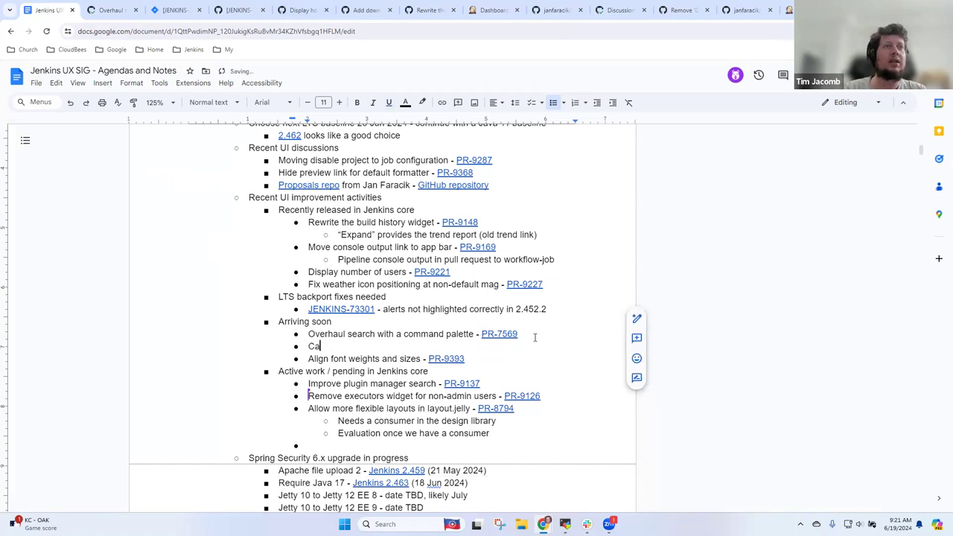
{"action": "type", "text": "tegorize user"}
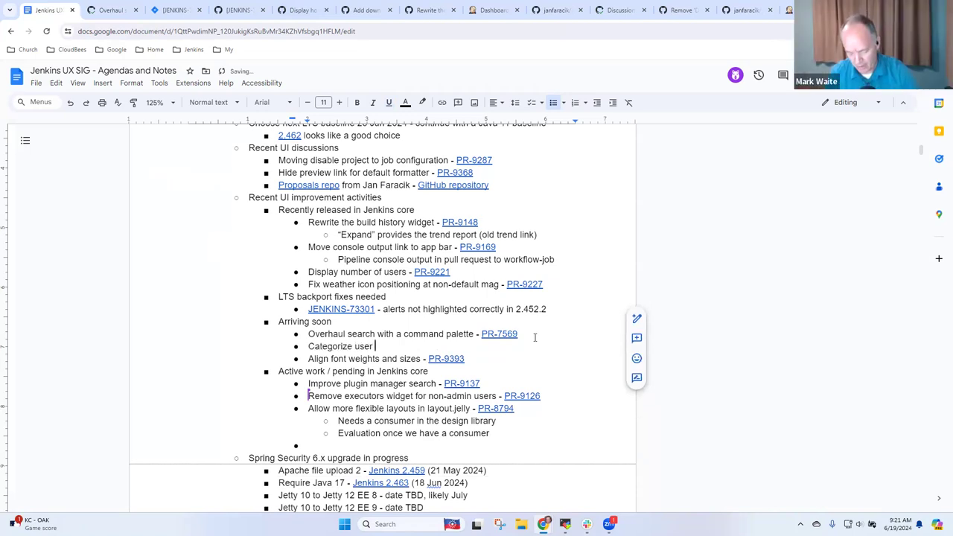
{"action": "type", "text": "properties -"}
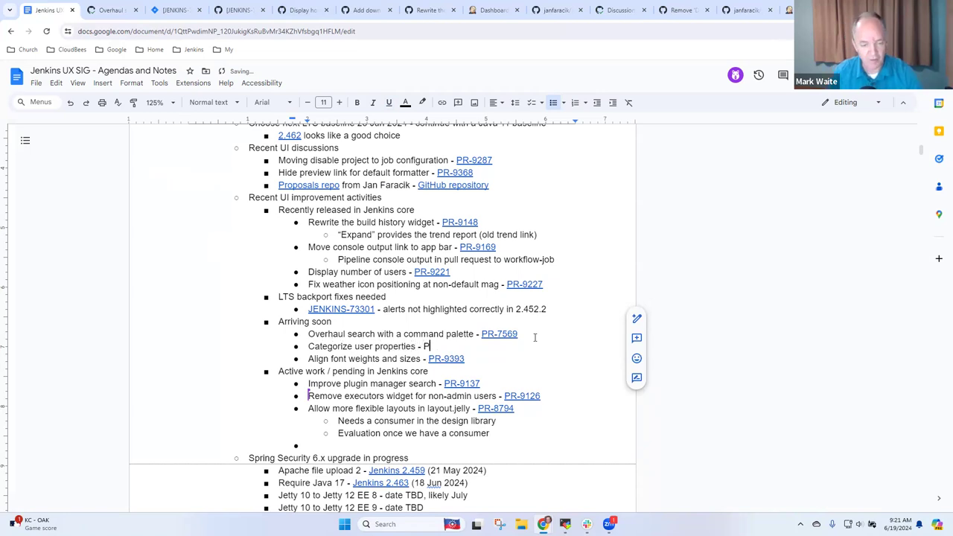
{"action": "type", "text": "PR-xxx"}
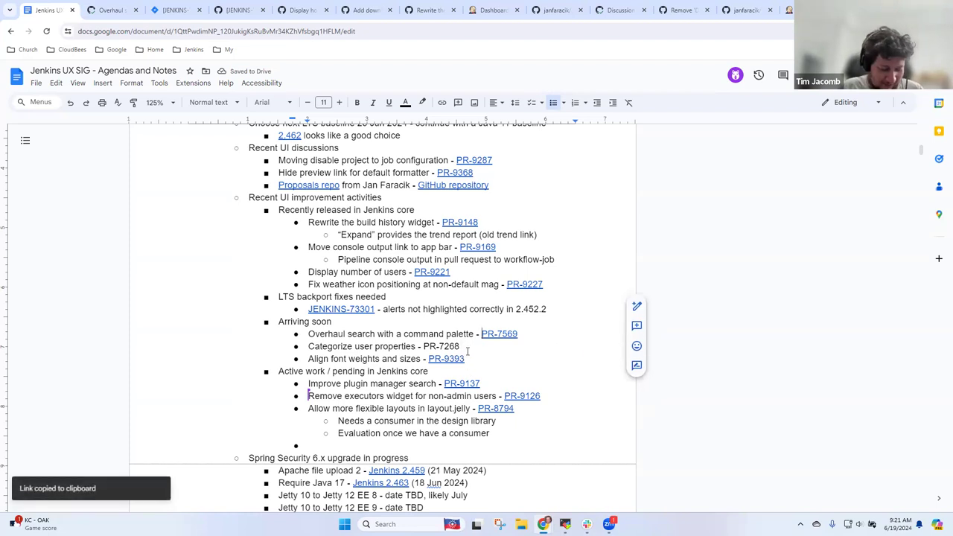
{"action": "type", "text": "Nee"}
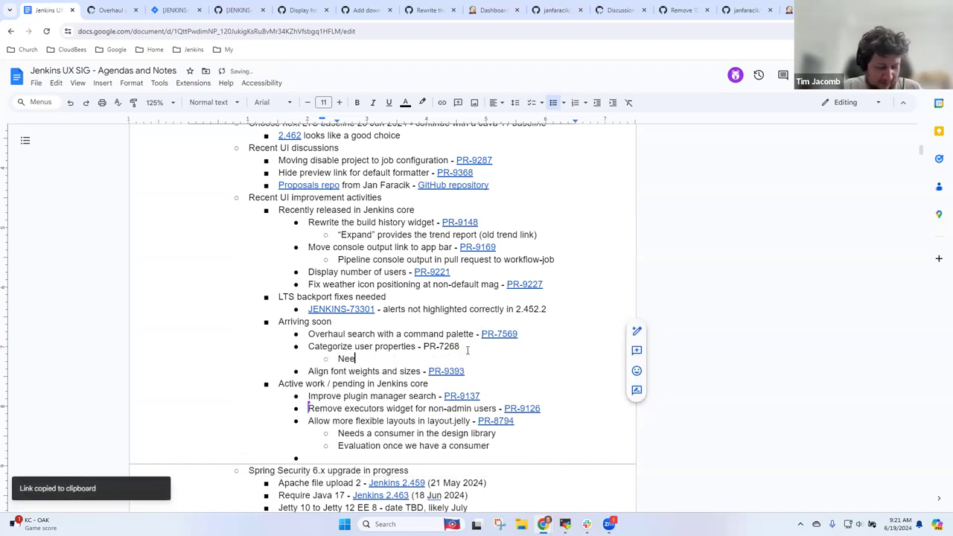
{"action": "type", "text": "ds reviewers"}
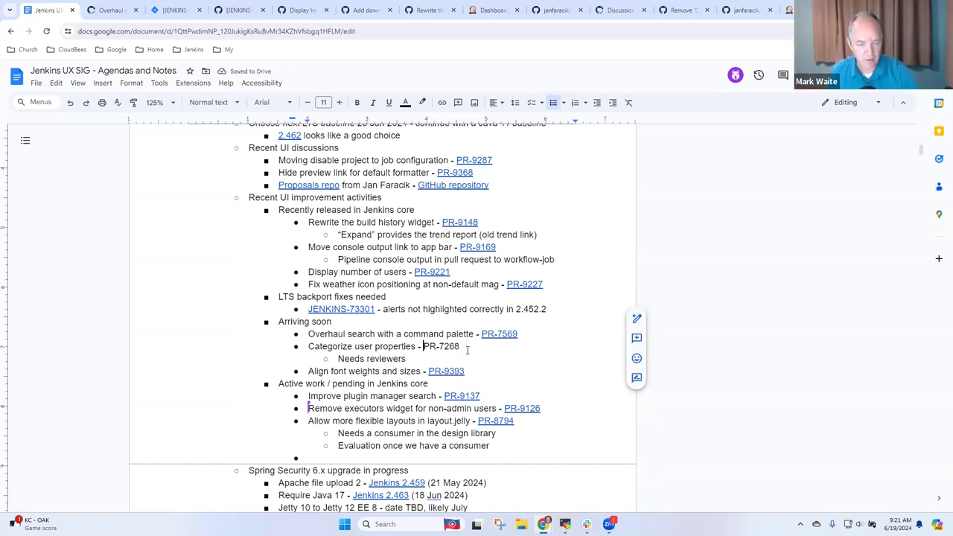
Link the PR-7268 text to its pull request URL and follow the link
{"action": "left_click", "coordinate": [499, 333]}
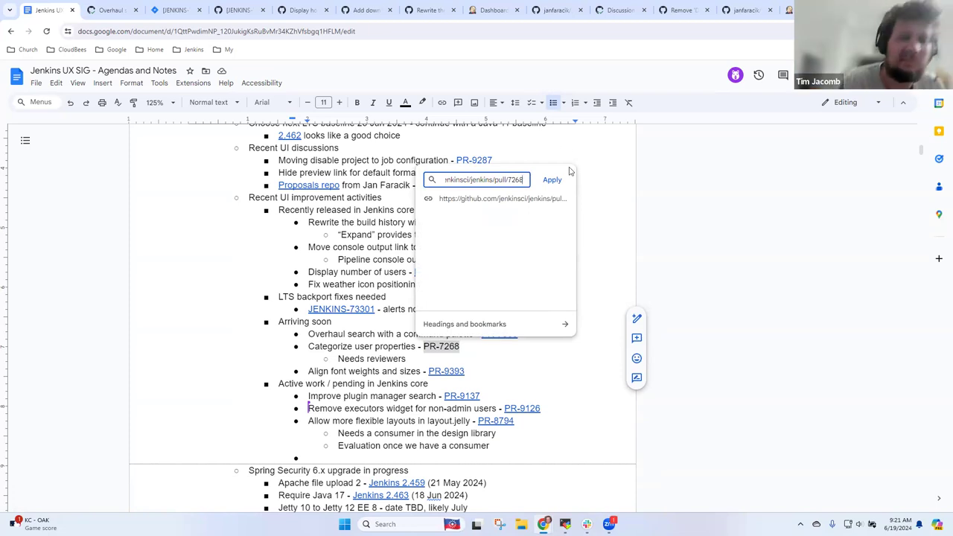
{"action": "left_click", "coordinate": [550, 179]}
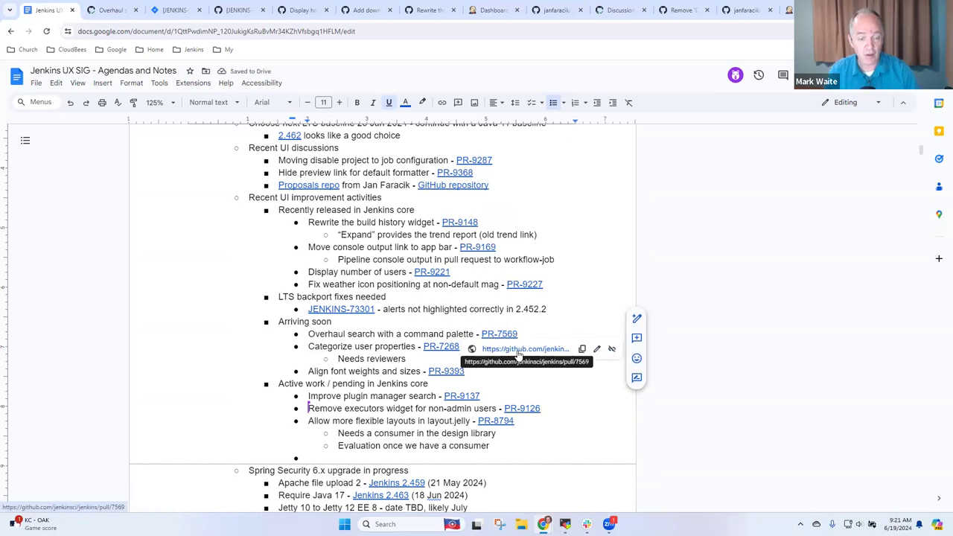
{"action": "left_click", "coordinate": [500, 333]}
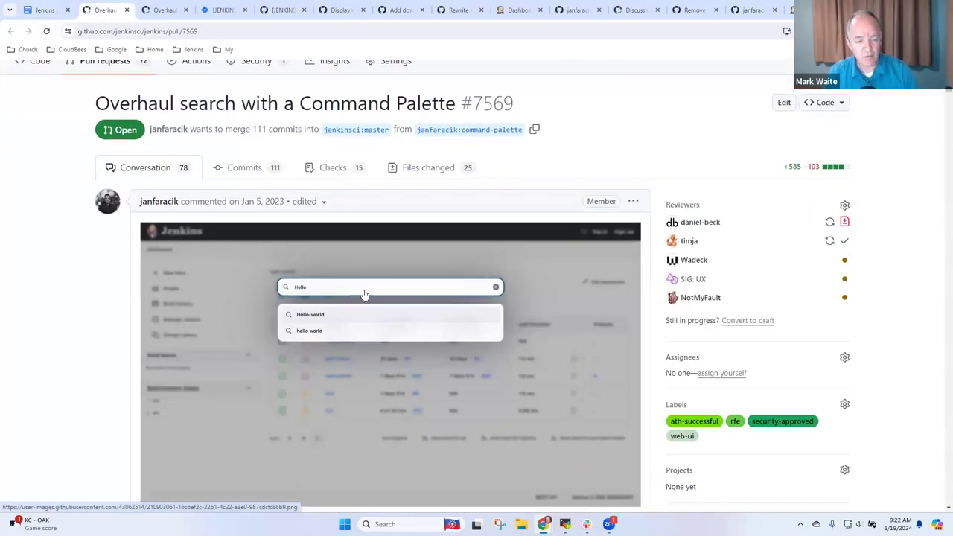
{"action": "mouse_move", "coordinate": [356, 296]}
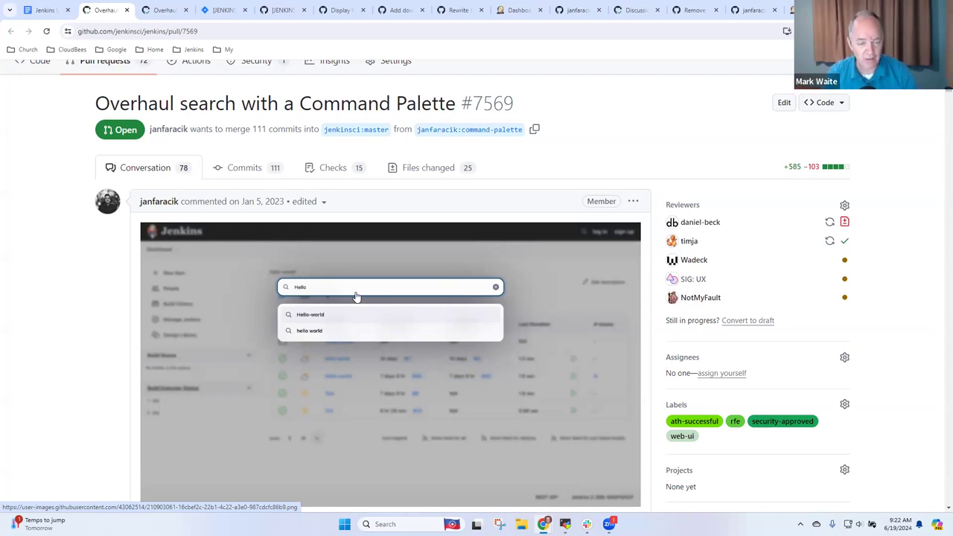
Read down through the Command Palette search PR #7569 conversation and review comments
{"action": "scroll", "scroll_direction": "down", "scroll_amount": 3}
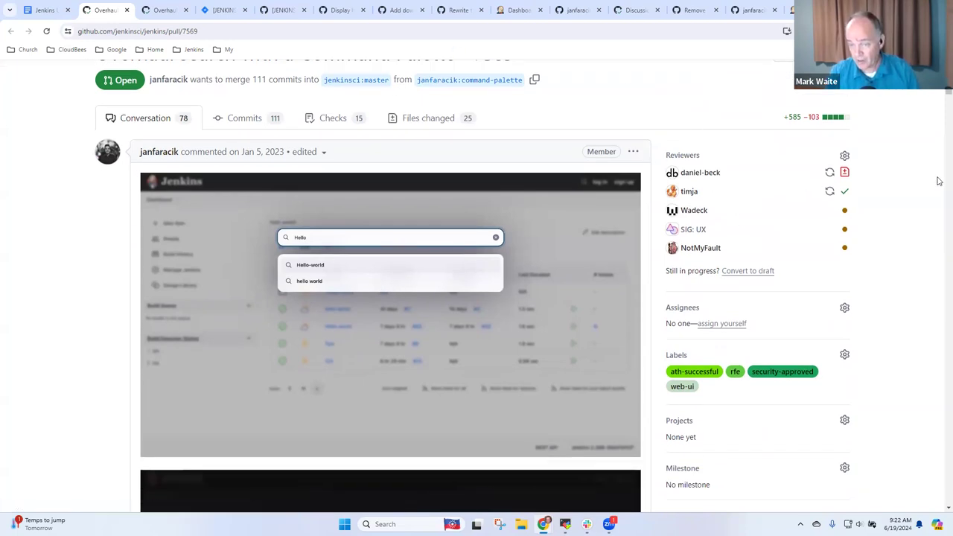
{"action": "mouse_move", "coordinate": [844, 173]}
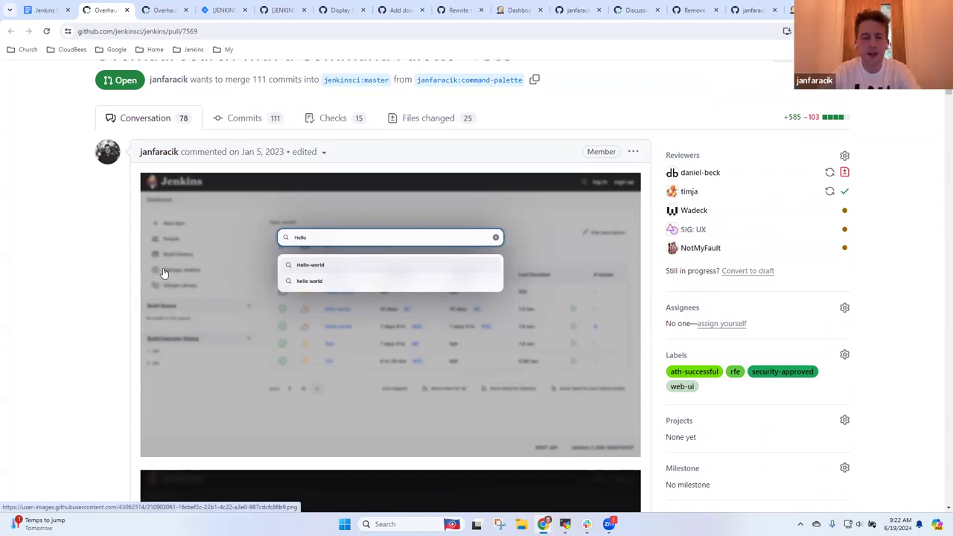
{"action": "mouse_move", "coordinate": [301, 277]}
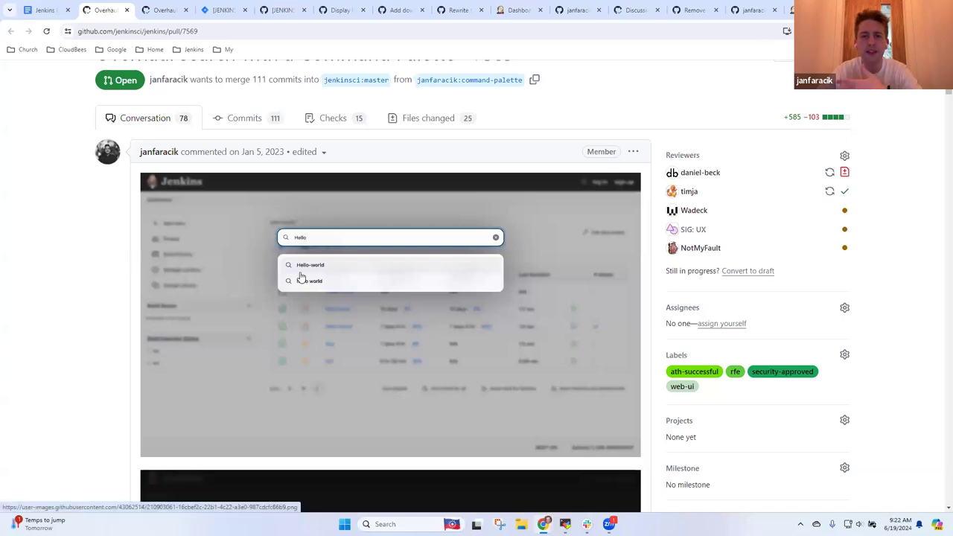
{"action": "mouse_move", "coordinate": [104, 265]}
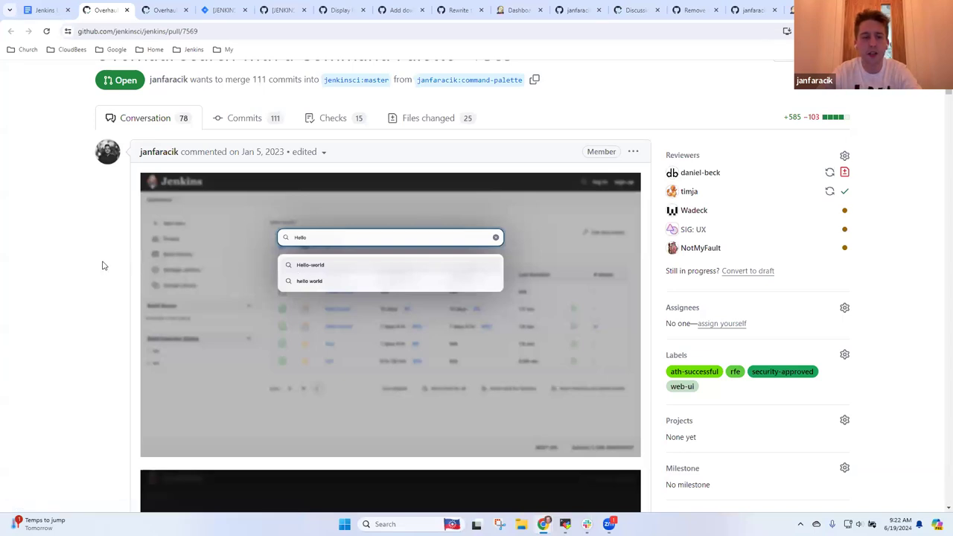
{"action": "mouse_move", "coordinate": [93, 232]}
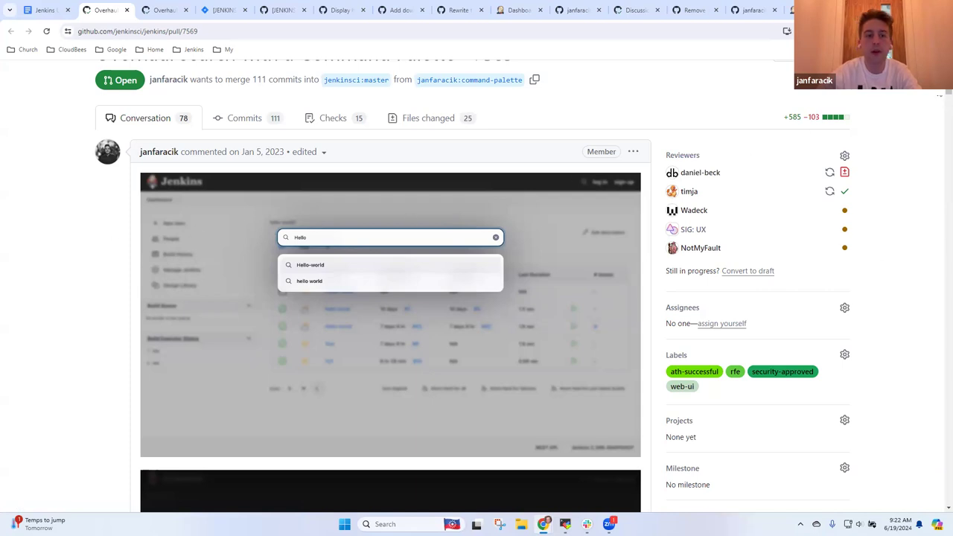
{"action": "scroll", "scroll_direction": "down", "scroll_amount": 3}
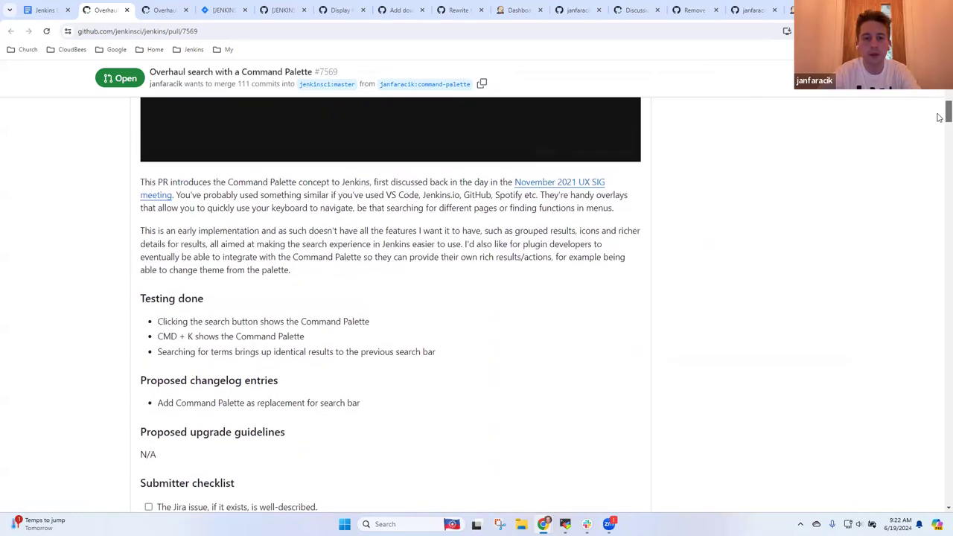
{"action": "scroll", "scroll_direction": "down", "scroll_amount": 3}
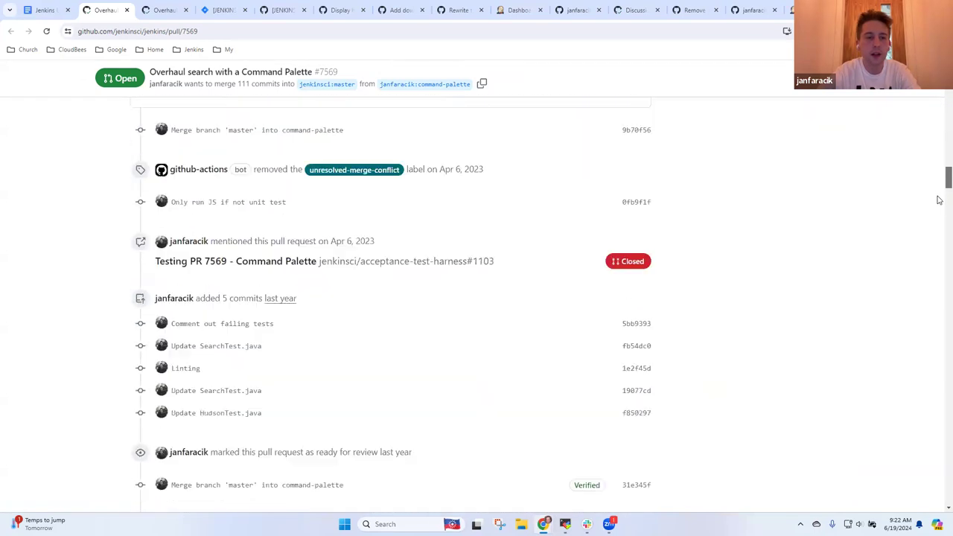
{"action": "scroll", "scroll_direction": "down", "scroll_amount": 3}
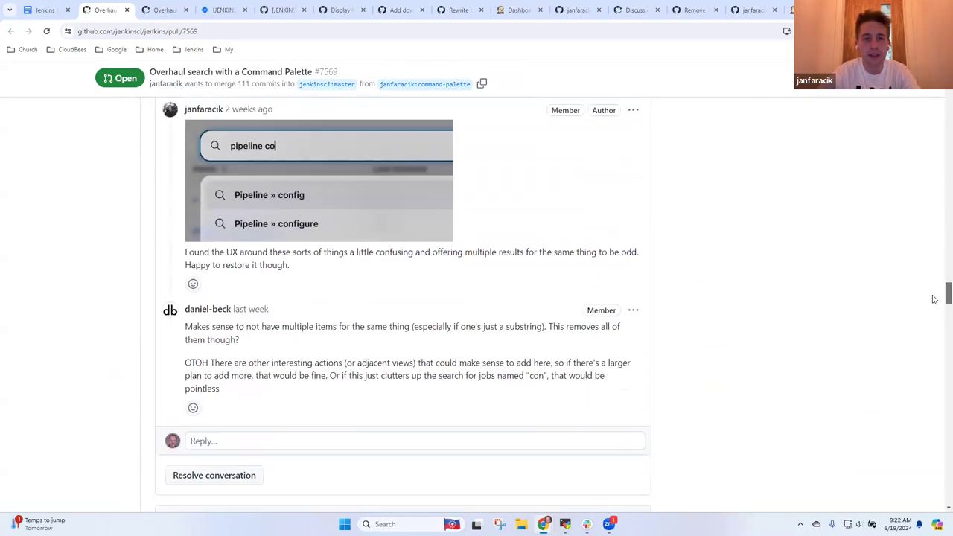
{"action": "scroll", "scroll_direction": "down", "scroll_amount": 3}
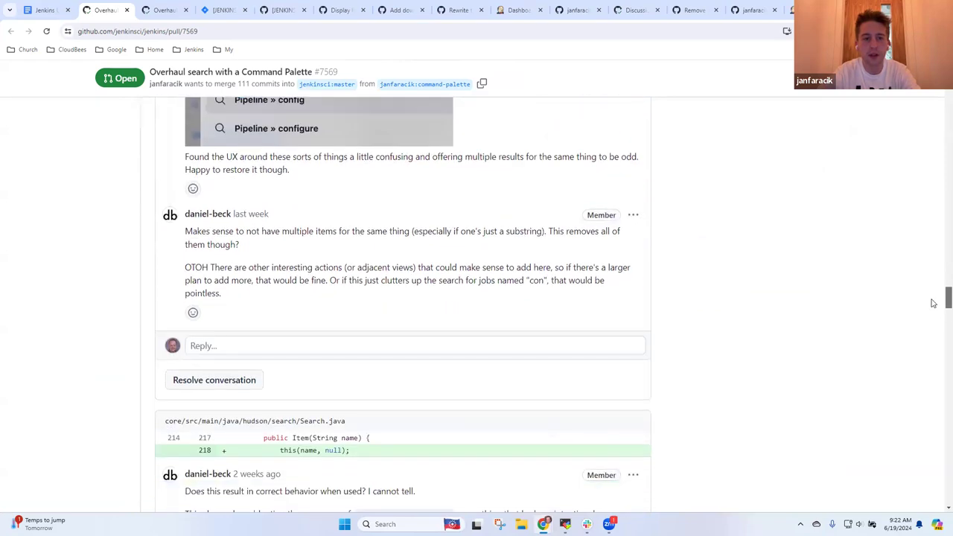
{"action": "scroll", "scroll_direction": "down", "scroll_amount": 3}
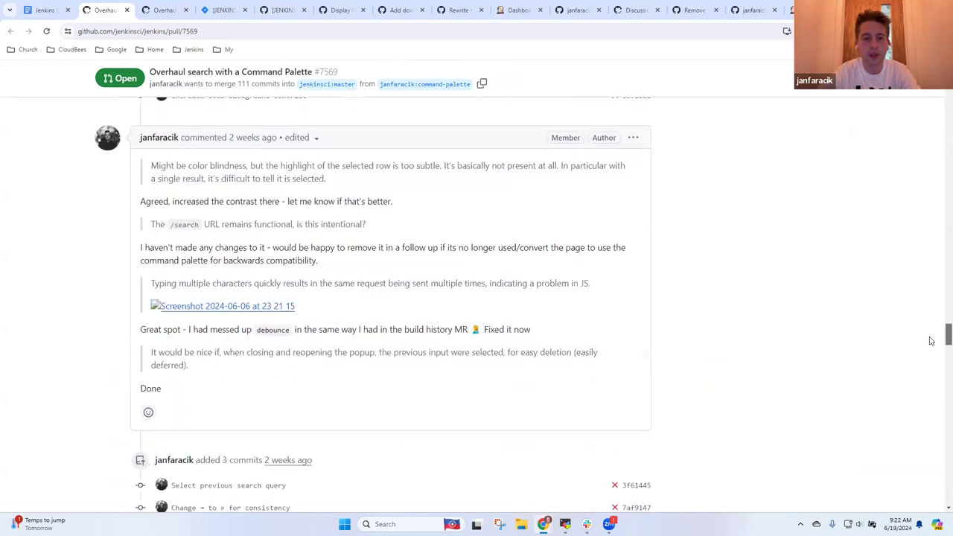
{"action": "scroll", "scroll_direction": "down", "scroll_amount": 3}
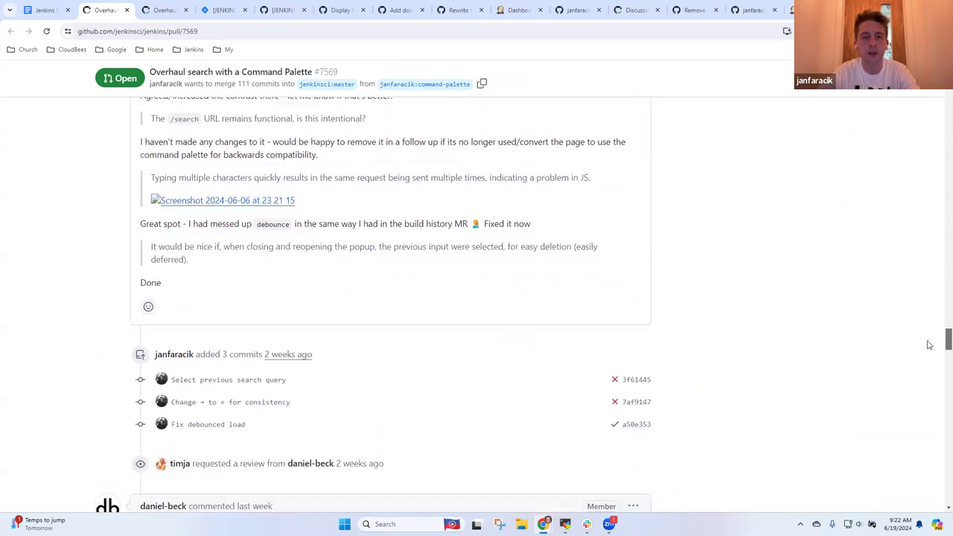
{"action": "scroll", "scroll_direction": "down", "scroll_amount": 3}
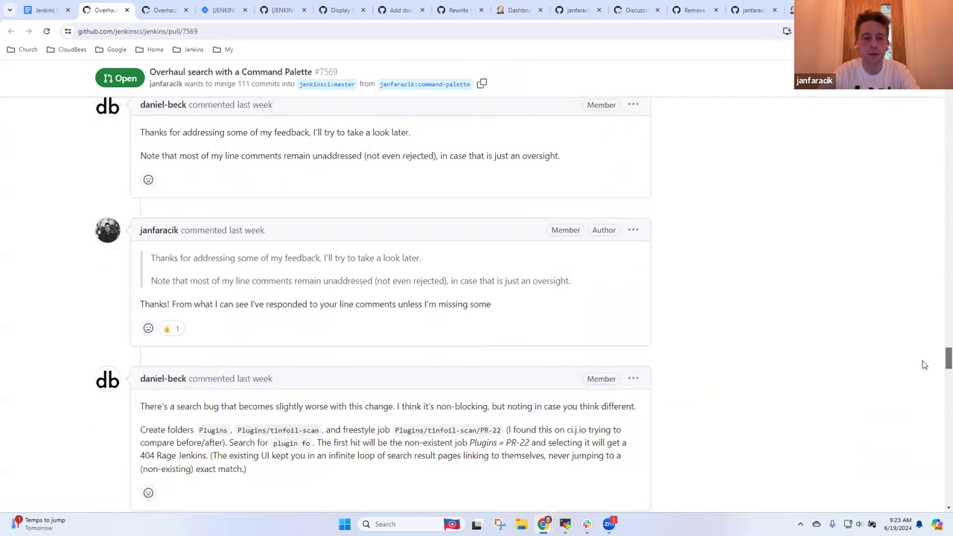
{"action": "scroll", "scroll_direction": "down", "scroll_amount": 3}
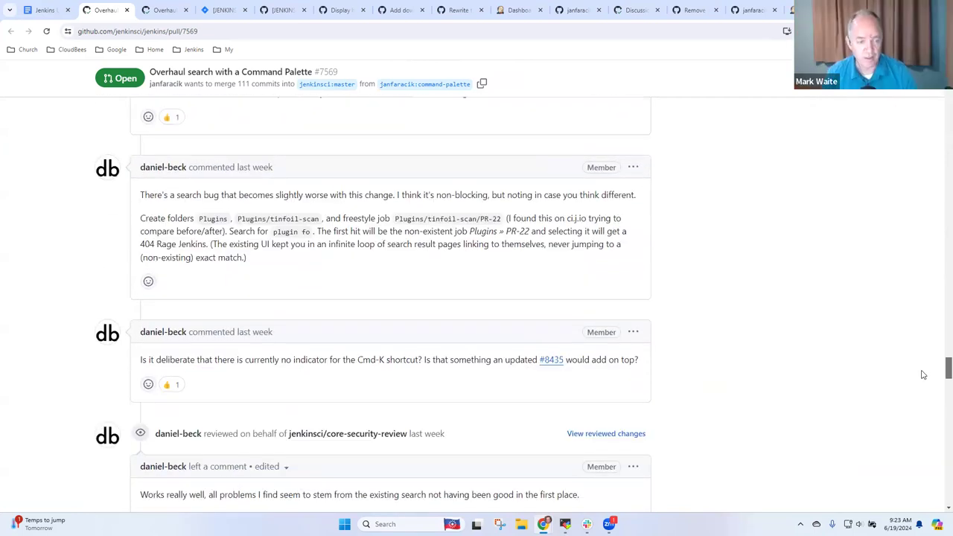
{"action": "scroll", "scroll_direction": "down", "scroll_amount": 3}
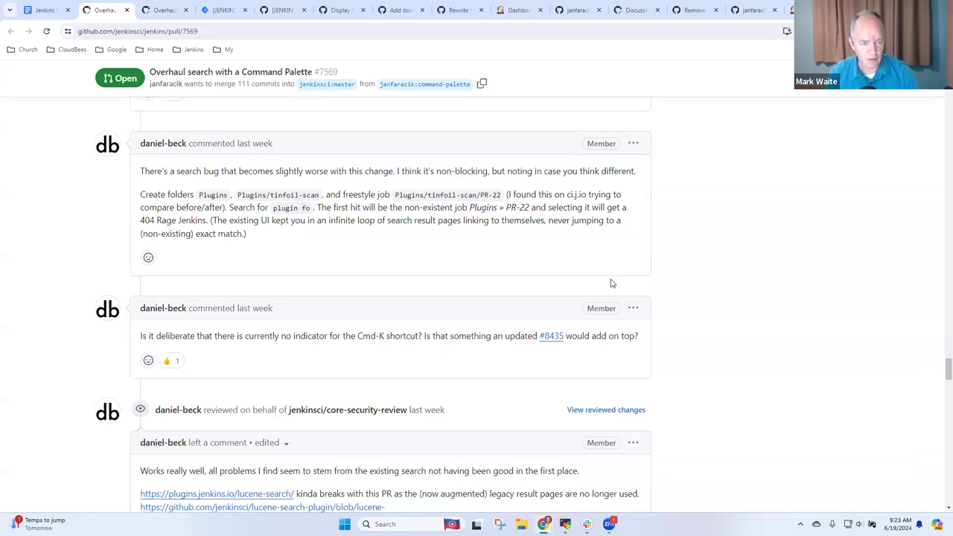
{"action": "scroll", "scroll_direction": "down", "scroll_amount": 3}
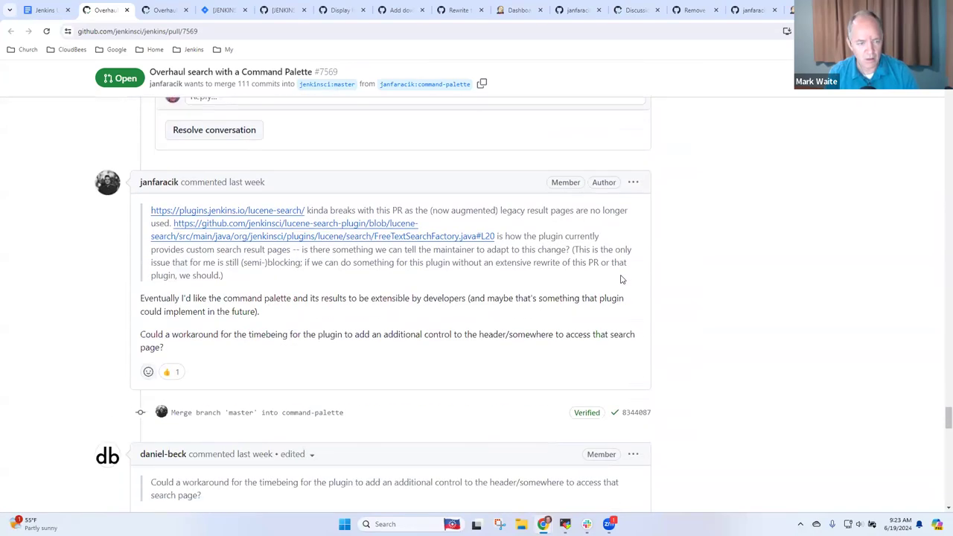
{"action": "mouse_move", "coordinate": [816, 382]}
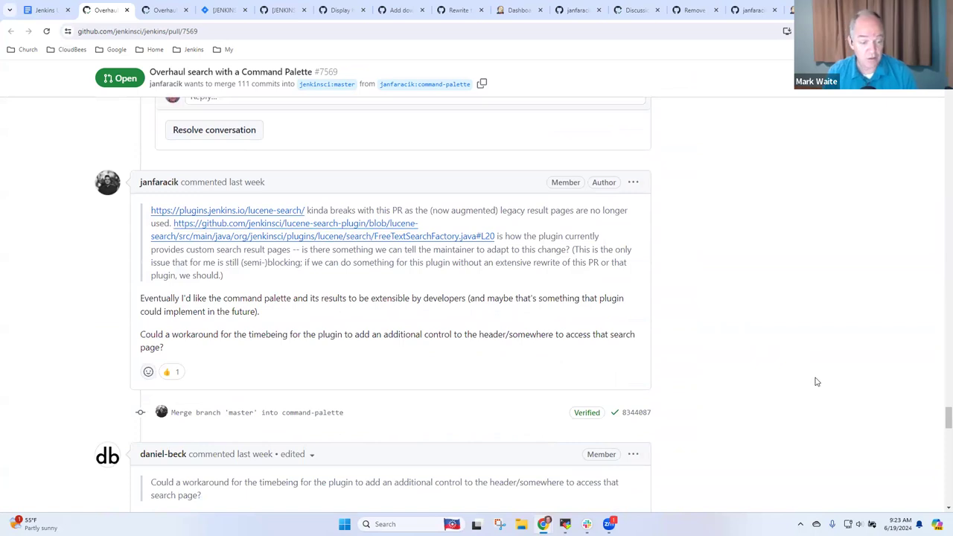
{"action": "scroll", "scroll_direction": "down", "scroll_amount": 3}
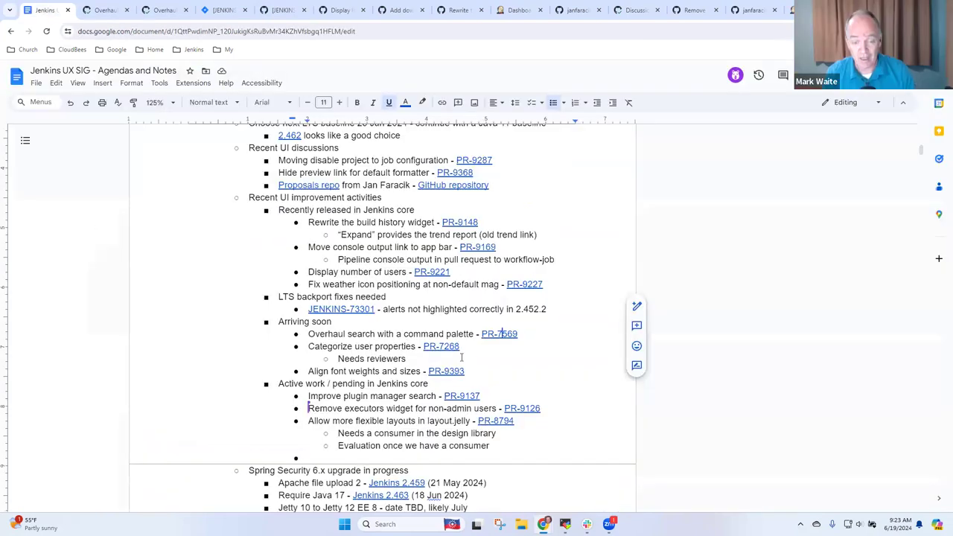
{"action": "mouse_move", "coordinate": [470, 363]}
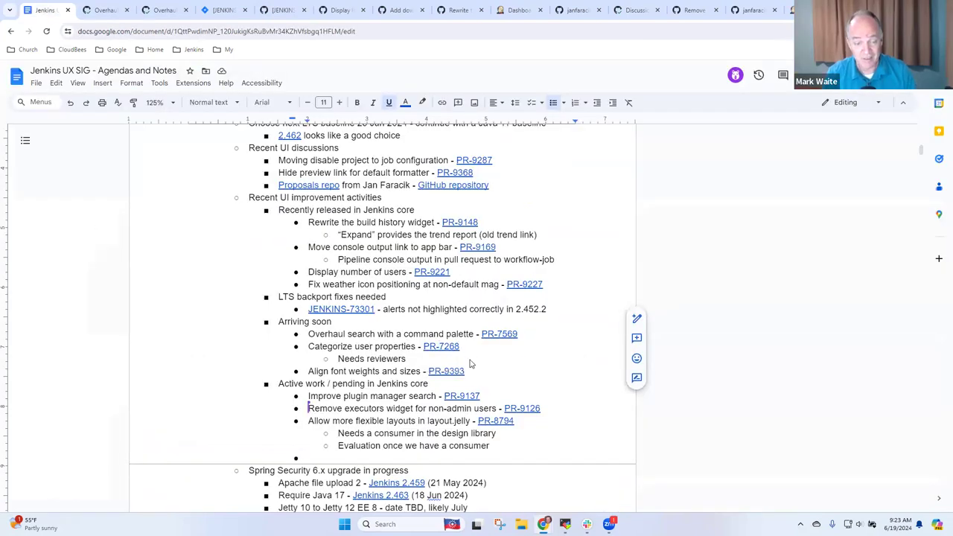
From the agenda, go to the Categorize user properties pull request #7268
{"action": "left_click", "coordinate": [441, 346]}
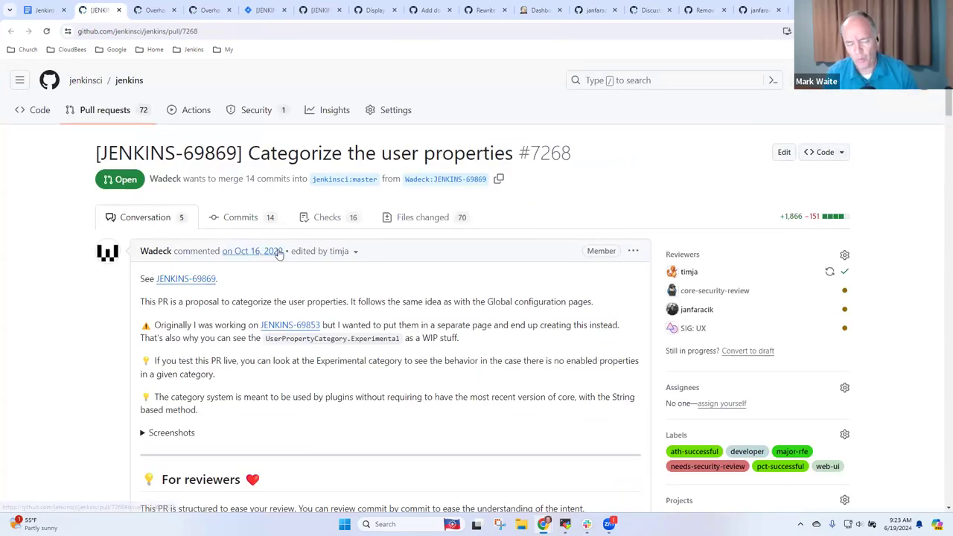
{"action": "mouse_move", "coordinate": [254, 250]}
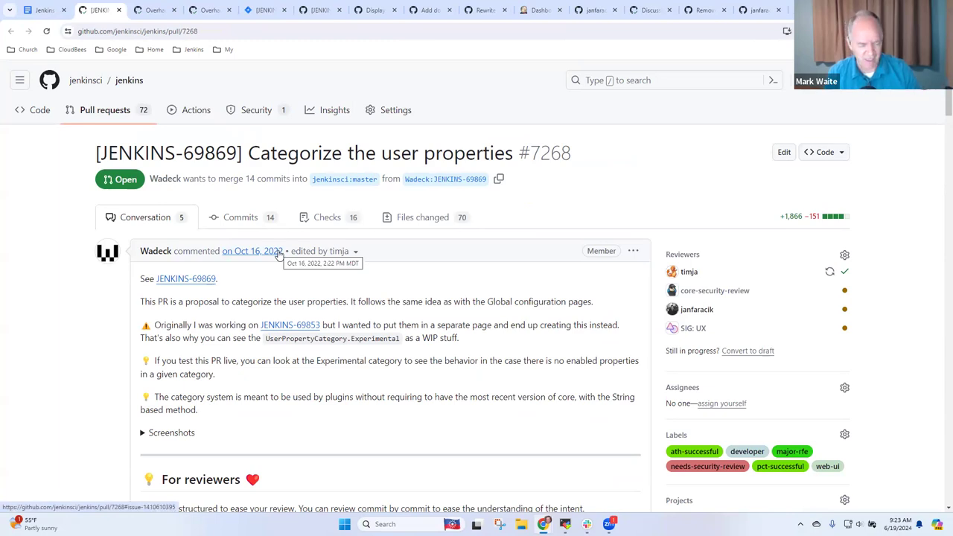
{"action": "mouse_move", "coordinate": [368, 283]}
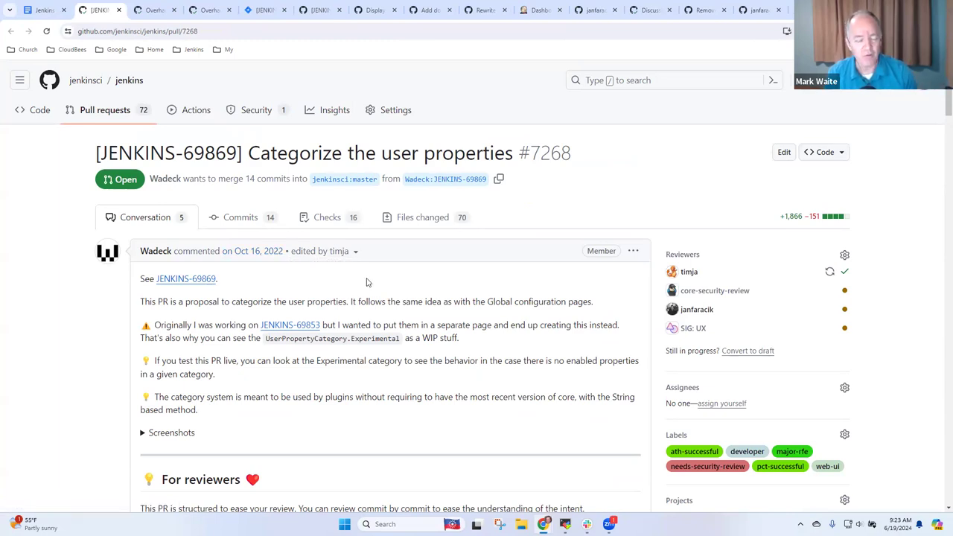
{"action": "mouse_move", "coordinate": [358, 262]}
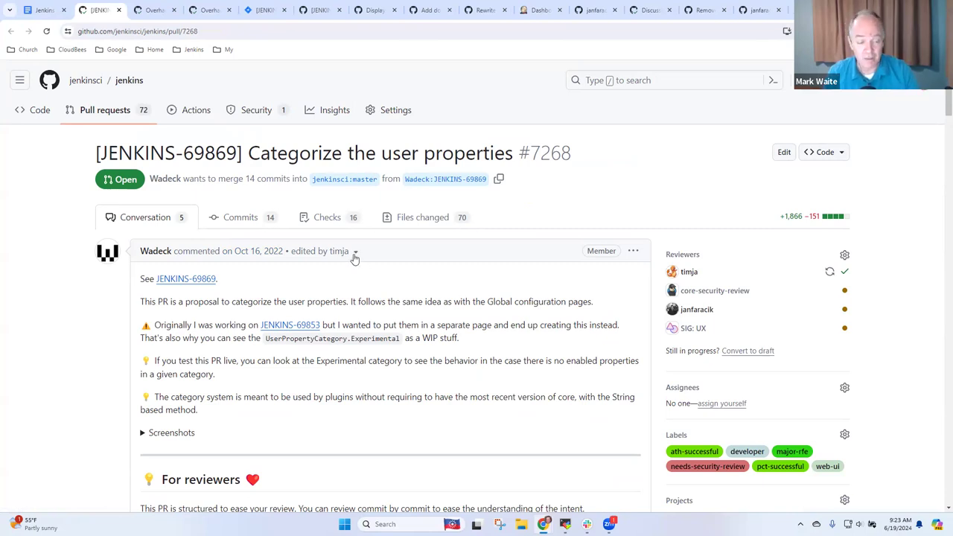
{"action": "mouse_move", "coordinate": [612, 293]}
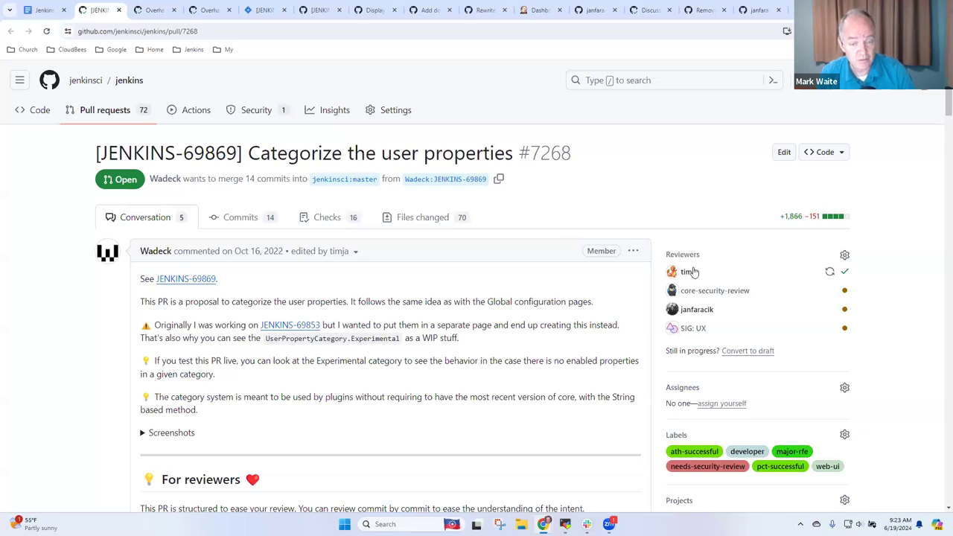
{"action": "double_click", "coordinate": [527, 301]}
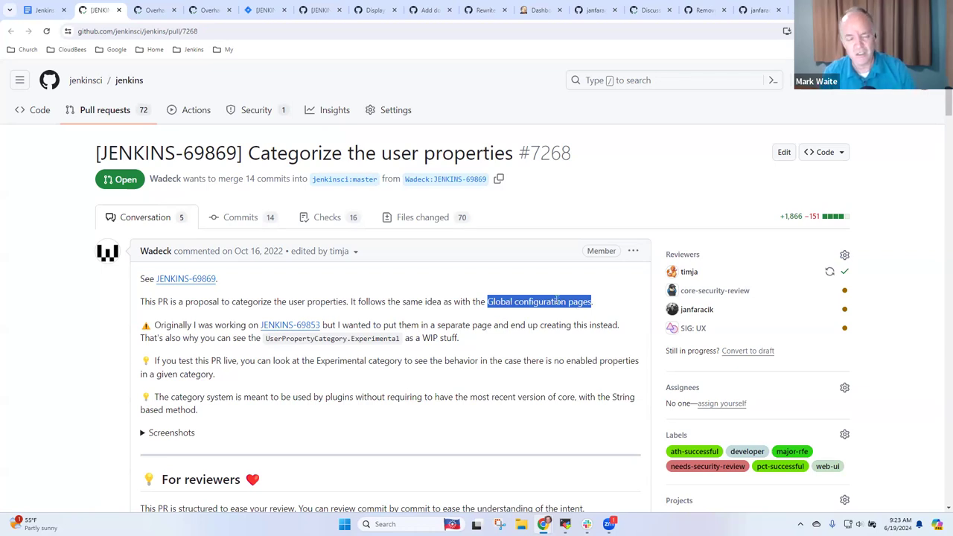
{"action": "mouse_move", "coordinate": [888, 235]}
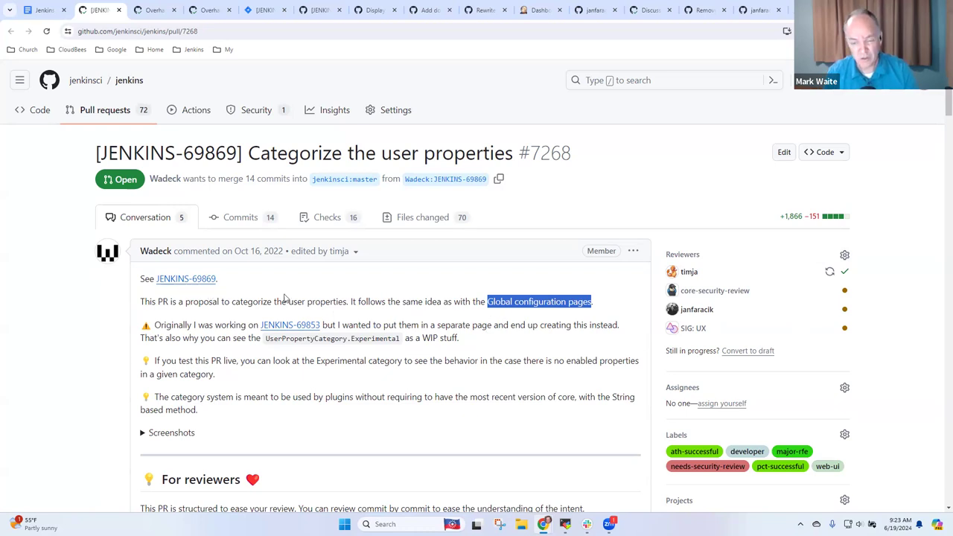
{"action": "mouse_move", "coordinate": [308, 297]}
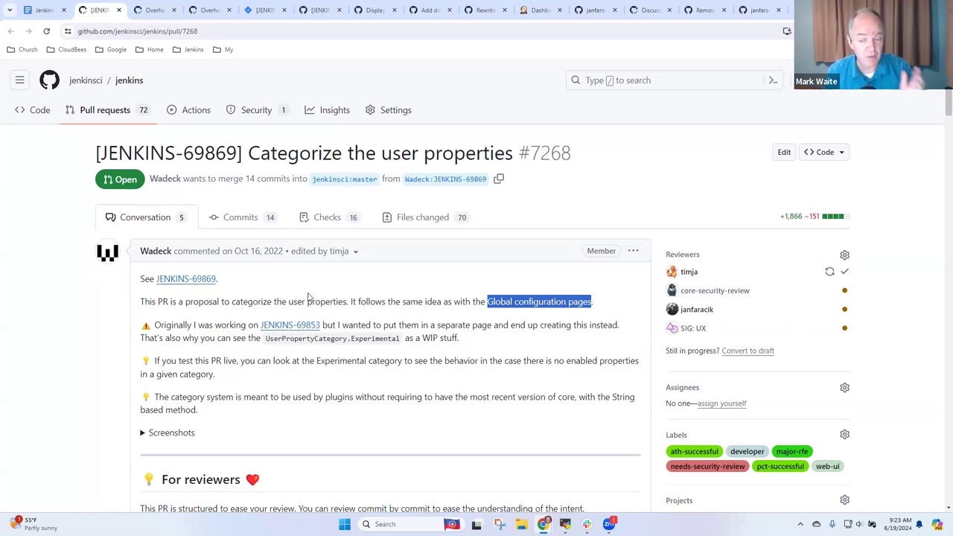
{"action": "scroll", "scroll_direction": "down", "scroll_amount": 3}
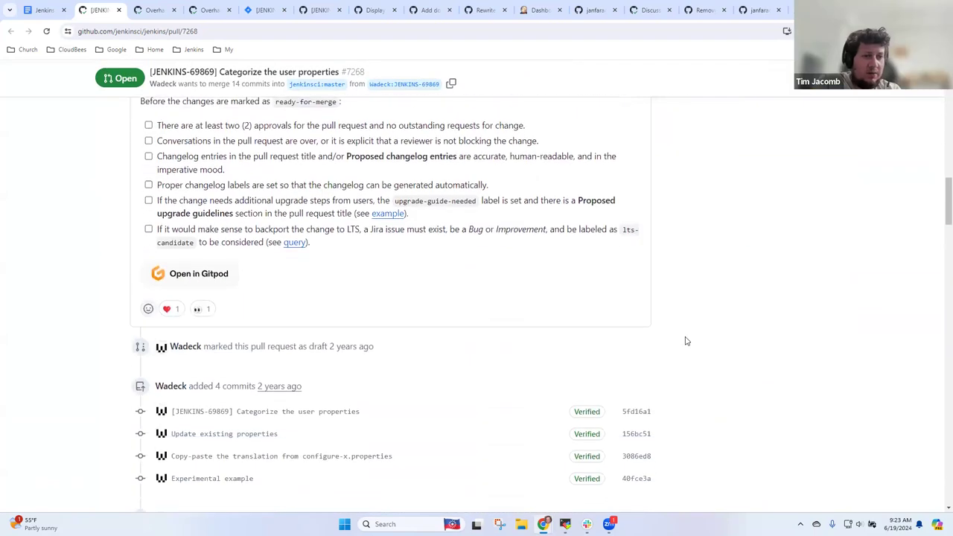
{"action": "scroll", "scroll_direction": "down", "scroll_amount": 3}
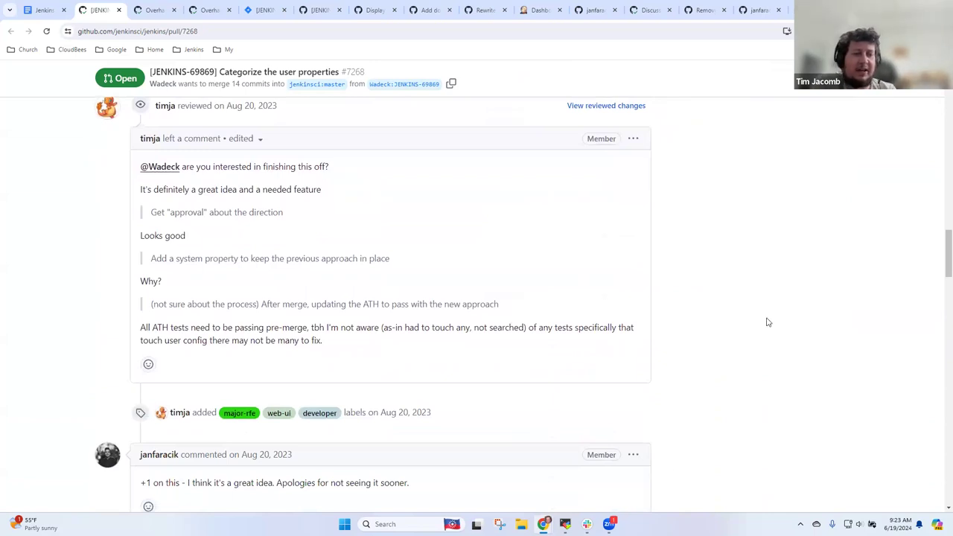
{"action": "scroll", "scroll_direction": "down", "scroll_amount": 3}
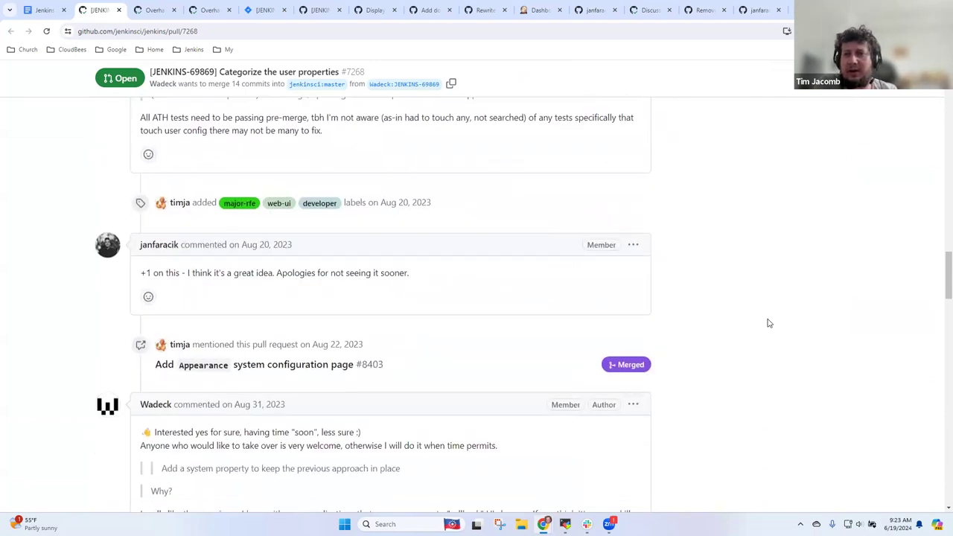
{"action": "scroll", "scroll_direction": "down", "scroll_amount": 3}
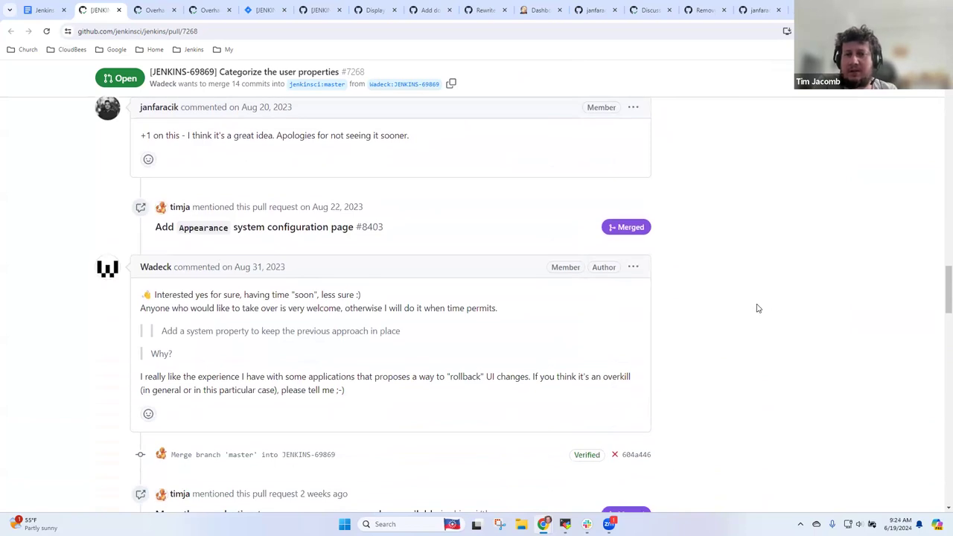
{"action": "scroll", "scroll_direction": "down", "scroll_amount": 3}
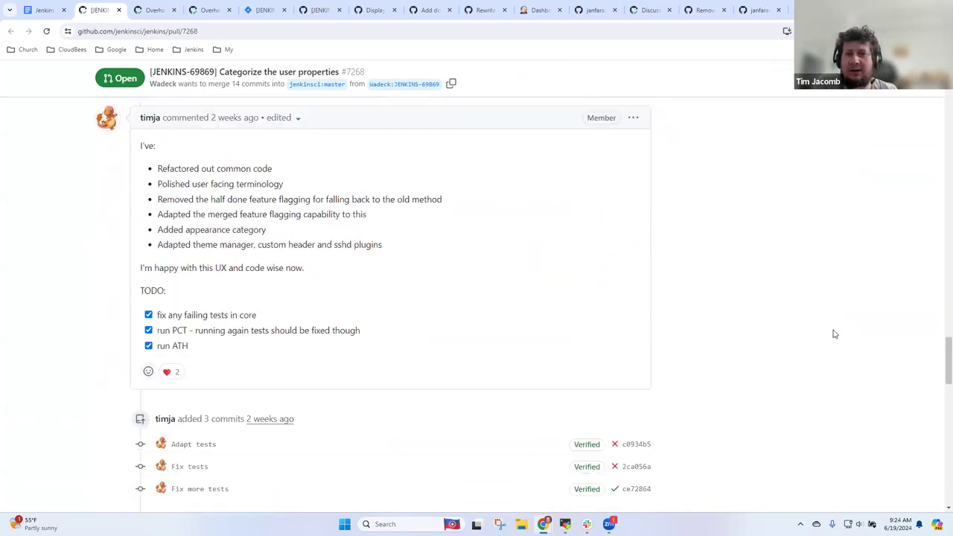
{"action": "scroll", "scroll_direction": "down", "scroll_amount": 3}
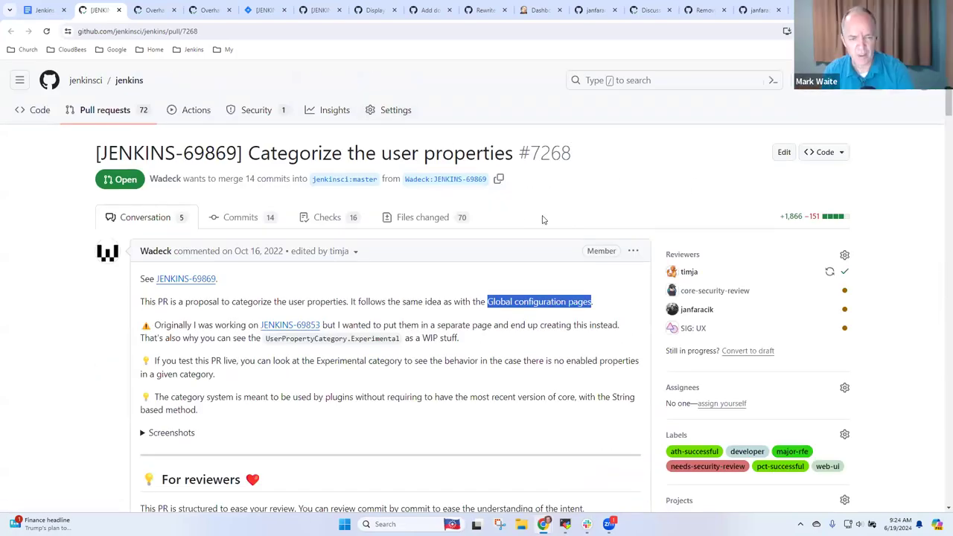
{"action": "scroll", "scroll_direction": "down", "scroll_amount": 3}
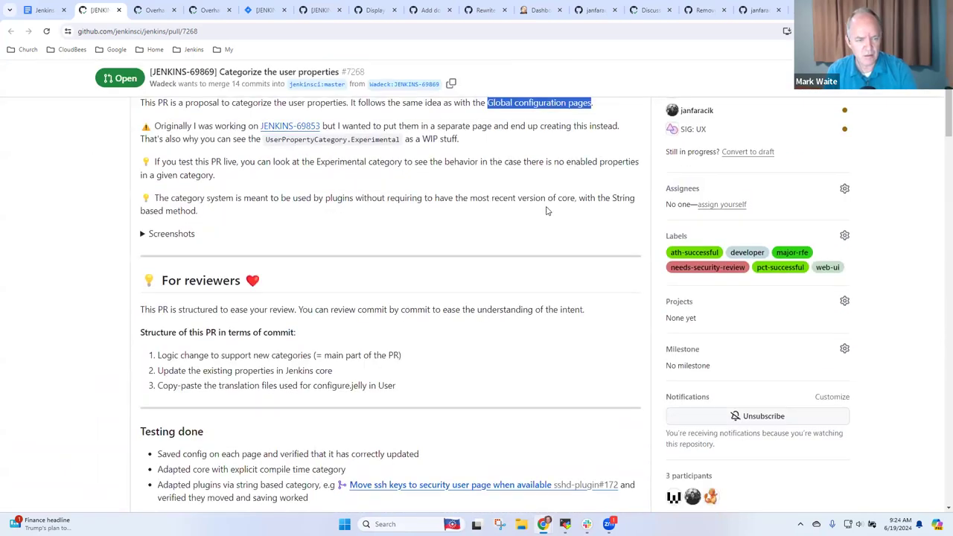
{"action": "scroll", "scroll_direction": "down", "scroll_amount": 3}
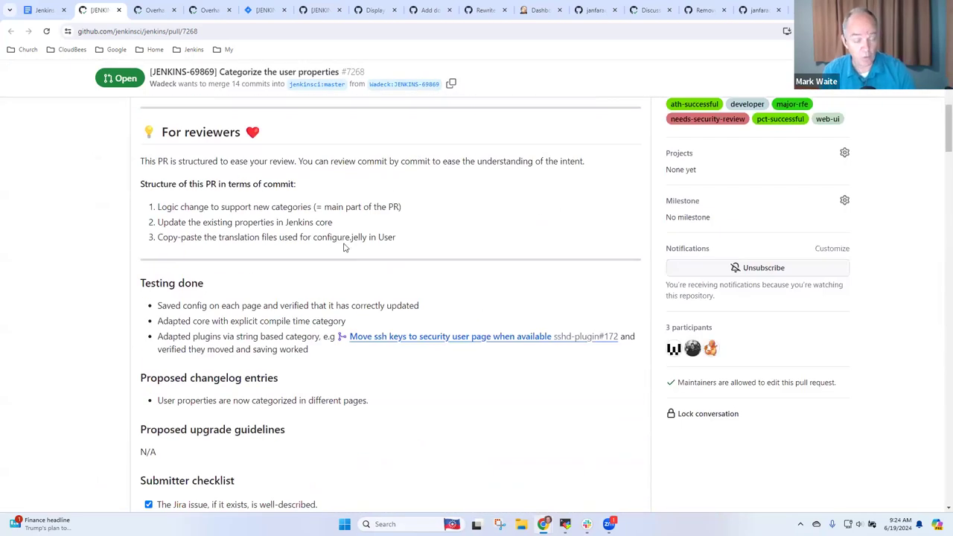
{"action": "left_click_drag", "start_coordinate": [158, 205], "coordinate": [395, 236]}
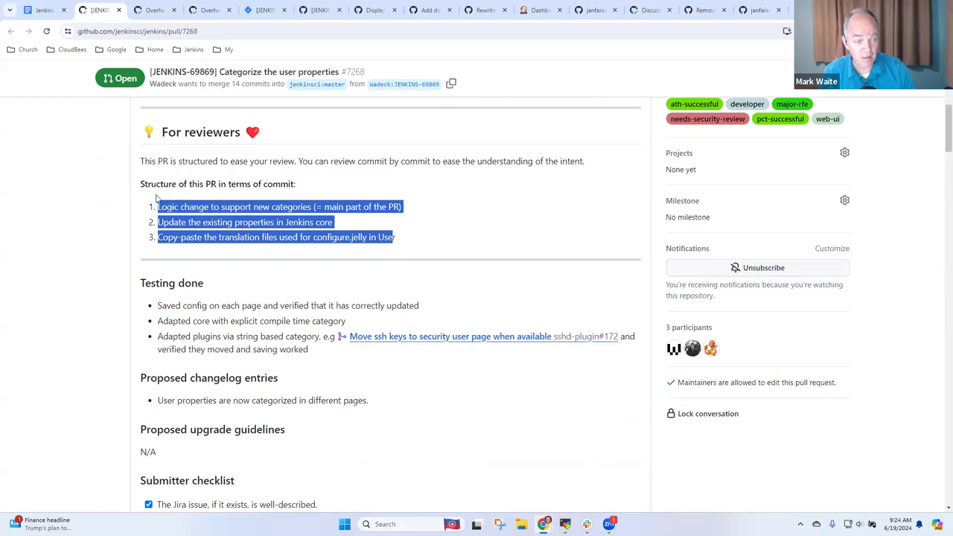
{"action": "left_click", "coordinate": [345, 224]}
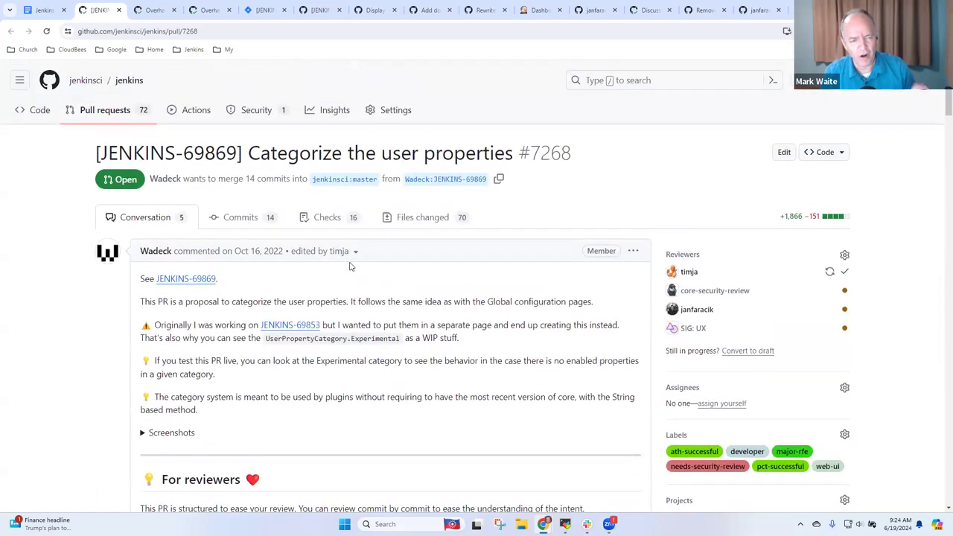
{"action": "double_click", "coordinate": [447, 152]}
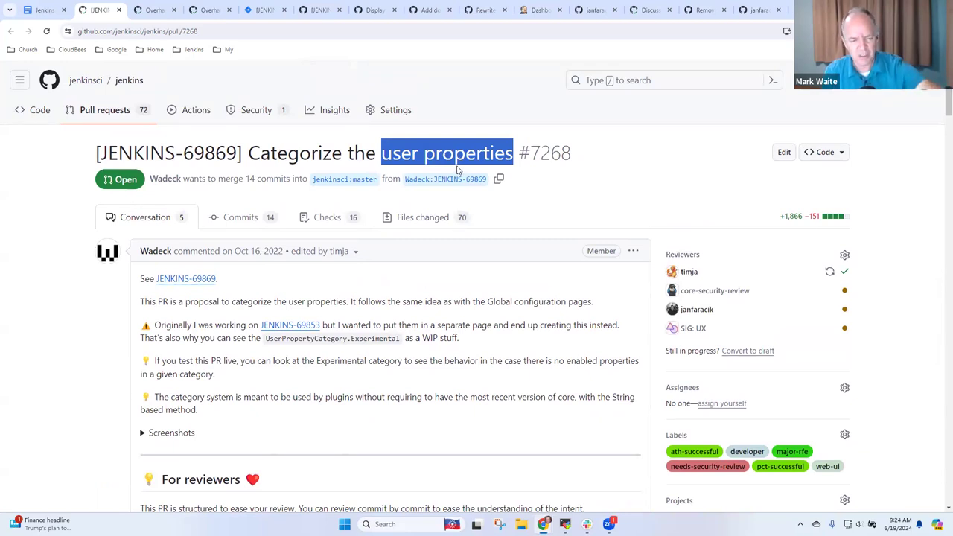
{"action": "mouse_move", "coordinate": [458, 226]}
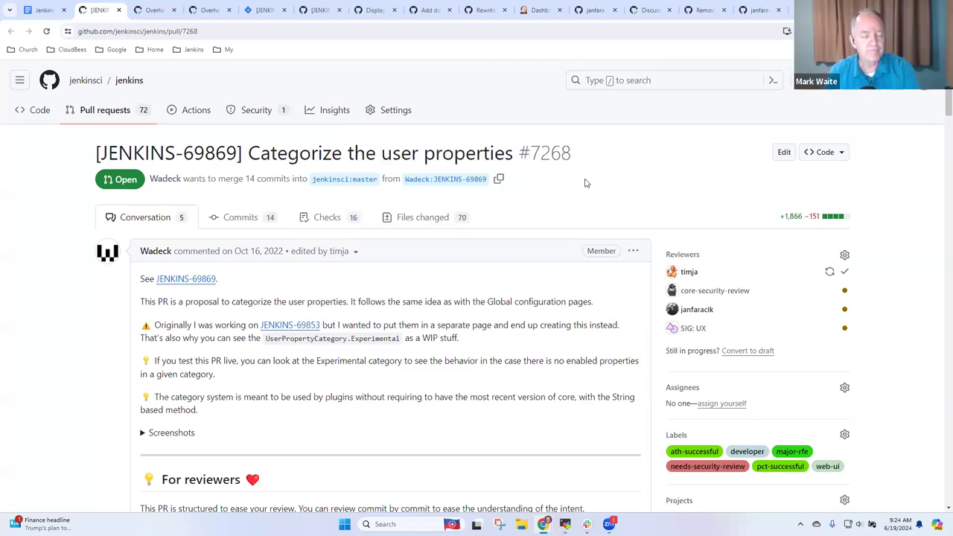
{"action": "mouse_move", "coordinate": [521, 181]}
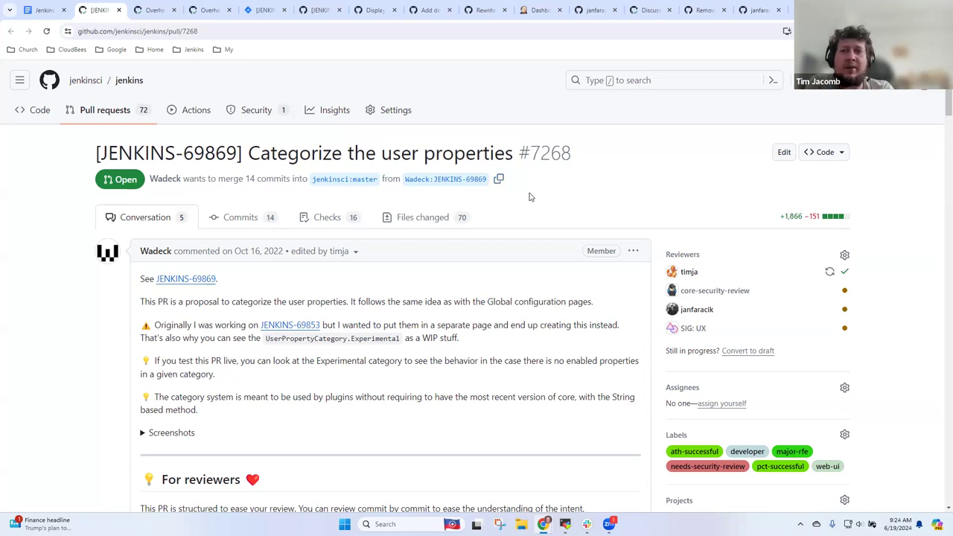
{"action": "mouse_move", "coordinate": [525, 197]}
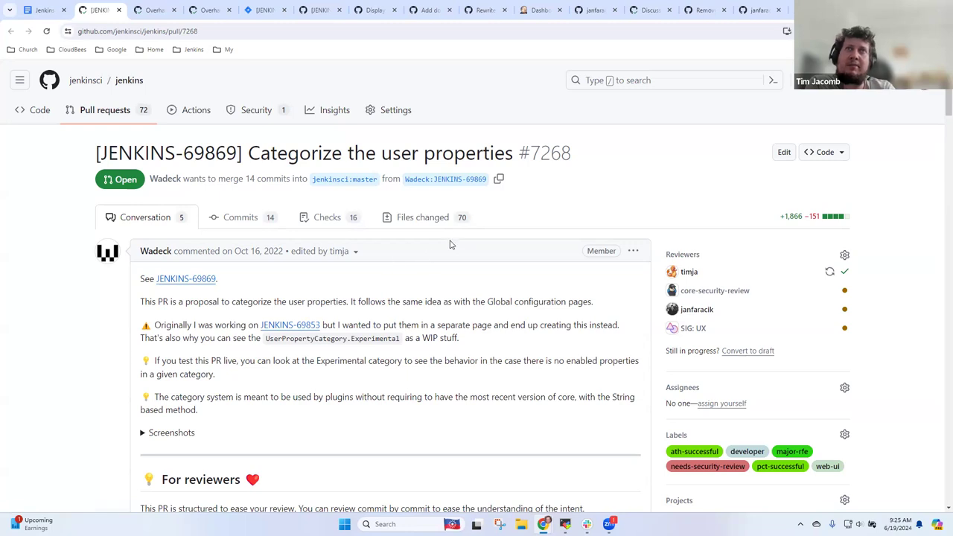
{"action": "mouse_move", "coordinate": [442, 229]}
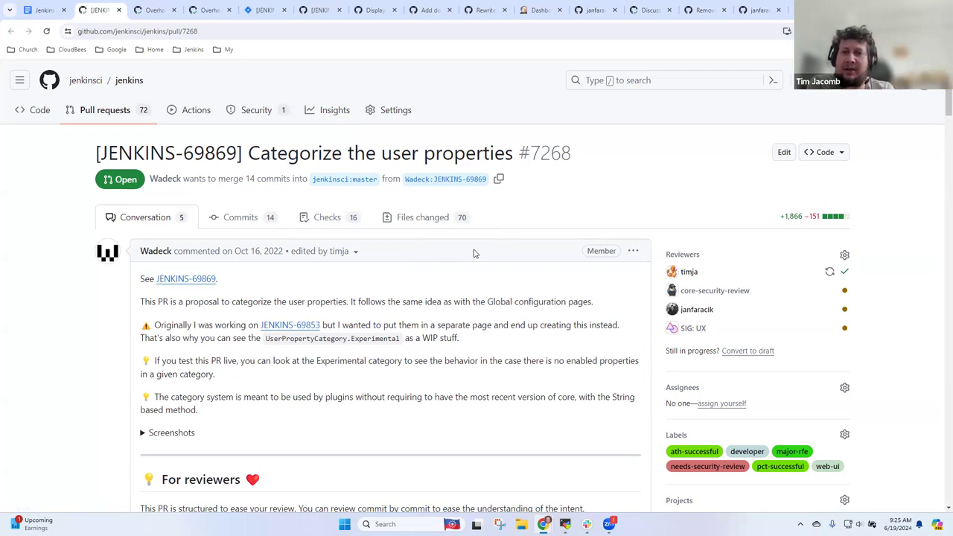
{"action": "mouse_move", "coordinate": [485, 250]}
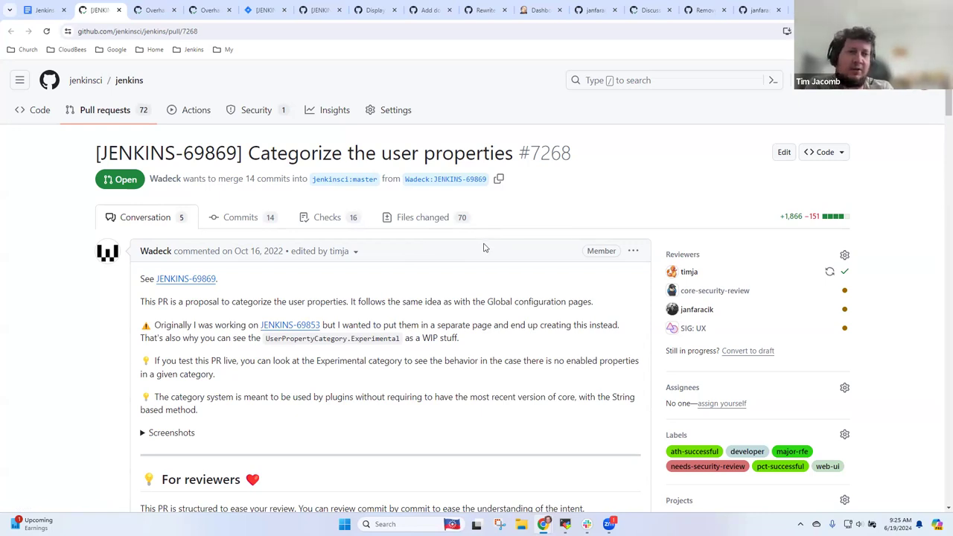
{"action": "mouse_move", "coordinate": [455, 239]}
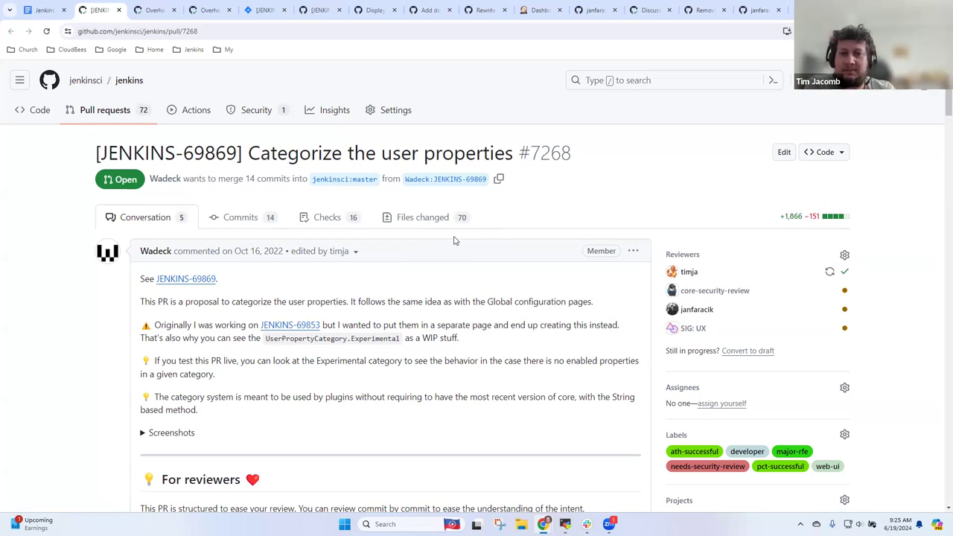
{"action": "mouse_move", "coordinate": [429, 231]}
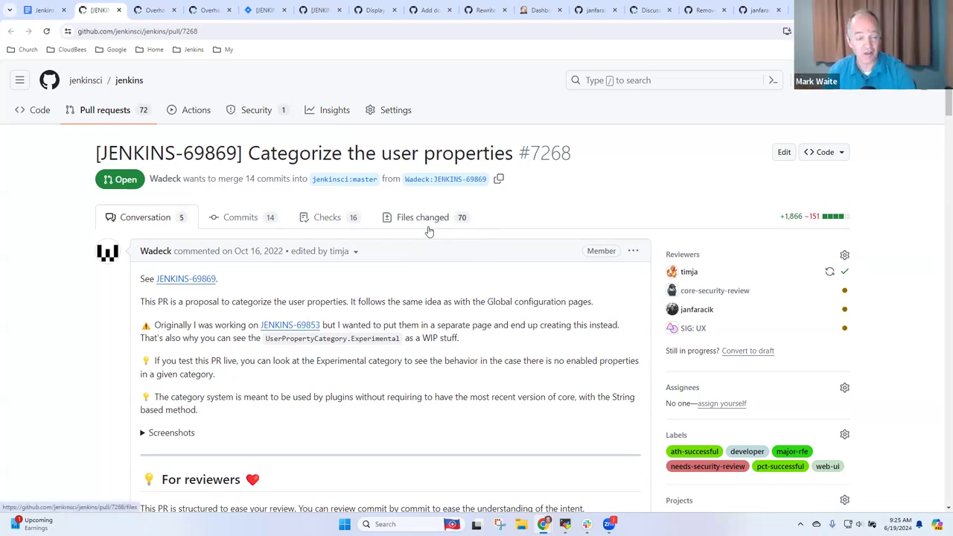
{"action": "mouse_move", "coordinate": [891, 154]}
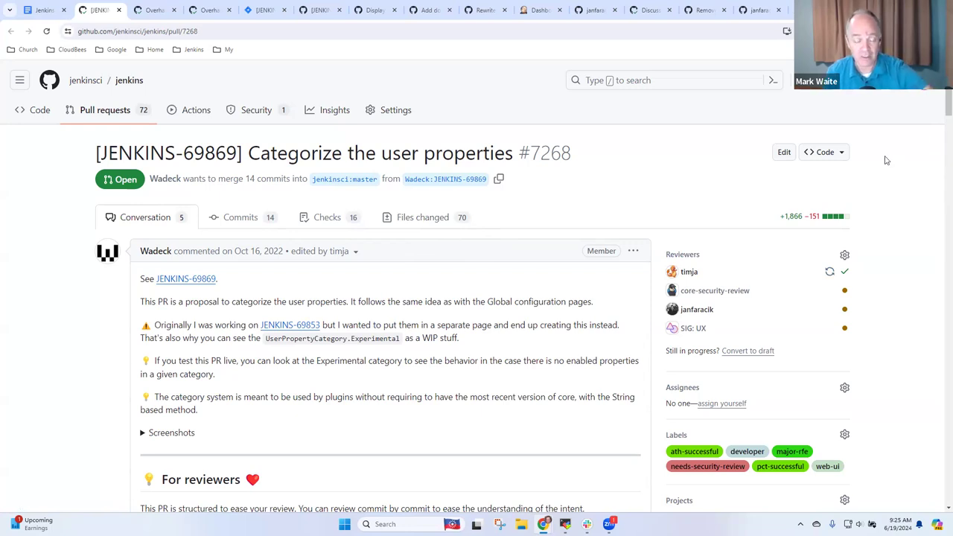
{"action": "mouse_move", "coordinate": [877, 166]}
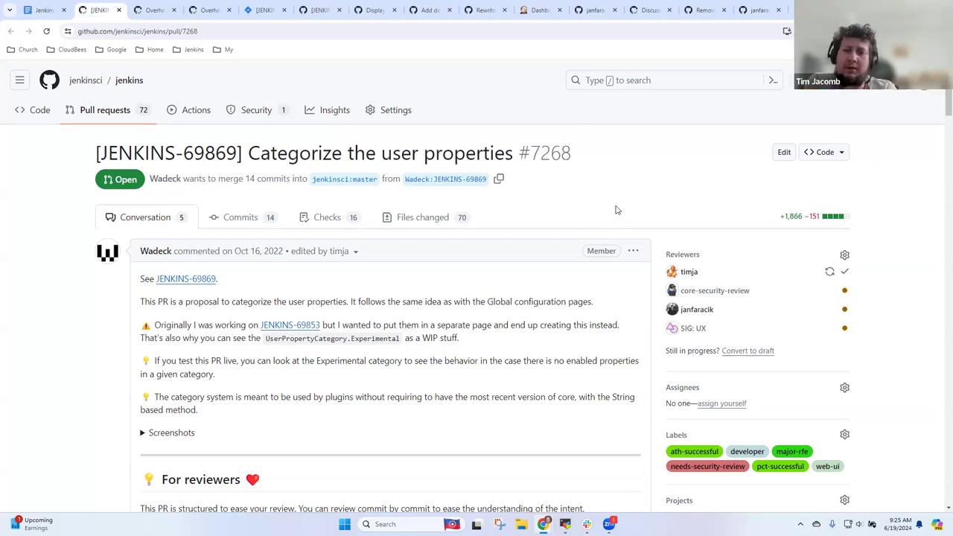
{"action": "mouse_move", "coordinate": [624, 209]}
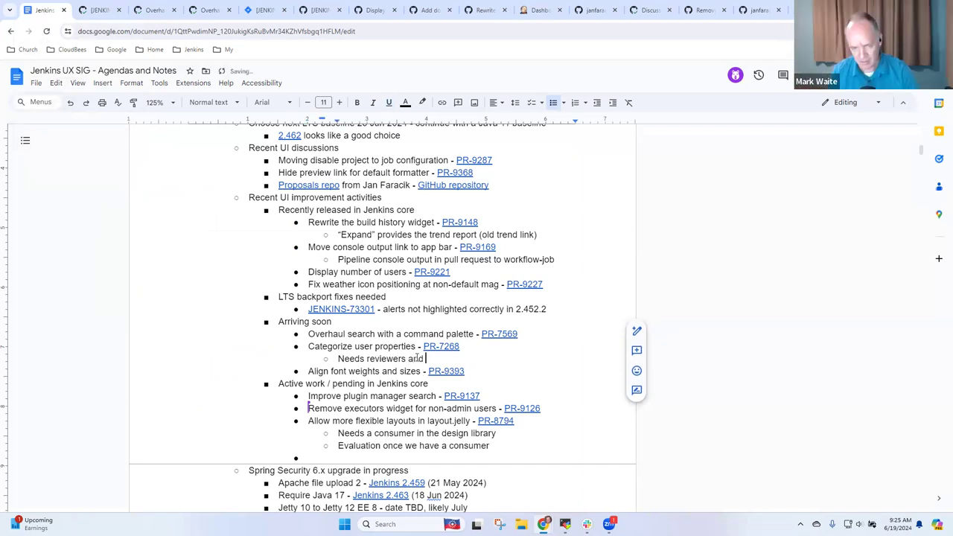
Complete the PR-7268 sub-bullet to read 'Needs reviewers and more exploring'
{"action": "type", "text": "more exp"}
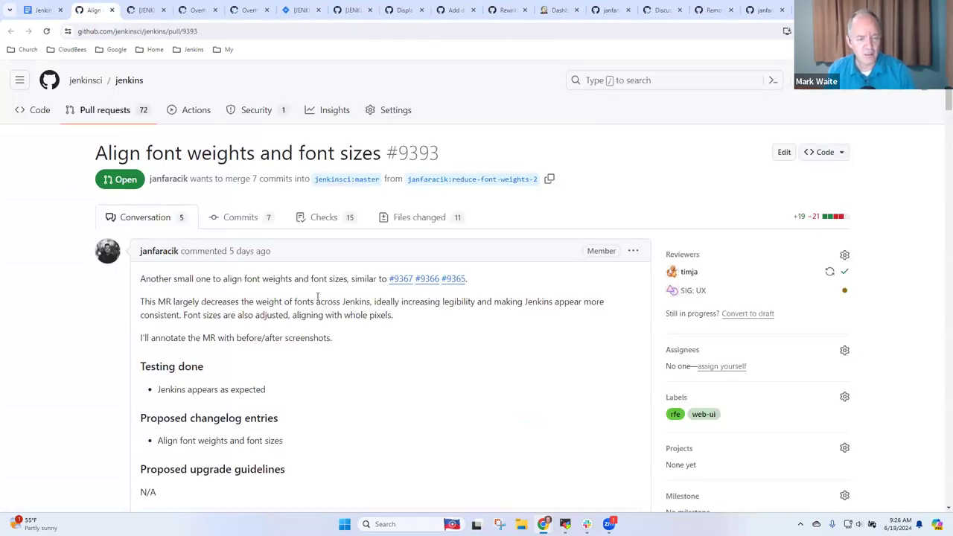
Read PR #9393's description, highlighting the whole-pixels phrase, and return to the agenda
{"action": "scroll", "scroll_direction": "down", "scroll_amount": 3}
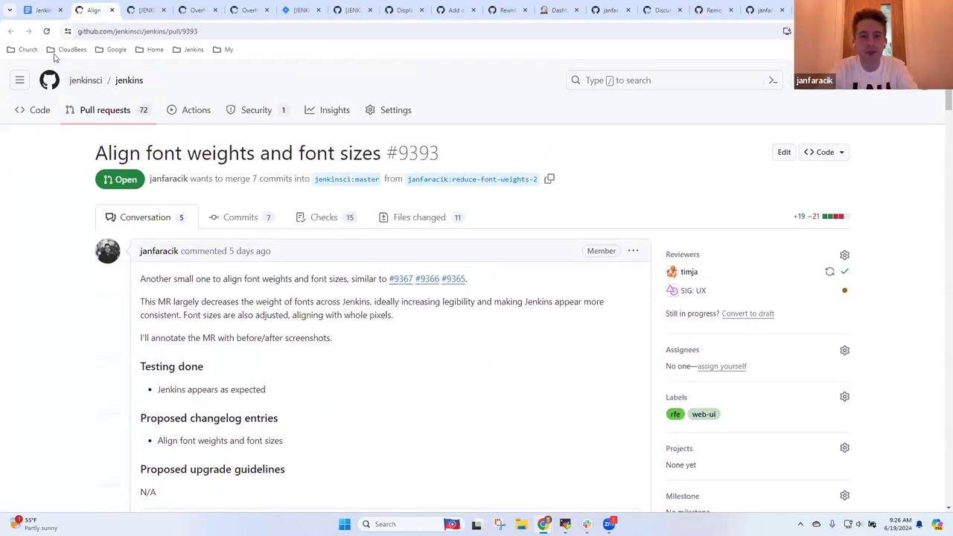
{"action": "mouse_move", "coordinate": [363, 253]}
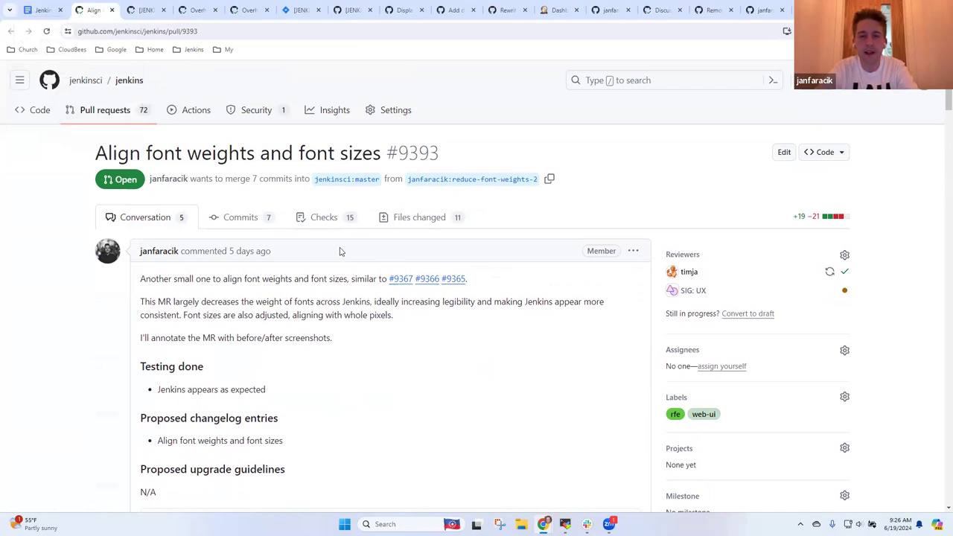
{"action": "mouse_move", "coordinate": [105, 45]}
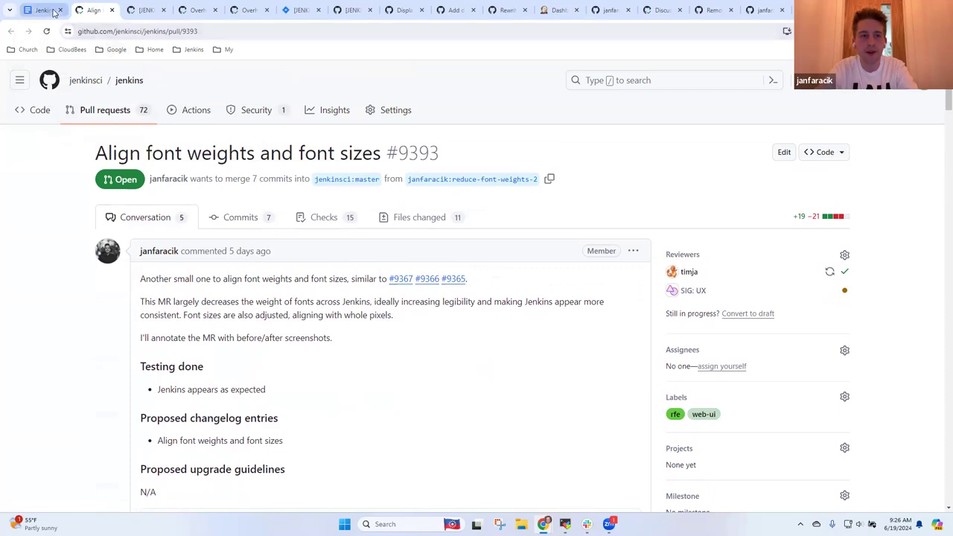
{"action": "left_click_drag", "start_coordinate": [292, 315], "coordinate": [368, 315]}
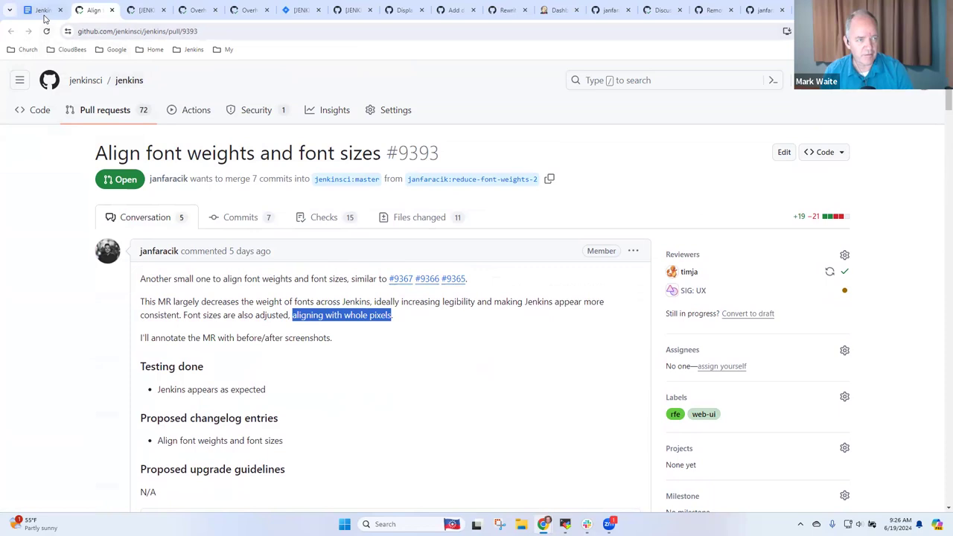
{"action": "left_click", "coordinate": [43, 12]}
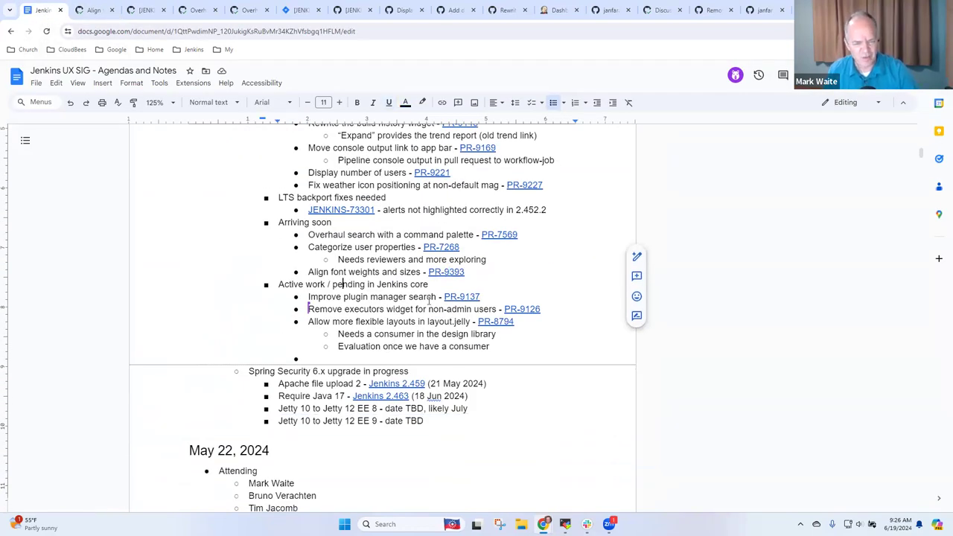
Mark plugin manager search (PR-9137) and executors widget (PR-9126) as 'Not actively working on it'
{"action": "left_click_drag", "start_coordinate": [277, 283], "coordinate": [491, 346]}
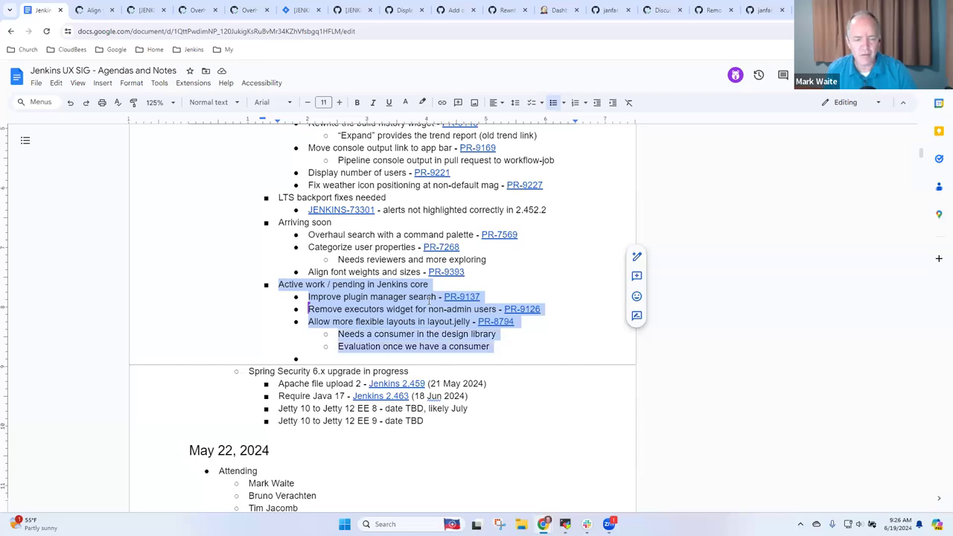
{"action": "left_click", "coordinate": [339, 259]}
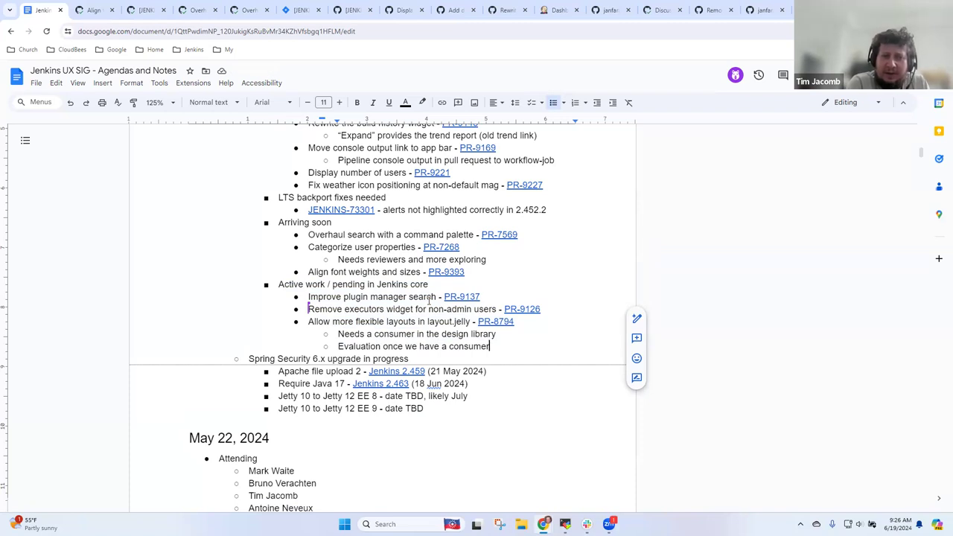
{"action": "triple_click", "coordinate": [373, 296]}
{"action": "type", "text": "Not actively working"}
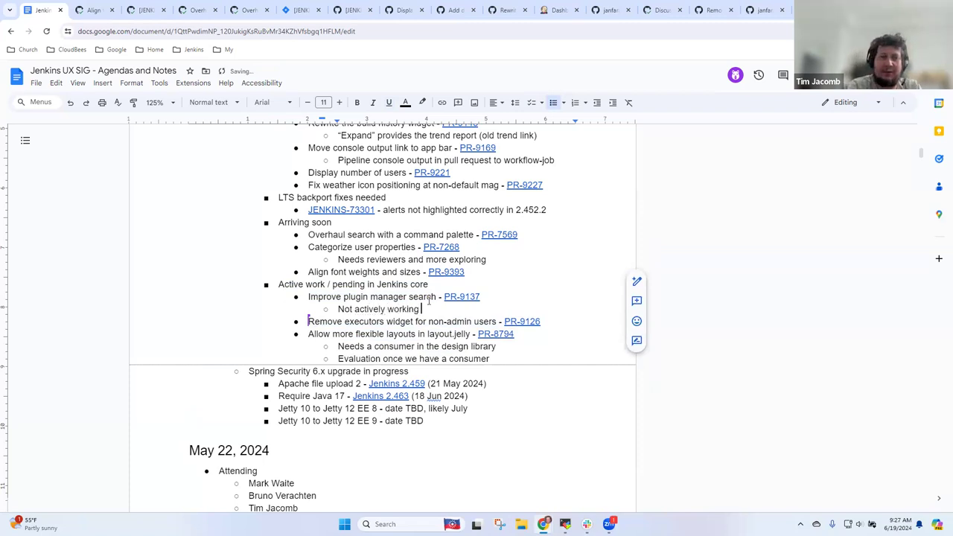
{"action": "type", "text": "on it"}
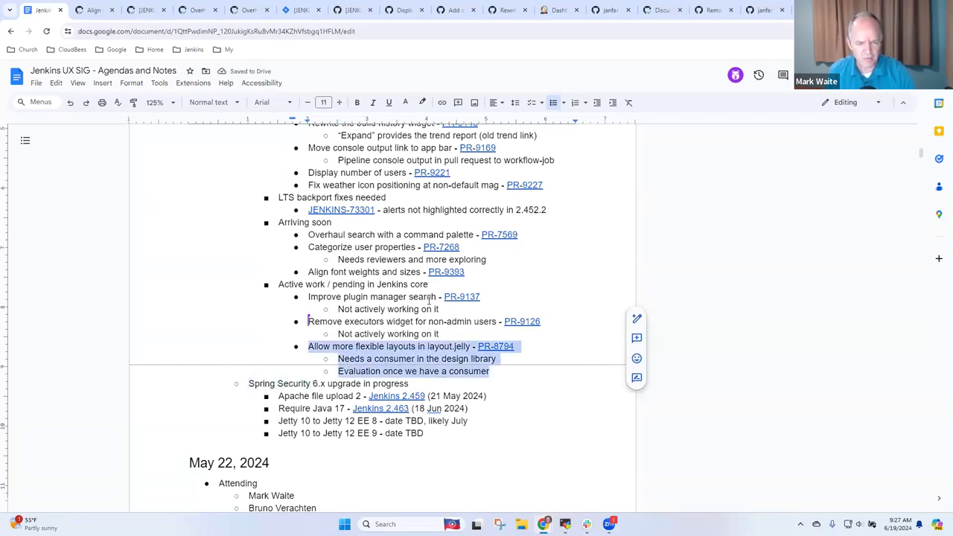
Move 'Allow more flexible layouts in layout.jelly - PR-8794' to the top of Active work
{"action": "key", "text": "Delete"}
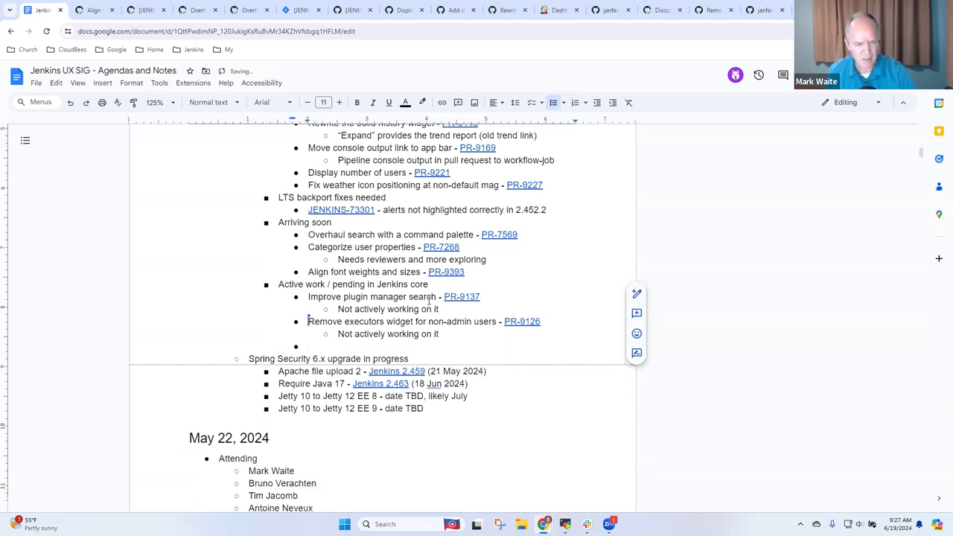
{"action": "type", "text": "Allow more flexible layouts in layout.jelly - PR-8794"}
{"action": "type", "text": "Evaluation once we have a consumer"}
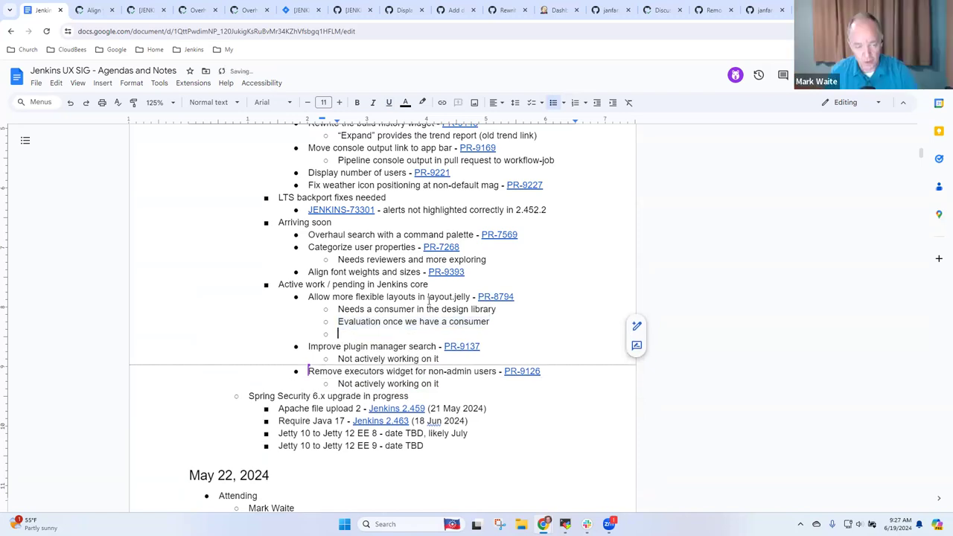
Add sub-note 'Design library pull request has an example (not urgent)' under the flexible layouts item
{"action": "type", "text": "Design library pull r"}
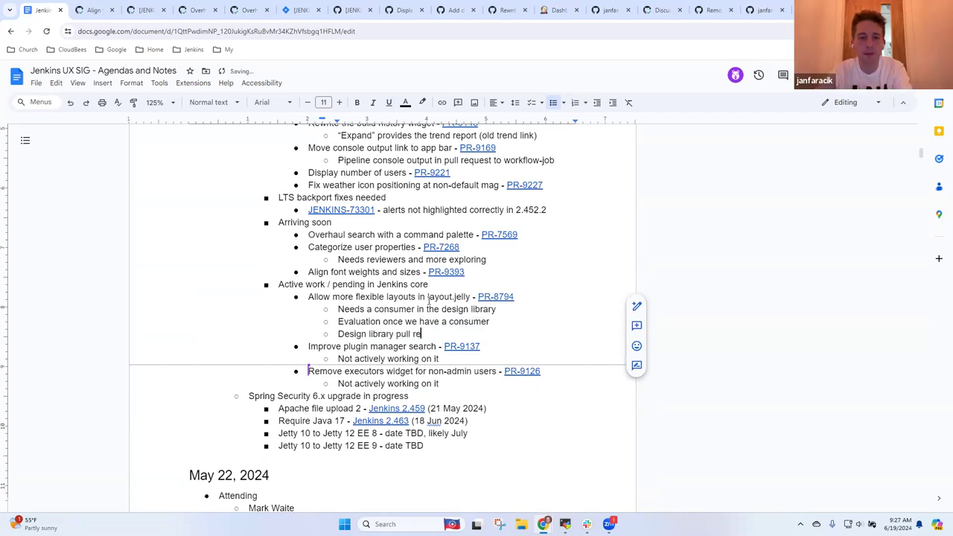
{"action": "type", "text": "equest has an"}
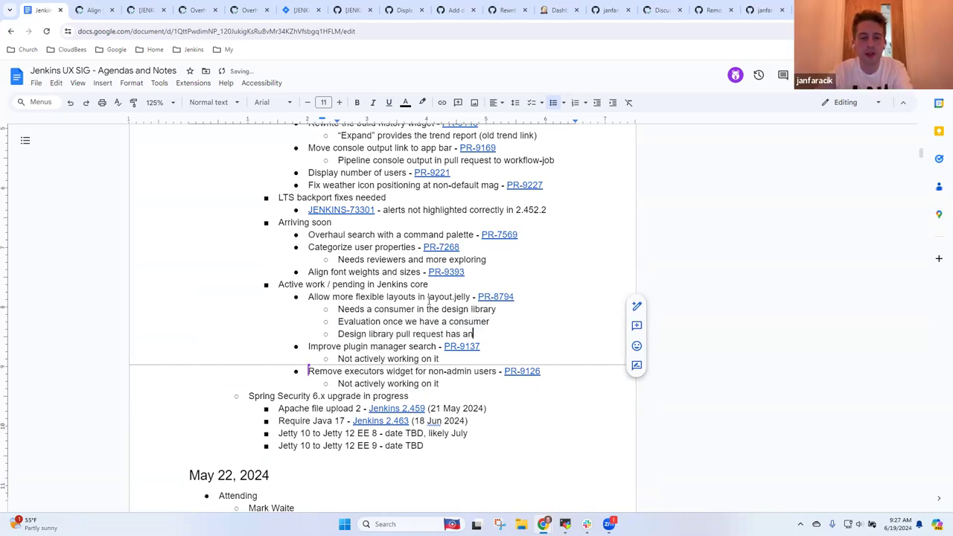
{"action": "type", "text": "example"}
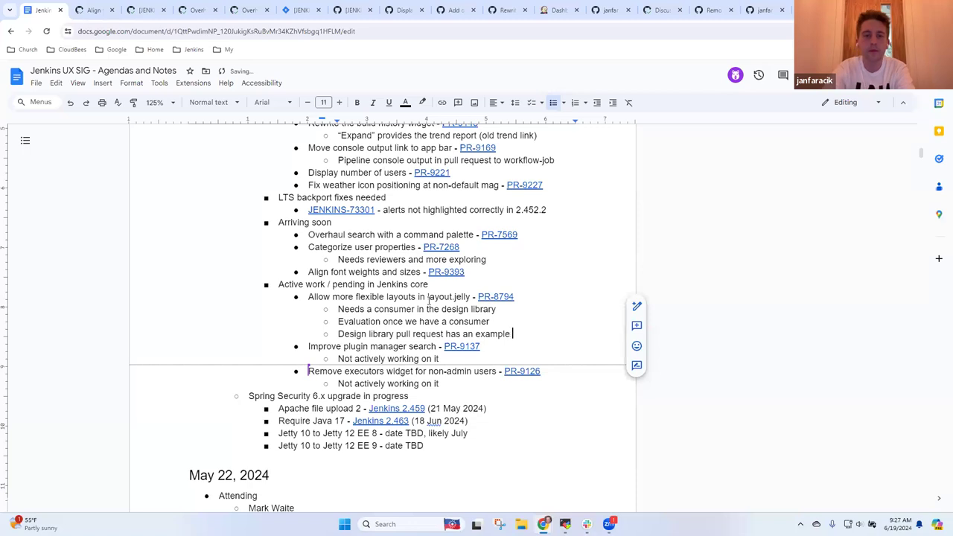
{"action": "type", "text": "(not urgent"}
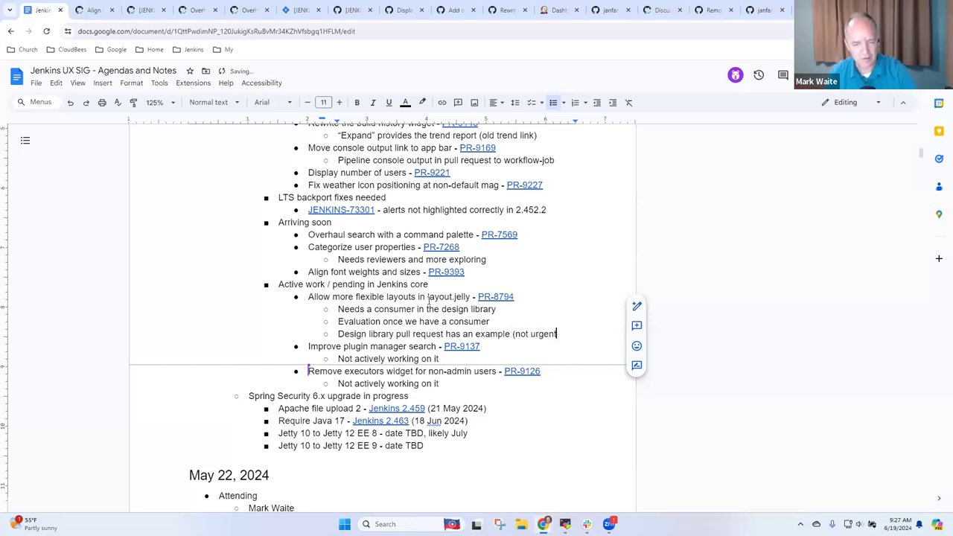
{"action": "type", "text": ")"}
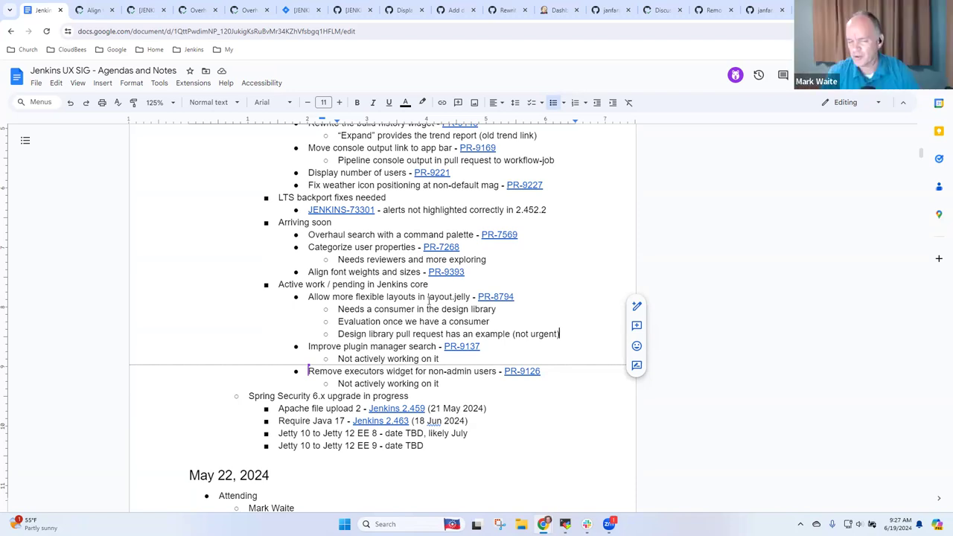
{"action": "left_click_drag", "start_coordinate": [336, 334], "coordinate": [443, 334]}
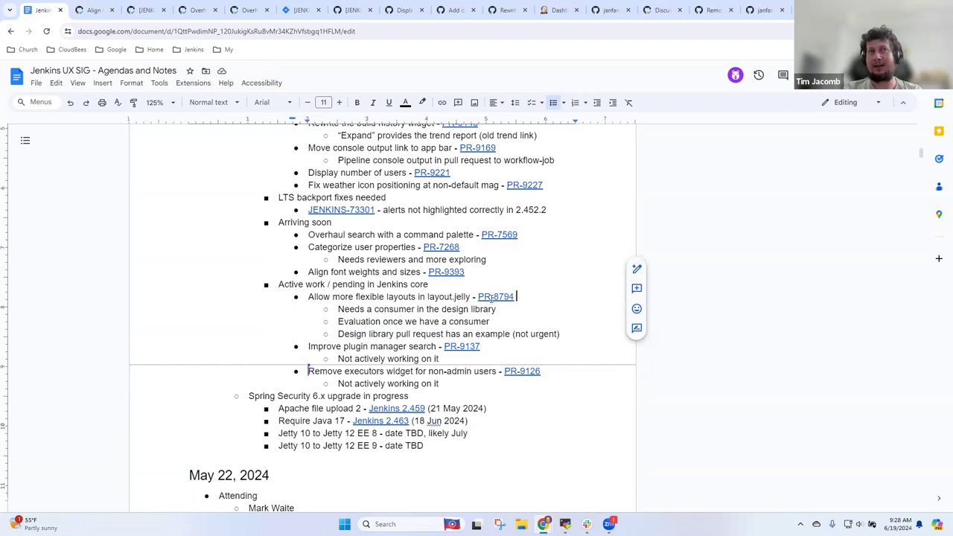
Go to PR #8794 and list all open jenkins pull requests labelled web-ui
{"action": "left_click", "coordinate": [497, 297]}
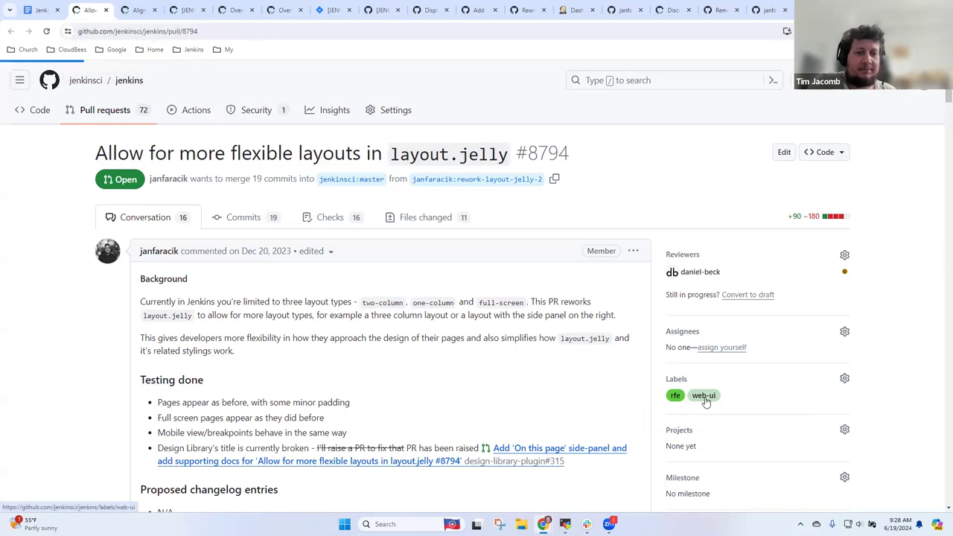
{"action": "left_click", "coordinate": [704, 396]}
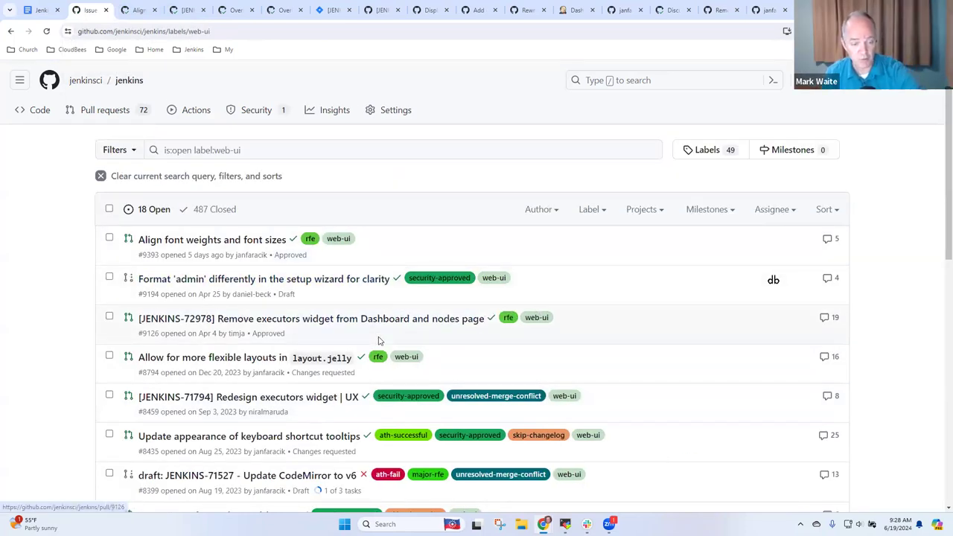
{"action": "scroll", "scroll_direction": "down", "scroll_amount": 3}
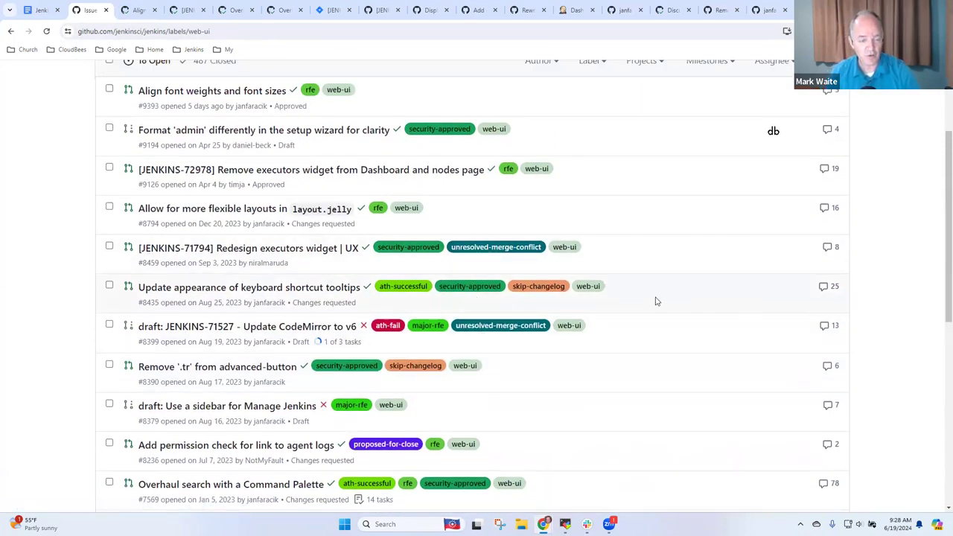
{"action": "mouse_move", "coordinate": [682, 308]}
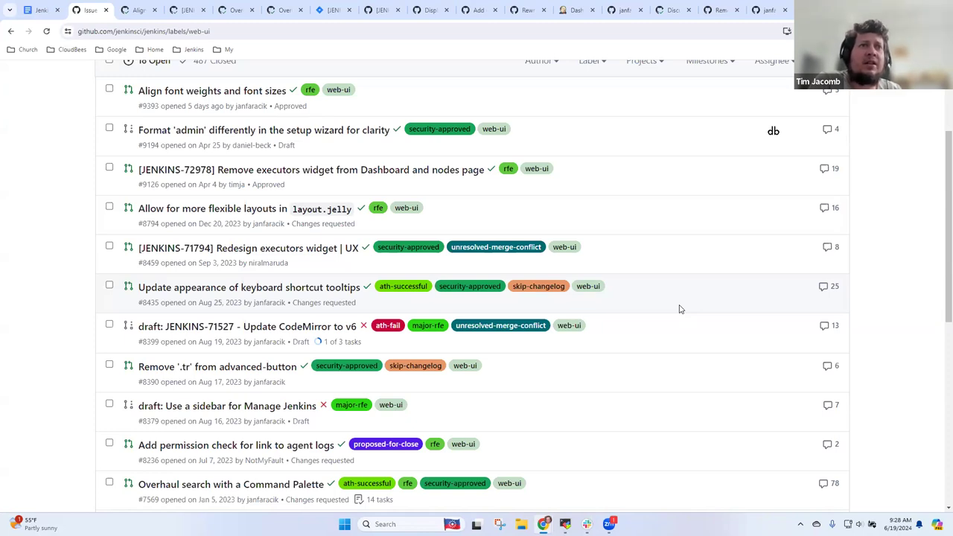
{"action": "mouse_move", "coordinate": [335, 482]}
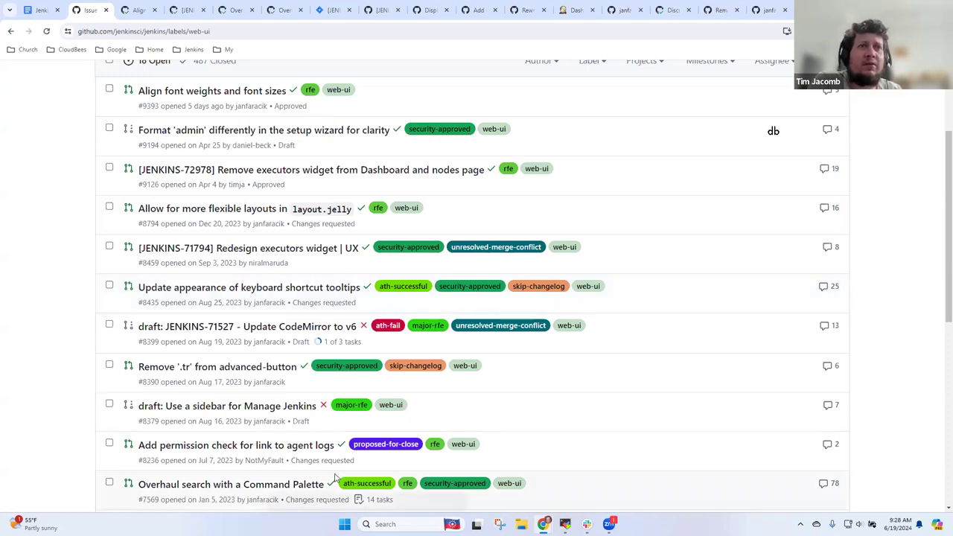
{"action": "mouse_move", "coordinate": [235, 444]}
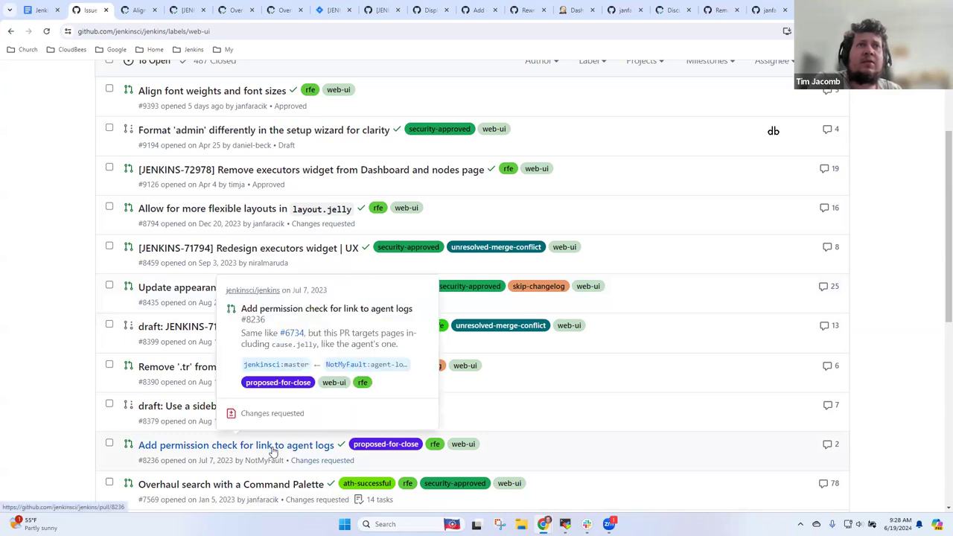
{"action": "mouse_move", "coordinate": [610, 457]}
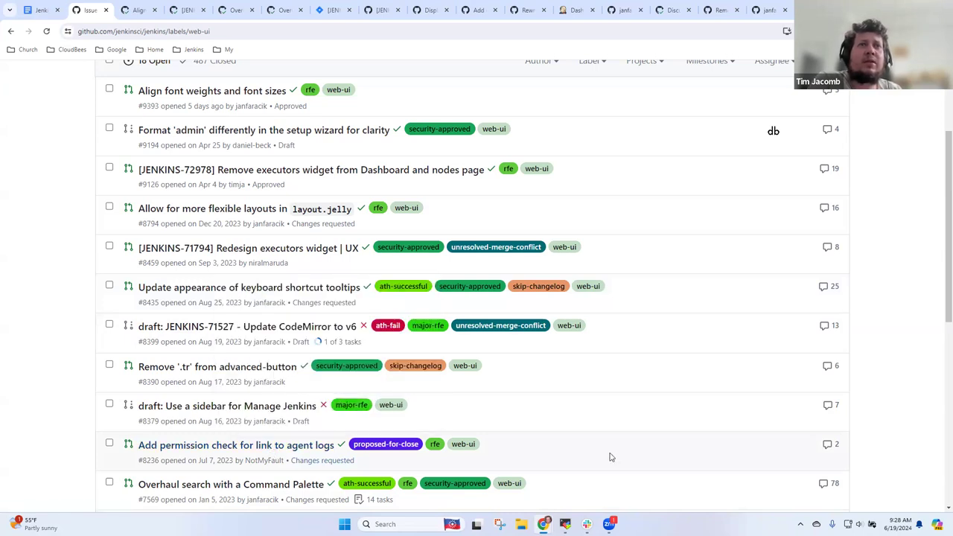
{"action": "scroll", "scroll_direction": "down", "scroll_amount": 3}
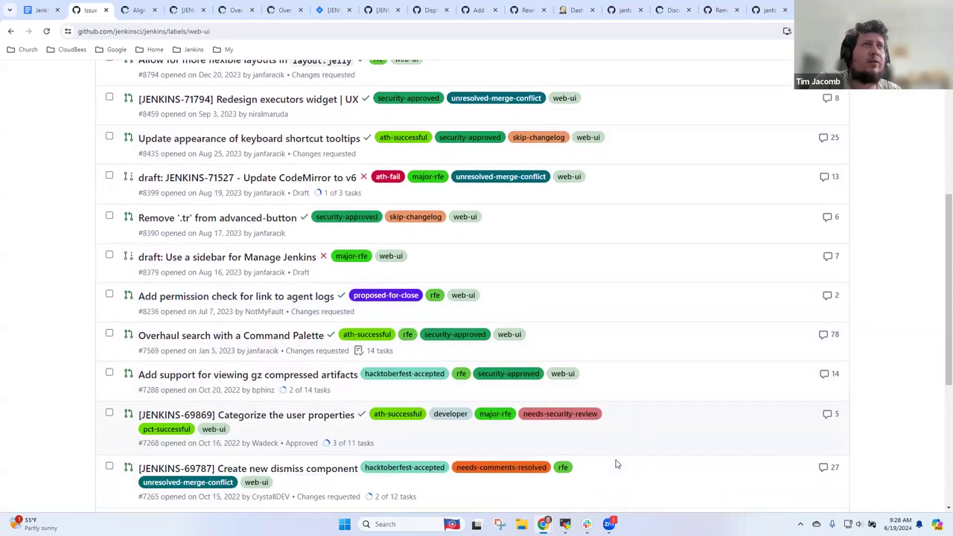
{"action": "scroll", "scroll_direction": "down", "scroll_amount": 3}
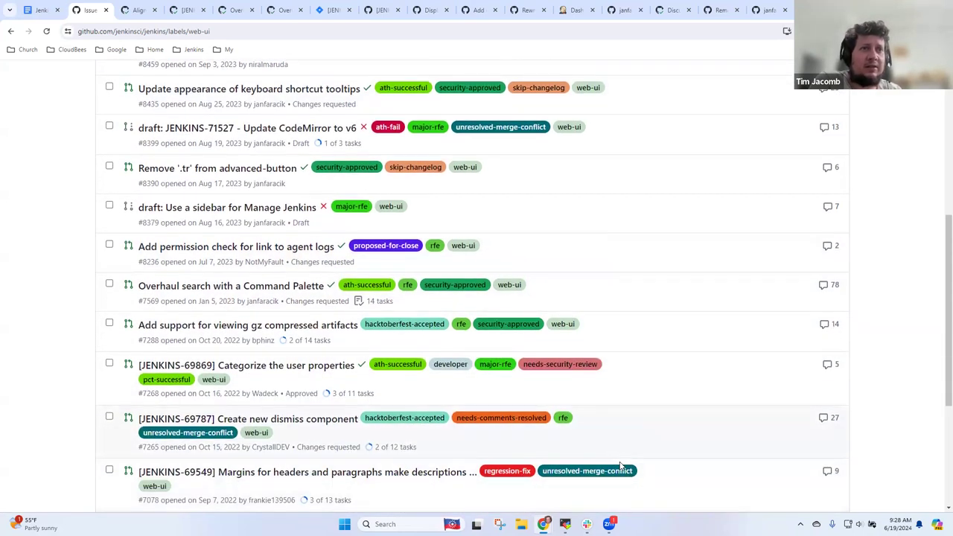
{"action": "scroll", "scroll_direction": "down", "scroll_amount": 3}
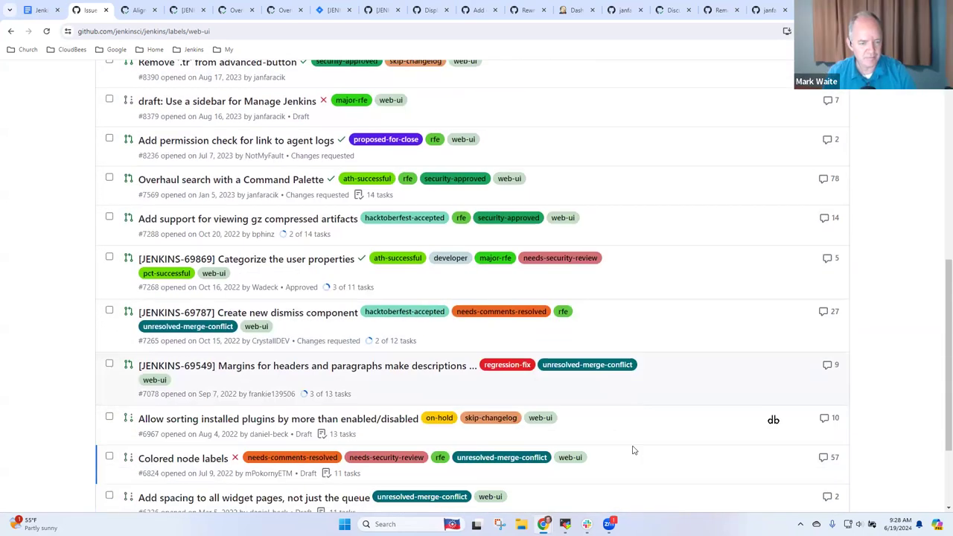
{"action": "scroll", "scroll_direction": "down", "scroll_amount": 3}
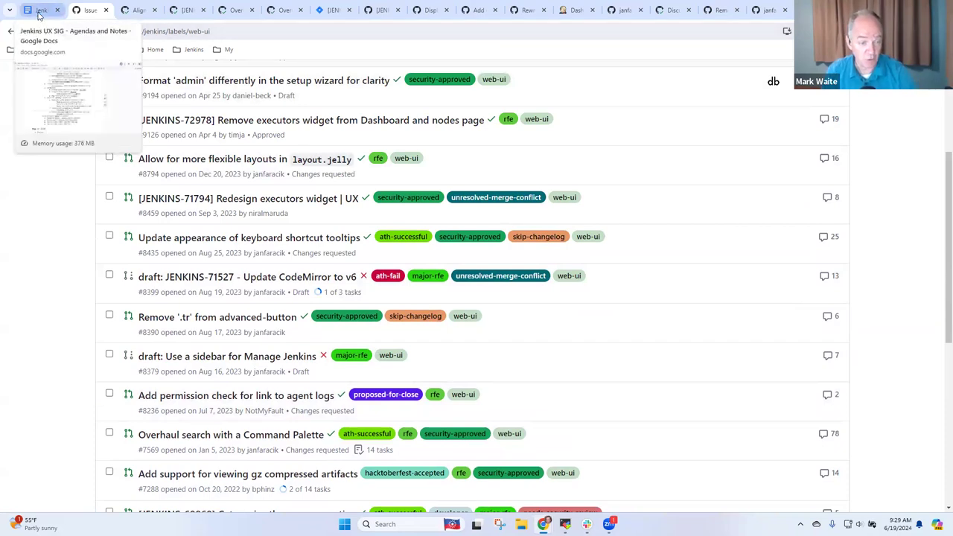
{"action": "left_click", "coordinate": [38, 9]}
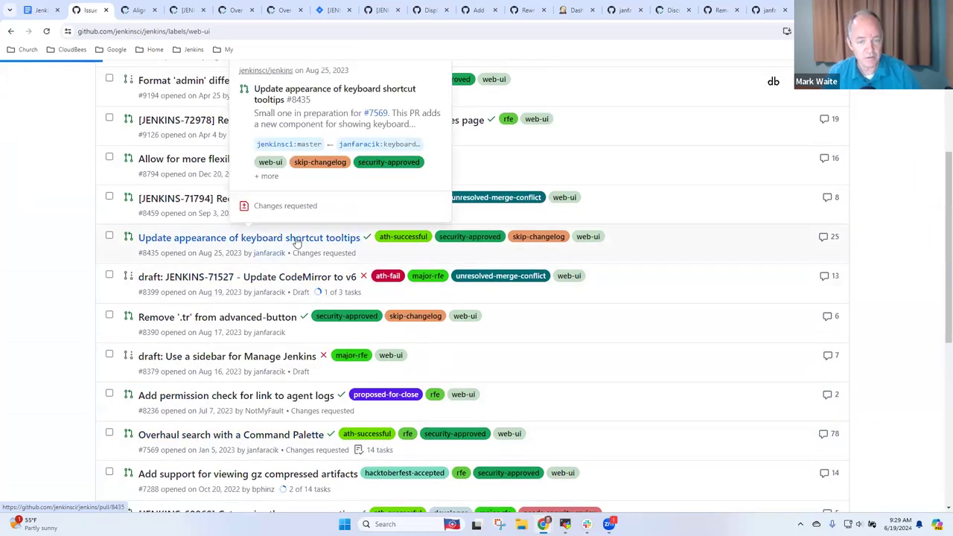
Review keyboard shortcut tooltips PR #8435's discussion and code diff
{"action": "left_click", "coordinate": [247, 239]}
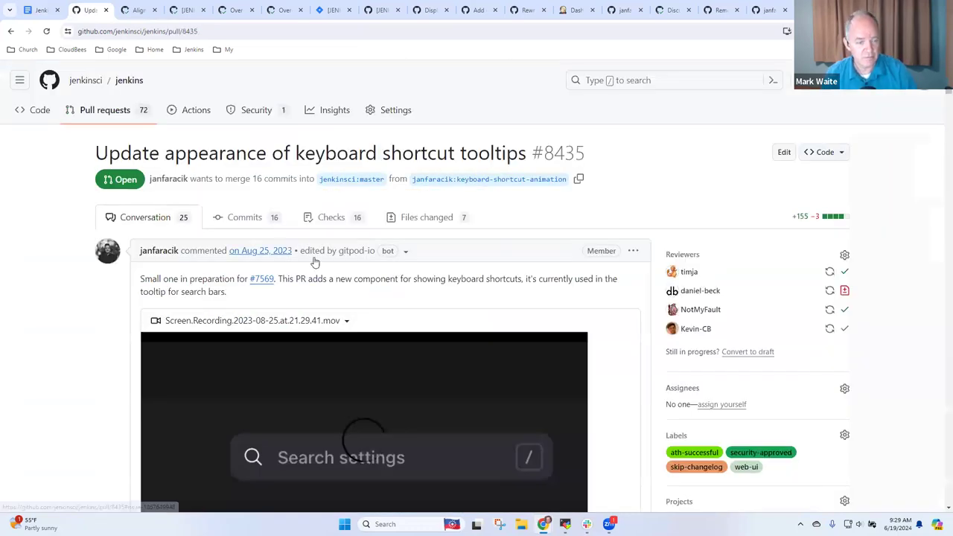
{"action": "scroll", "scroll_direction": "down", "scroll_amount": 3}
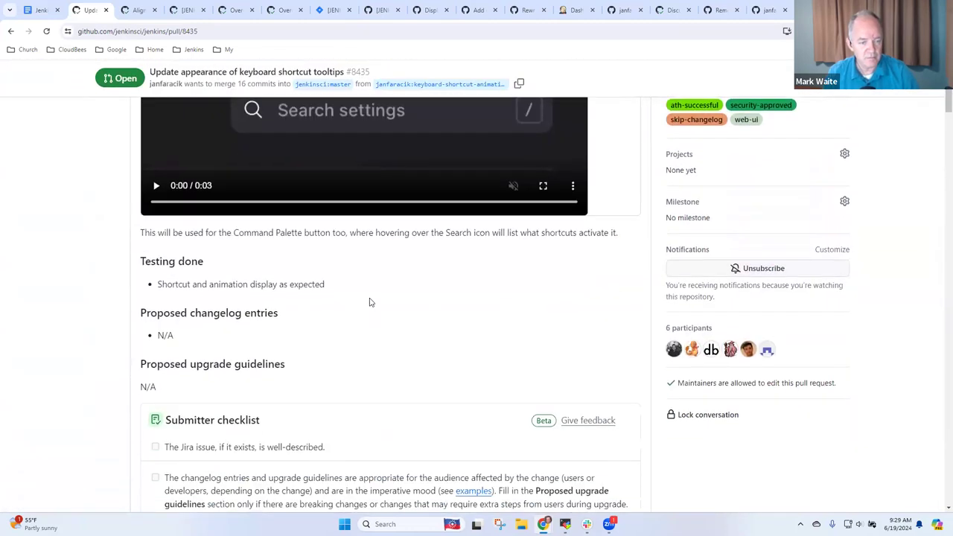
{"action": "scroll", "scroll_direction": "up", "scroll_amount": 3}
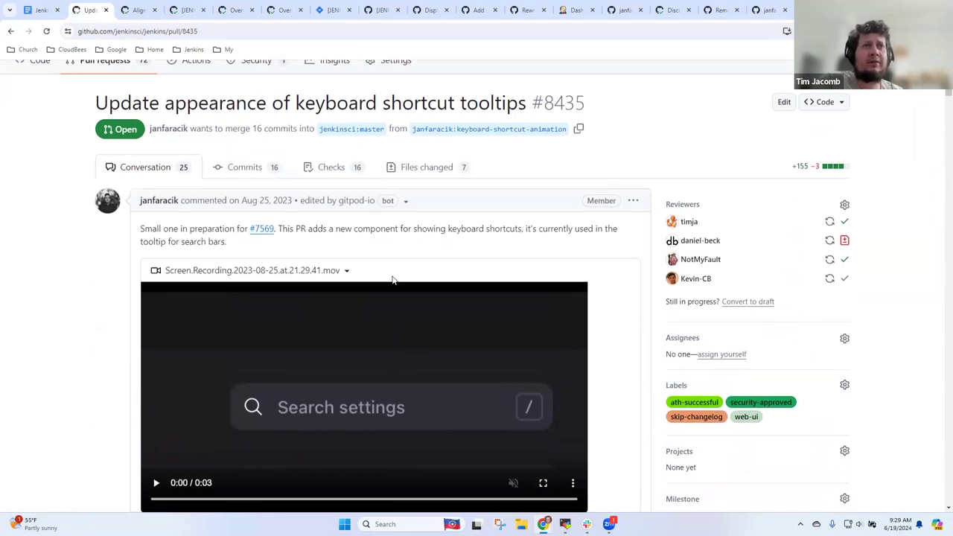
{"action": "scroll", "scroll_direction": "down", "scroll_amount": 3}
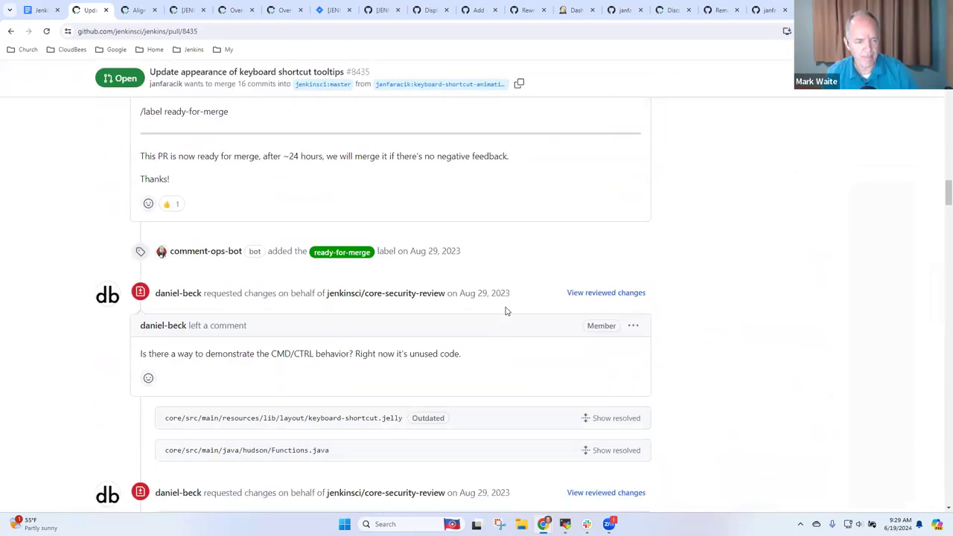
{"action": "scroll", "scroll_direction": "down", "scroll_amount": 3}
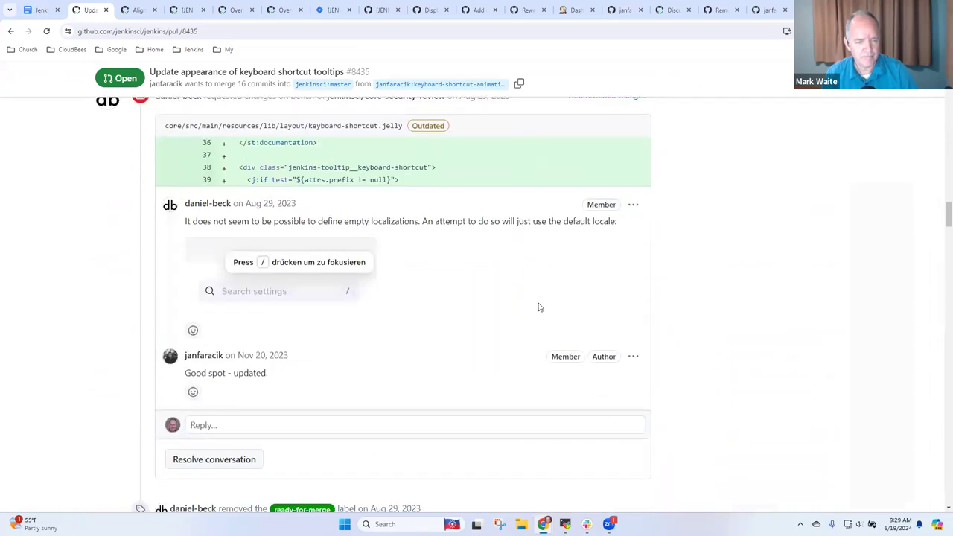
{"action": "scroll", "scroll_direction": "down", "scroll_amount": 3}
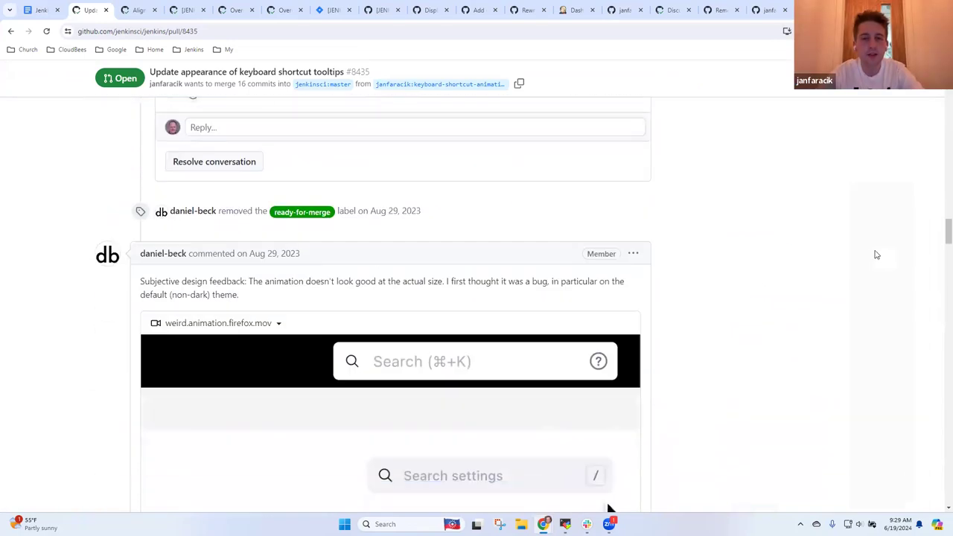
{"action": "scroll", "scroll_direction": "down", "scroll_amount": 3}
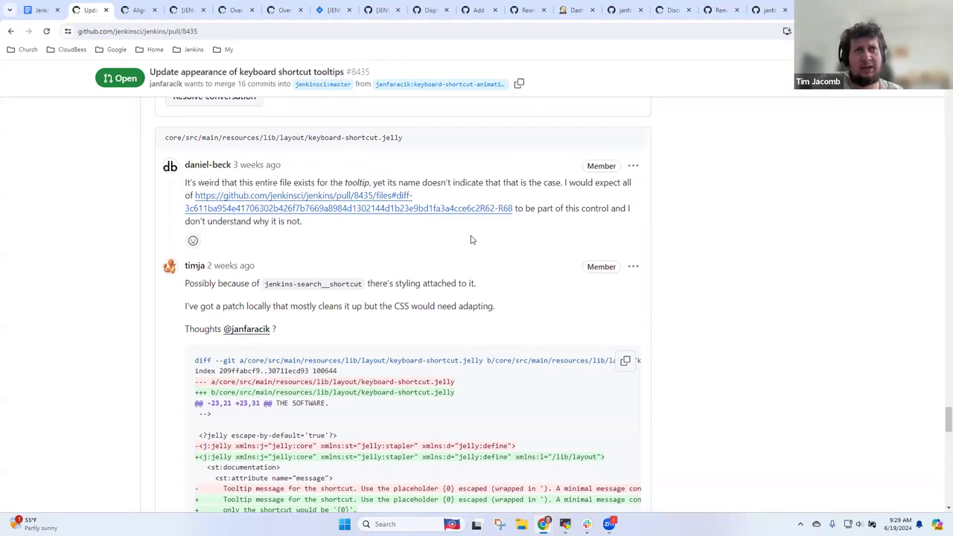
{"action": "mouse_move", "coordinate": [504, 246]}
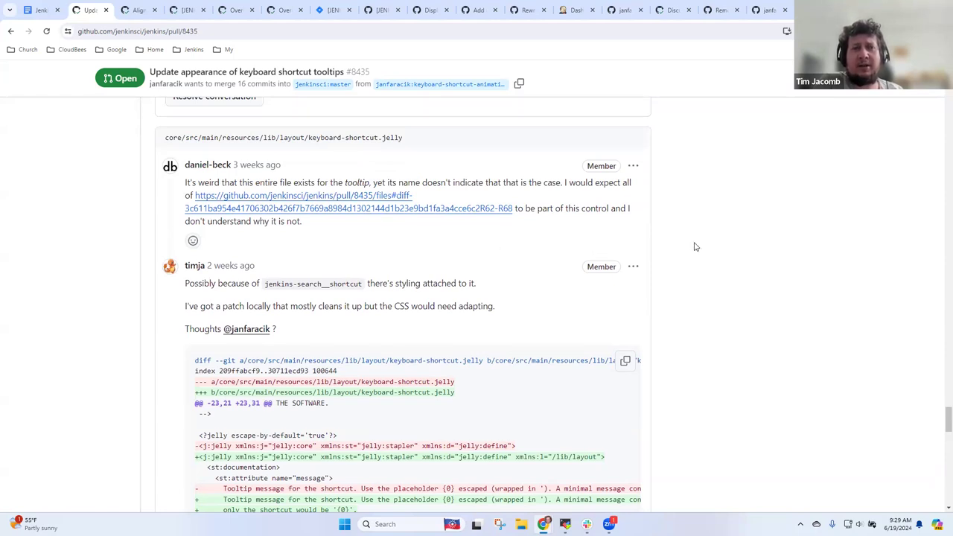
{"action": "mouse_move", "coordinate": [693, 280]}
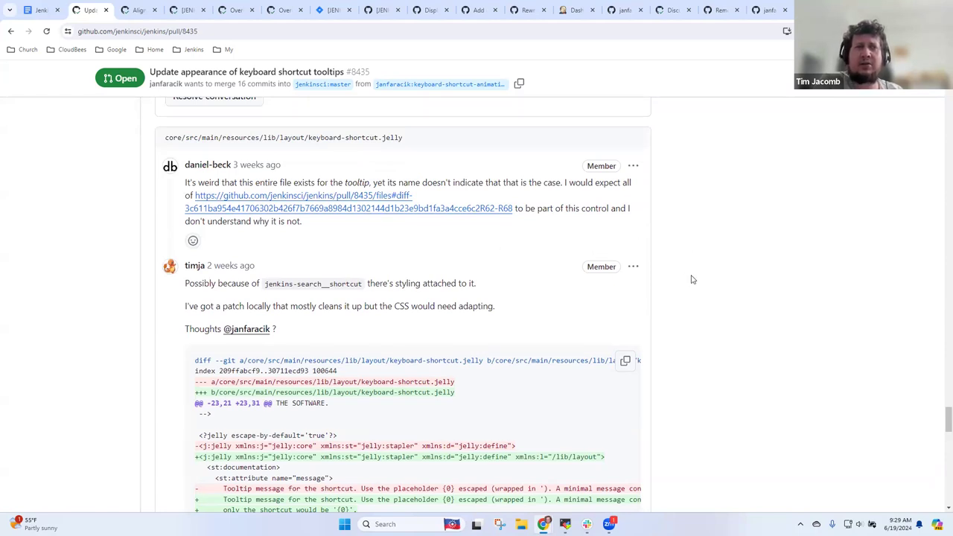
{"action": "scroll", "scroll_direction": "down", "scroll_amount": 3}
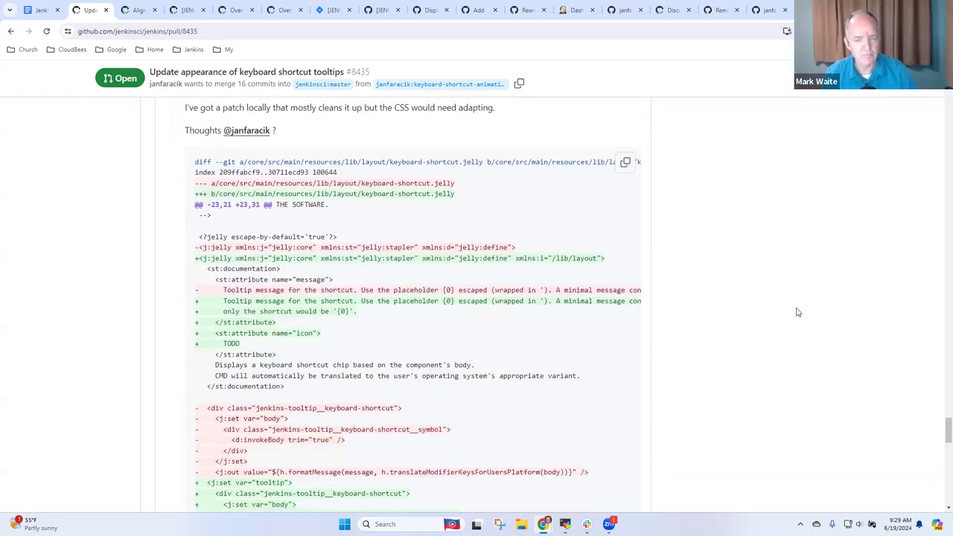
{"action": "mouse_move", "coordinate": [715, 406]}
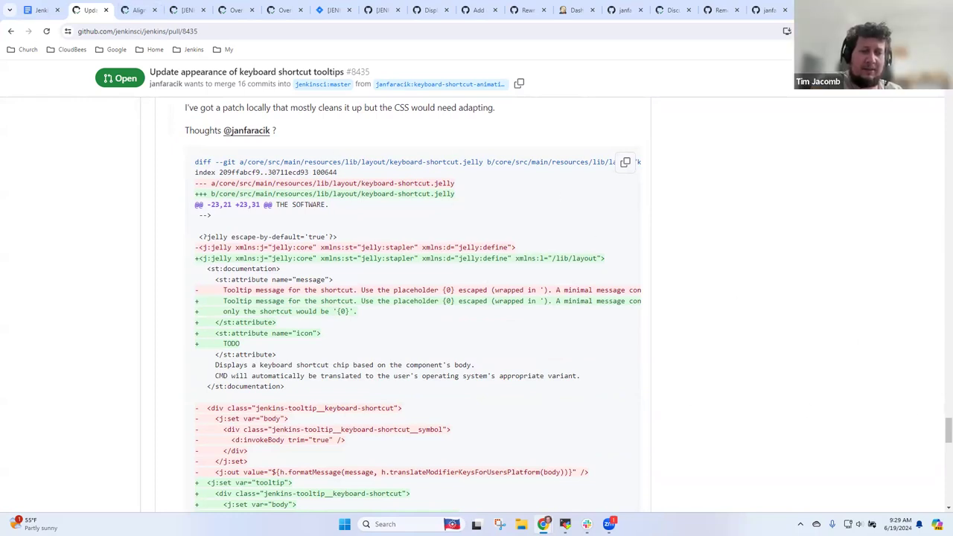
{"action": "scroll", "scroll_direction": "down", "scroll_amount": 3}
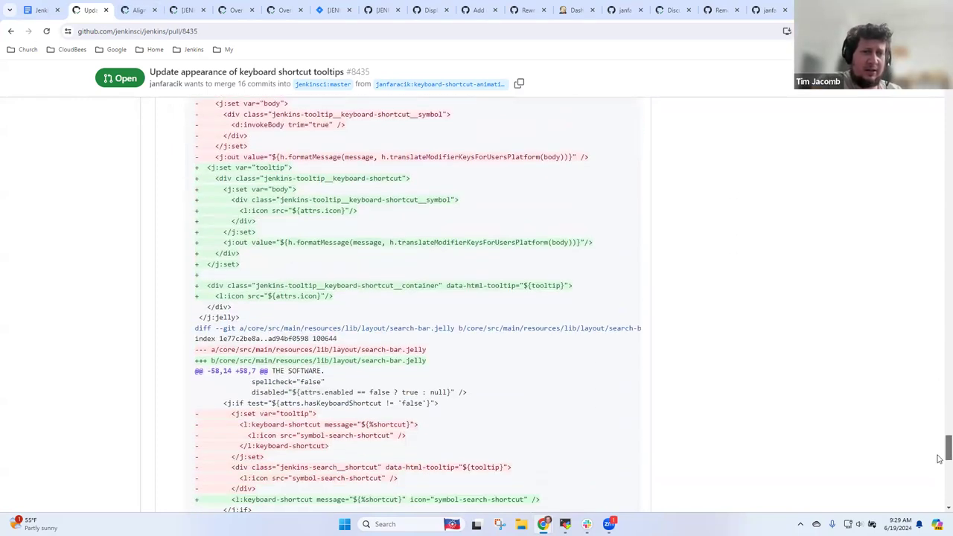
{"action": "scroll", "scroll_direction": "down", "scroll_amount": 3}
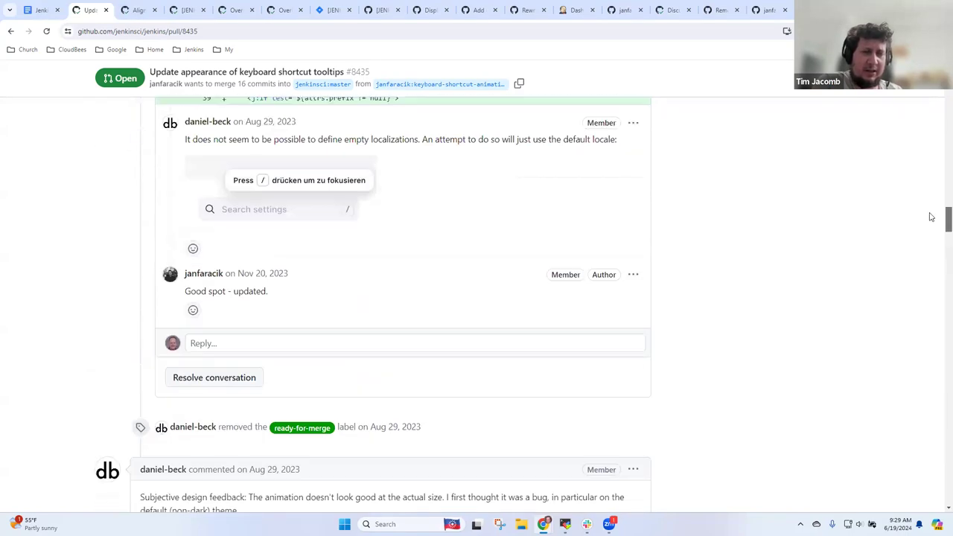
{"action": "scroll", "scroll_direction": "up", "scroll_amount": 3}
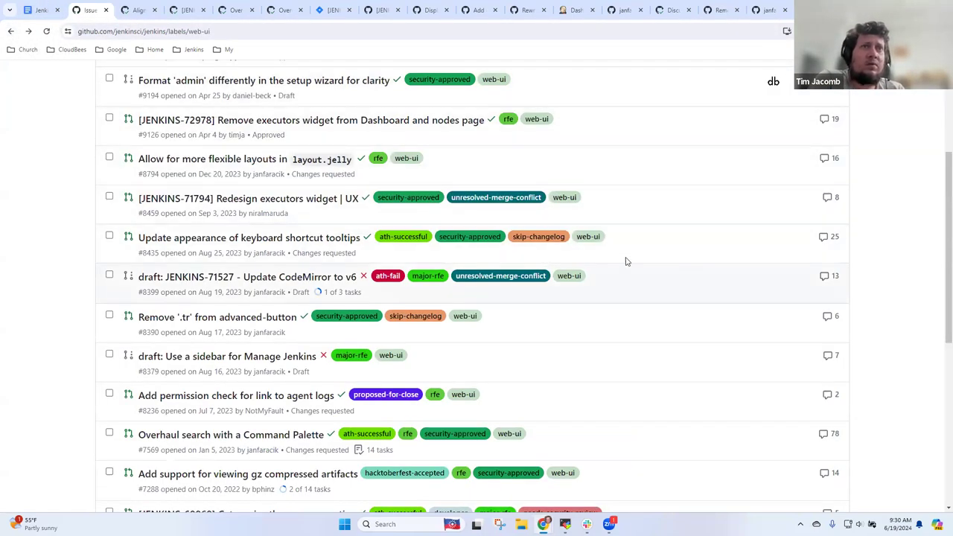
{"action": "mouse_move", "coordinate": [643, 298]}
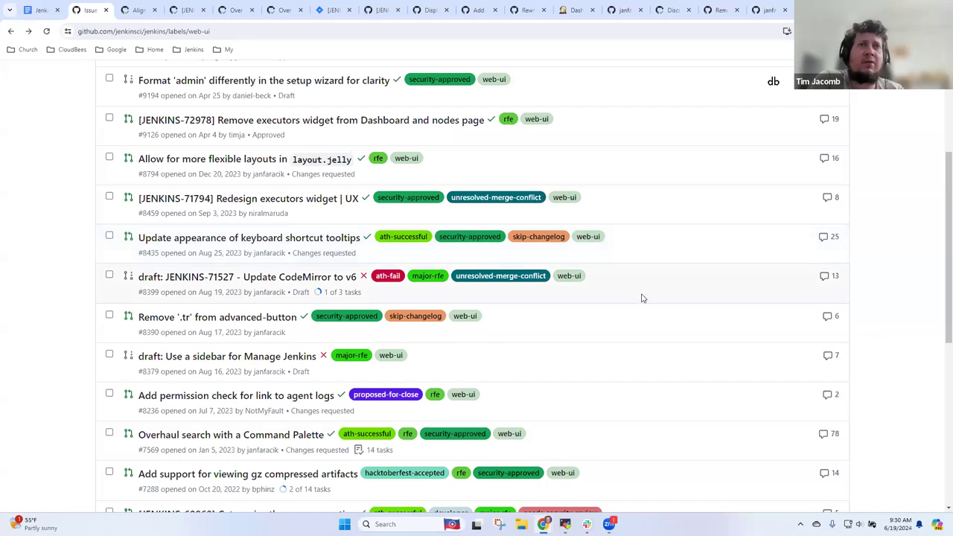
{"action": "mouse_move", "coordinate": [621, 304]}
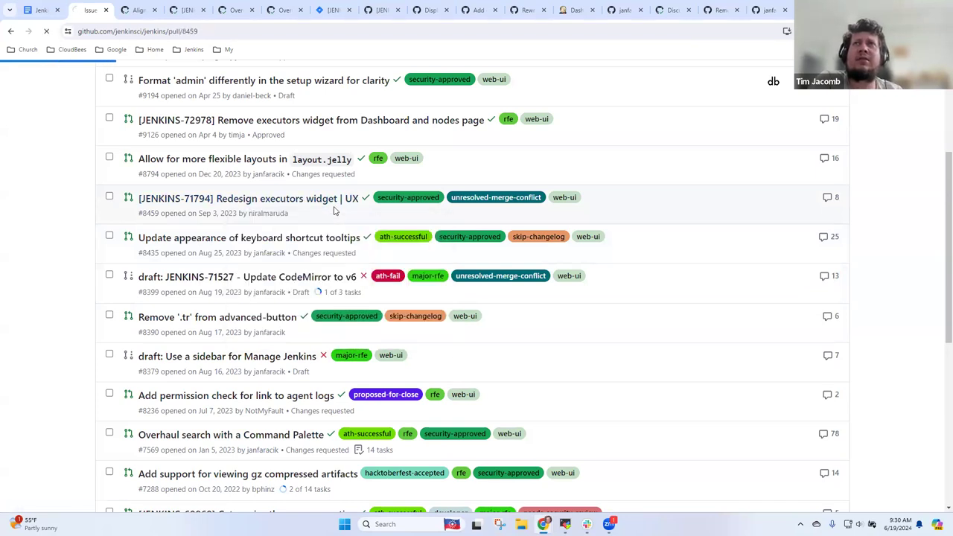
{"action": "left_click", "coordinate": [245, 198]}
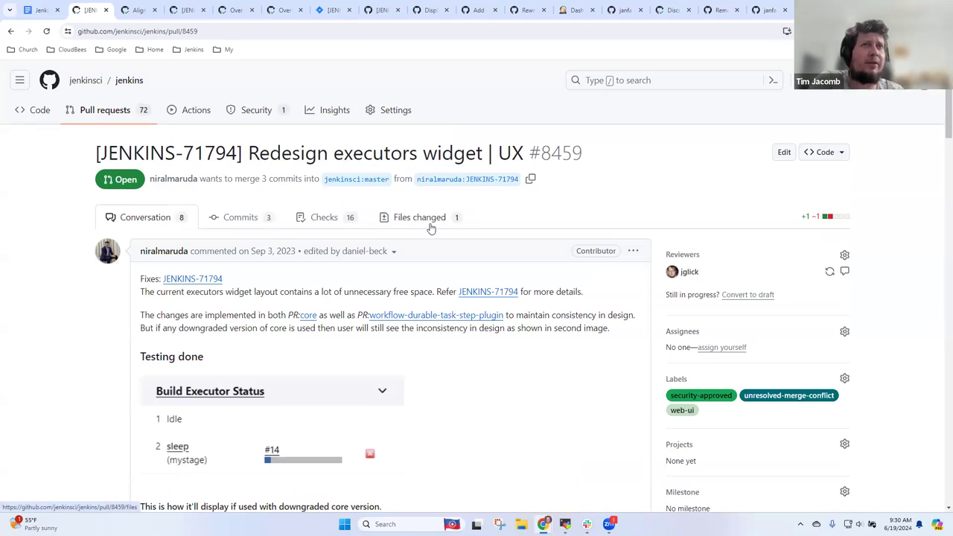
{"action": "scroll", "scroll_direction": "down", "scroll_amount": 3}
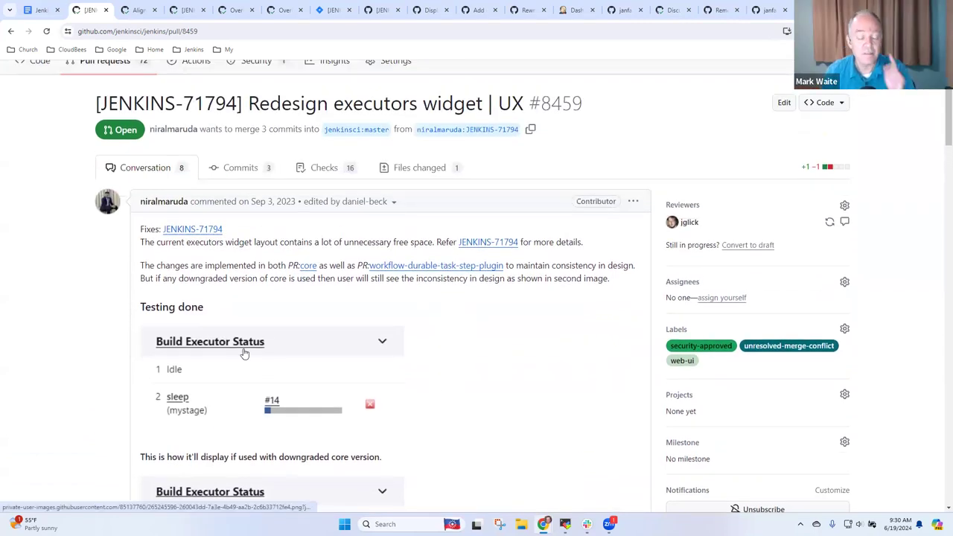
{"action": "mouse_move", "coordinate": [256, 339]}
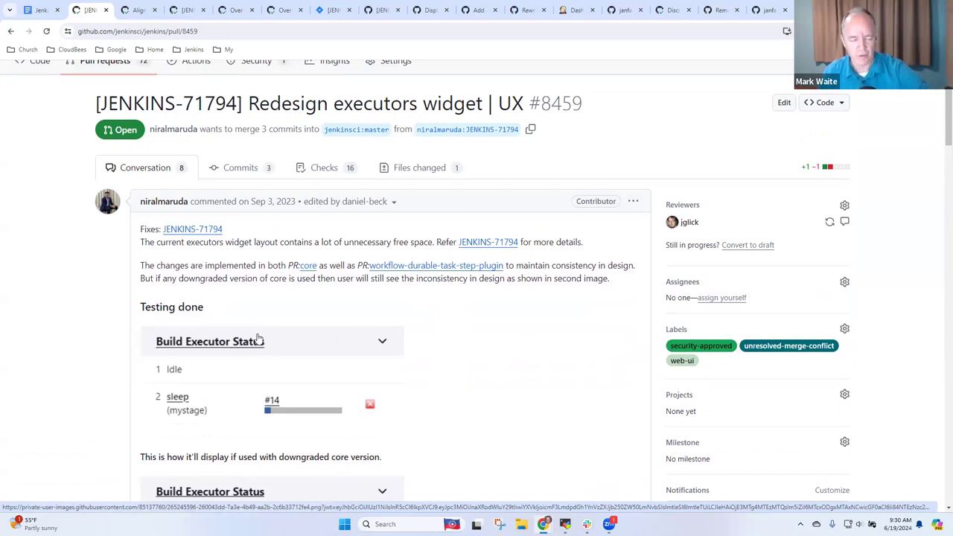
{"action": "mouse_move", "coordinate": [340, 354]}
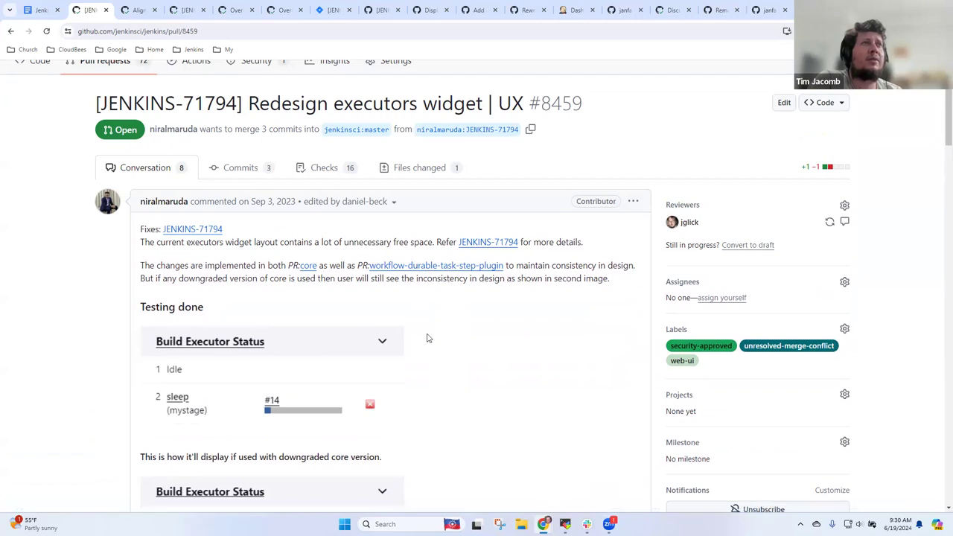
{"action": "scroll", "scroll_direction": "down", "scroll_amount": 3}
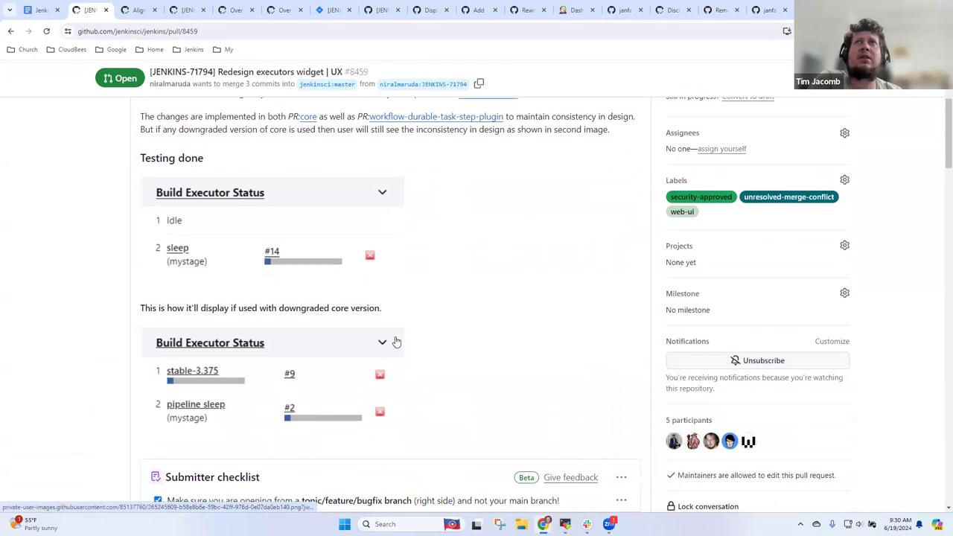
{"action": "mouse_move", "coordinate": [192, 381]}
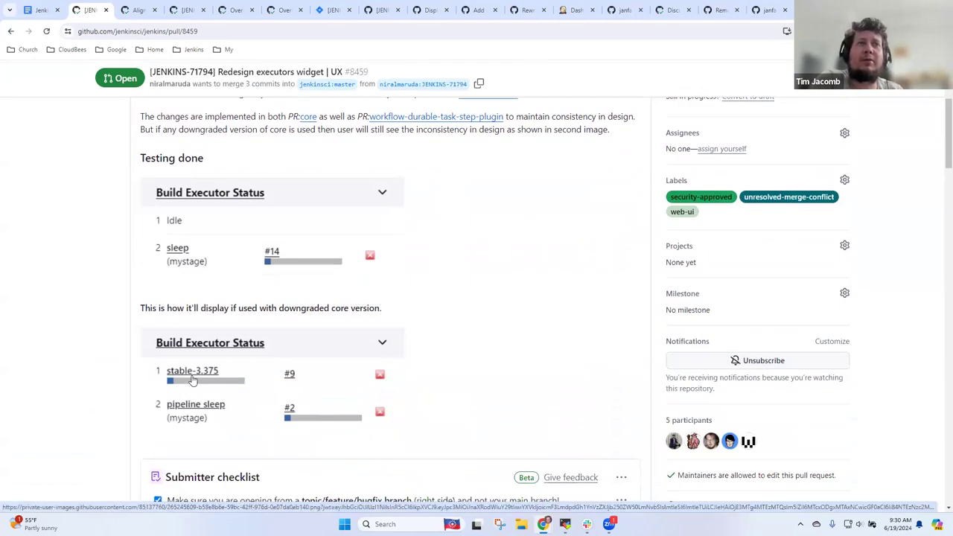
{"action": "mouse_move", "coordinate": [372, 384]}
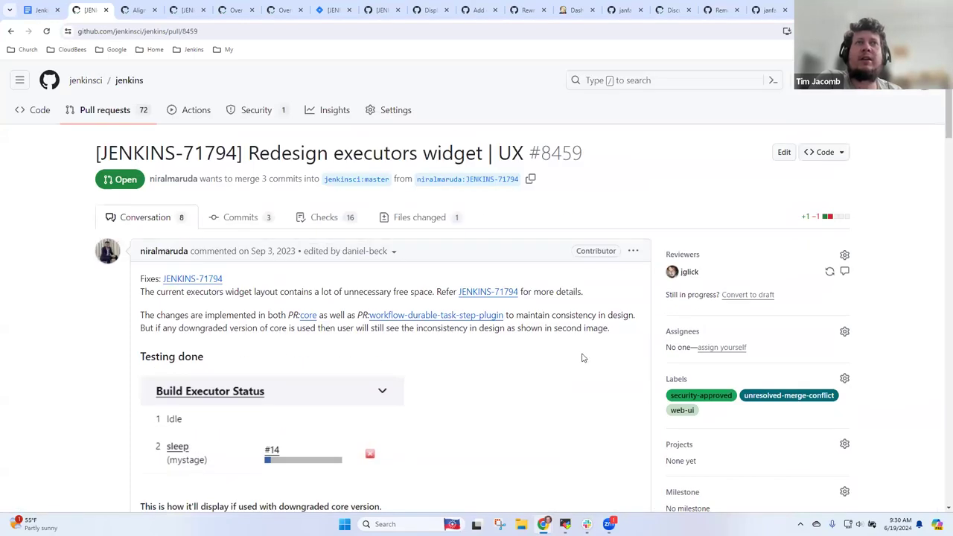
{"action": "mouse_move", "coordinate": [488, 354]}
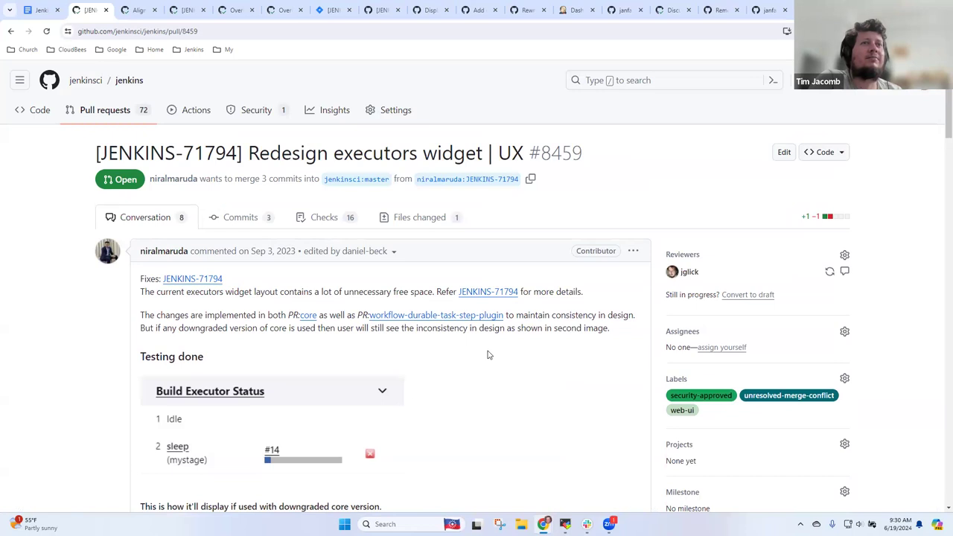
{"action": "scroll", "scroll_direction": "down", "scroll_amount": 3}
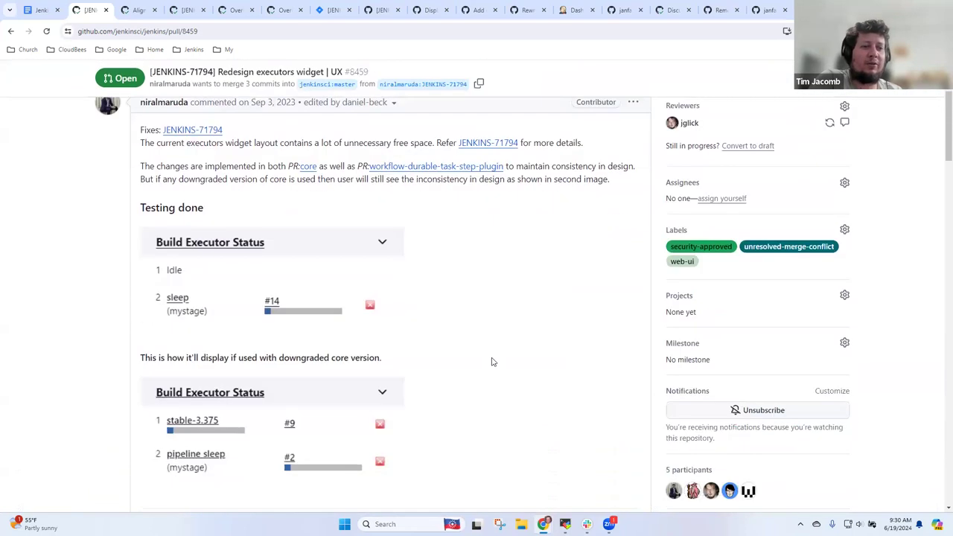
{"action": "scroll", "scroll_direction": "down", "scroll_amount": 3}
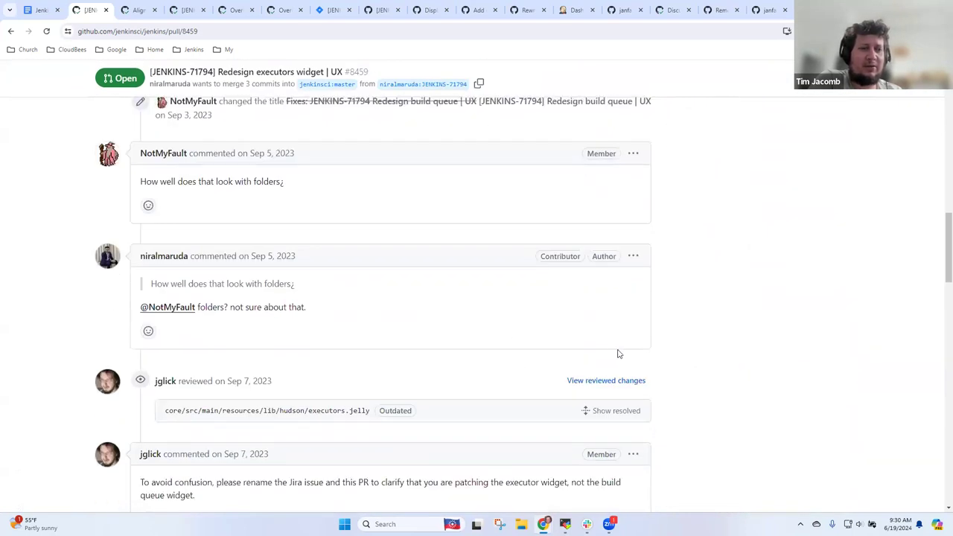
{"action": "scroll", "scroll_direction": "down", "scroll_amount": 3}
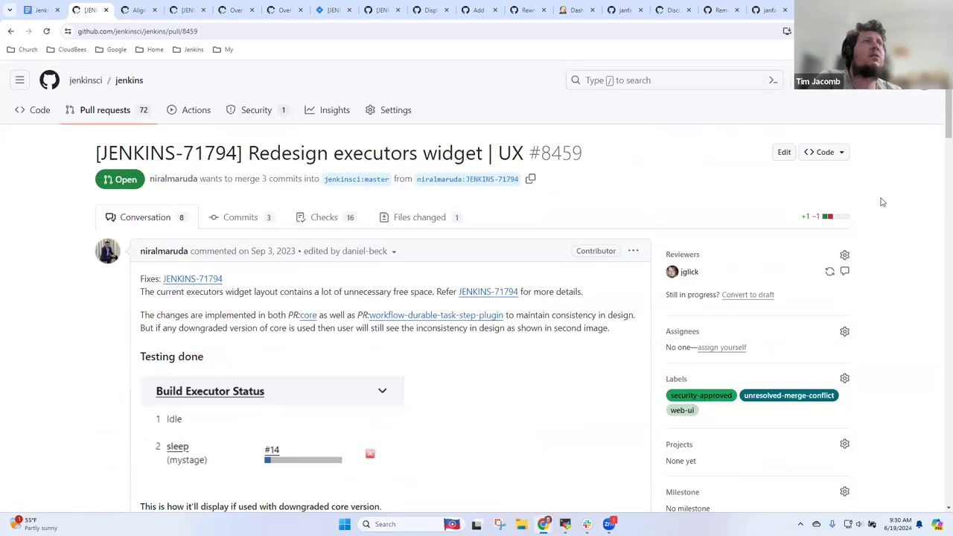
Bring up the conflict resolution editor for executors.jelly in pull request #8459
{"action": "scroll", "scroll_direction": "down", "scroll_amount": 3}
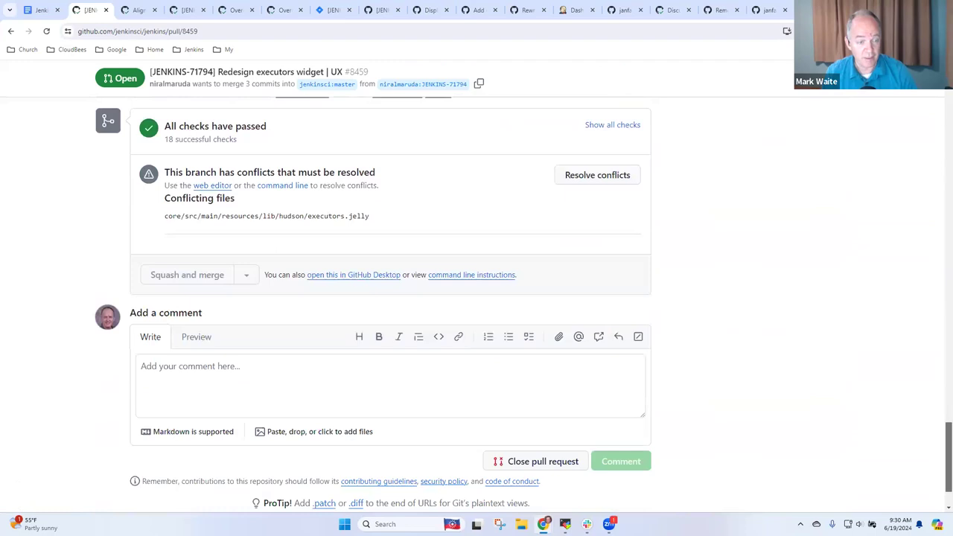
{"action": "mouse_move", "coordinate": [585, 192]}
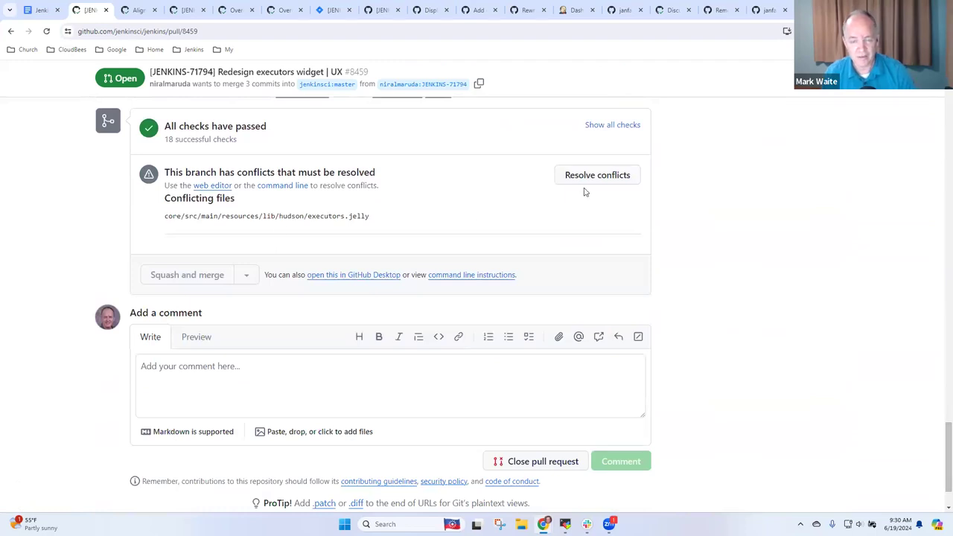
{"action": "left_click", "coordinate": [595, 174]}
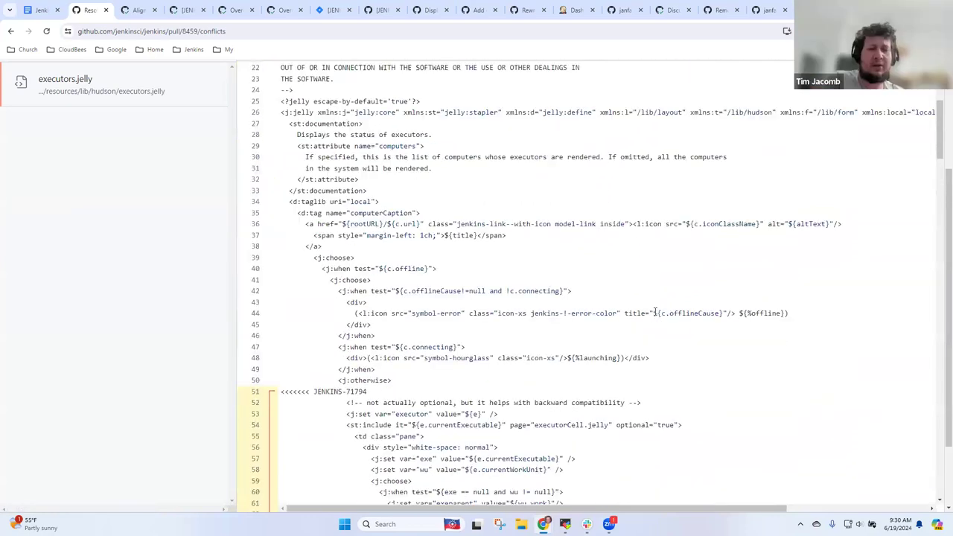
{"action": "scroll", "scroll_direction": "down", "scroll_amount": 3}
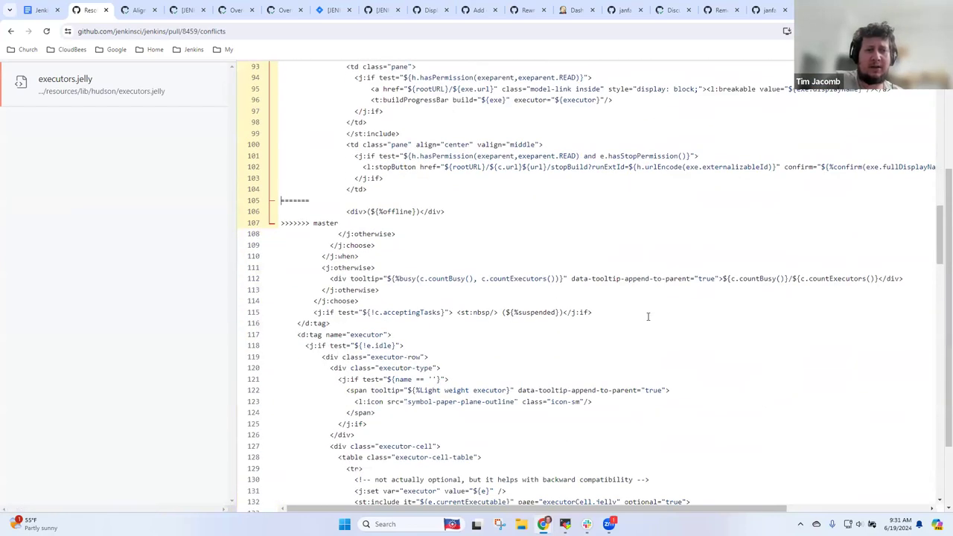
{"action": "mouse_move", "coordinate": [454, 217]}
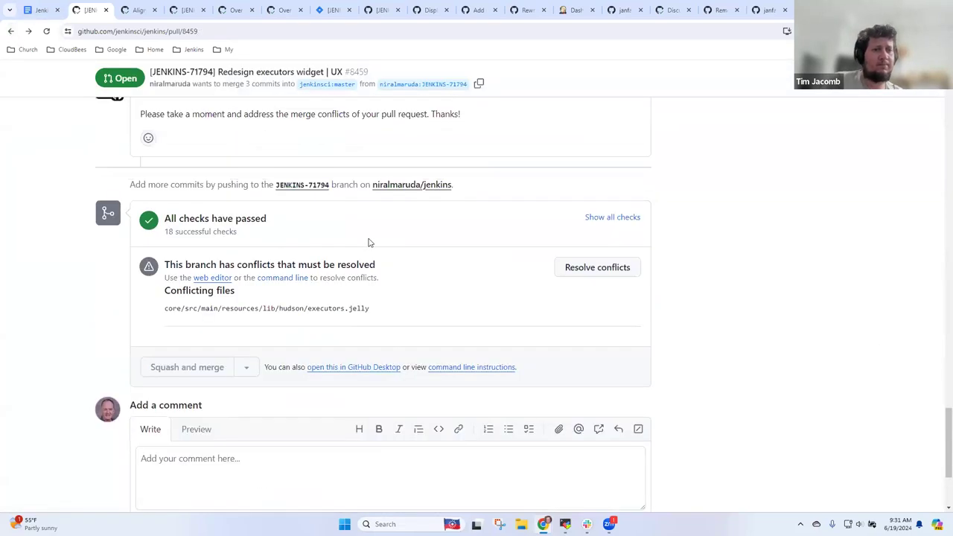
{"action": "scroll", "scroll_direction": "down", "scroll_amount": 3}
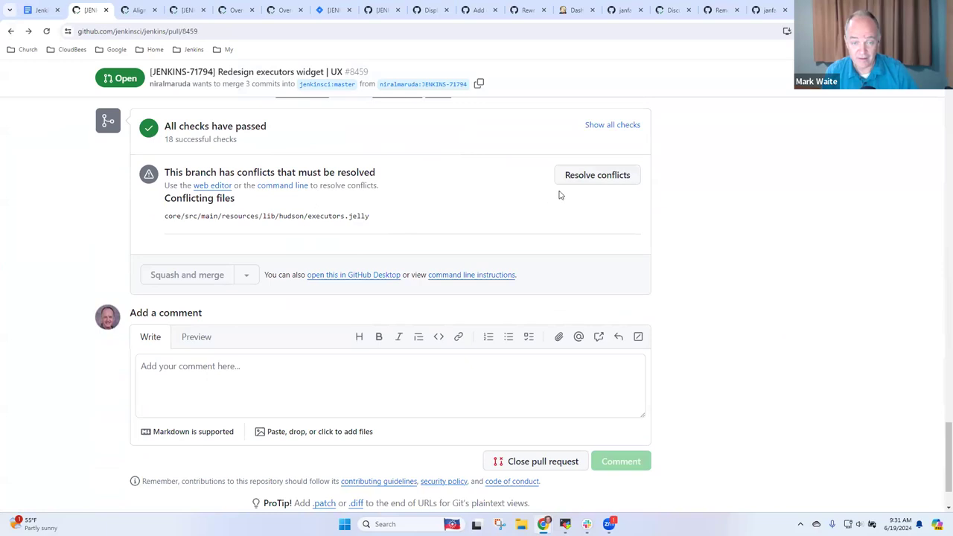
{"action": "left_click", "coordinate": [597, 174]}
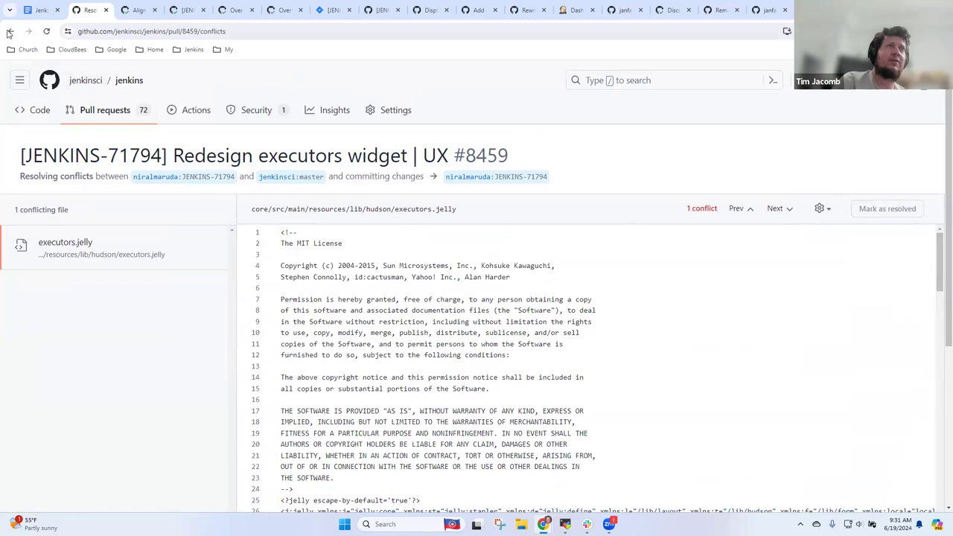
{"action": "left_click", "coordinate": [11, 31]}
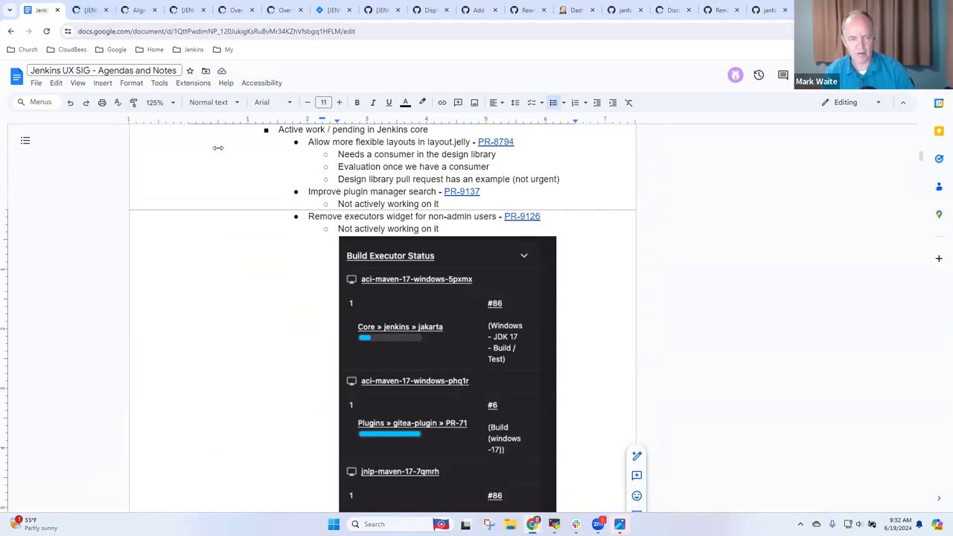
View the agenda's Build Executor Status screenshot, then return to PR #8459
{"action": "scroll", "scroll_direction": "down", "scroll_amount": 3}
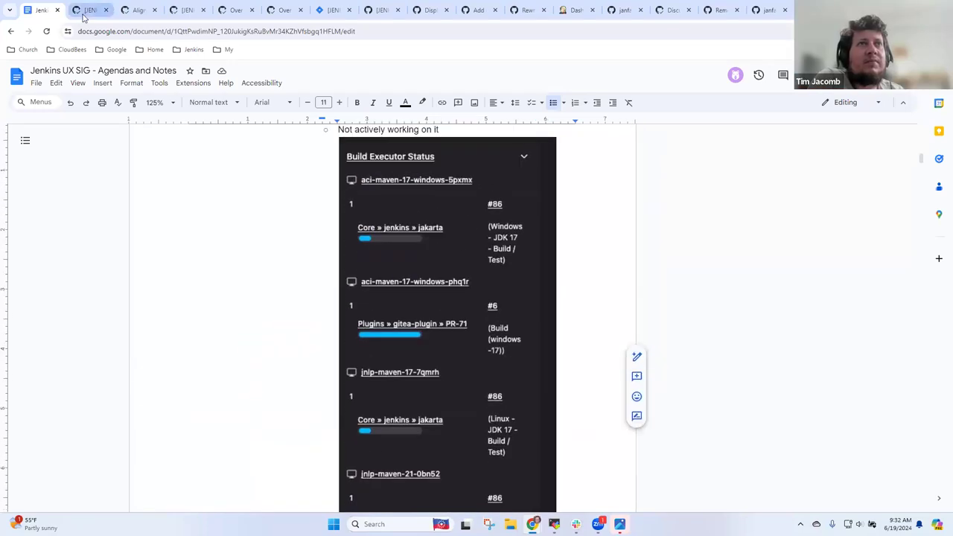
{"action": "left_click", "coordinate": [90, 12]}
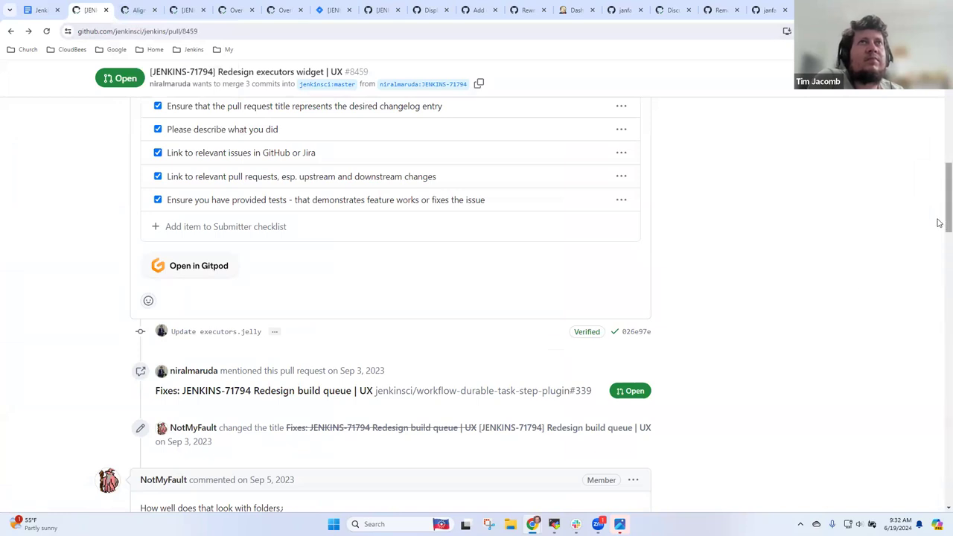
From PR #8459's sidebar label, list the open jenkins pull requests labelled web-ui
{"action": "scroll", "scroll_direction": "up", "scroll_amount": 3}
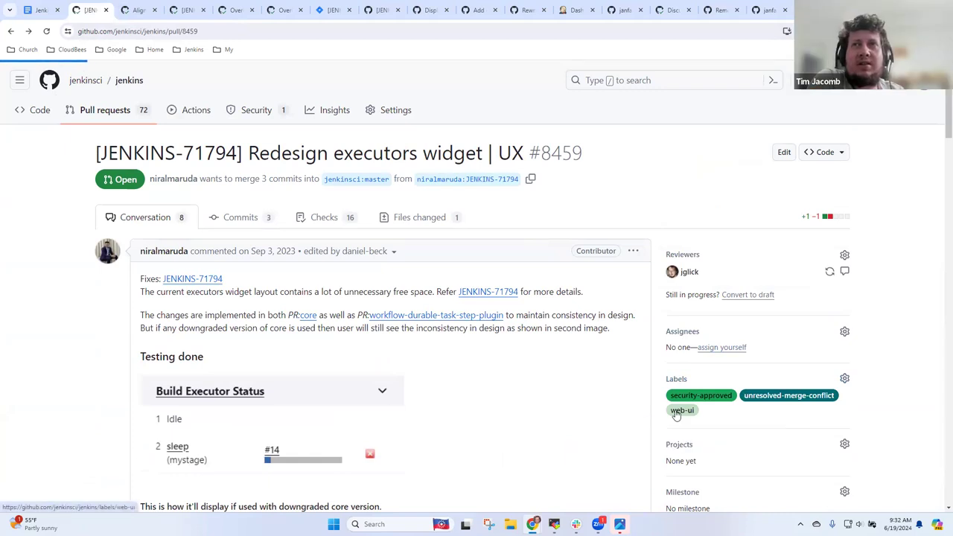
{"action": "left_click", "coordinate": [682, 411]}
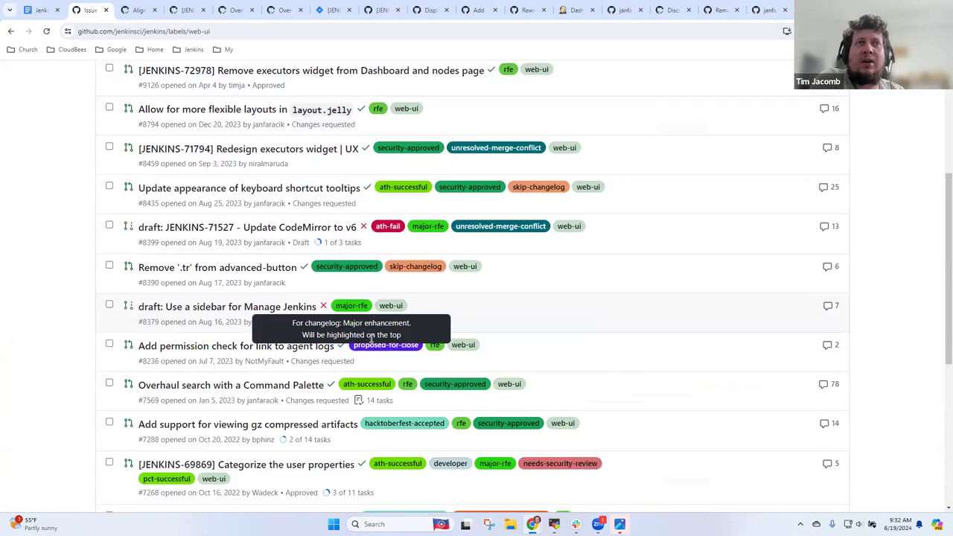
{"action": "scroll", "scroll_direction": "down", "scroll_amount": 3}
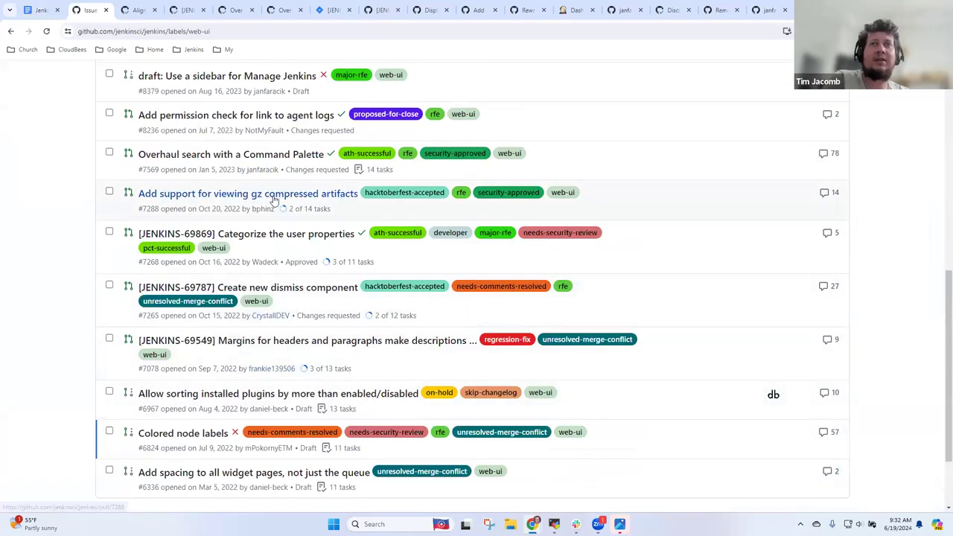
{"action": "mouse_move", "coordinate": [274, 196]}
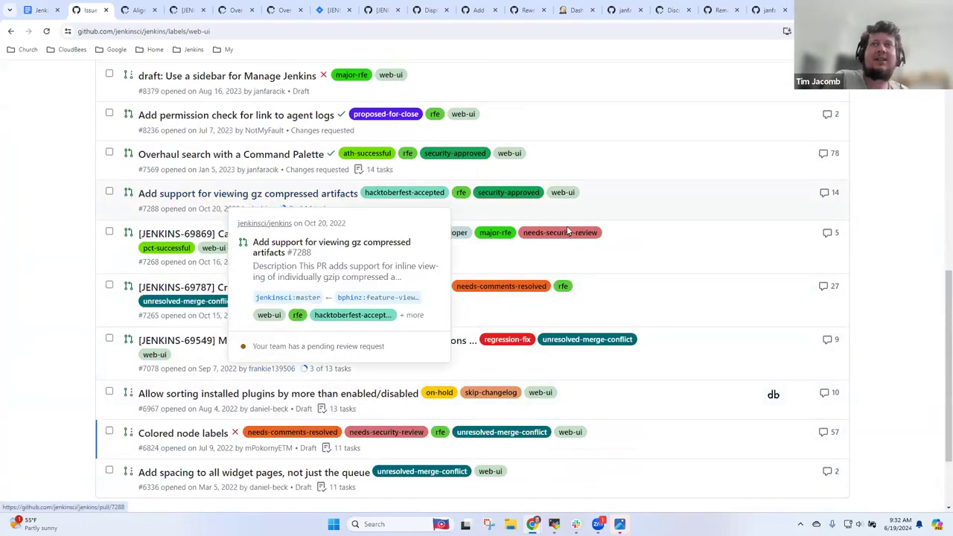
{"action": "mouse_move", "coordinate": [696, 249]}
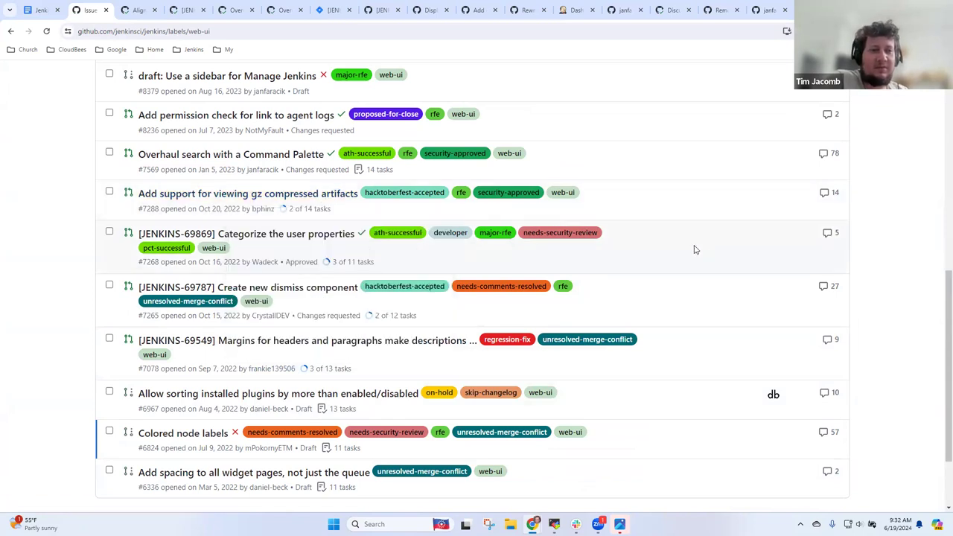
{"action": "mouse_move", "coordinate": [274, 193]}
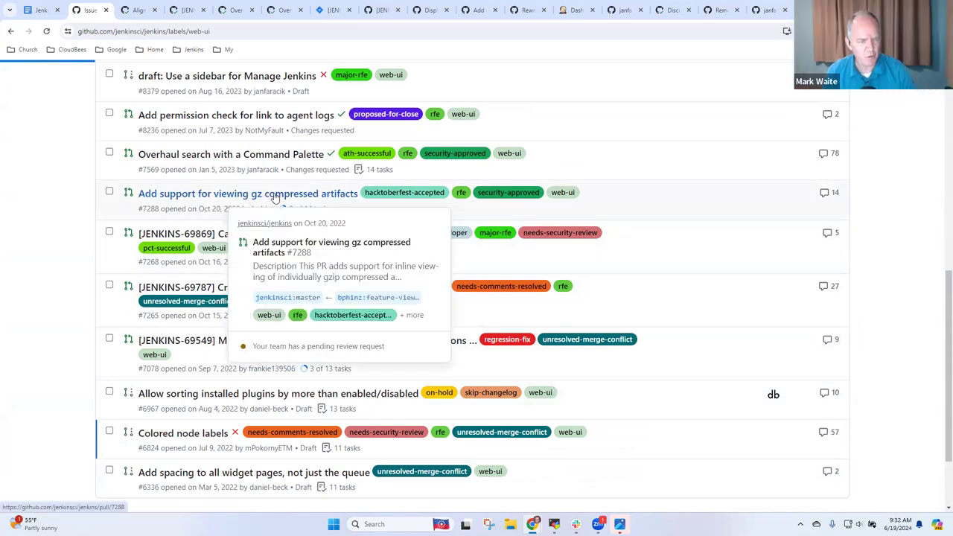
{"action": "left_click", "coordinate": [247, 194]}
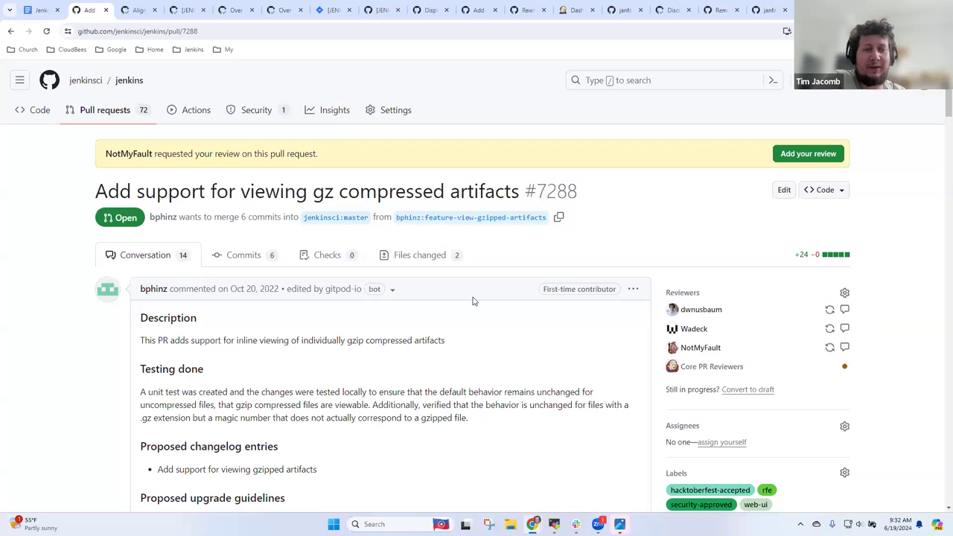
{"action": "mouse_move", "coordinate": [911, 203]}
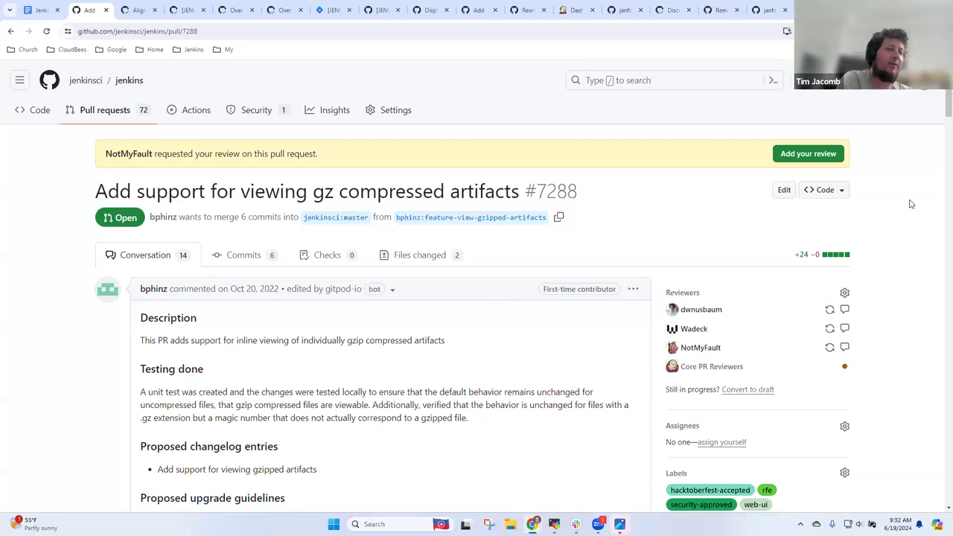
{"action": "mouse_move", "coordinate": [938, 101]}
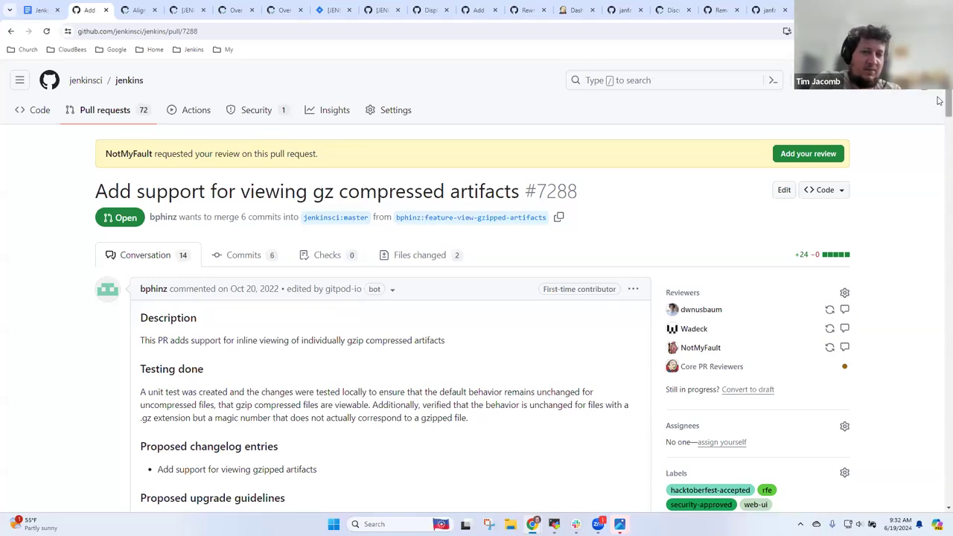
{"action": "scroll", "scroll_direction": "down", "scroll_amount": 3}
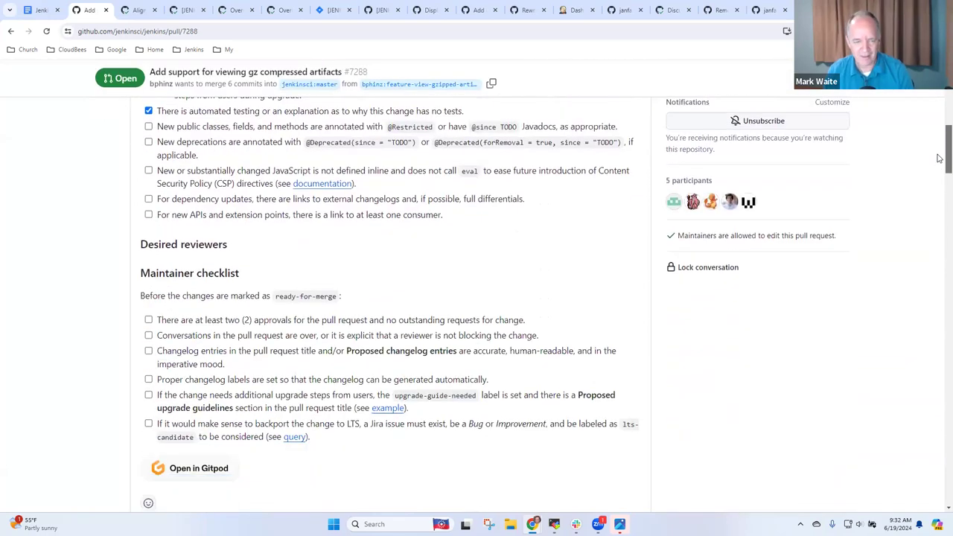
{"action": "scroll", "scroll_direction": "down", "scroll_amount": 3}
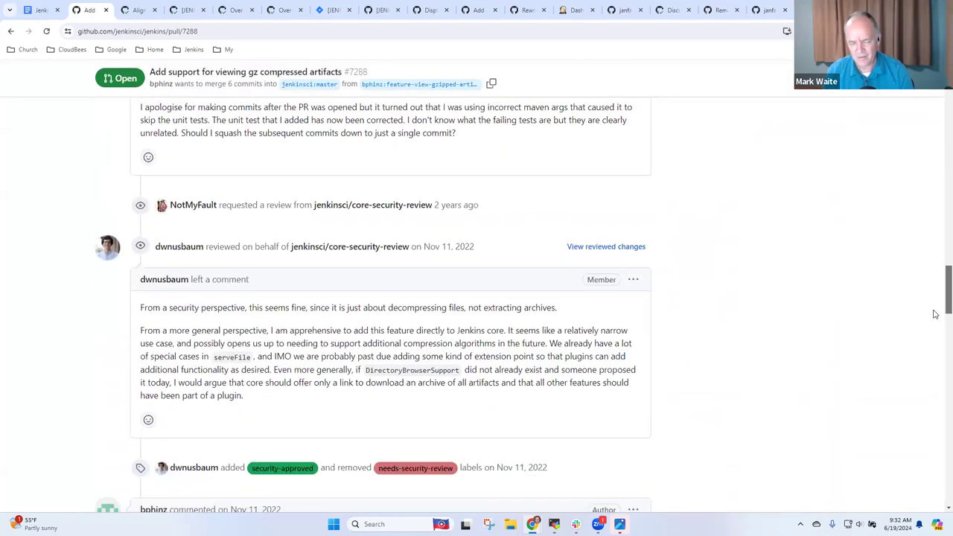
{"action": "scroll", "scroll_direction": "down", "scroll_amount": 3}
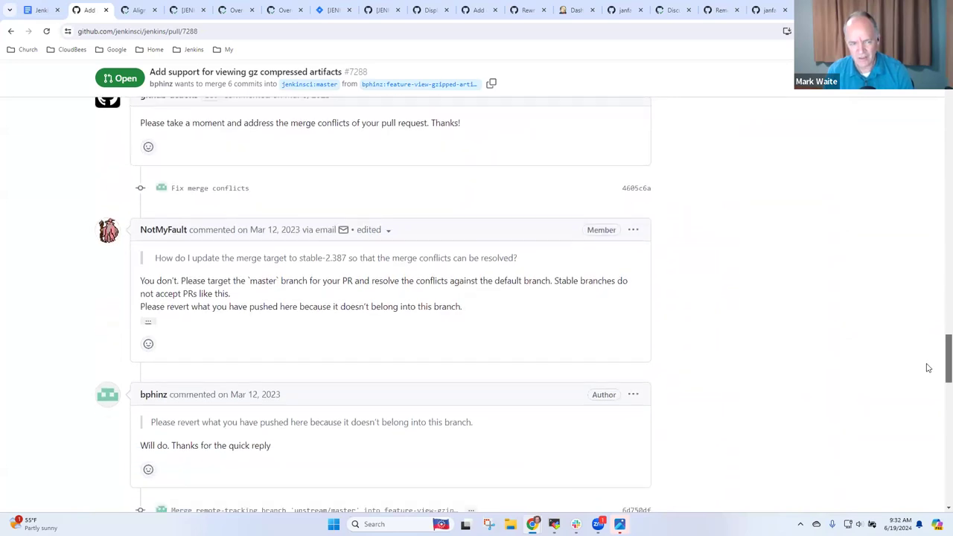
{"action": "scroll", "scroll_direction": "down", "scroll_amount": 3}
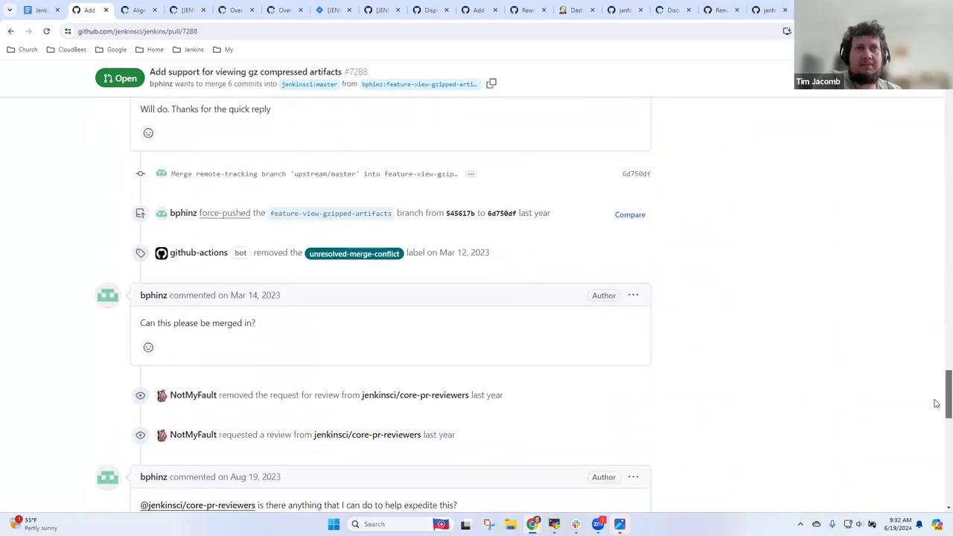
{"action": "scroll", "scroll_direction": "down", "scroll_amount": 3}
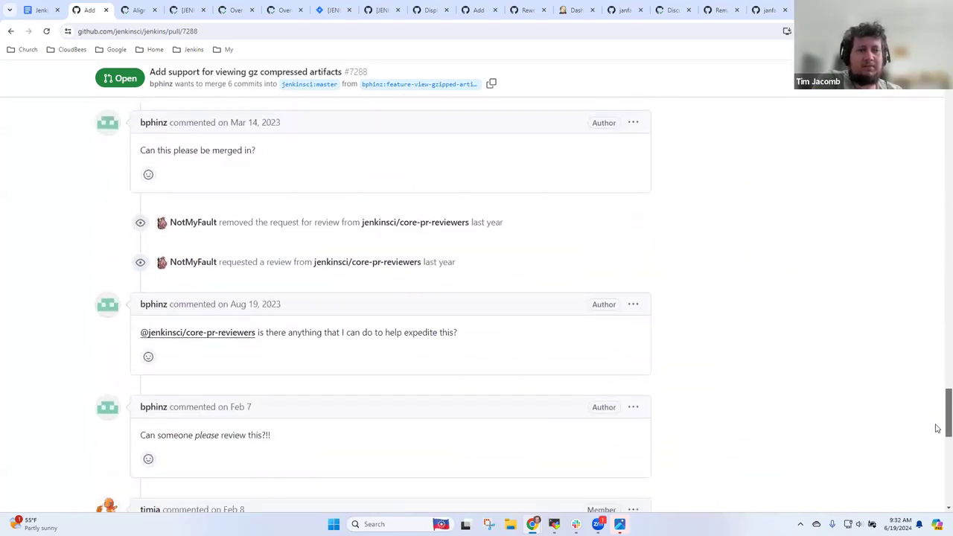
{"action": "scroll", "scroll_direction": "down", "scroll_amount": 3}
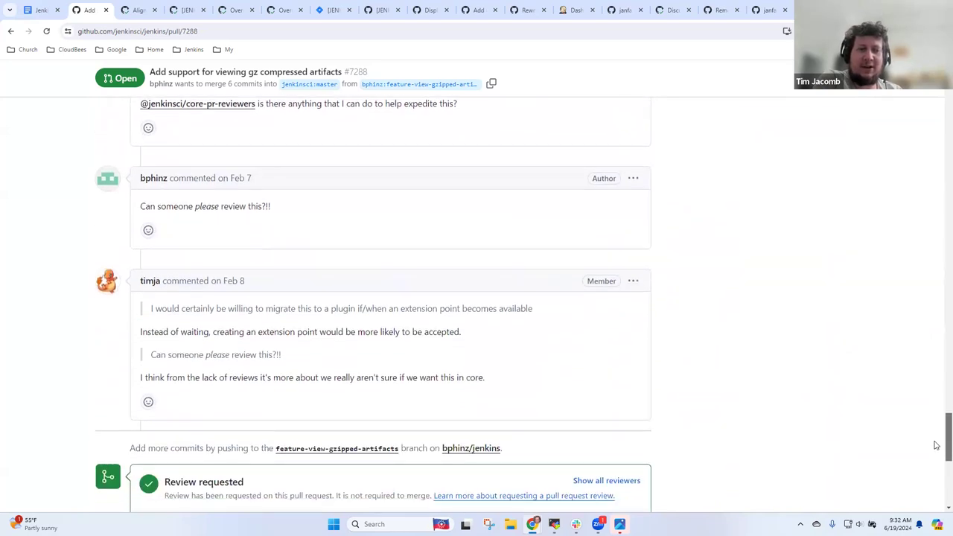
{"action": "scroll", "scroll_direction": "down", "scroll_amount": 3}
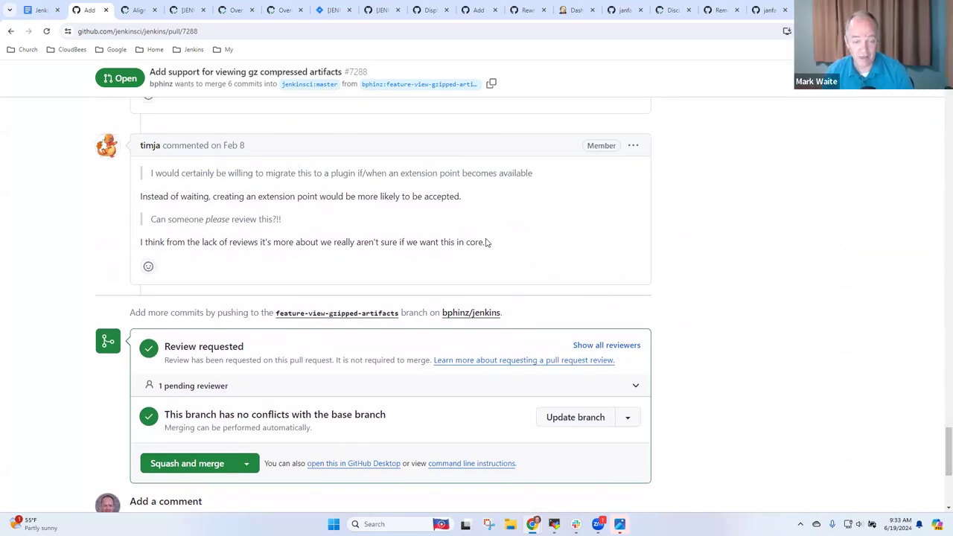
{"action": "triple_click", "coordinate": [312, 241]}
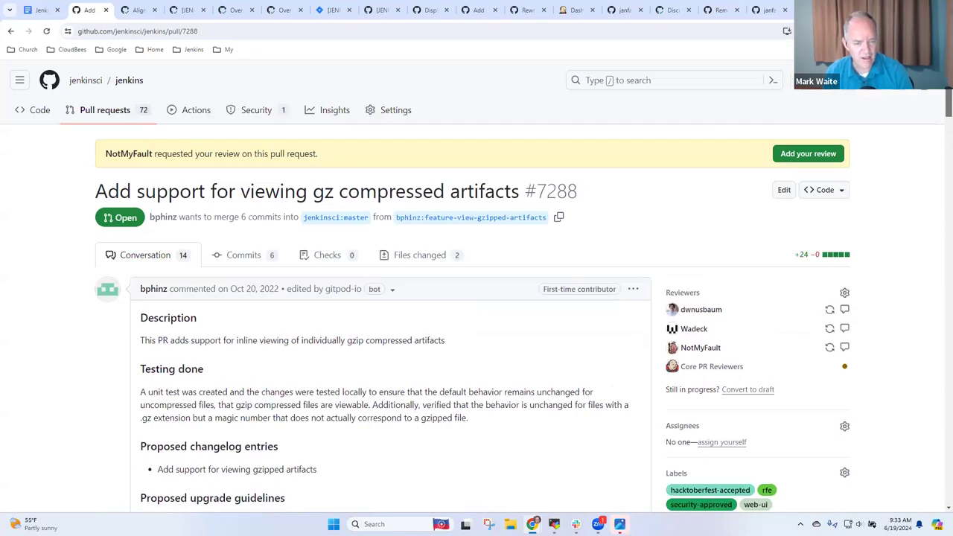
{"action": "scroll", "scroll_direction": "down", "scroll_amount": 3}
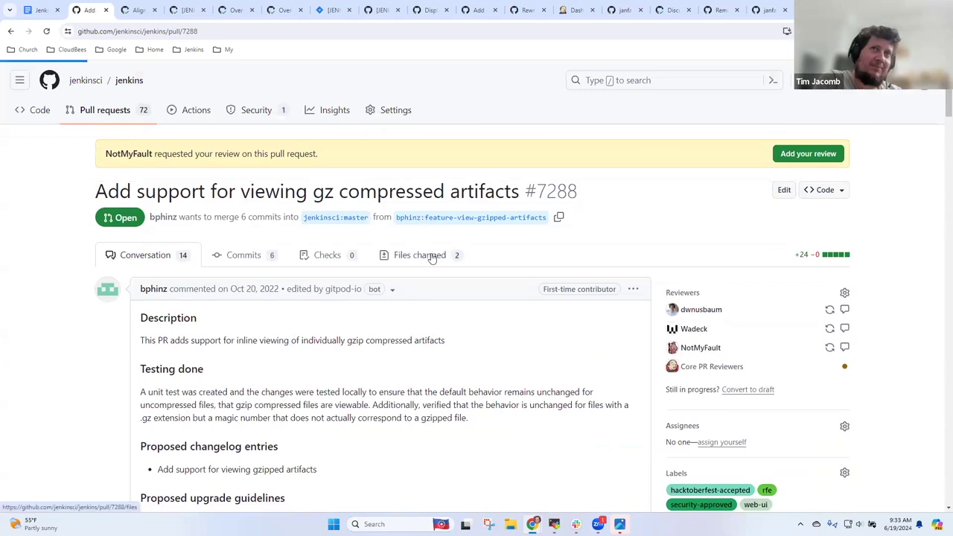
Review the Files changed diff of PR #7288, covering gzip detection and the gzipped-artifact test
{"action": "left_click", "coordinate": [417, 254]}
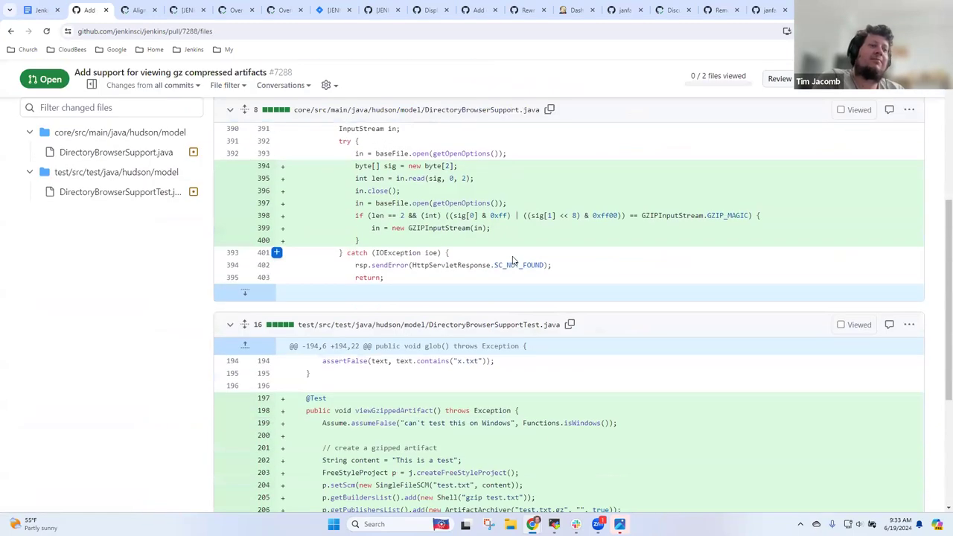
{"action": "scroll", "scroll_direction": "down", "scroll_amount": 3}
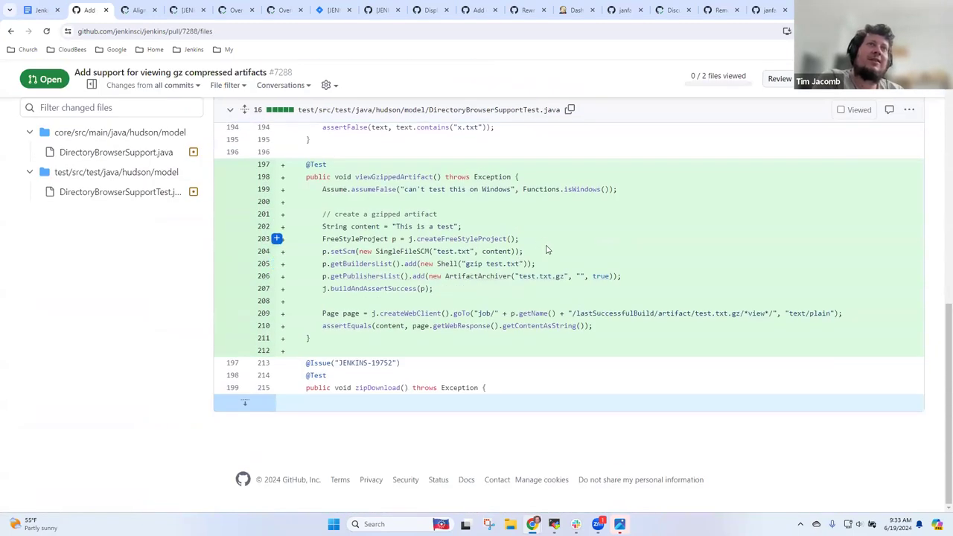
{"action": "scroll", "scroll_direction": "up", "scroll_amount": 3}
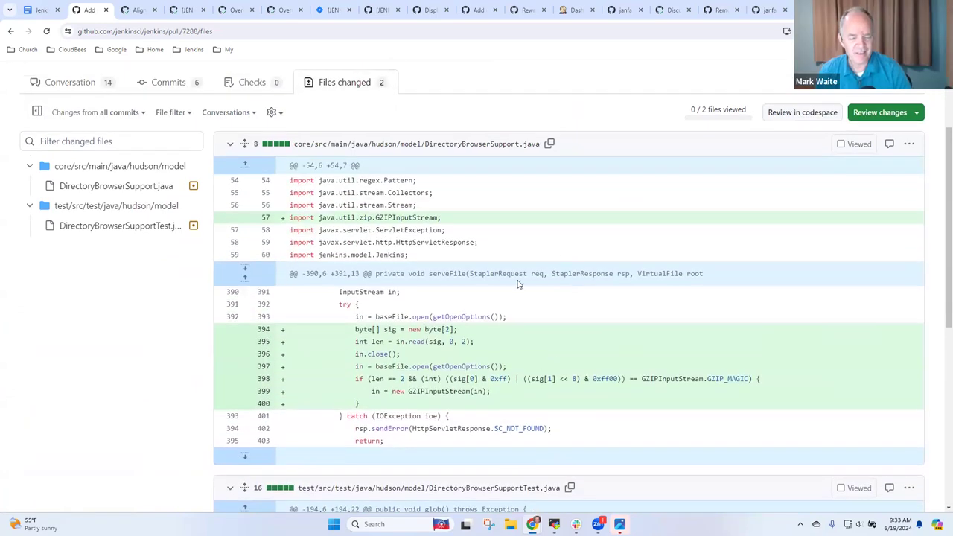
{"action": "scroll", "scroll_direction": "down", "scroll_amount": 3}
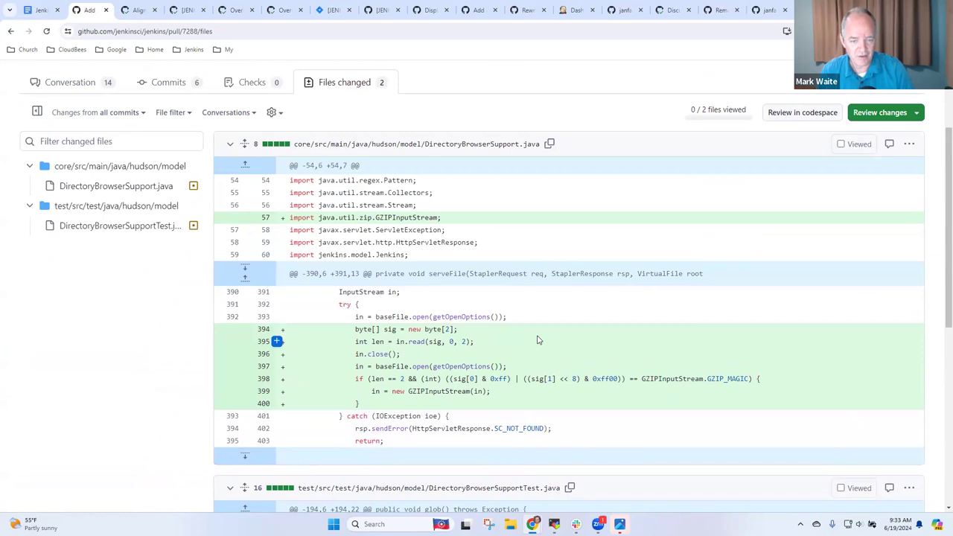
{"action": "mouse_move", "coordinate": [561, 346]}
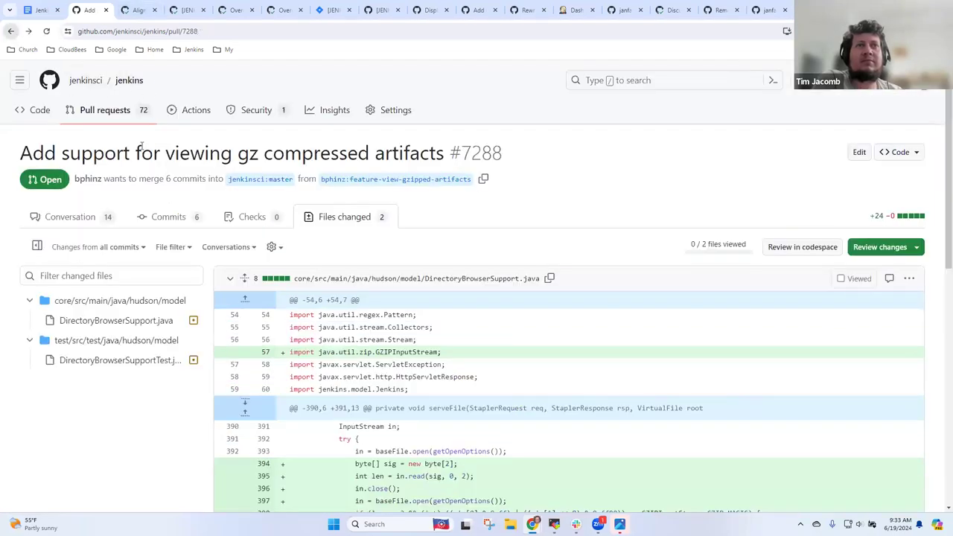
Filter jenkinsci/jenkins pull requests by the web-ui label and scan the list
{"action": "left_click", "coordinate": [70, 216]}
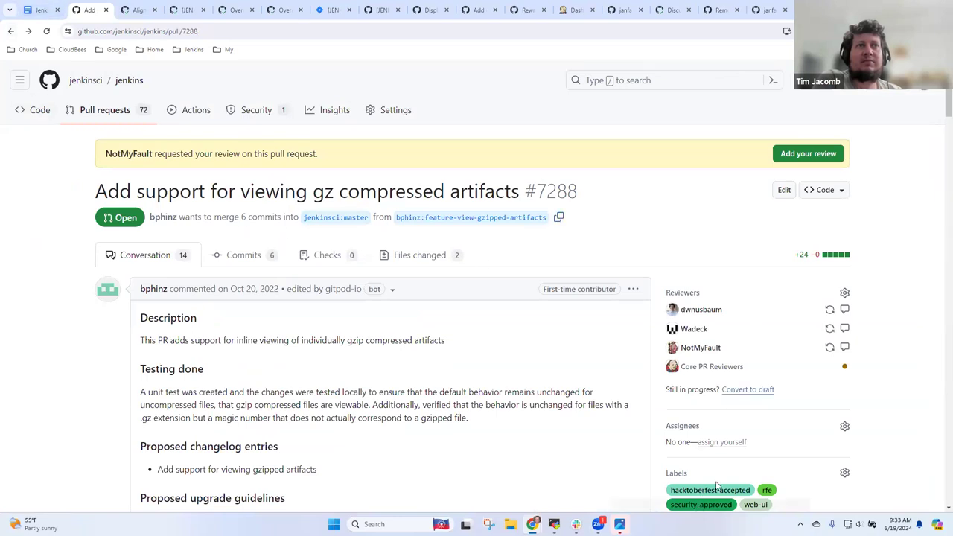
{"action": "scroll", "scroll_direction": "down", "scroll_amount": 3}
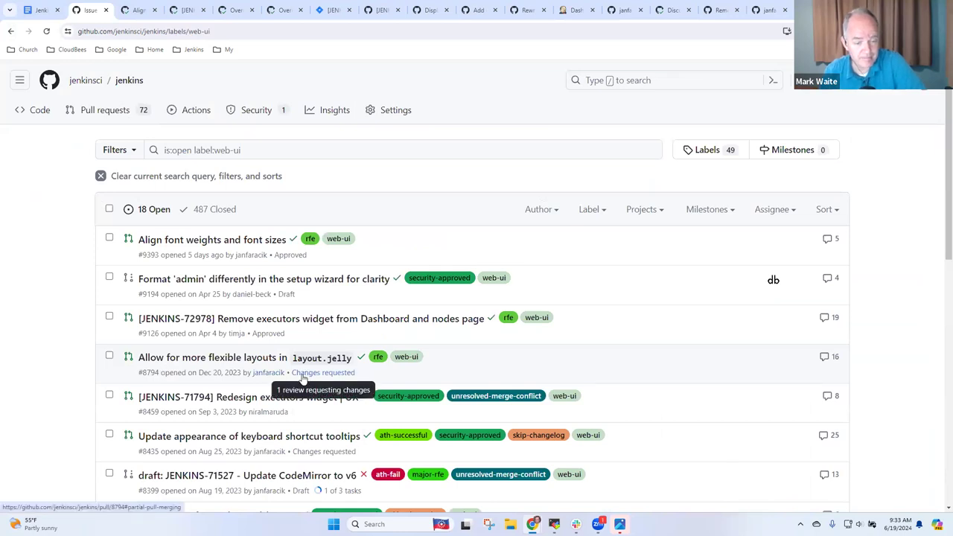
{"action": "scroll", "scroll_direction": "down", "scroll_amount": 3}
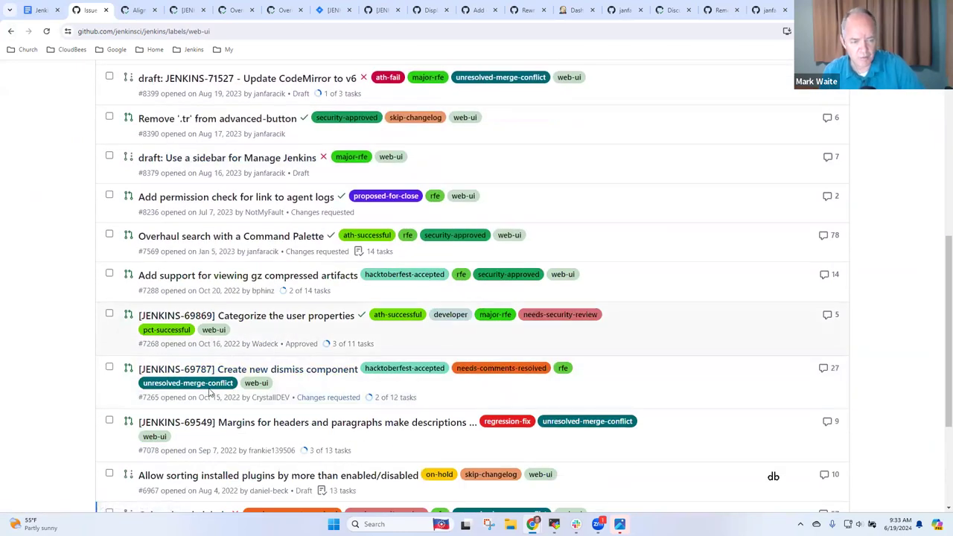
{"action": "scroll", "scroll_direction": "down", "scroll_amount": 3}
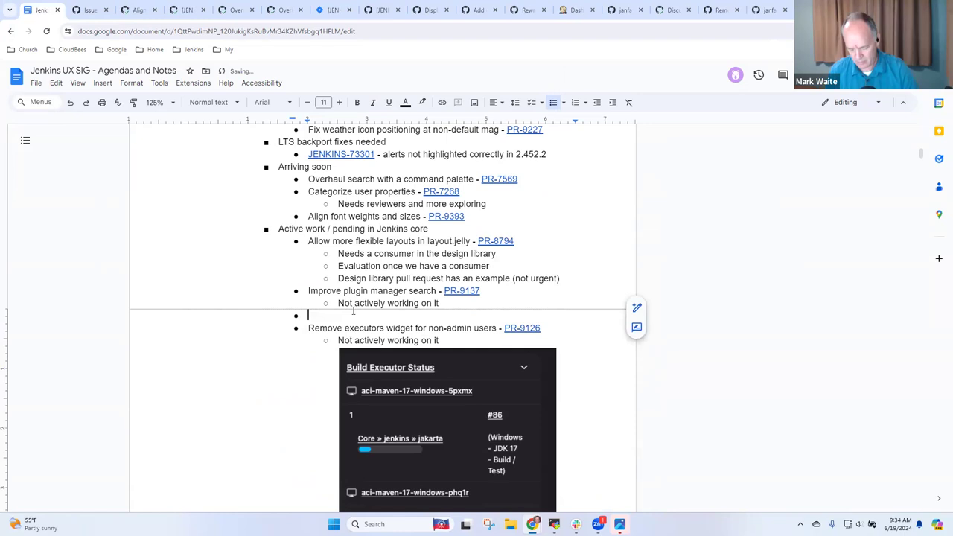
Add the bullet 'View gzip artifacts - PR-7288' under active work in Jenkins core
{"action": "type", "text": "View"}
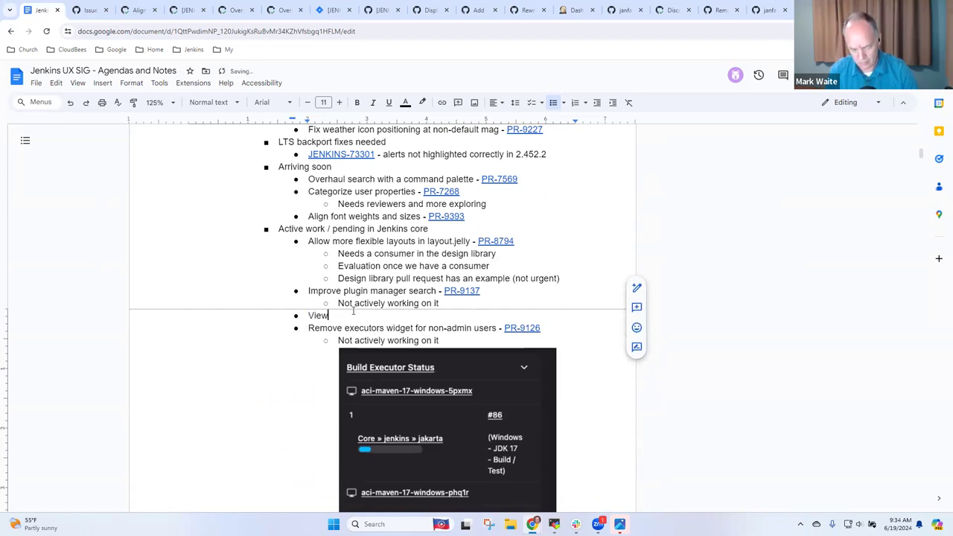
{"action": "type", "text": "gzip aer"}
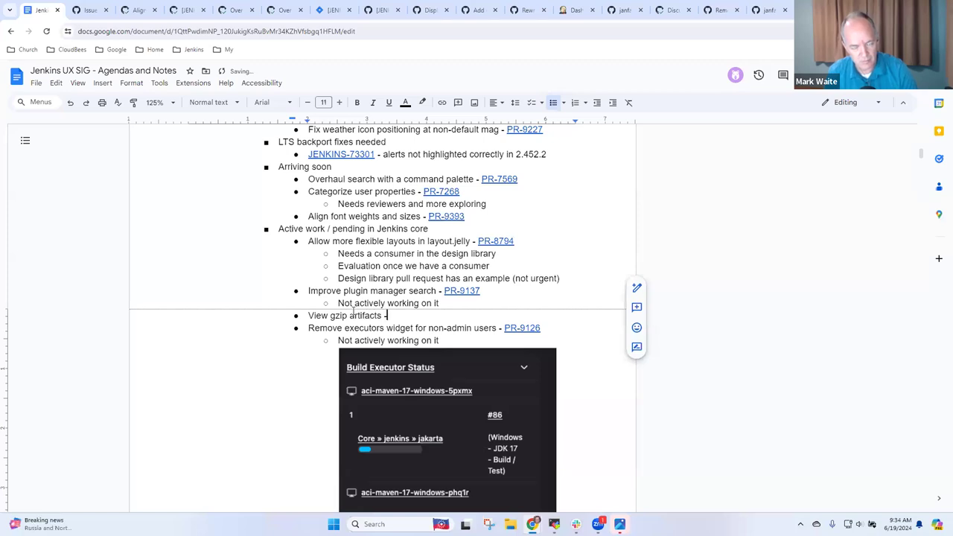
{"action": "type", "text": "PR-x"}
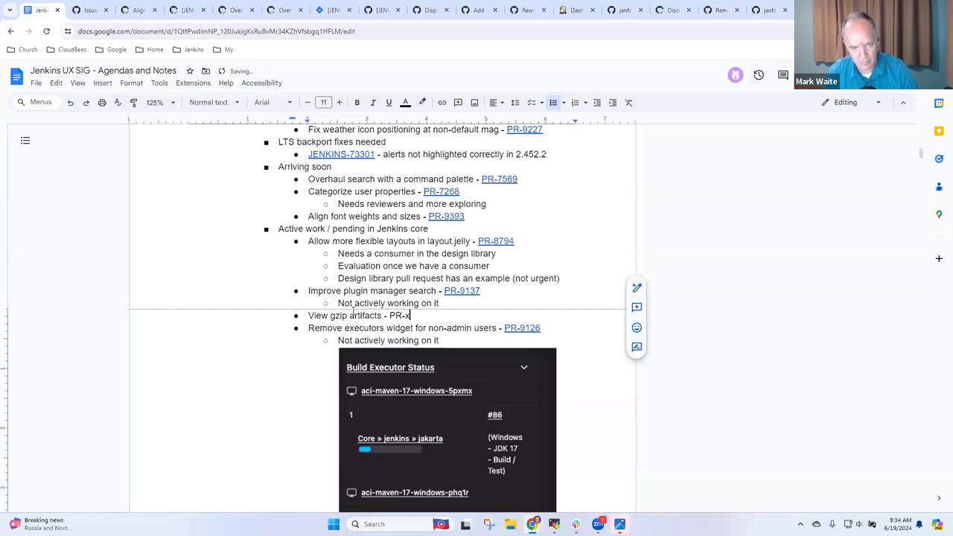
{"action": "type", "text": "xx"}
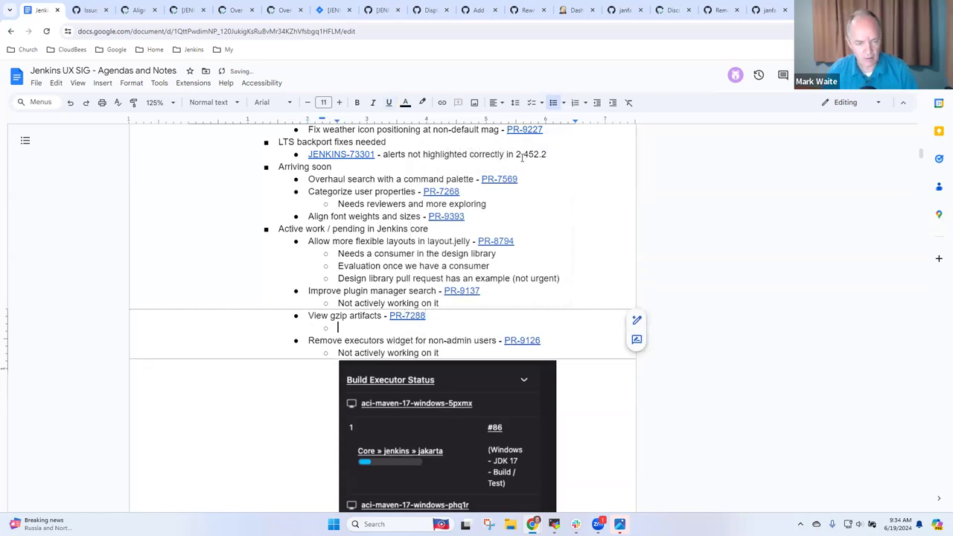
Add the indented note 'Needs review and more discussion' beneath it
{"action": "type", "text": "Needs review"}
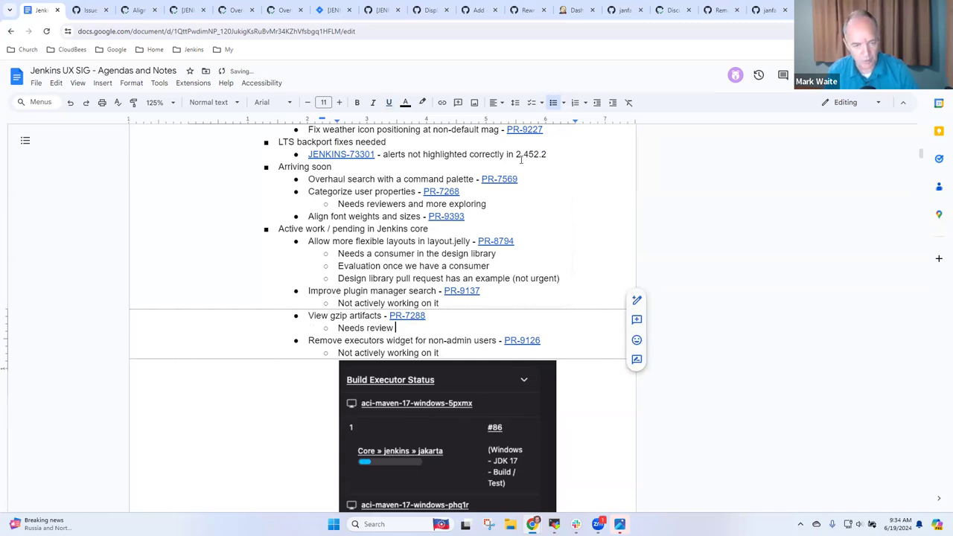
{"action": "type", "text": "and more discus"}
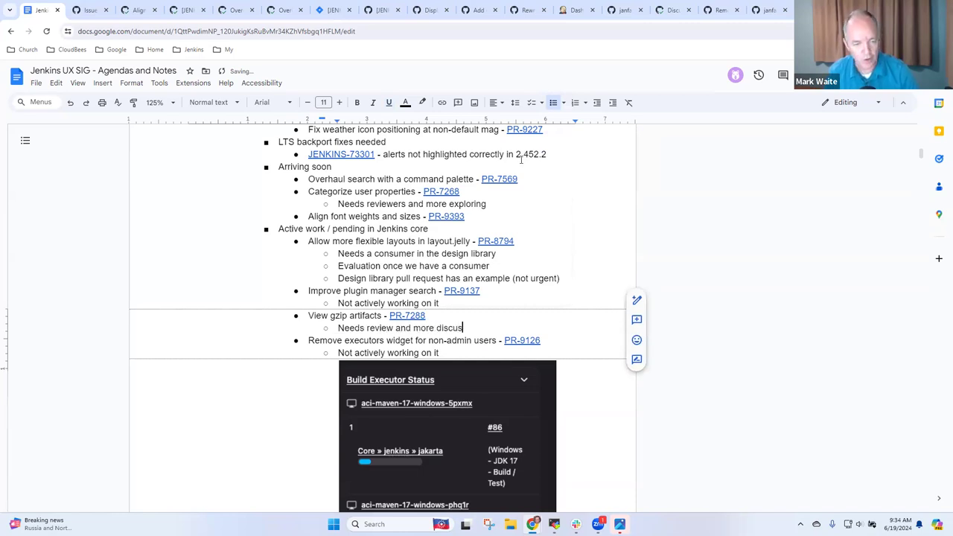
{"action": "type", "text": "sion"}
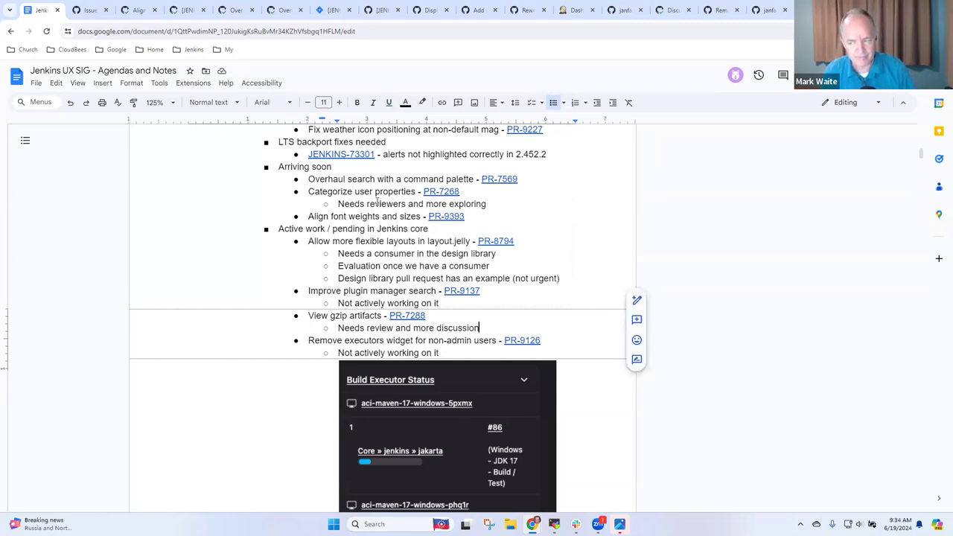
{"action": "scroll", "scroll_direction": "down", "scroll_amount": 3}
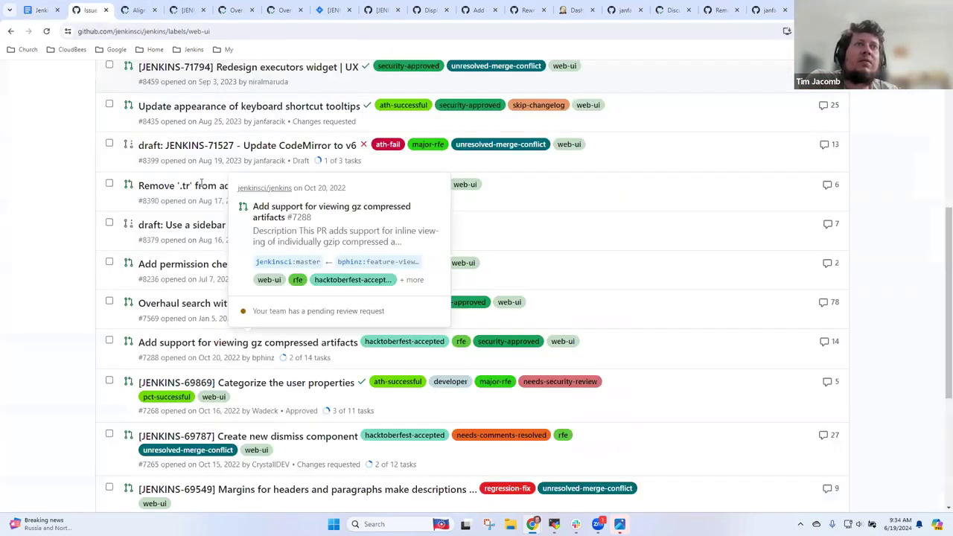
{"action": "mouse_move", "coordinate": [652, 278]}
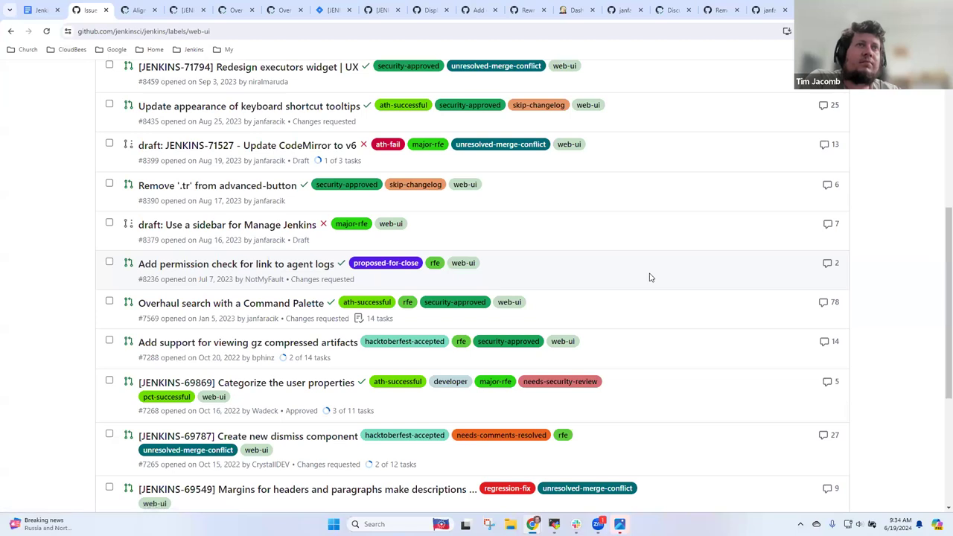
Scroll the web-ui pull request list down to older entries like 'Colored node labels'
{"action": "scroll", "scroll_direction": "down", "scroll_amount": 3}
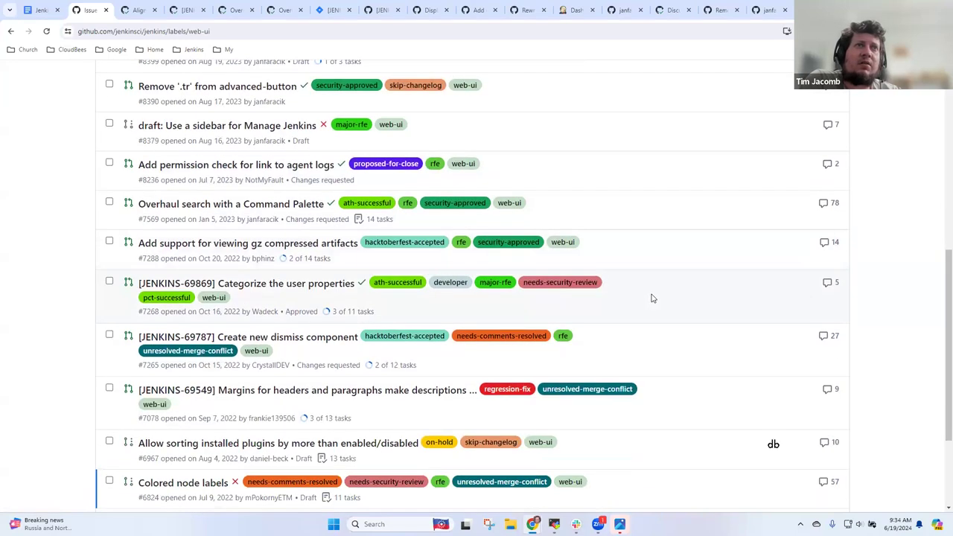
{"action": "scroll", "scroll_direction": "down", "scroll_amount": 3}
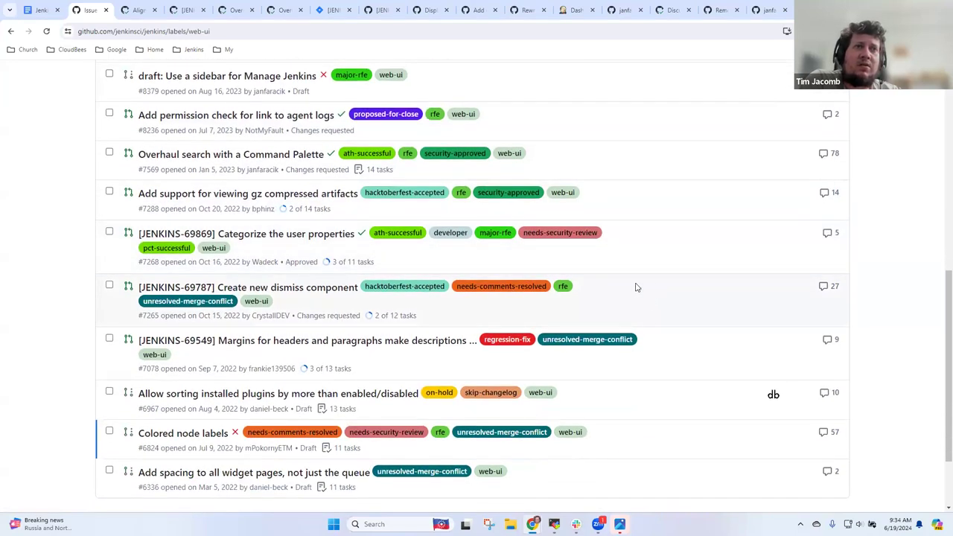
{"action": "mouse_move", "coordinate": [304, 279]}
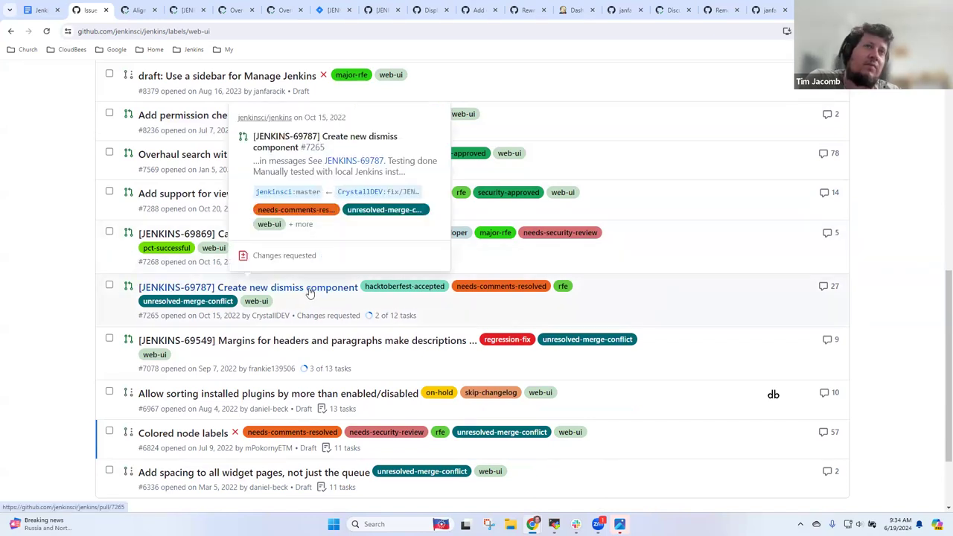
{"action": "mouse_move", "coordinate": [734, 306]}
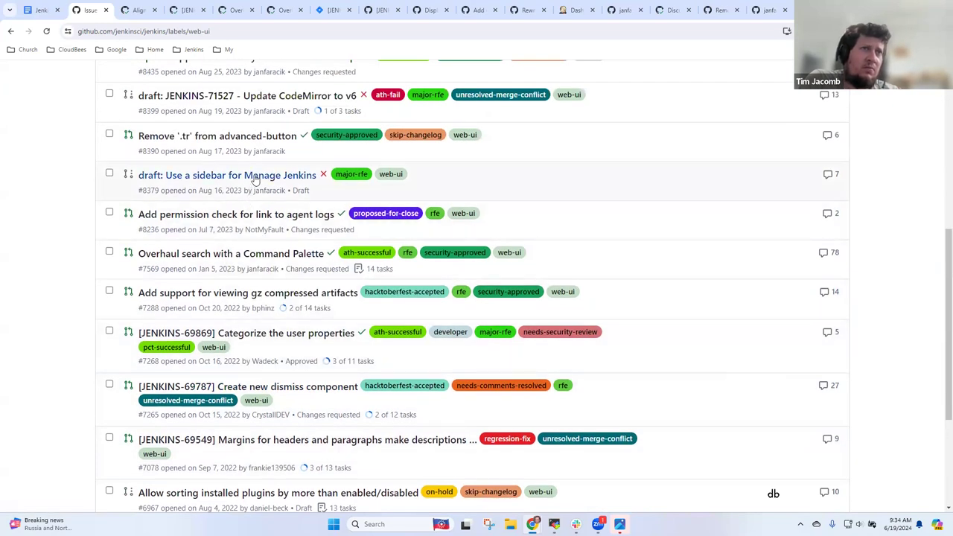
{"action": "mouse_move", "coordinate": [226, 176]}
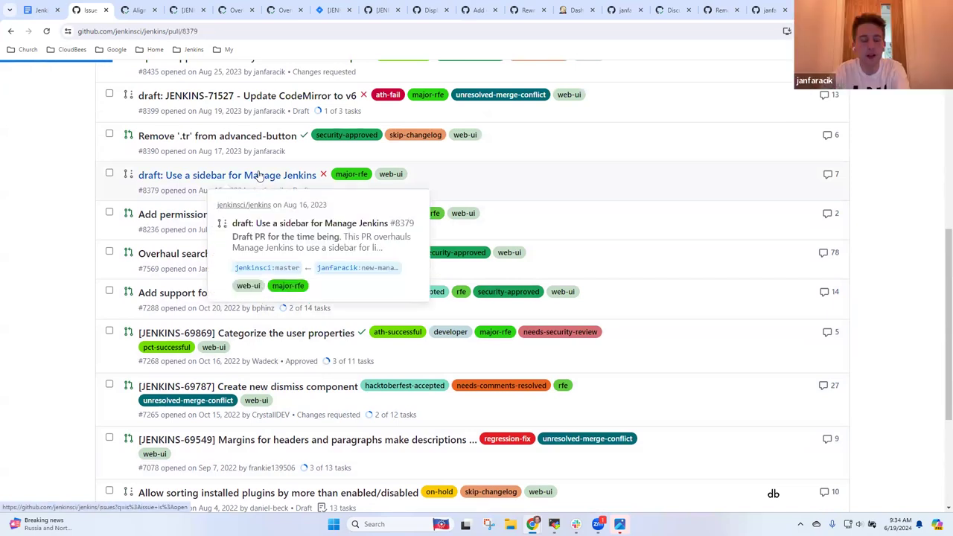
Read draft PR #8379 'Use a sidebar for Manage Jenkins' with its screenshots
{"action": "left_click", "coordinate": [227, 175]}
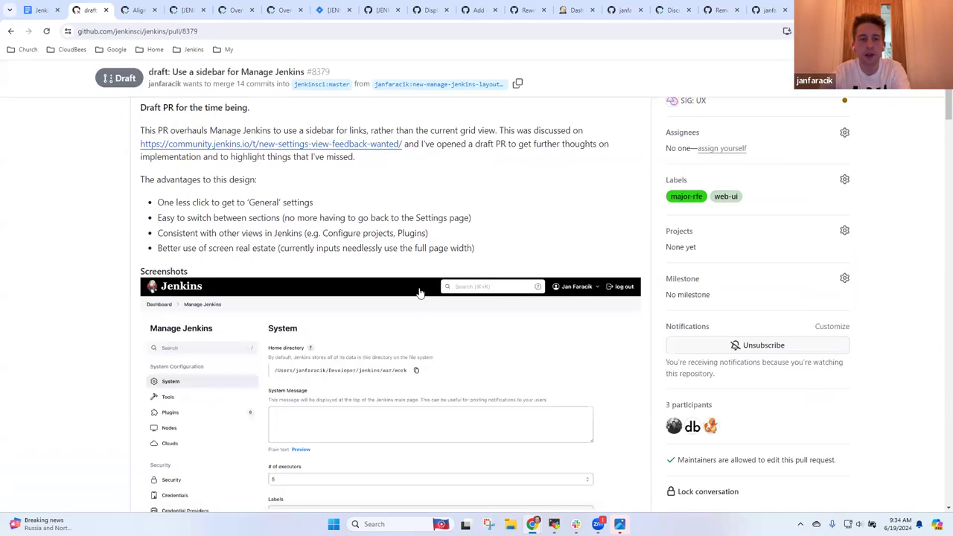
{"action": "scroll", "scroll_direction": "down", "scroll_amount": 3}
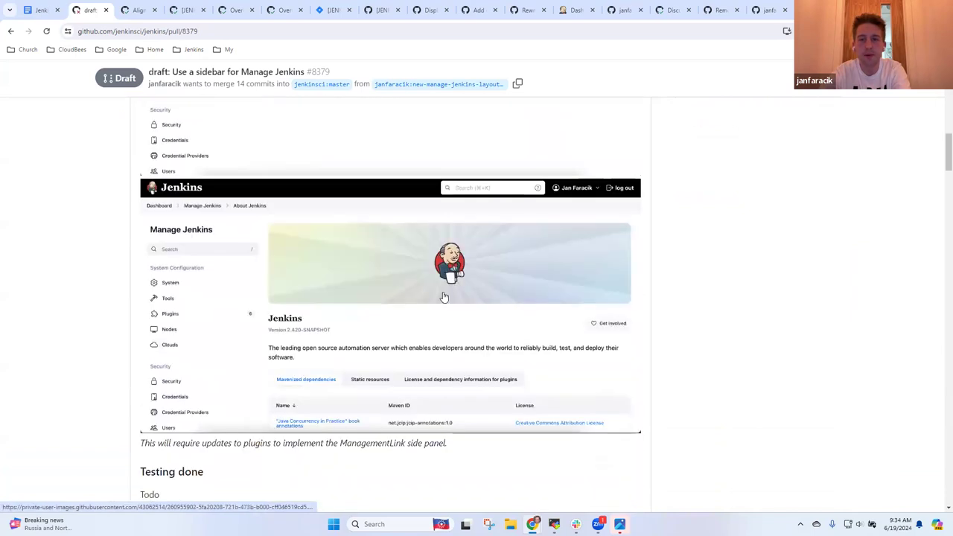
{"action": "scroll", "scroll_direction": "down", "scroll_amount": 3}
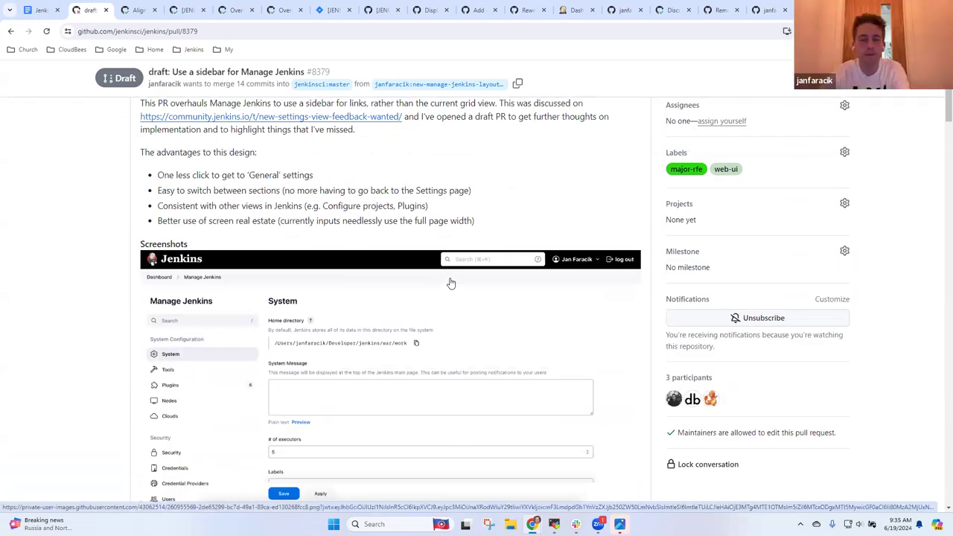
{"action": "scroll", "scroll_direction": "down", "scroll_amount": 3}
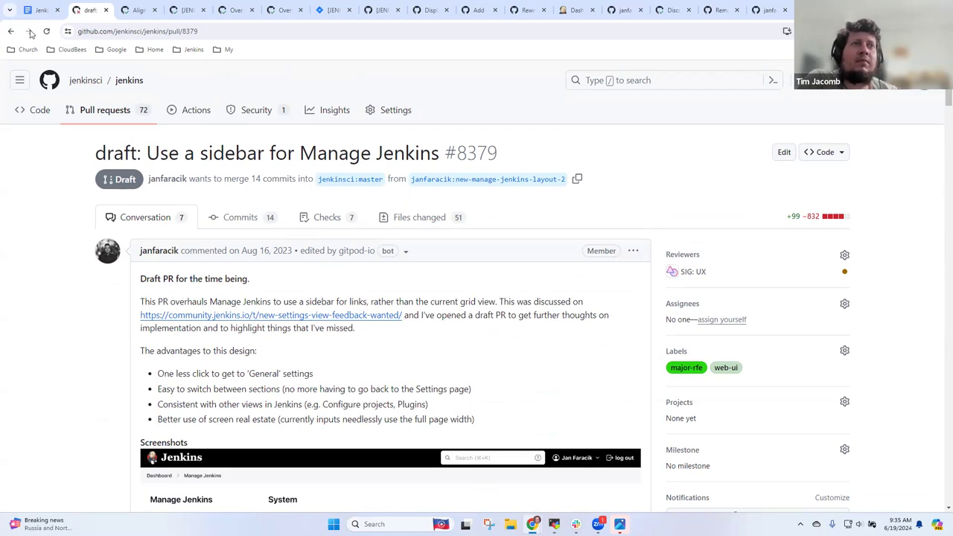
{"action": "mouse_move", "coordinate": [718, 368]}
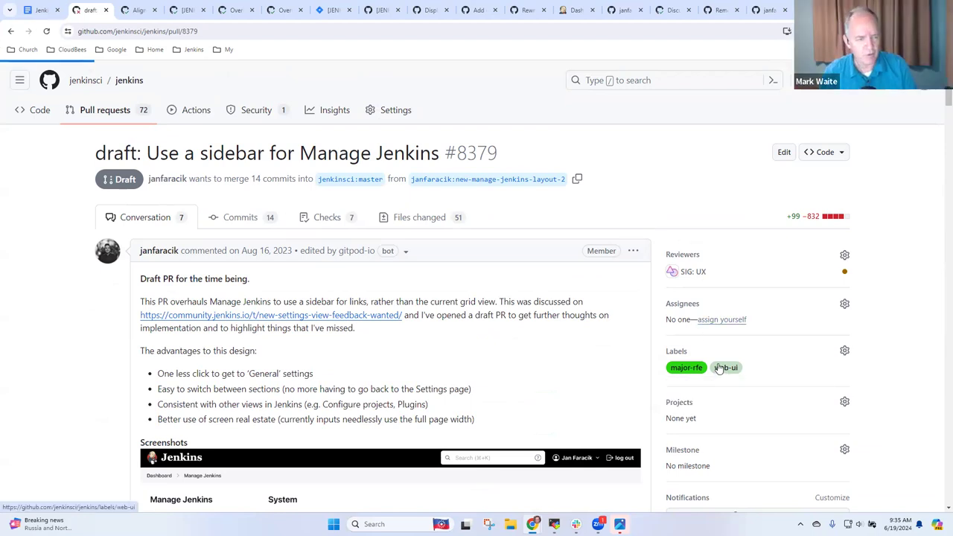
List the 18 open web-ui labelled pull requests and scroll to the last entries
{"action": "left_click", "coordinate": [726, 368]}
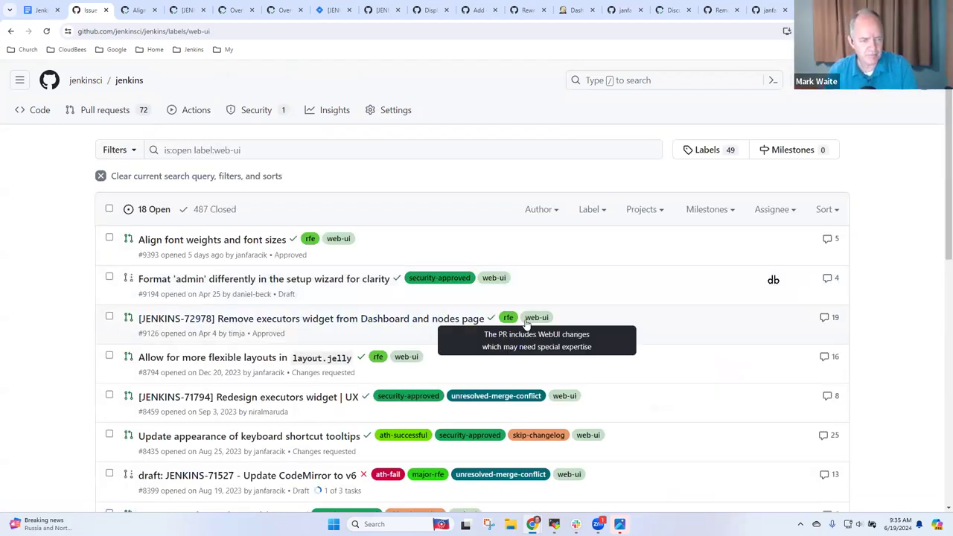
{"action": "mouse_move", "coordinate": [566, 216]}
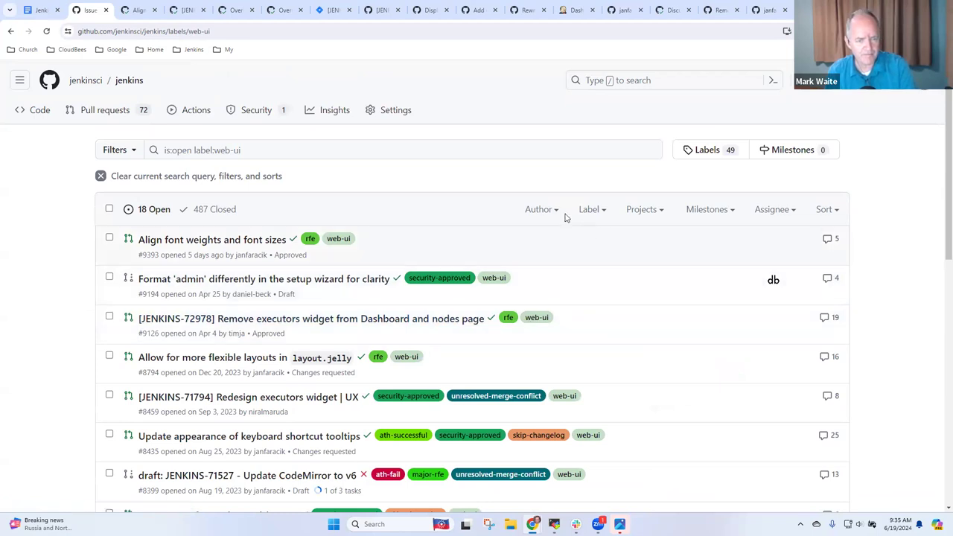
{"action": "scroll", "scroll_direction": "down", "scroll_amount": 3}
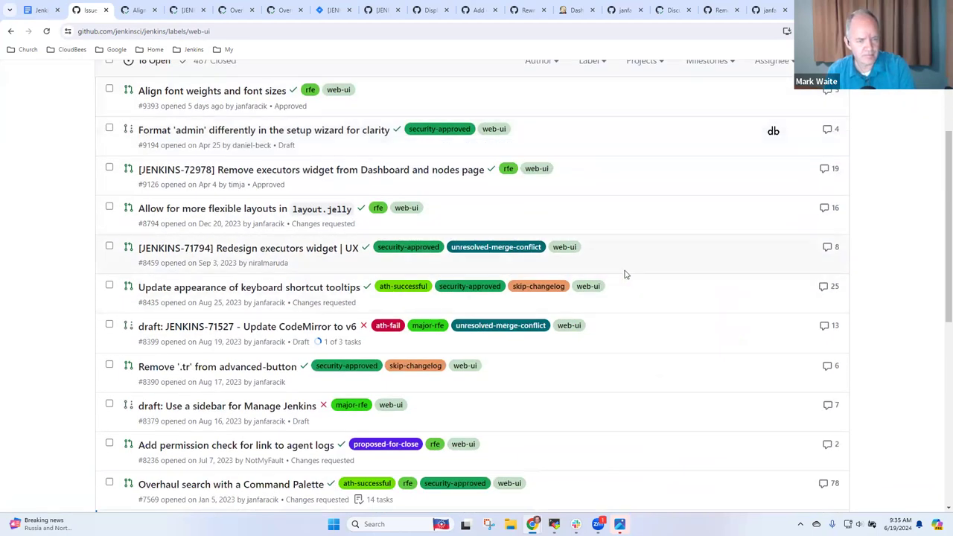
{"action": "scroll", "scroll_direction": "down", "scroll_amount": 3}
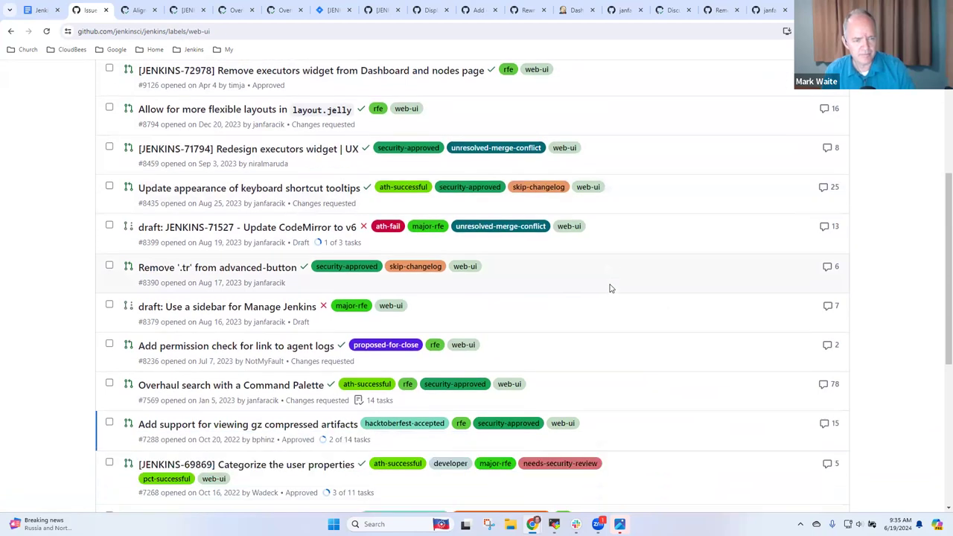
{"action": "scroll", "scroll_direction": "down", "scroll_amount": 3}
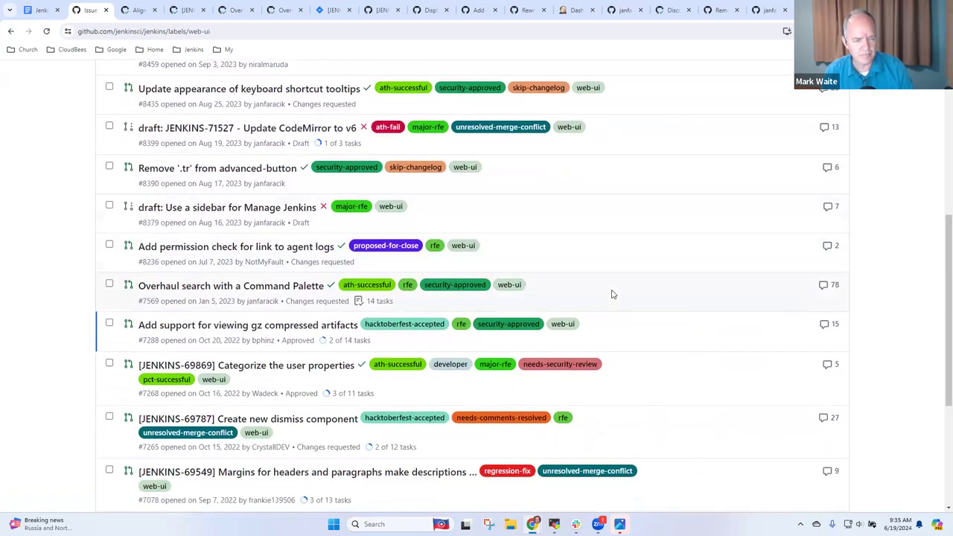
{"action": "scroll", "scroll_direction": "down", "scroll_amount": 3}
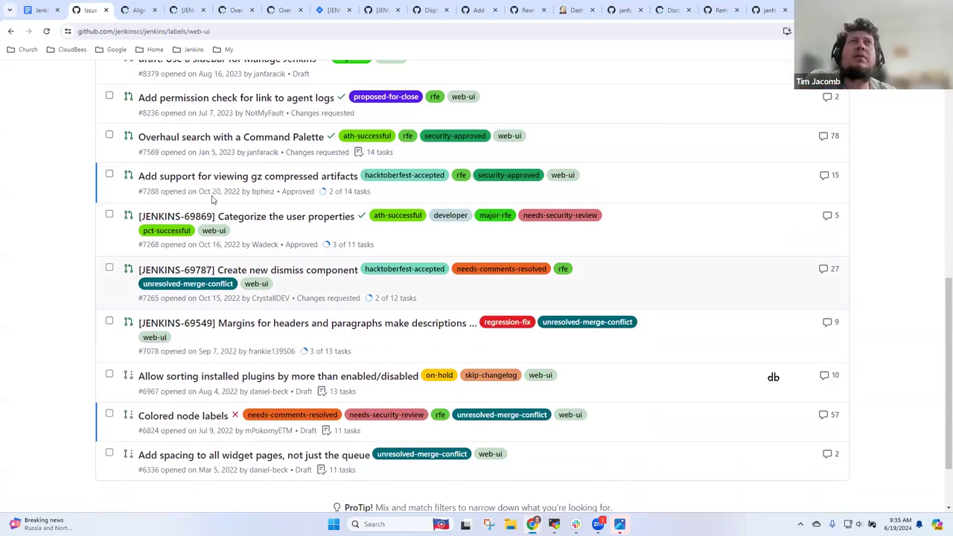
{"action": "mouse_move", "coordinate": [36, 12]}
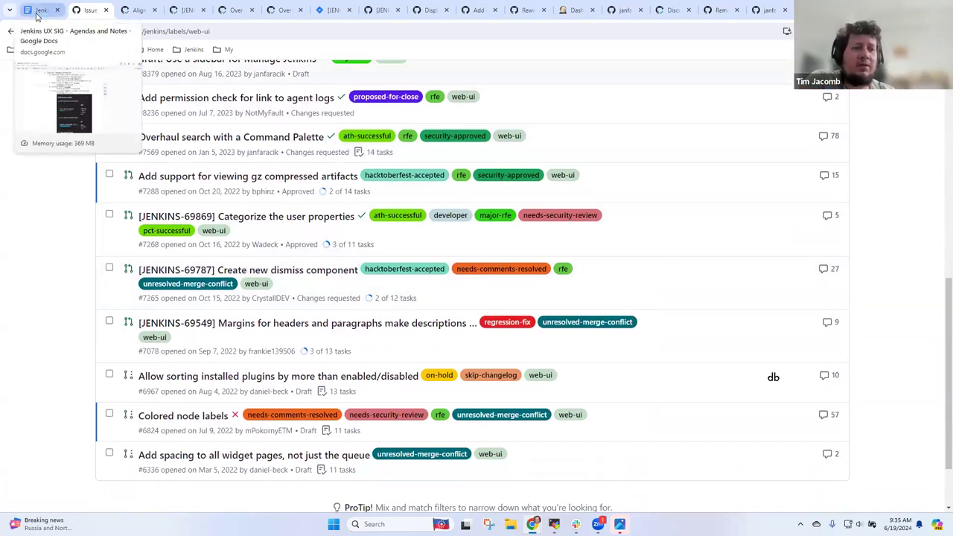
Return to the agenda and locate the 'Active work / pending in Jenkins core' heading
{"action": "left_click", "coordinate": [41, 10]}
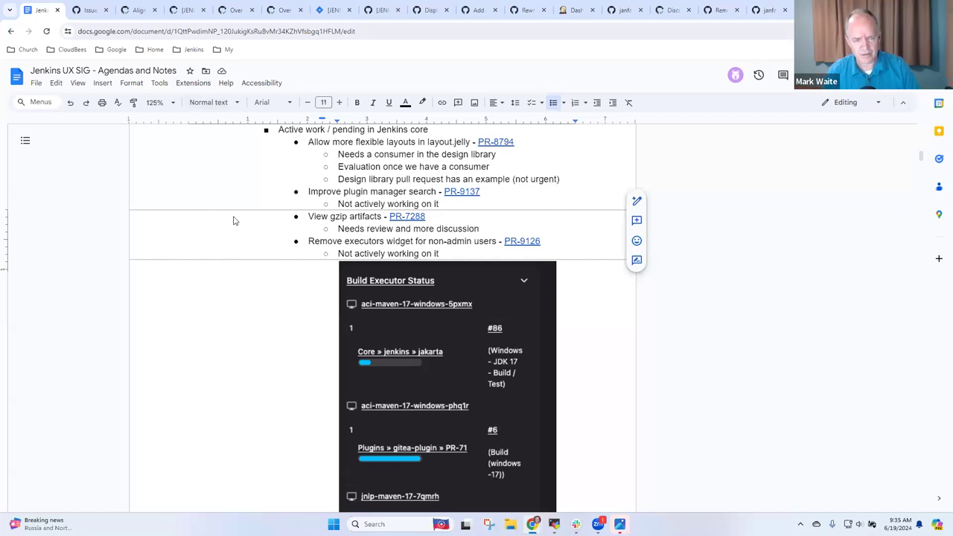
{"action": "scroll", "scroll_direction": "down", "scroll_amount": 3}
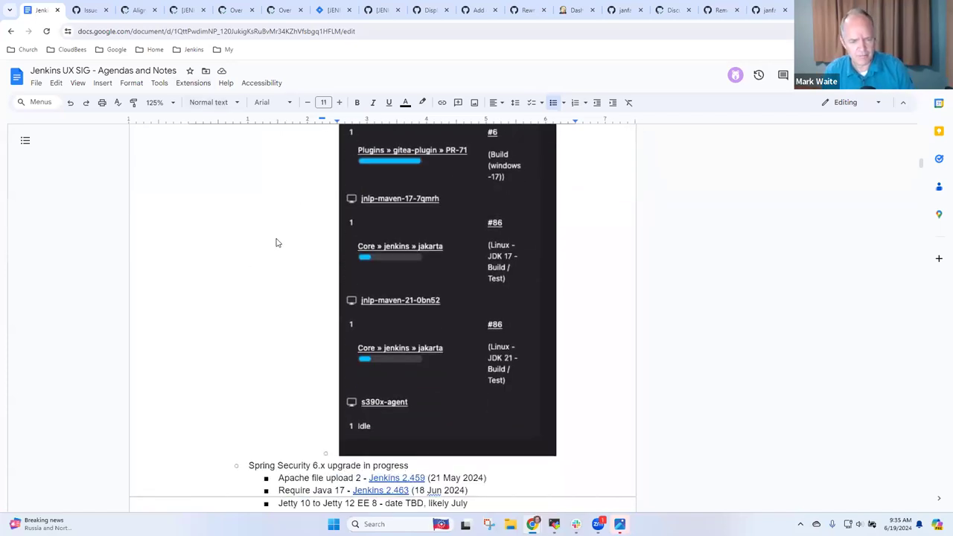
{"action": "scroll", "scroll_direction": "down", "scroll_amount": 3}
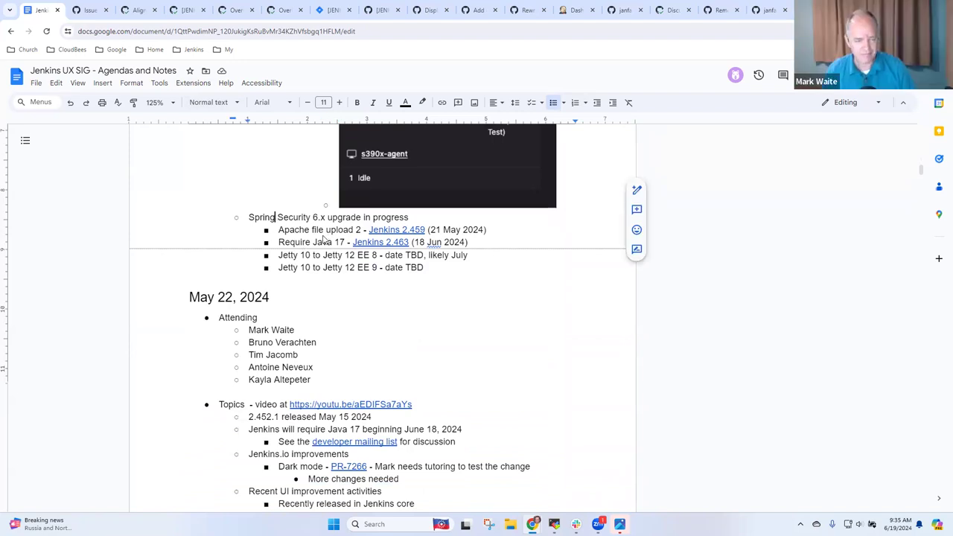
{"action": "scroll", "scroll_direction": "down", "scroll_amount": 3}
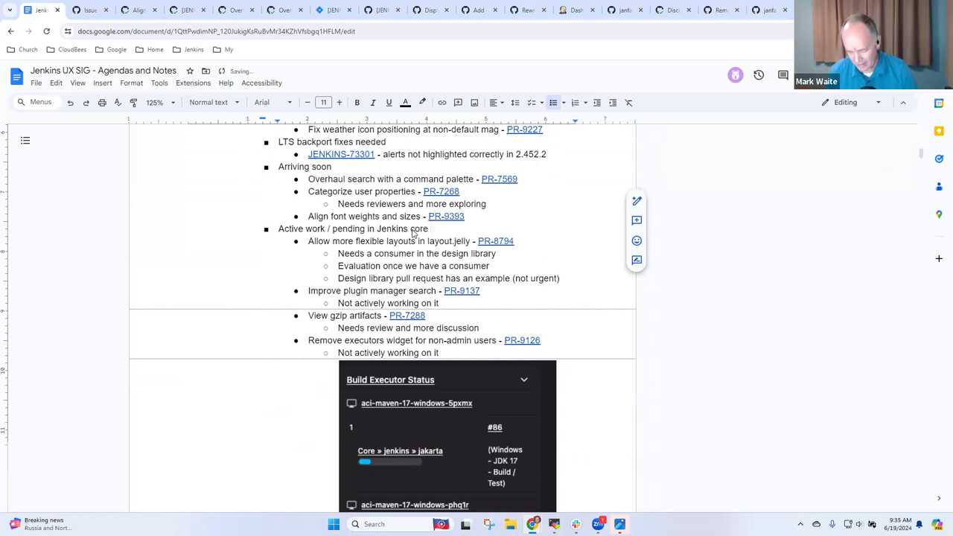
Append '(18 with web-ui label)' after that heading
{"action": "type", "text": "(18 with web"}
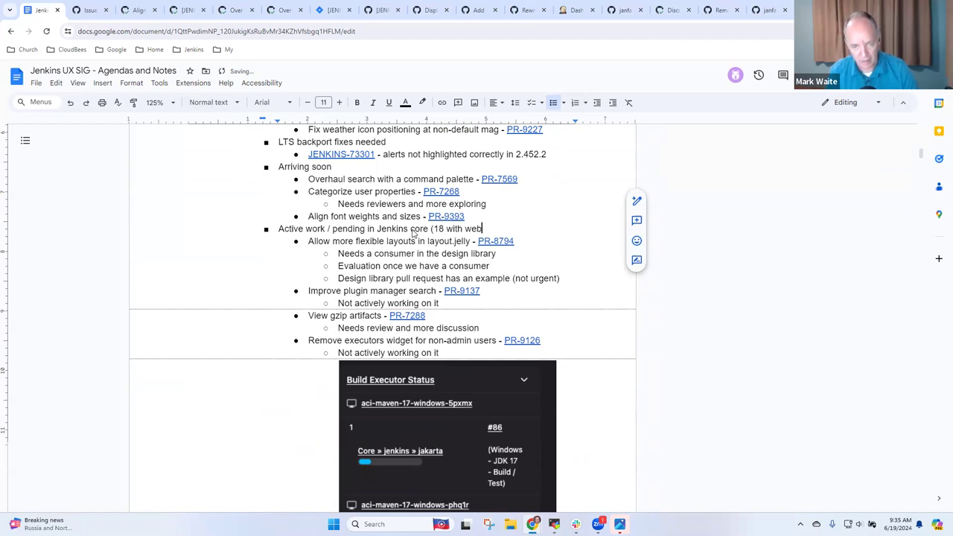
{"action": "type", "text": "-ui"}
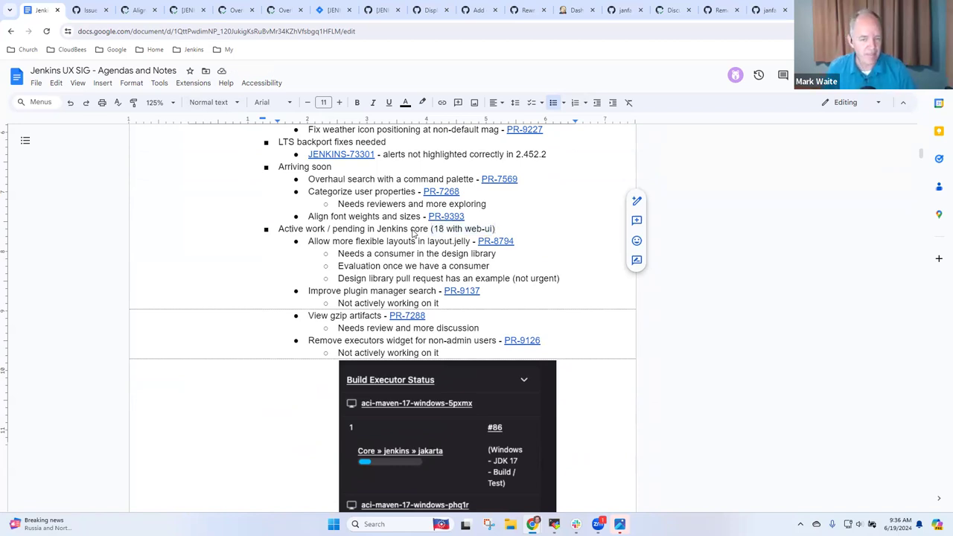
{"action": "type", "text": "label"}
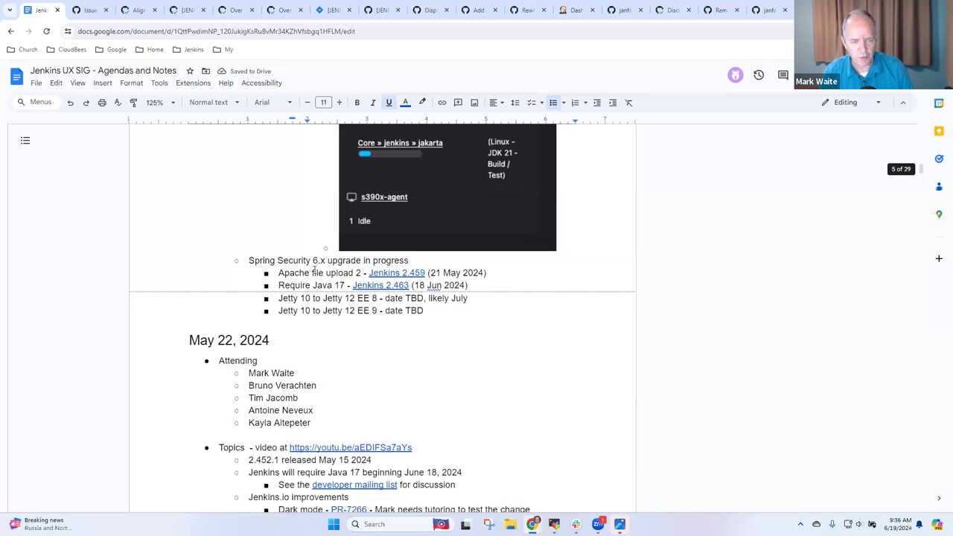
{"action": "scroll", "scroll_direction": "down", "scroll_amount": 3}
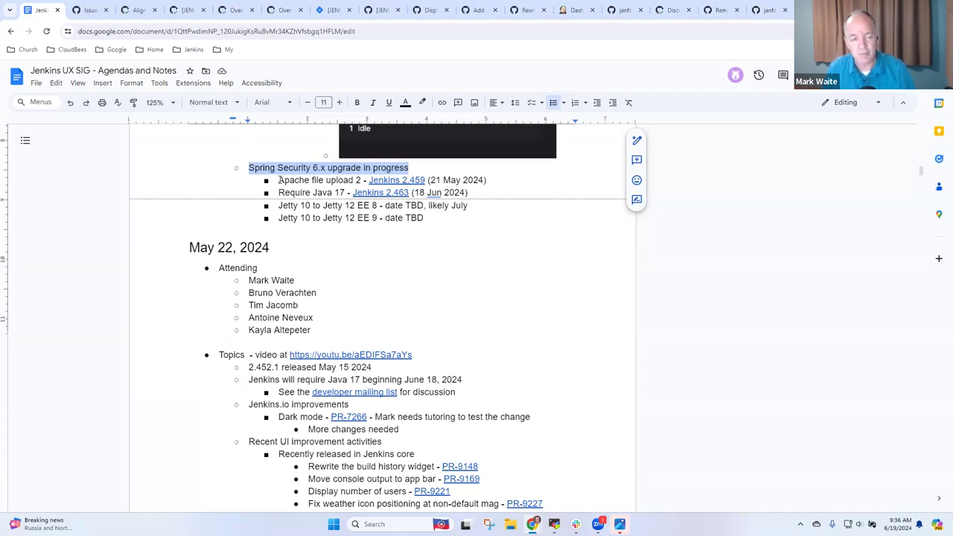
{"action": "left_click", "coordinate": [405, 206]}
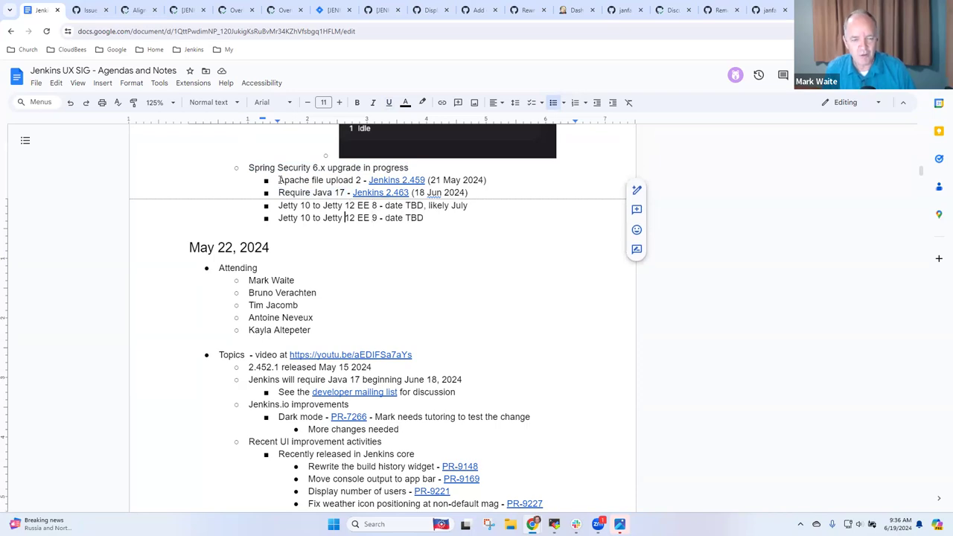
{"action": "double_click", "coordinate": [363, 217]}
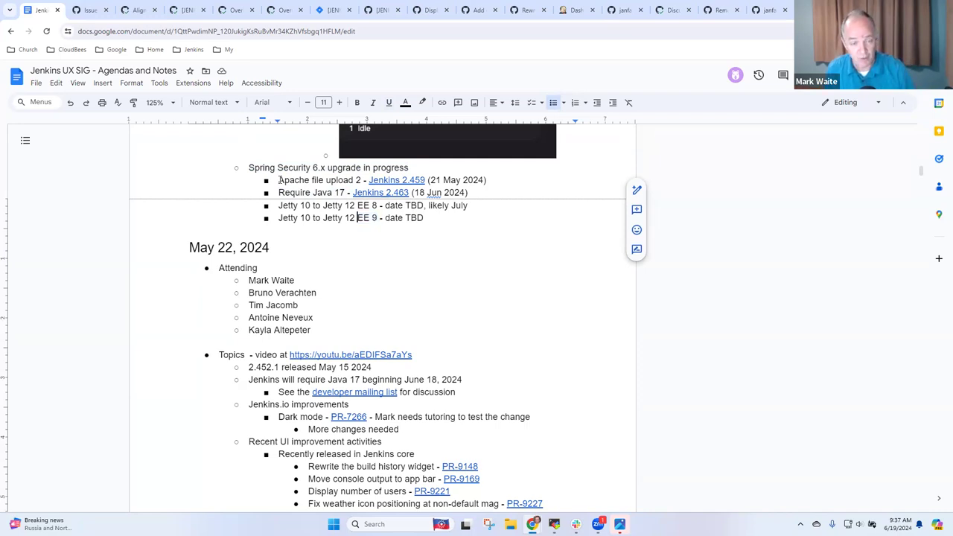
{"action": "left_click_drag", "start_coordinate": [322, 217], "coordinate": [369, 217]}
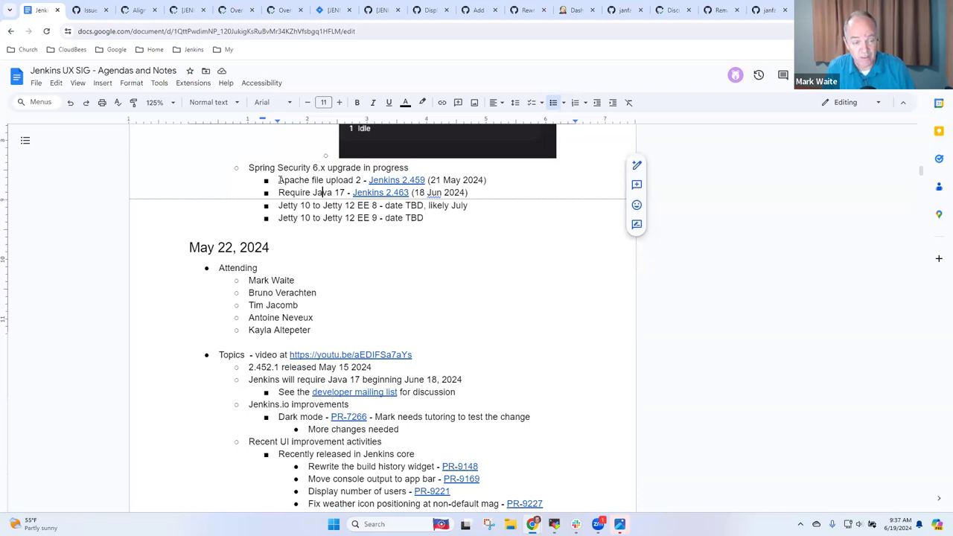
{"action": "double_click", "coordinate": [305, 179]}
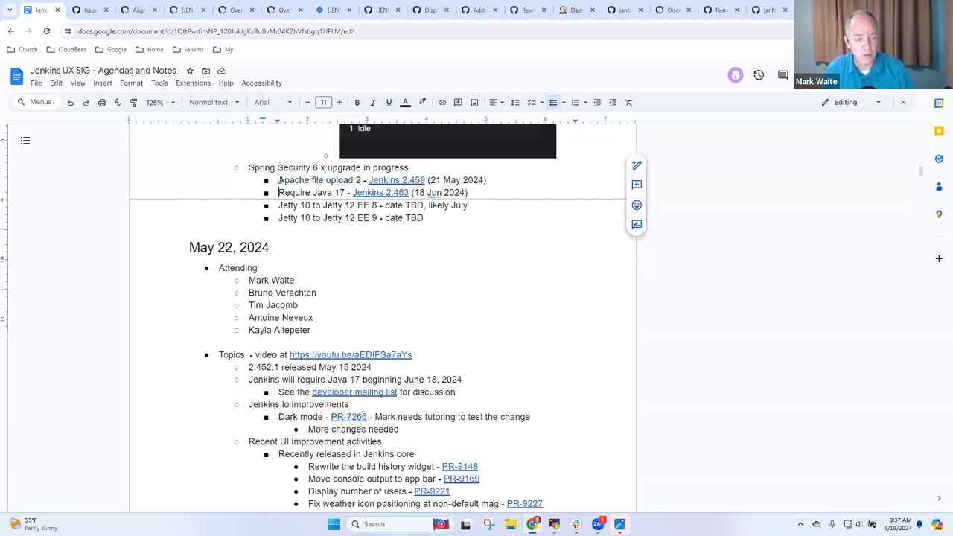
{"action": "double_click", "coordinate": [312, 192]}
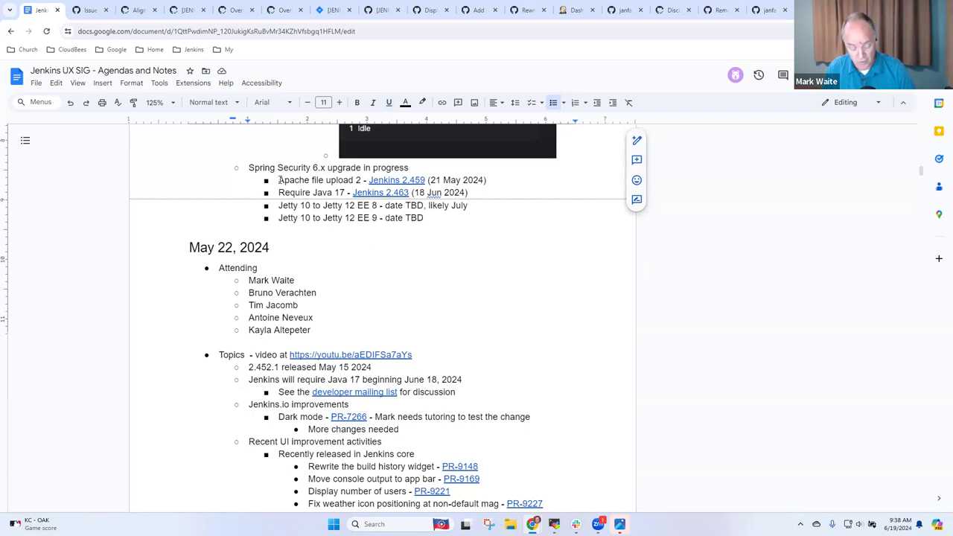
Add the bullet '30 Oct 2024 first LTS release that uses Jetty 12 EE 9, Spring security 6'
{"action": "triple_click", "coordinate": [329, 167]}
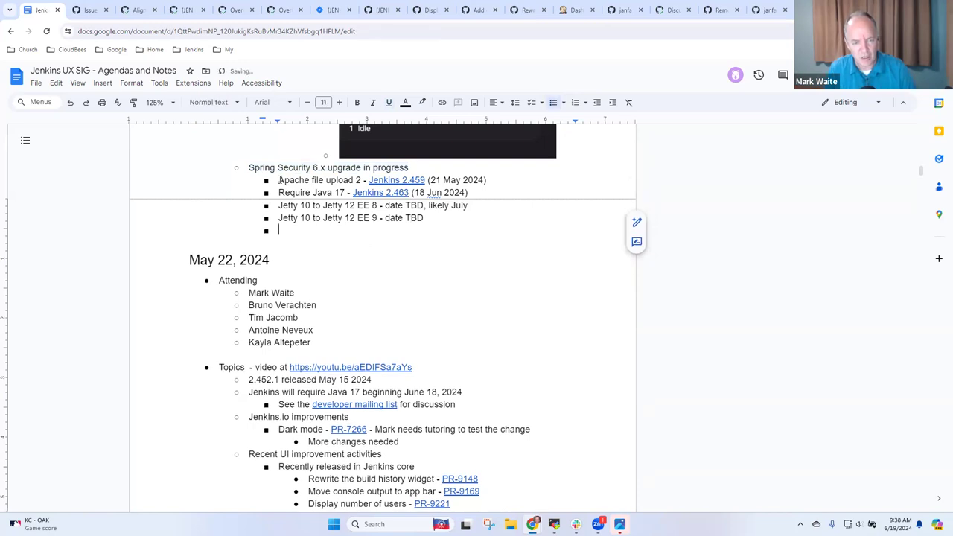
{"action": "type", "text": "20"}
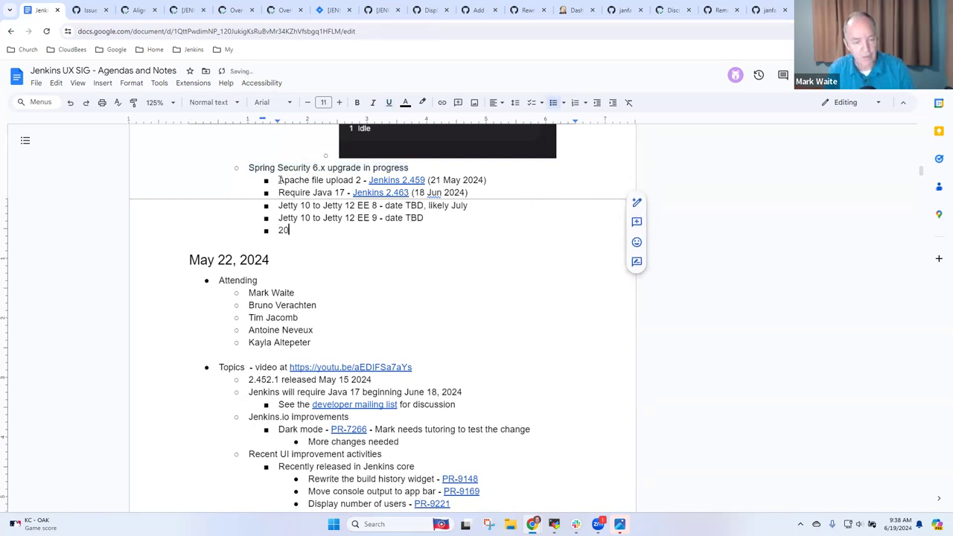
{"action": "type", "text": "30 Oct 20"}
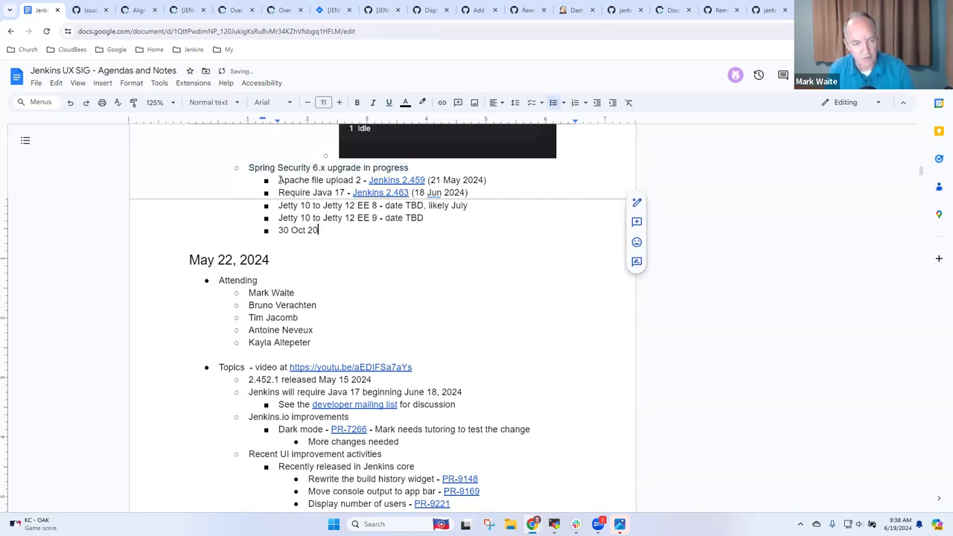
{"action": "type", "text": "24 firs t"}
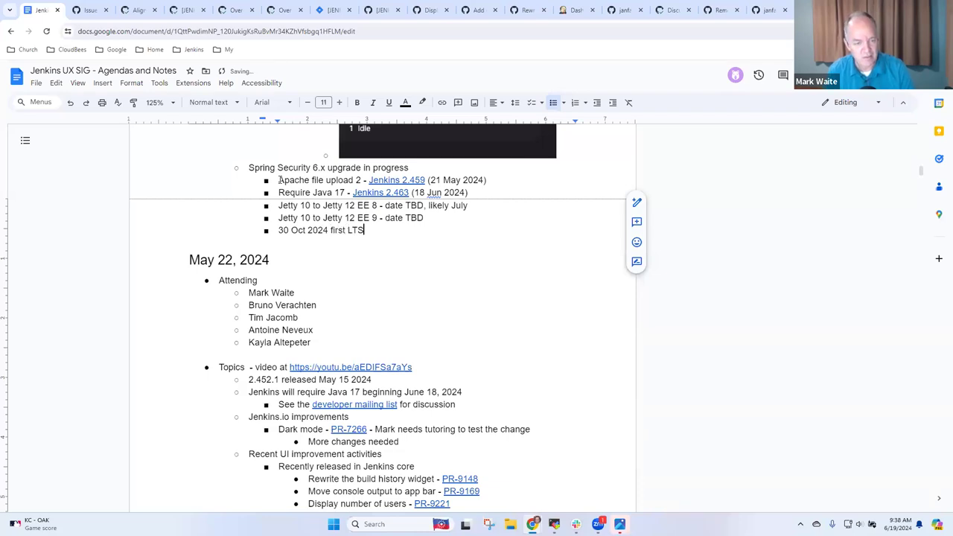
{"action": "type", "text": "release that"}
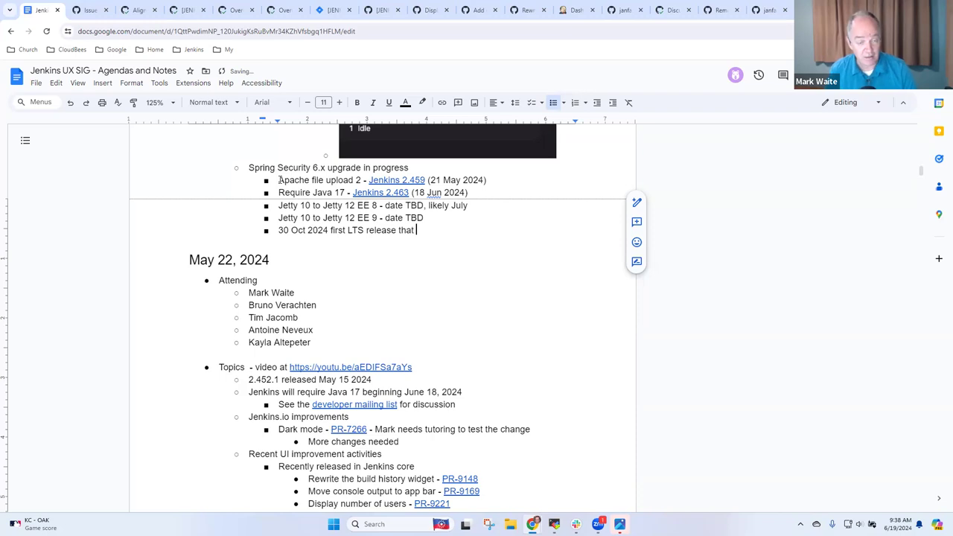
{"action": "type", "text": "uses"}
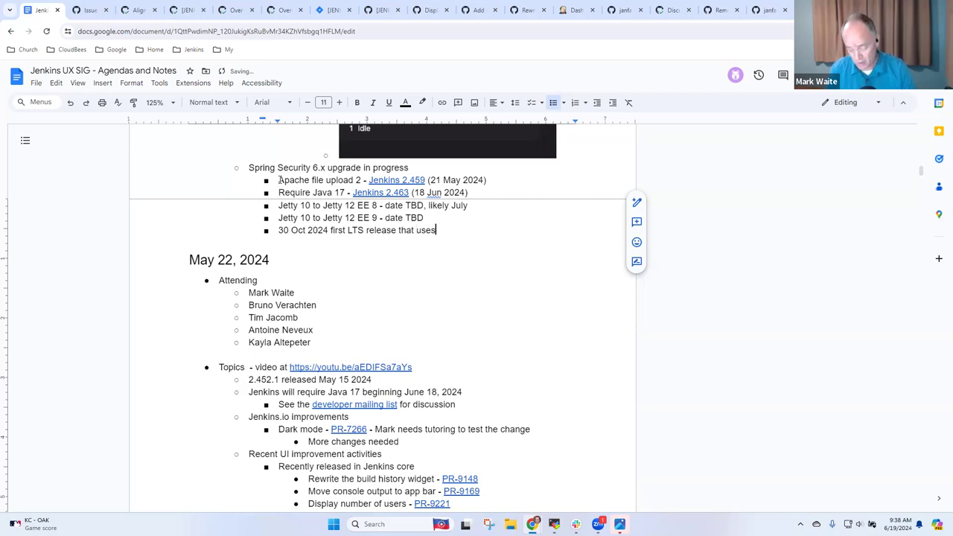
{"action": "type", "text": "\" \""}
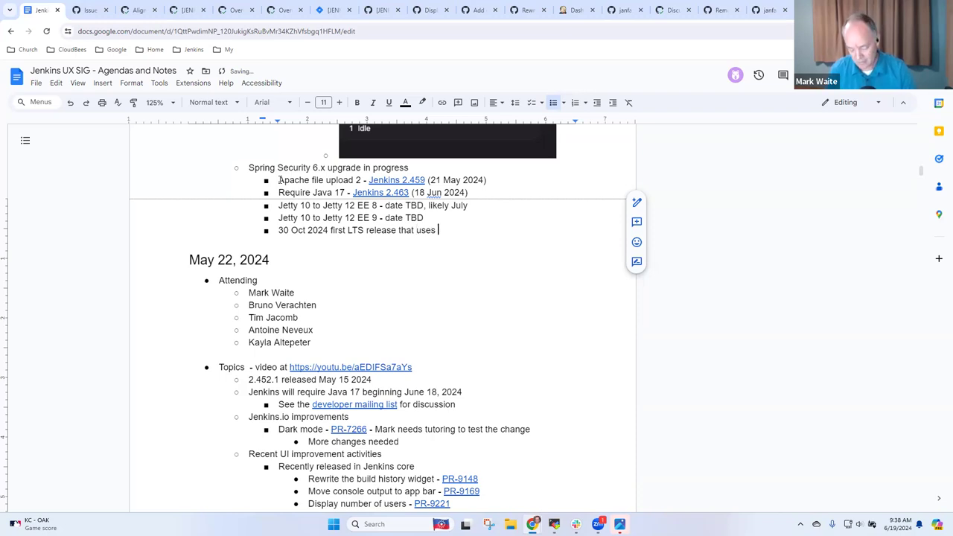
{"action": "type", "text": "Jetty 12 EE 9, Spring security"}
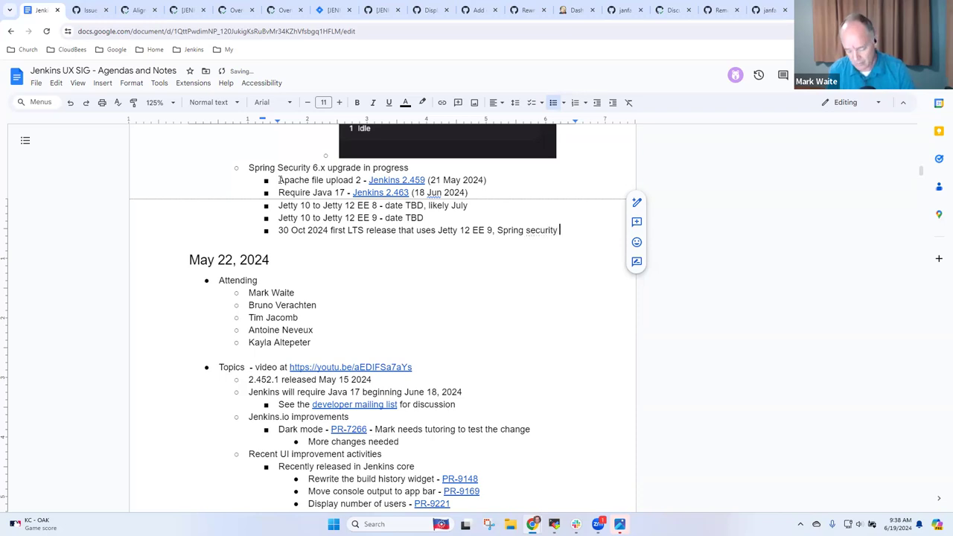
{"action": "type", "text": "6."}
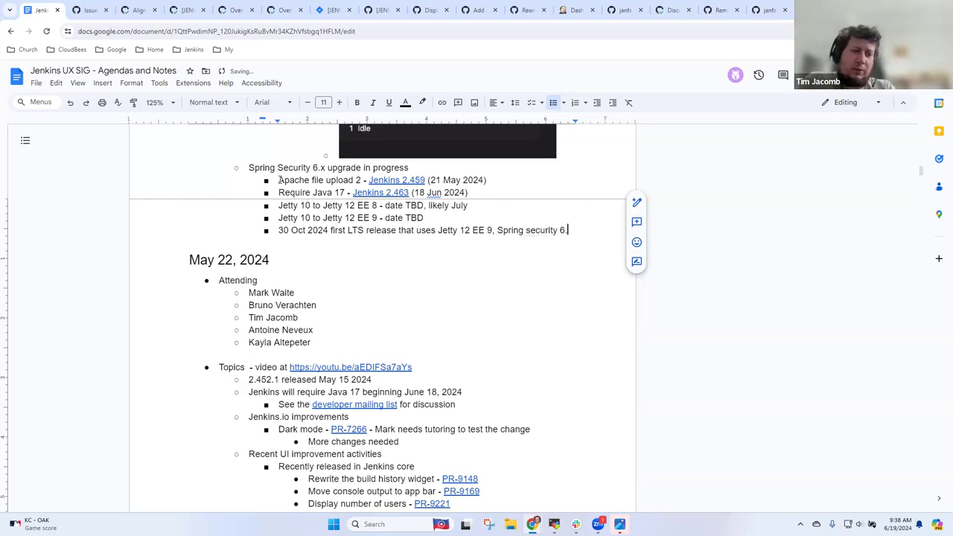
{"action": "key", "text": "Backspace"}
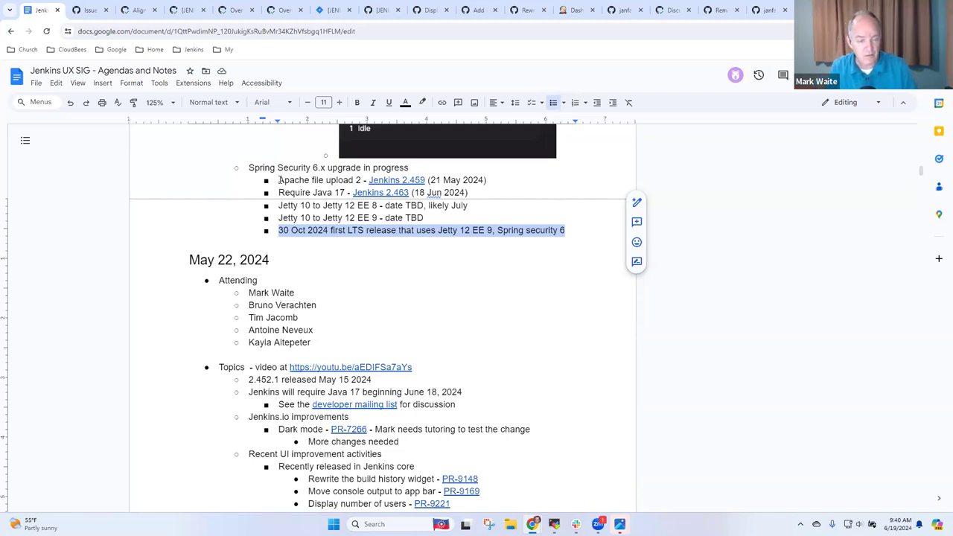
Write '31 Aug 2024 end of life for Spring Security 5.8.x & Spring Framework 5.3'
{"action": "type", "text": "31 Aug 2024 end of"}
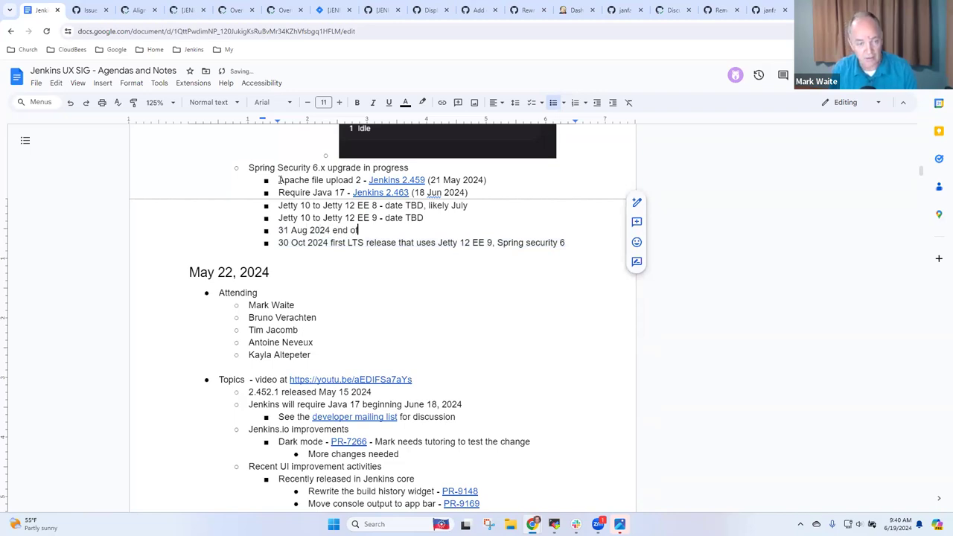
{"action": "type", "text": "life for Spri"}
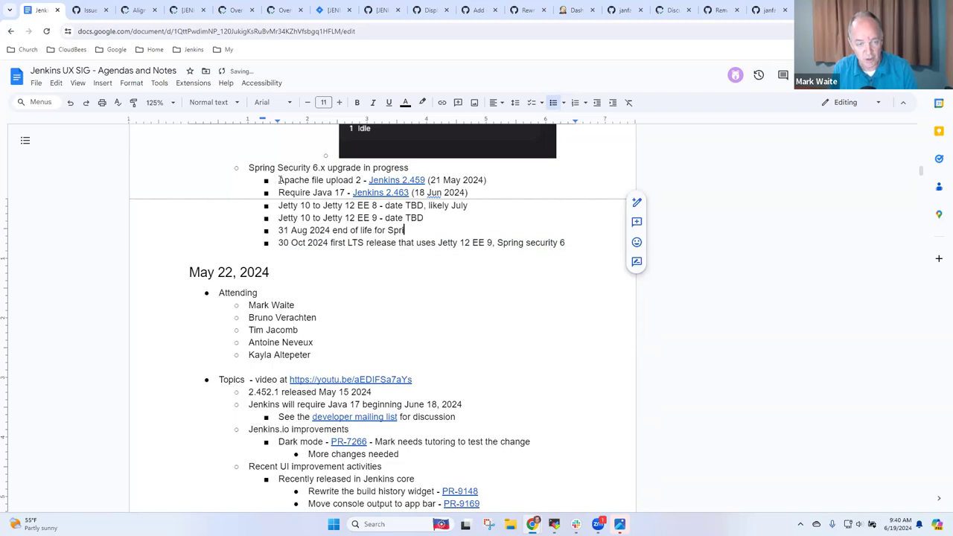
{"action": "type", "text": "ng Security"}
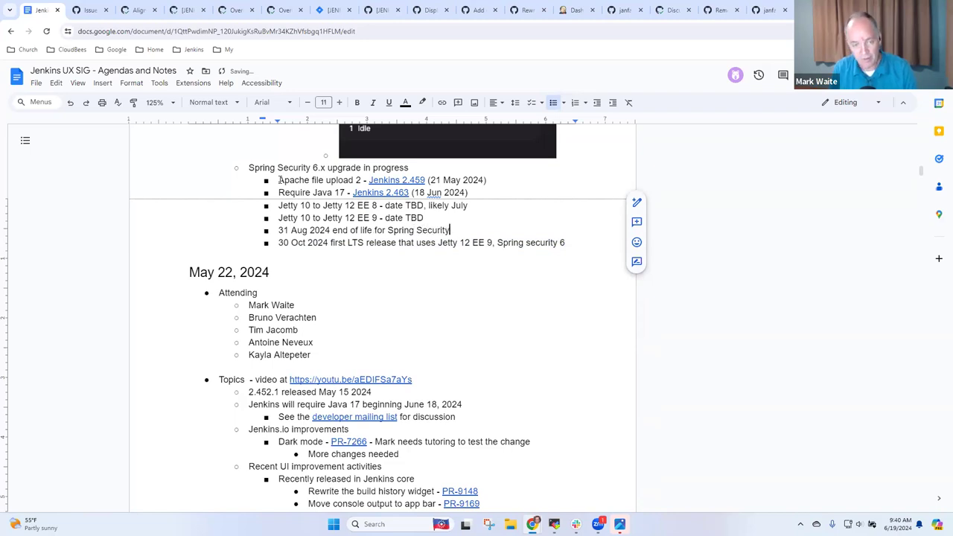
{"action": "type", "text": "5.8.x"}
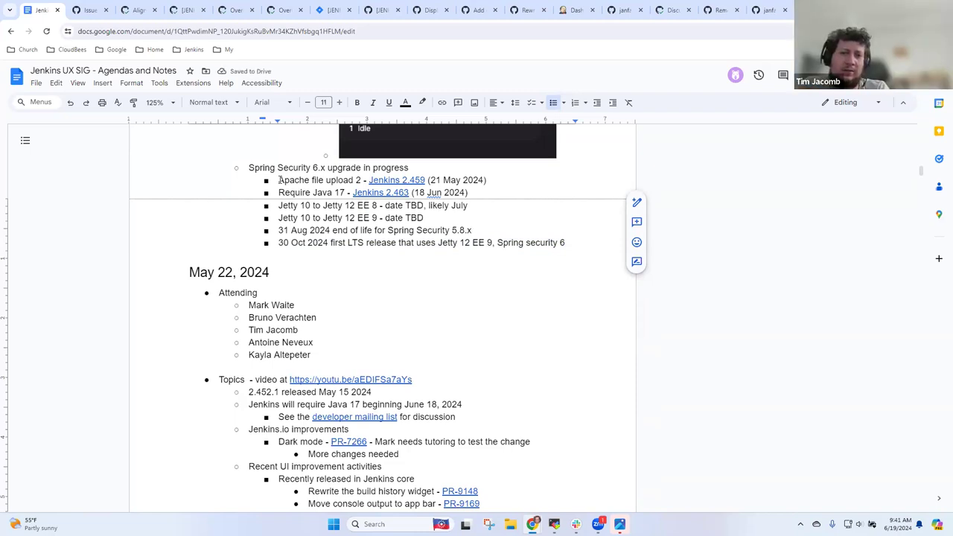
{"action": "left_click_drag", "start_coordinate": [417, 229], "coordinate": [470, 229]}
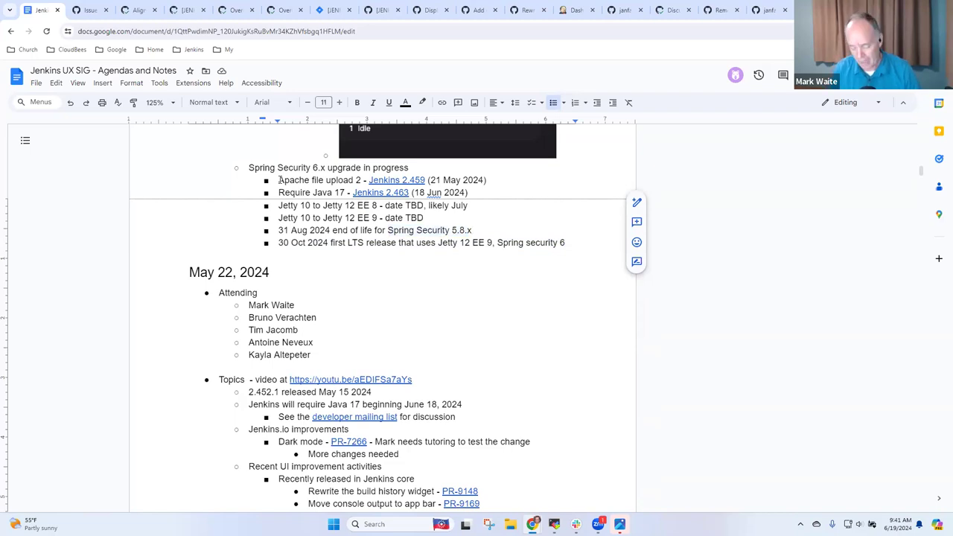
{"action": "type", "text": "and Sprikgr"}
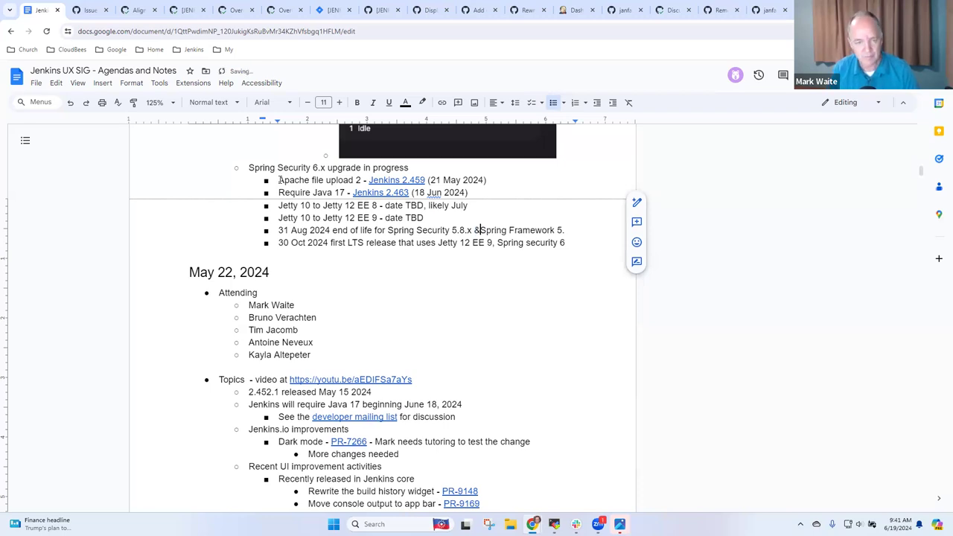
{"action": "type", "text": "5.3"}
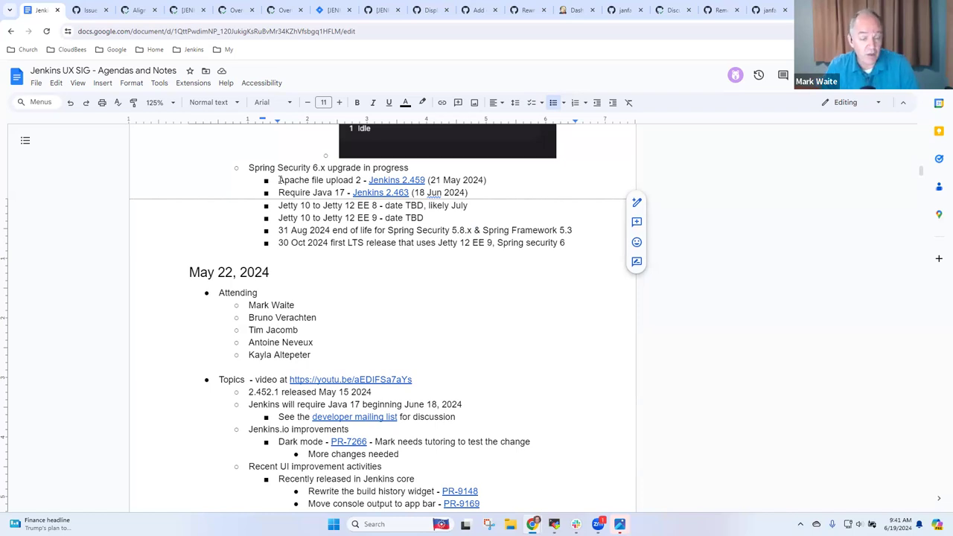
Start a new Jenkins Jira note after the LTS release line
{"action": "left_click", "coordinate": [563, 243]}
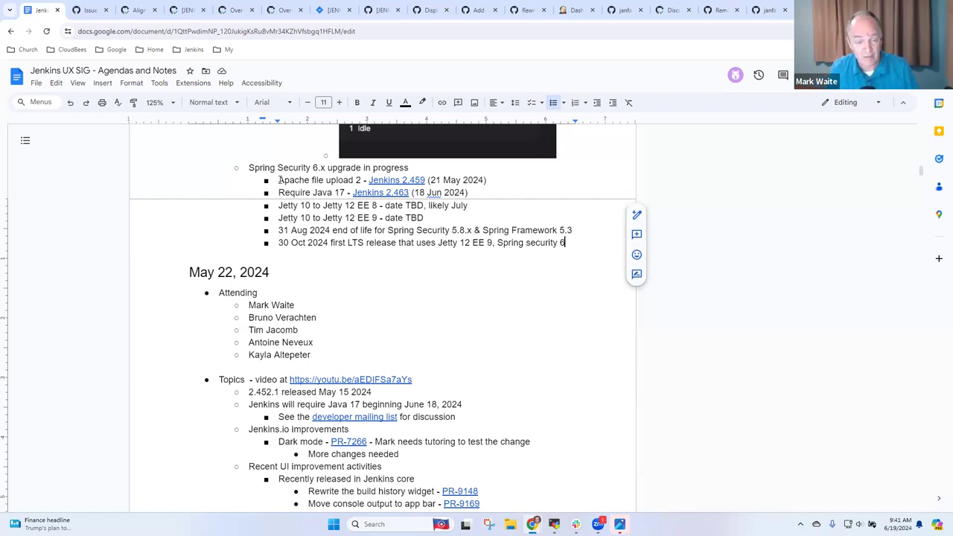
{"action": "type", "text": "Jenkins Jira includes many areas where people can help"}
{"action": "left_click", "coordinate": [350, 217]}
{"action": "type", "text": " - JENKINS"}
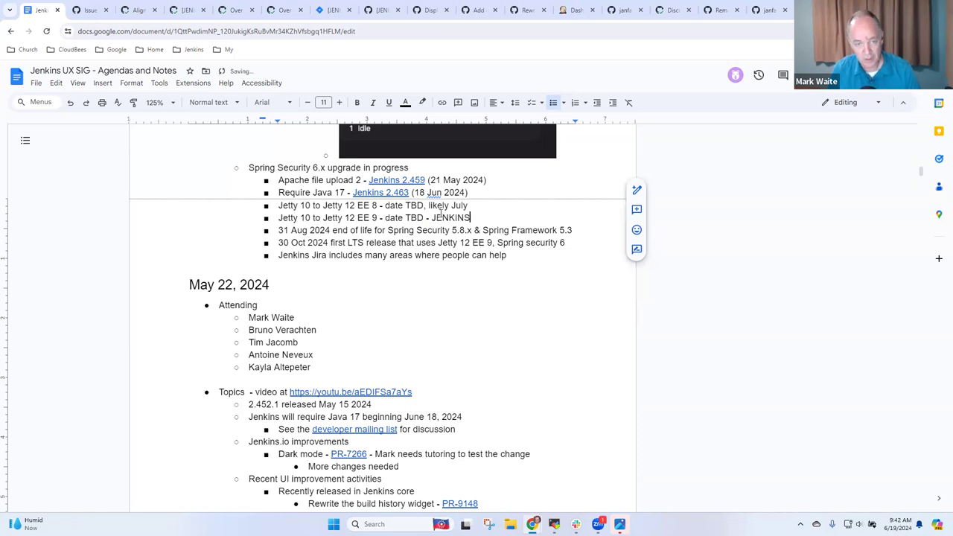
Add JENKINS-73255 to the Jetty 12 EE 9 line and select it for linking
{"action": "type", "text": "-"}
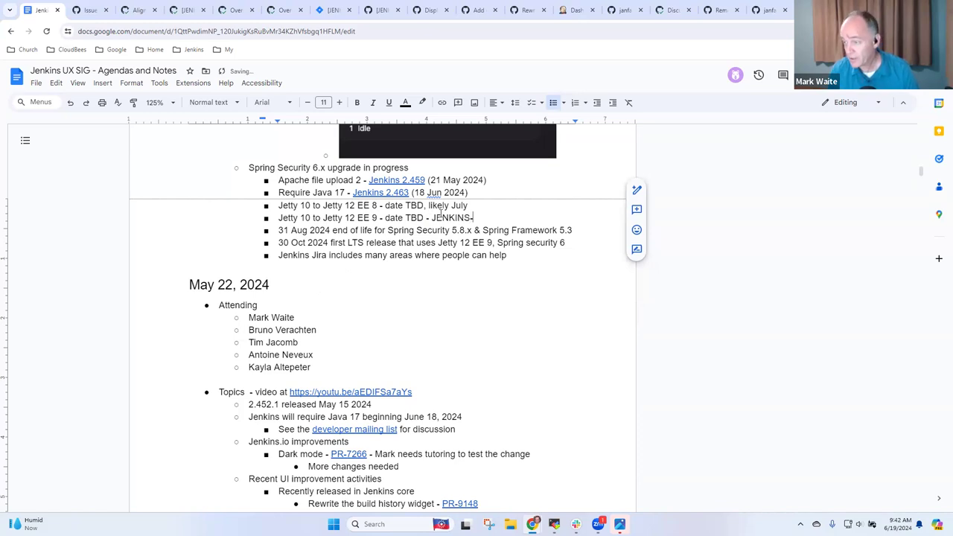
{"action": "type", "text": "73"}
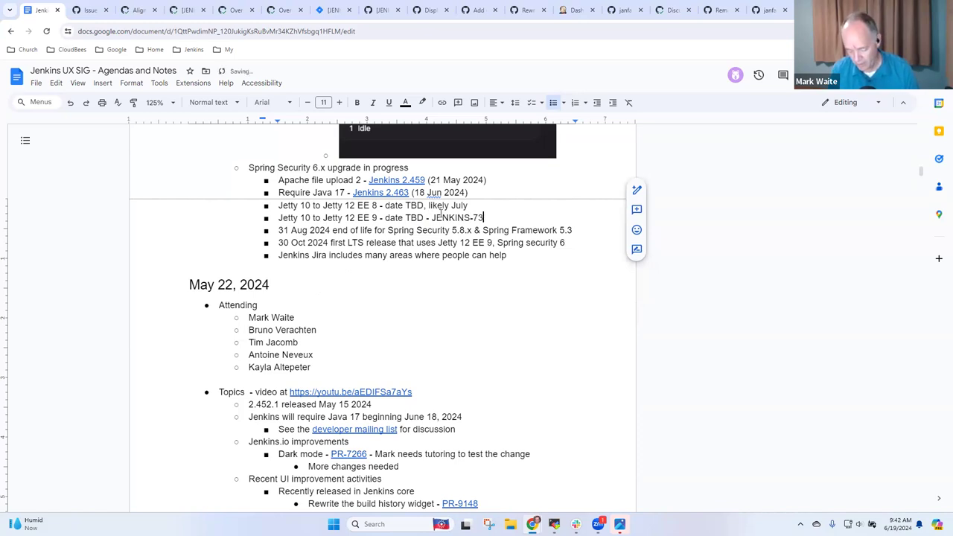
{"action": "type", "text": "2"}
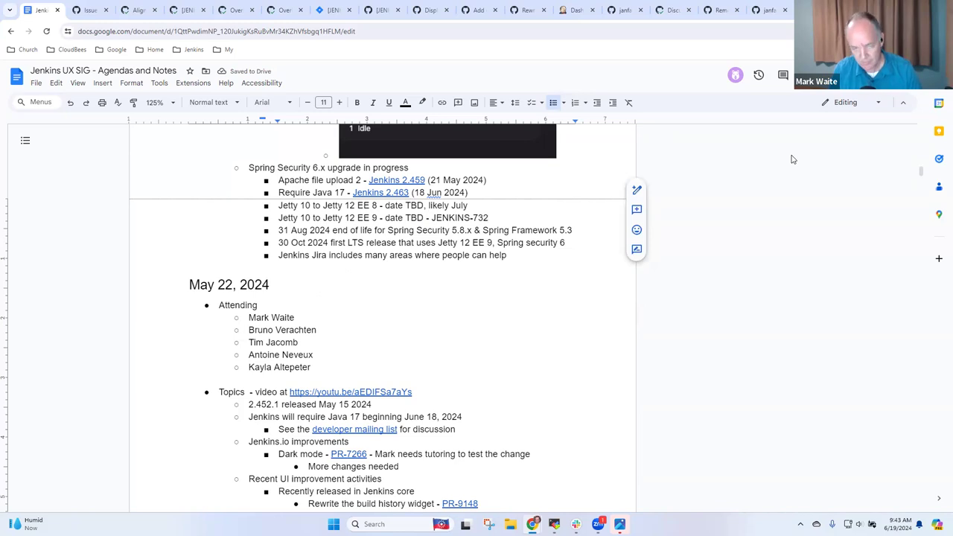
{"action": "type", "text": "65"}
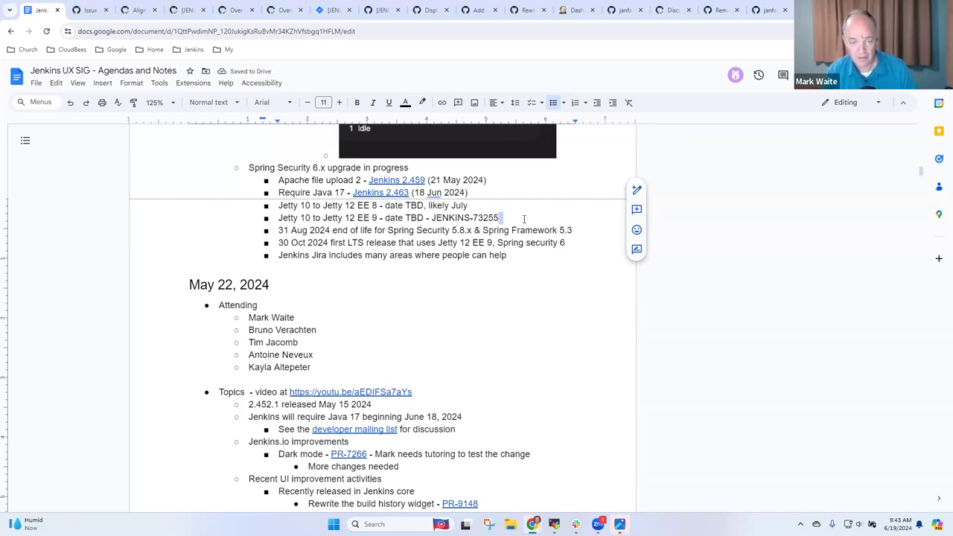
{"action": "double_click", "coordinate": [465, 217]}
{"action": "type", "text": " - JENKINS-"}
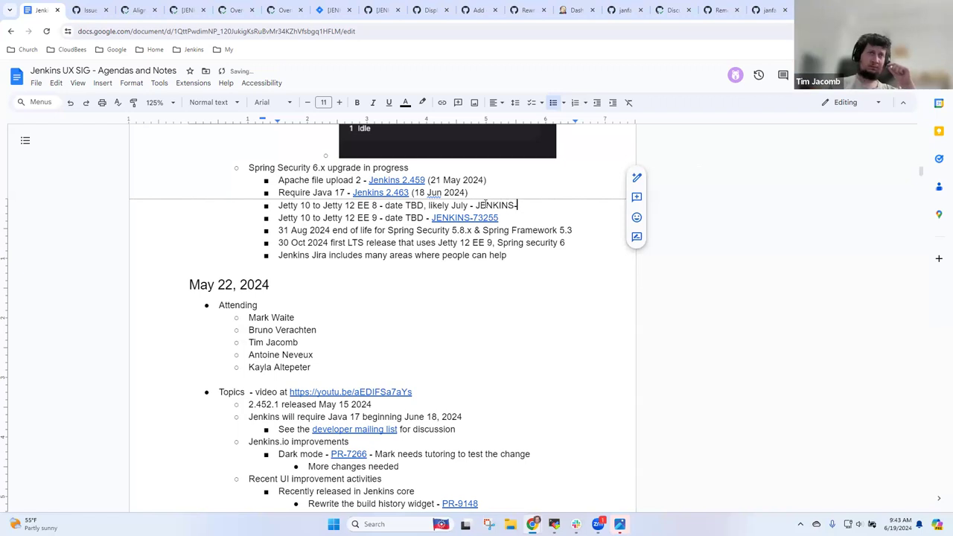
Add and link JENKINS-73120 on the Jetty 12 EE 8 line
{"action": "type", "text": "73120"}
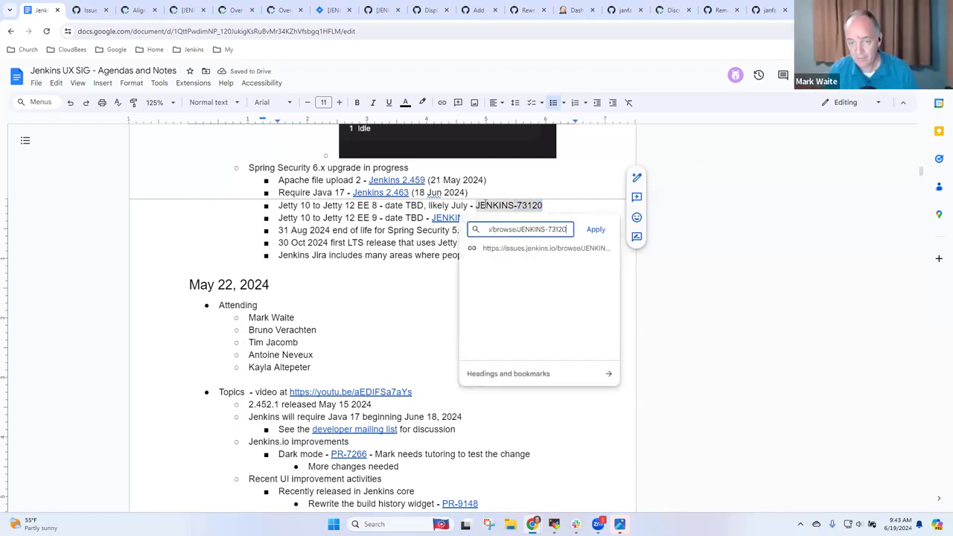
{"action": "left_click", "coordinate": [595, 229]}
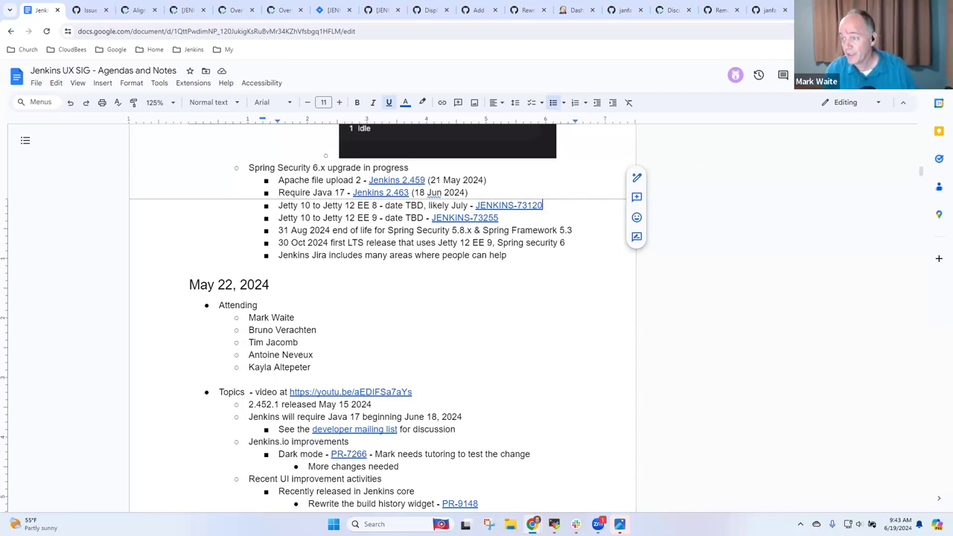
{"action": "left_click", "coordinate": [509, 206]}
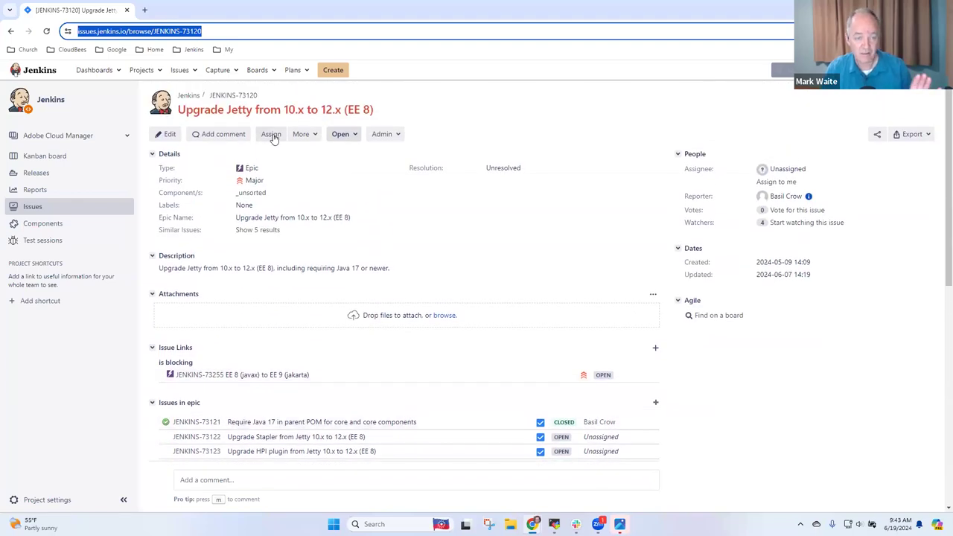
{"action": "scroll", "scroll_direction": "down", "scroll_amount": 3}
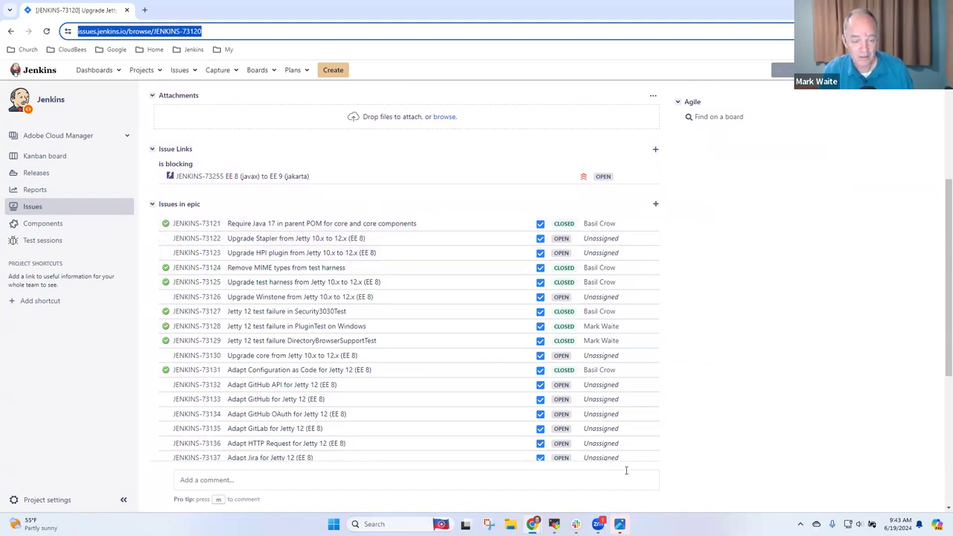
{"action": "scroll", "scroll_direction": "down", "scroll_amount": 3}
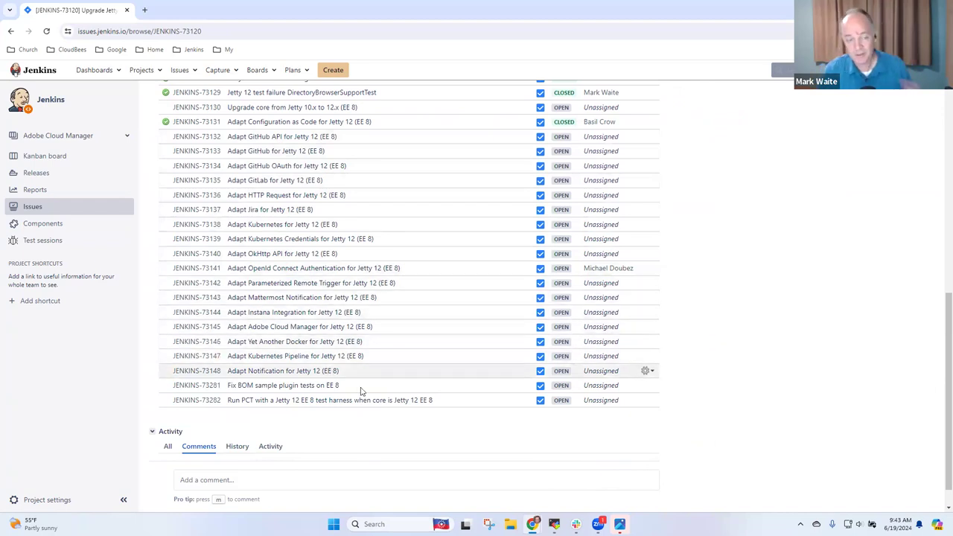
{"action": "mouse_move", "coordinate": [327, 268]}
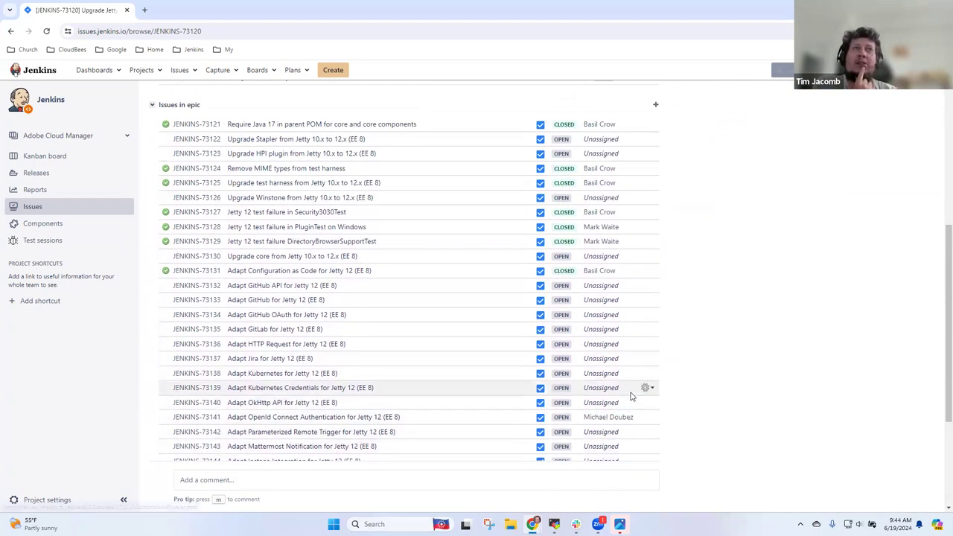
{"action": "scroll", "scroll_direction": "down", "scroll_amount": 3}
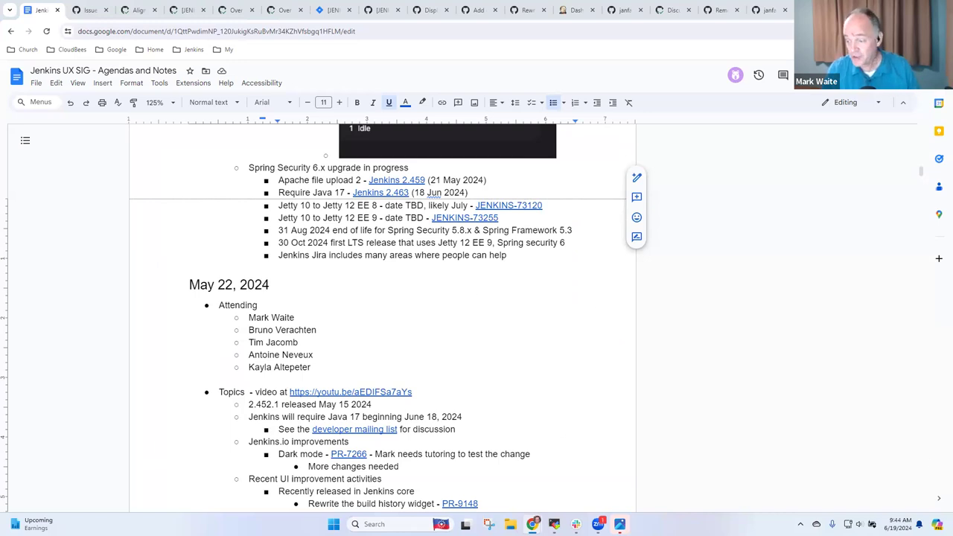
{"action": "mouse_move", "coordinate": [672, 310]}
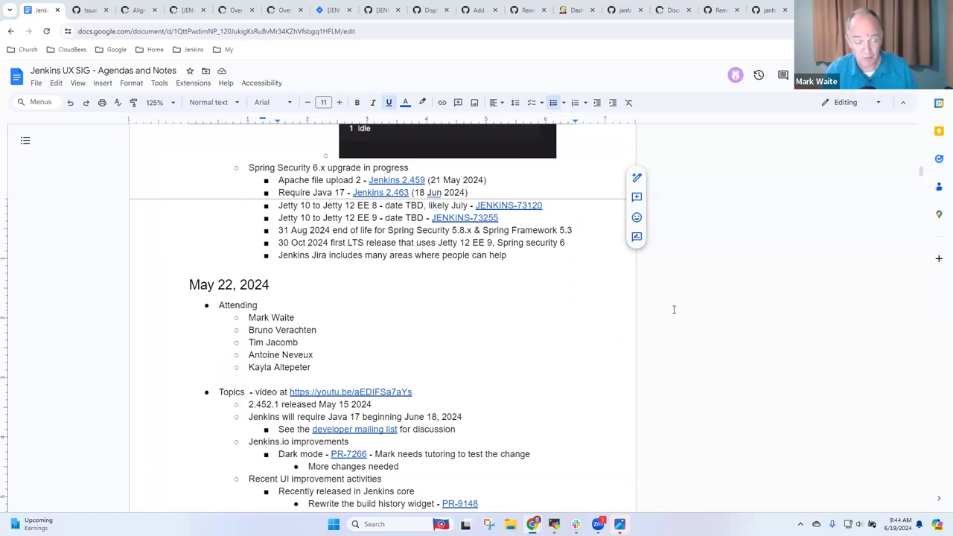